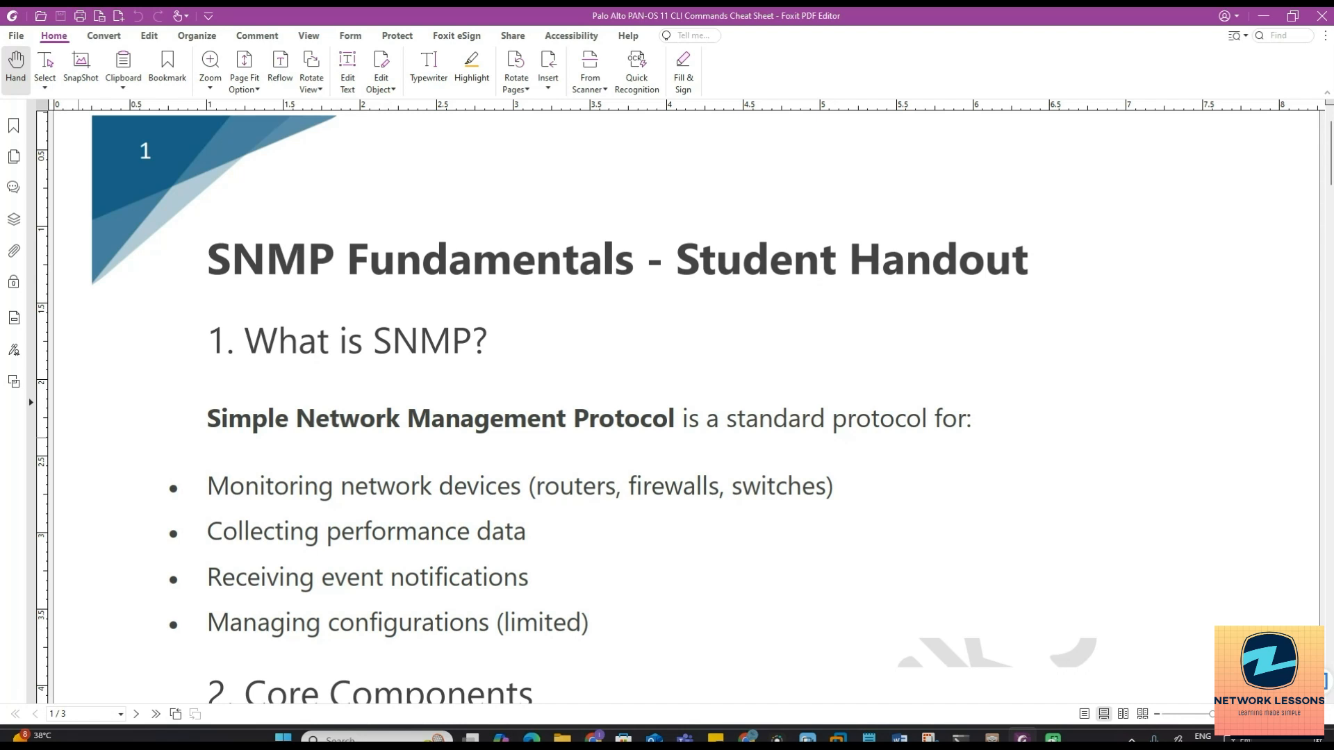
Scroll through the Components table, selecting PRTG in the Manager row and the PAN-OS SNMP service example
scroll(down, 3)
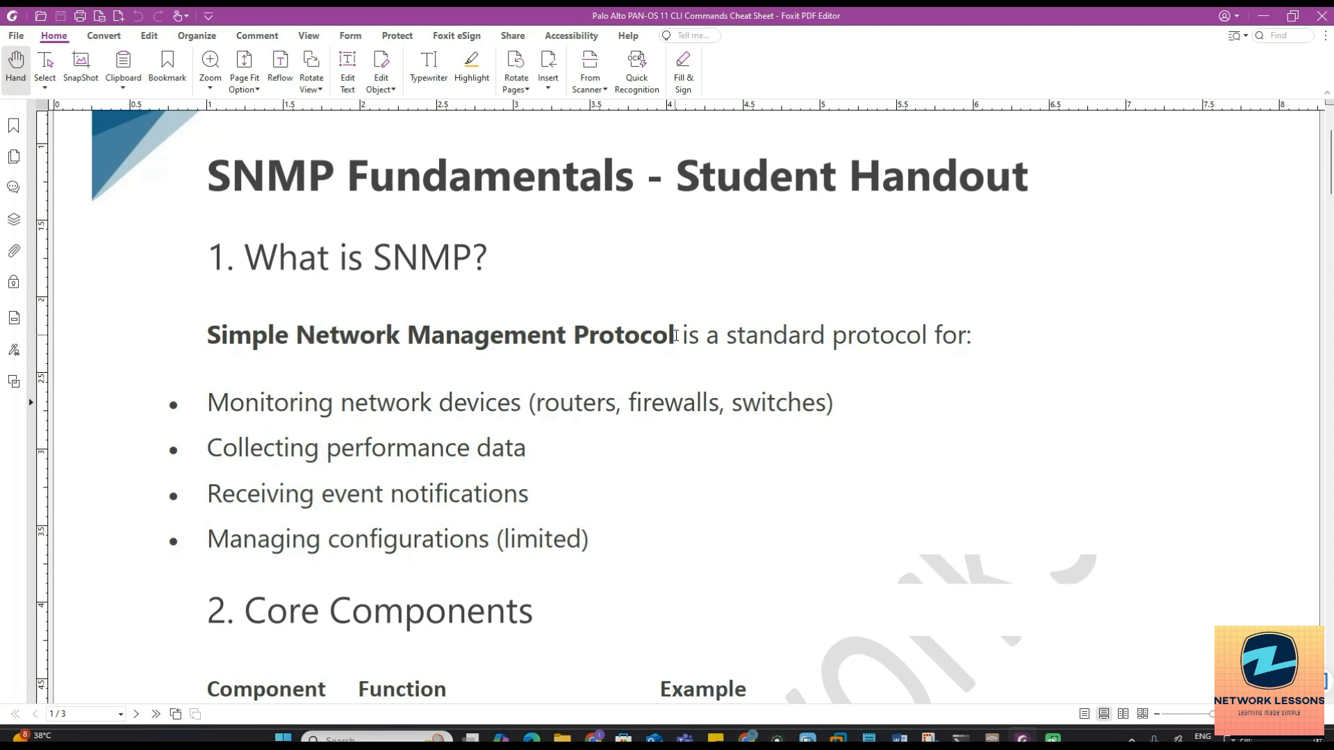
mouse_move(412, 364)
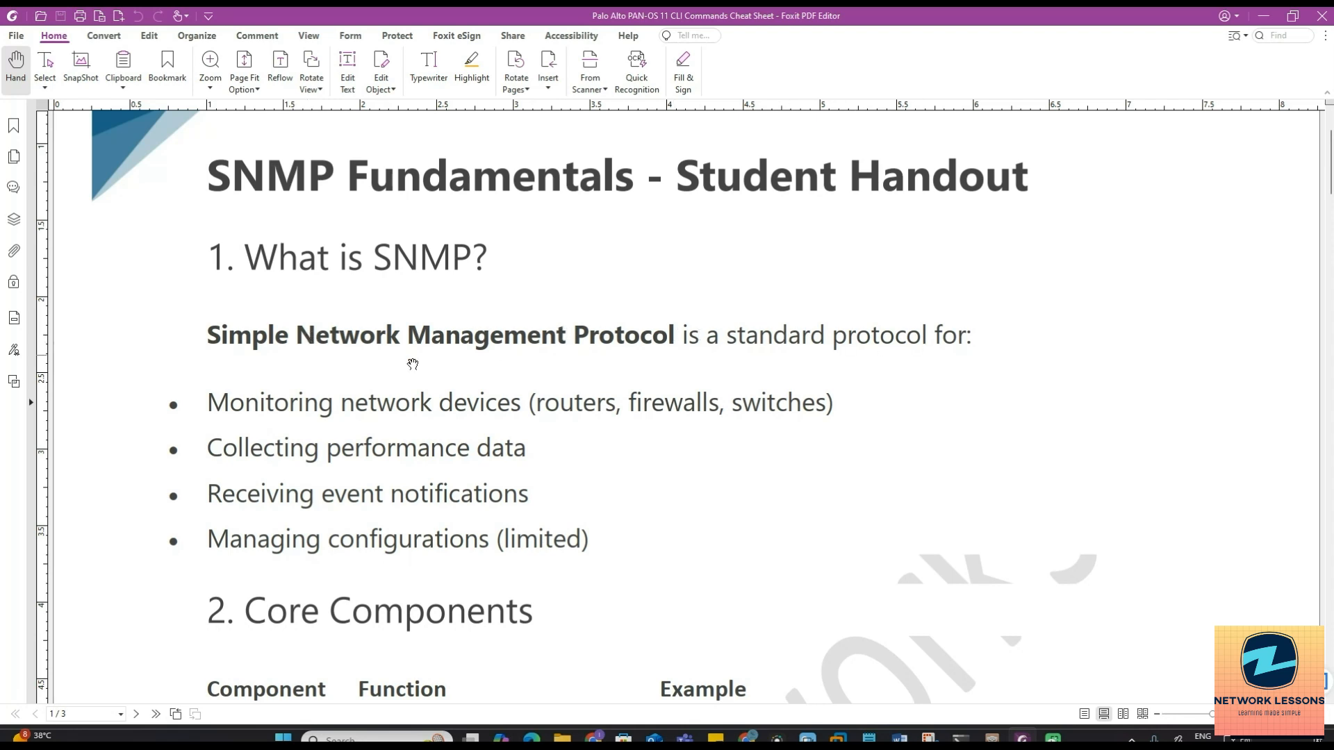
scroll(down, 3)
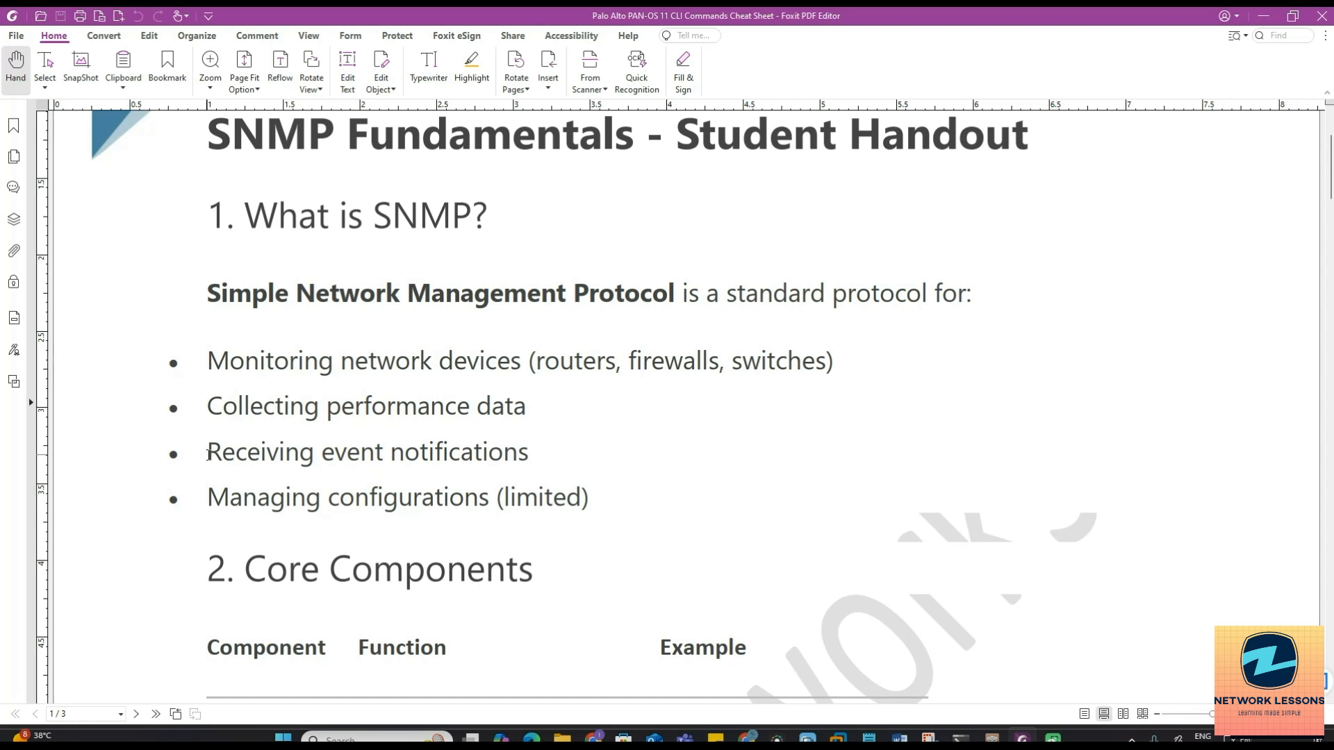
scroll(down, 3)
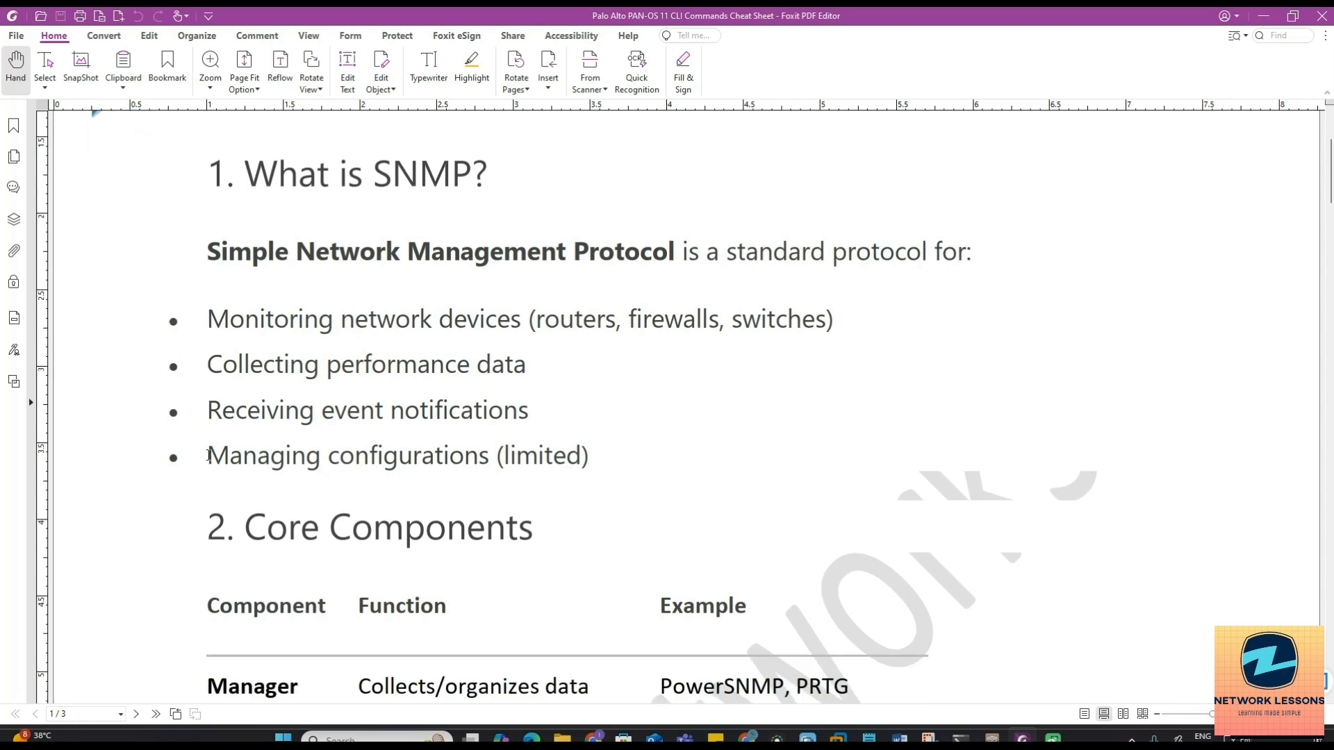
scroll(down, 3)
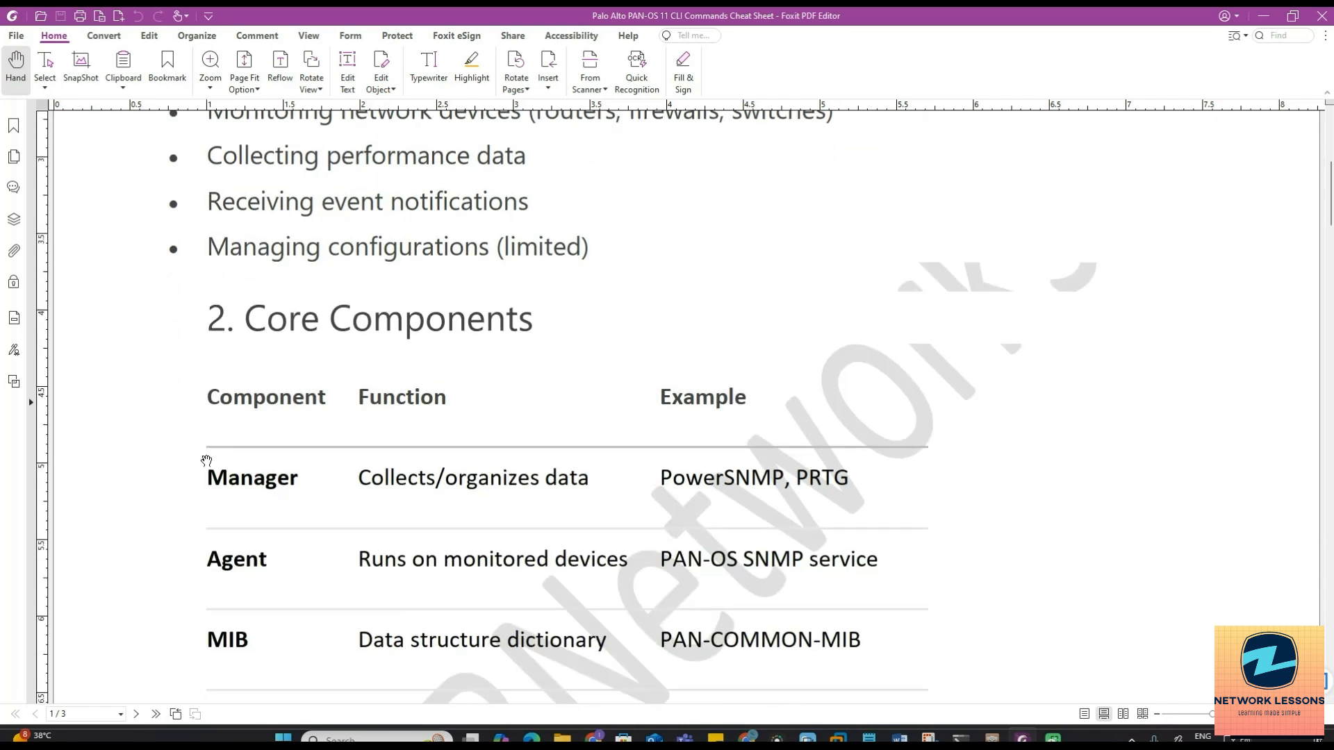
scroll(down, 3)
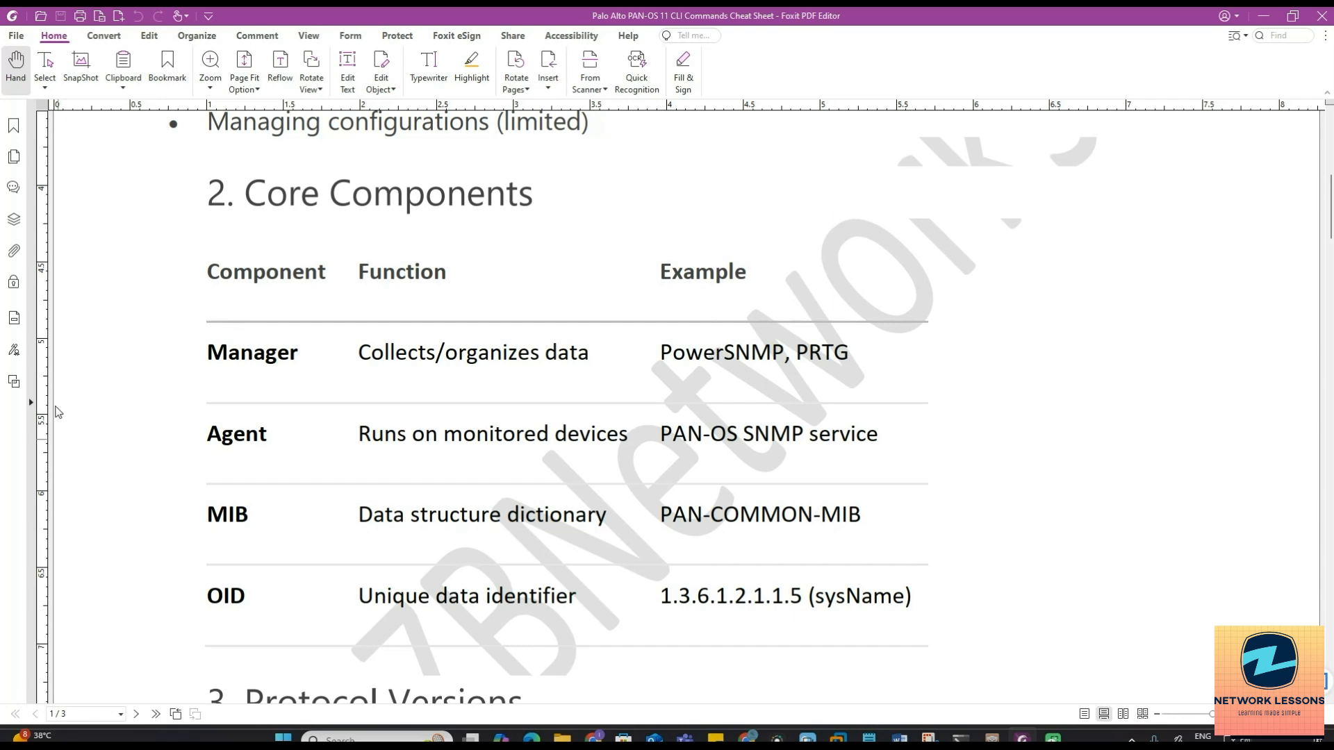
scroll(down, 3)
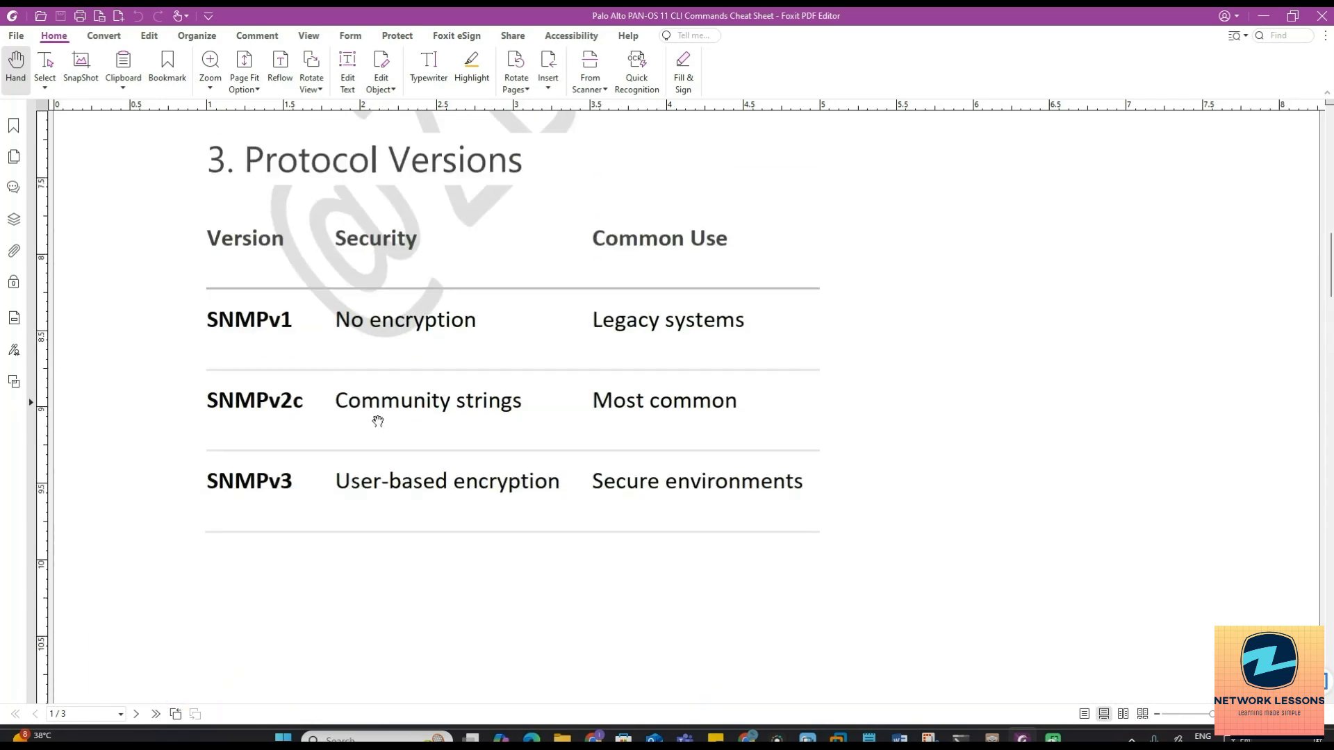
scroll(up, 3)
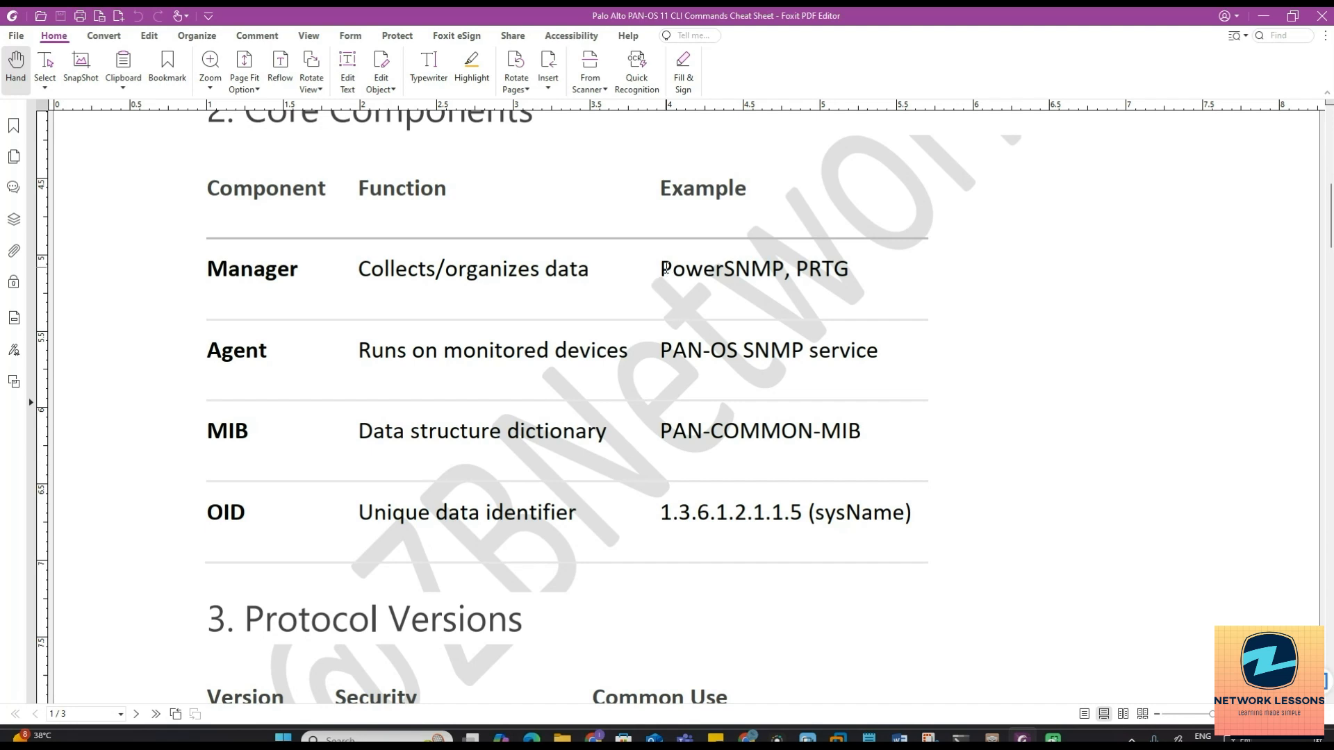
double_click(822, 269)
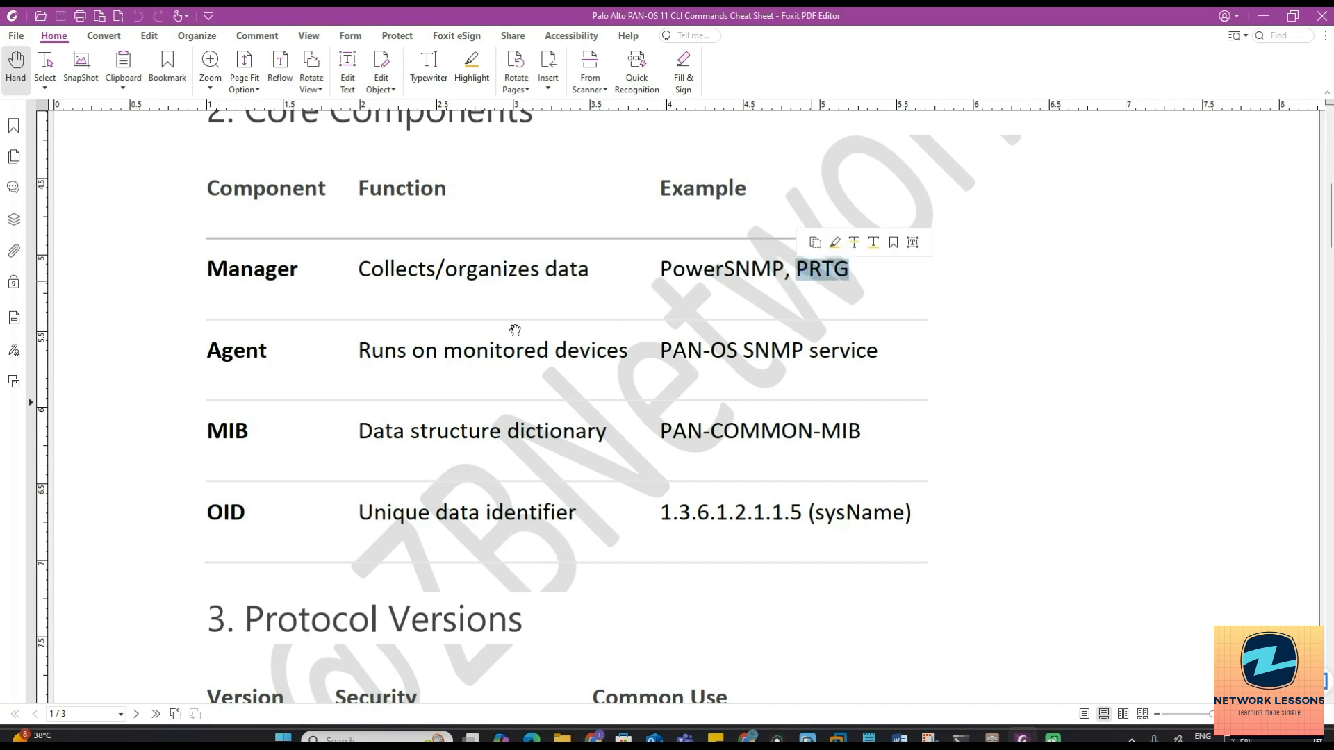
mouse_move(272, 351)
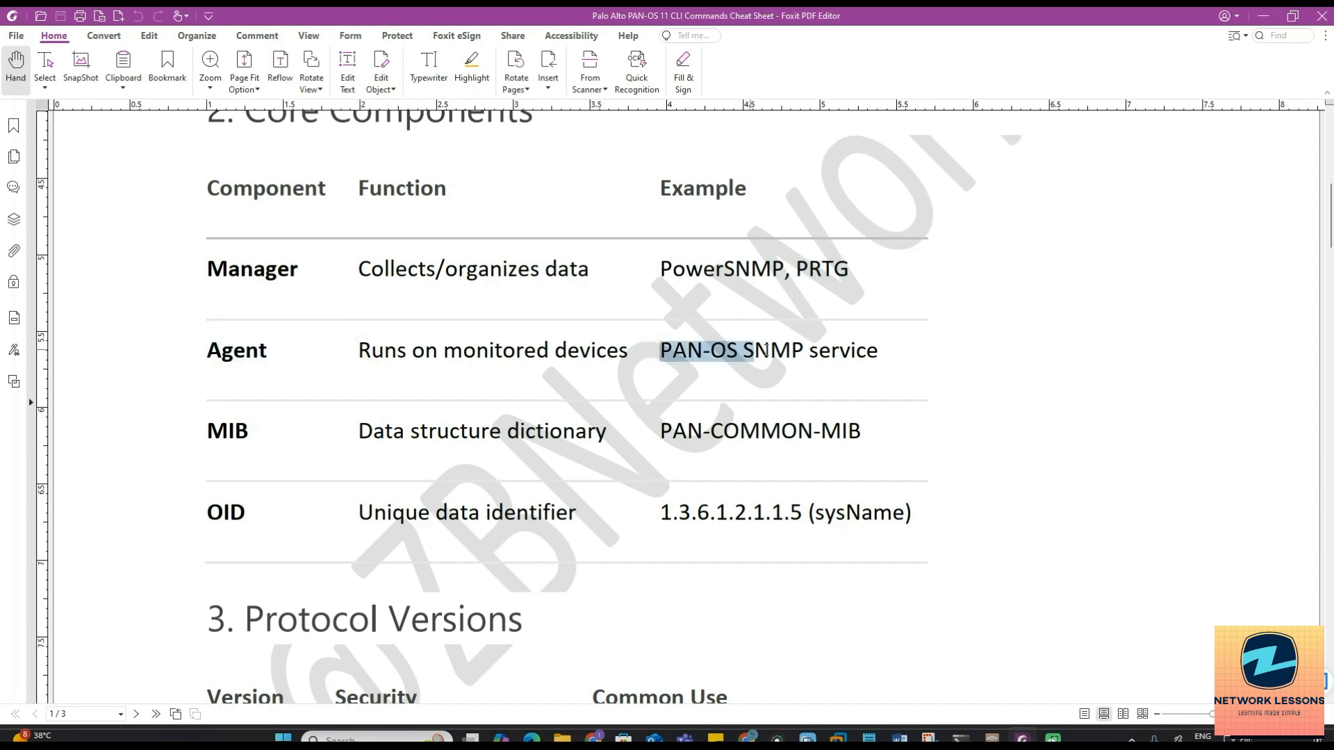
double_click(765, 350)
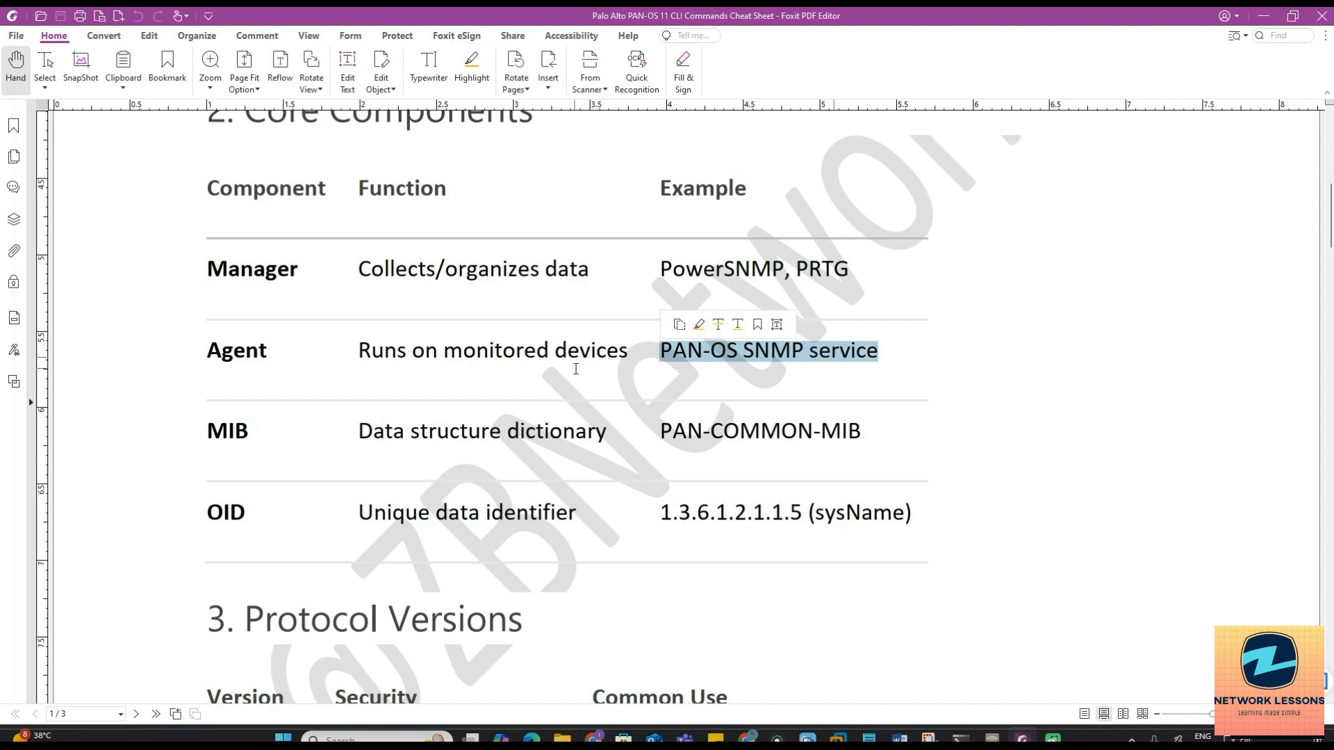
mouse_move(357, 436)
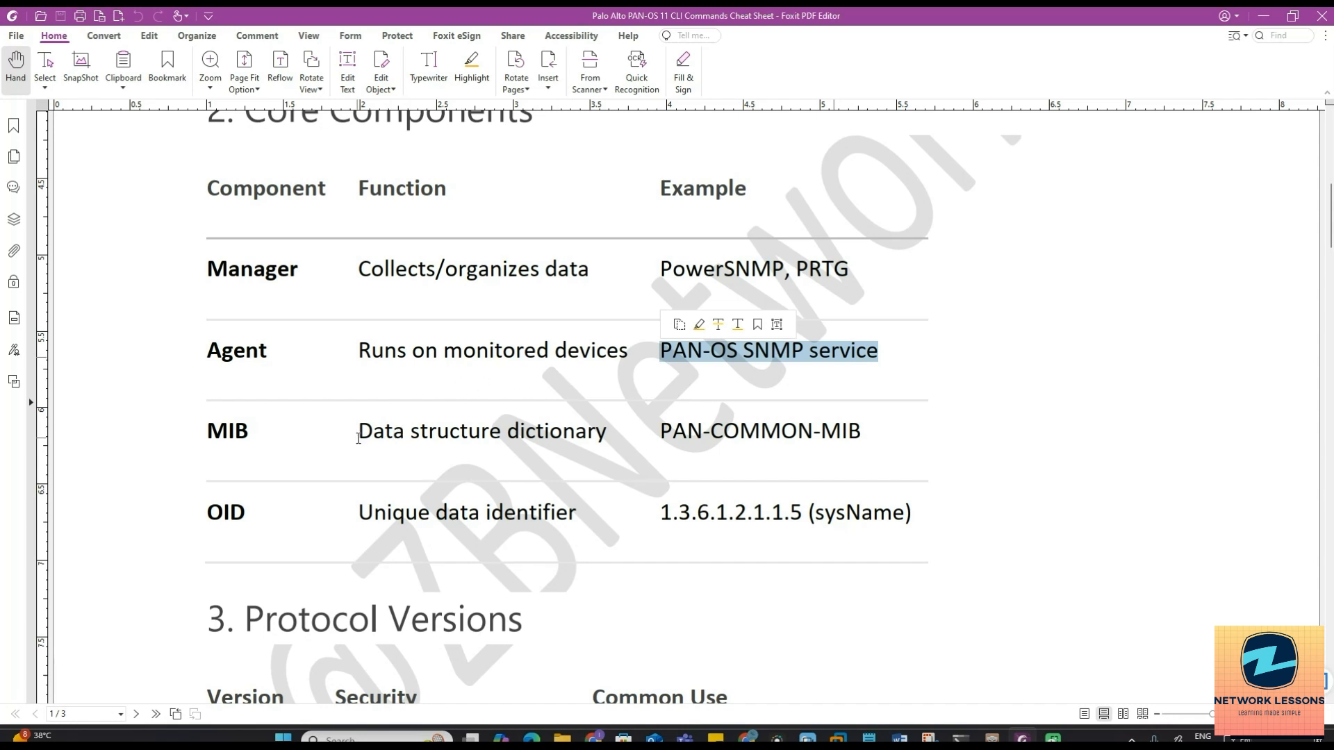
mouse_move(372, 436)
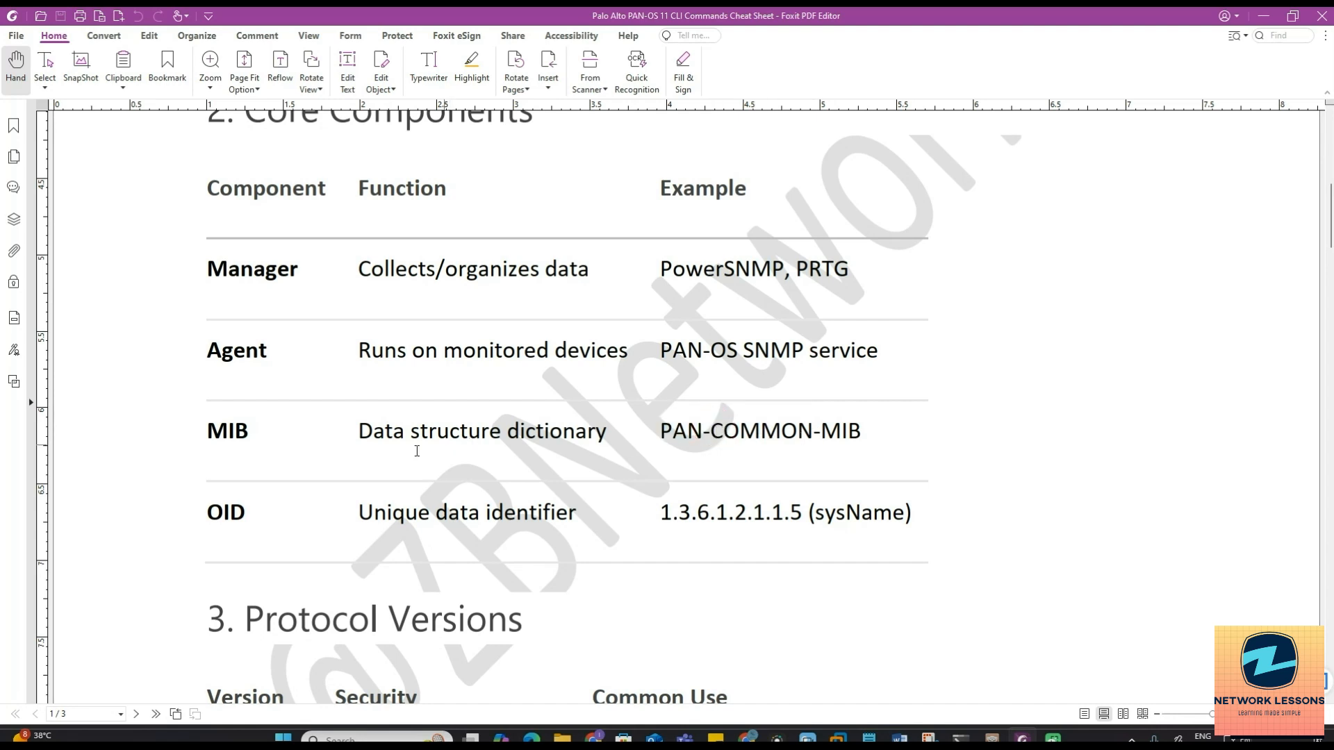
mouse_move(247, 515)
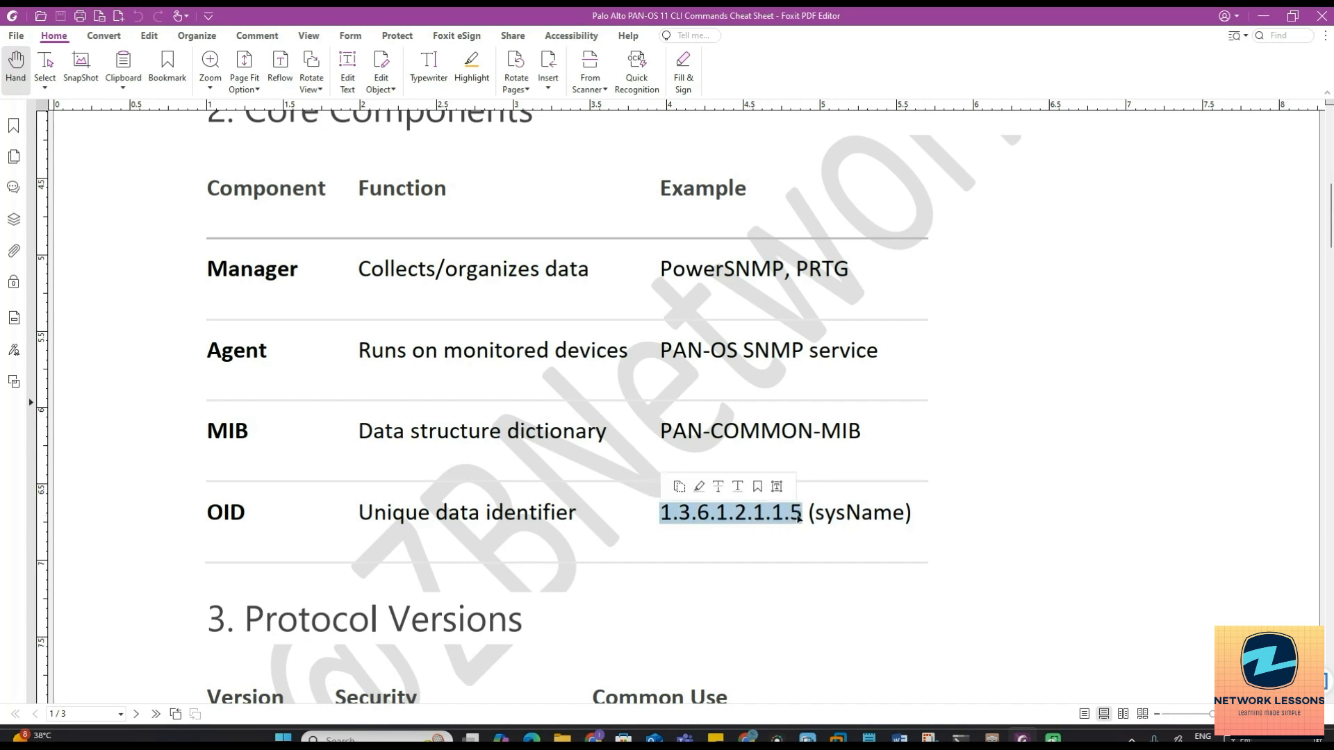
Review the Protocol Versions table, selecting the SNMPv2c Community strings and 'Most' entries, then reach page 2's Key Operations diagram
scroll(down, 3)
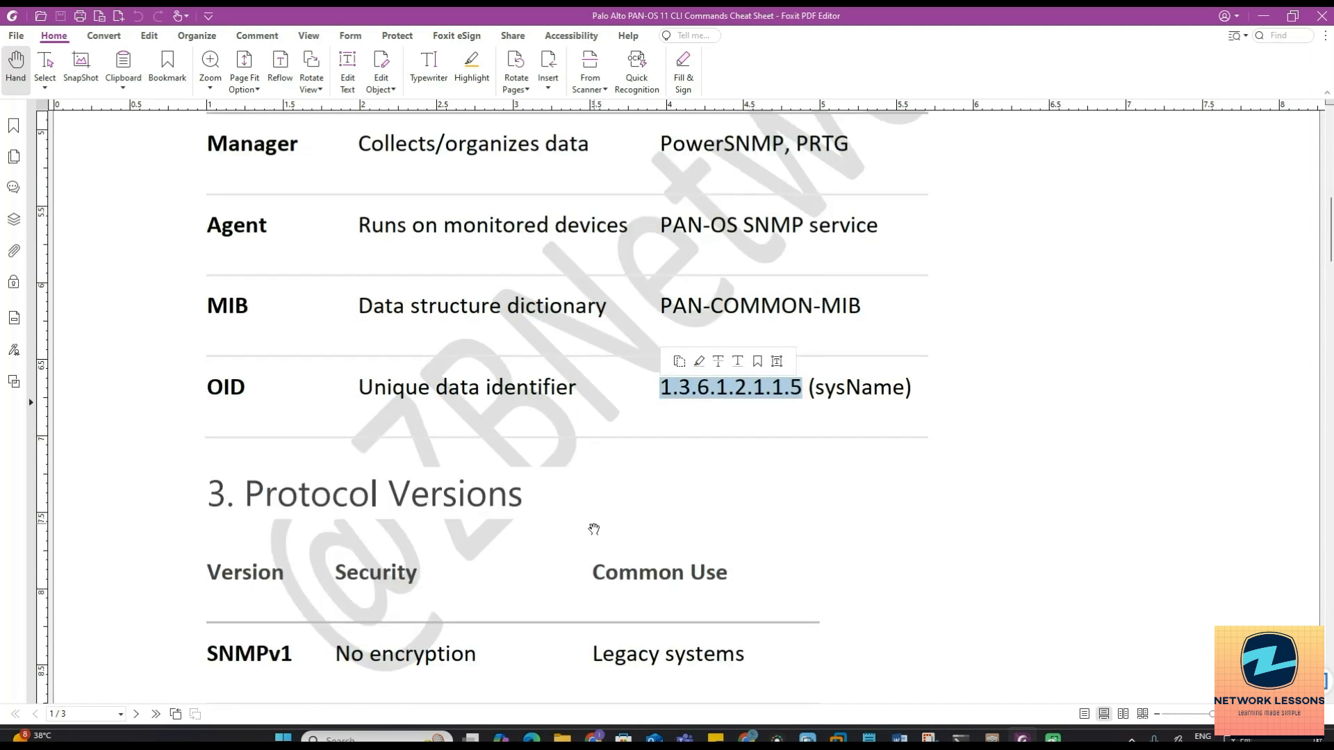
scroll(down, 3)
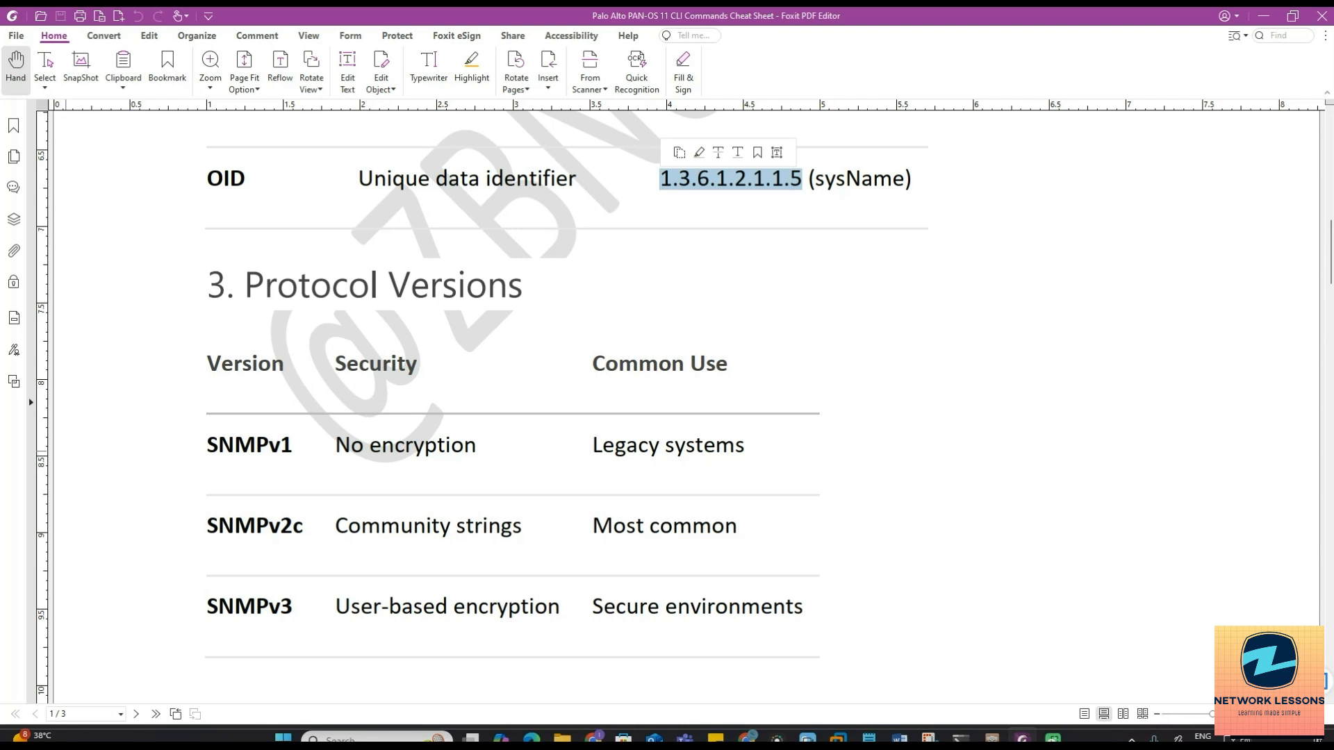
mouse_move(318, 477)
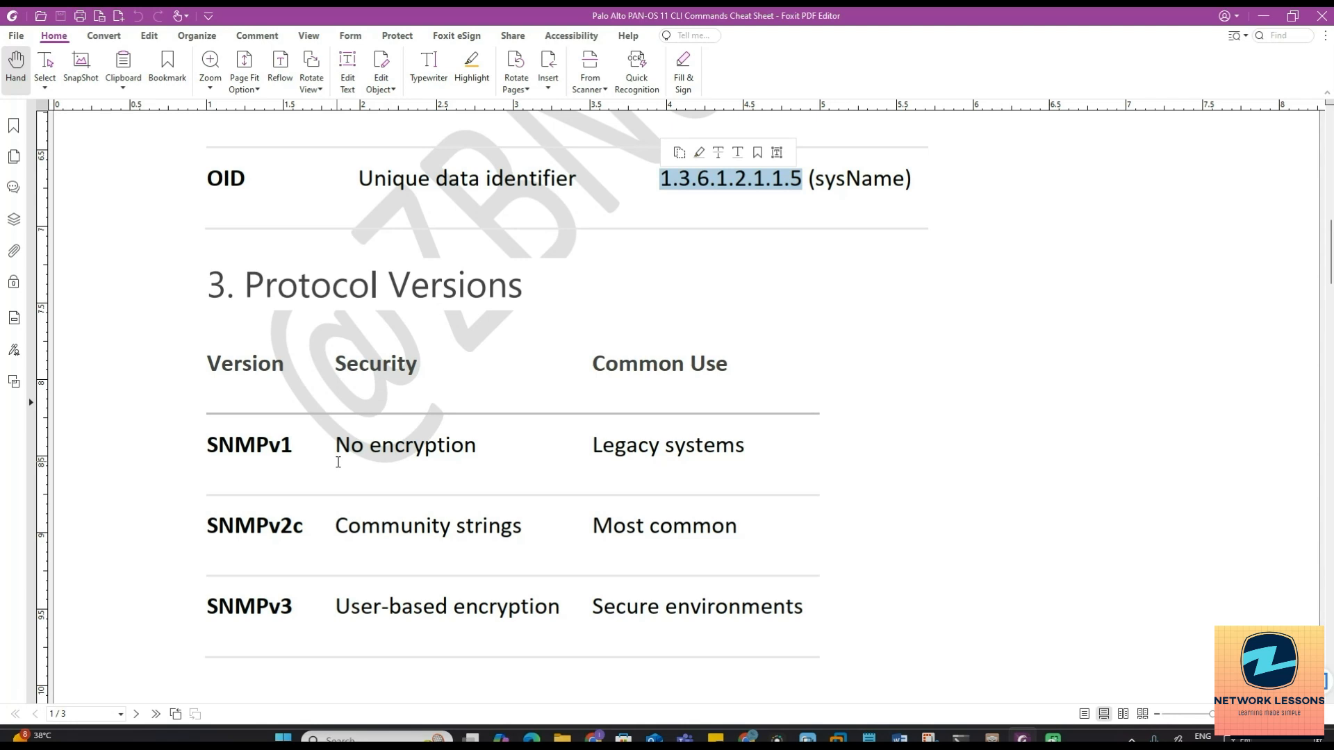
mouse_move(336, 472)
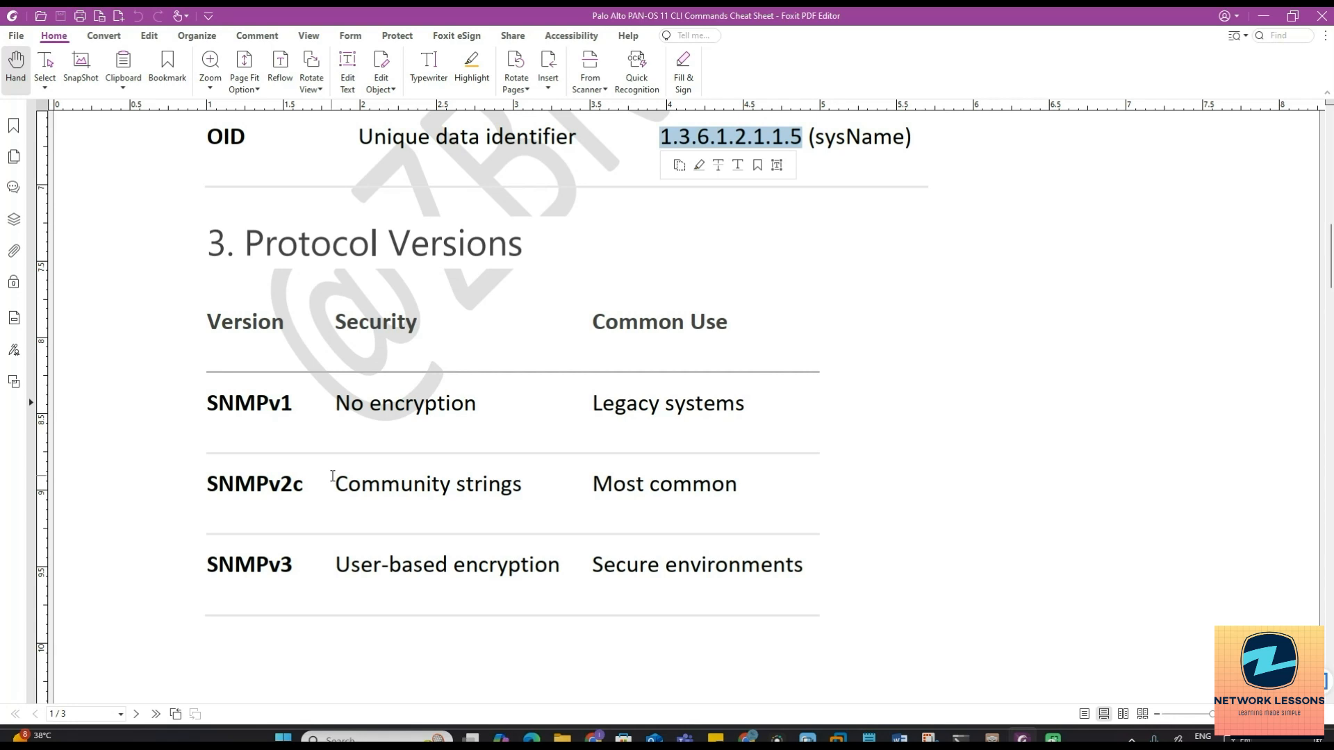
double_click(428, 483)
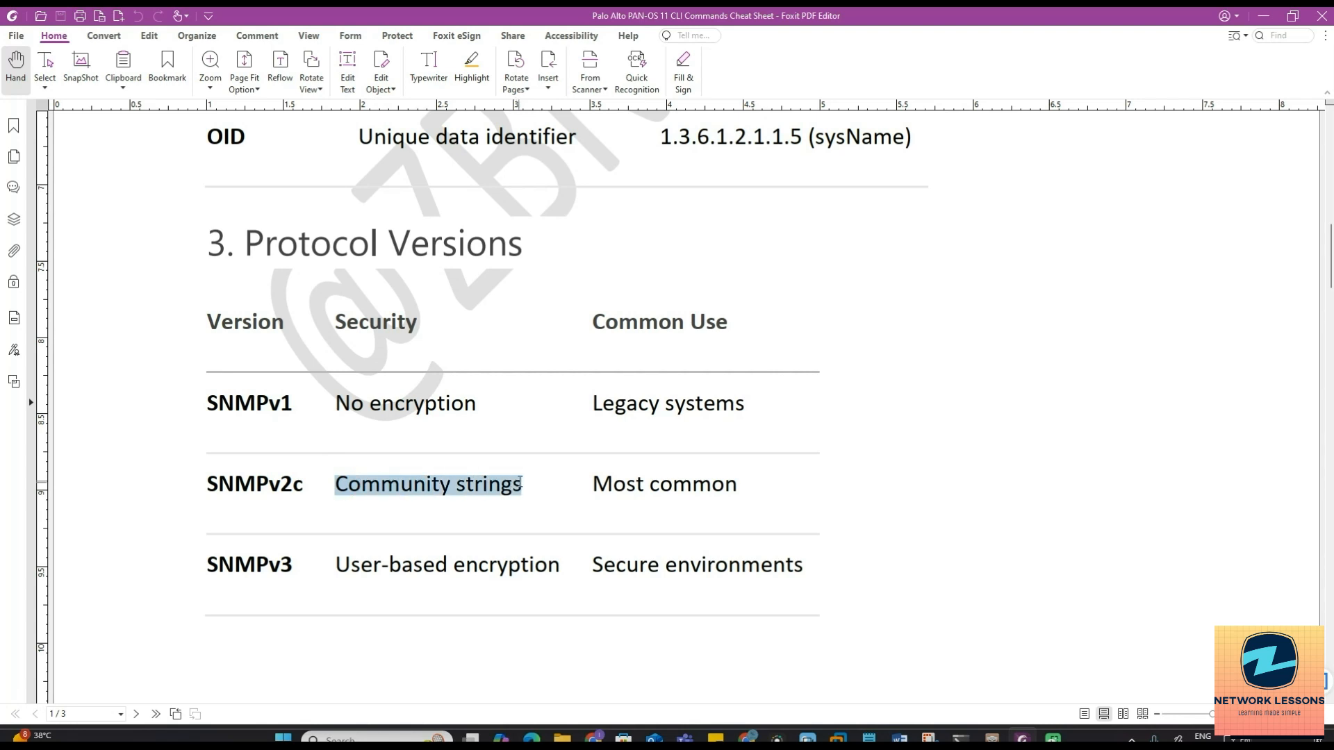
click(535, 500)
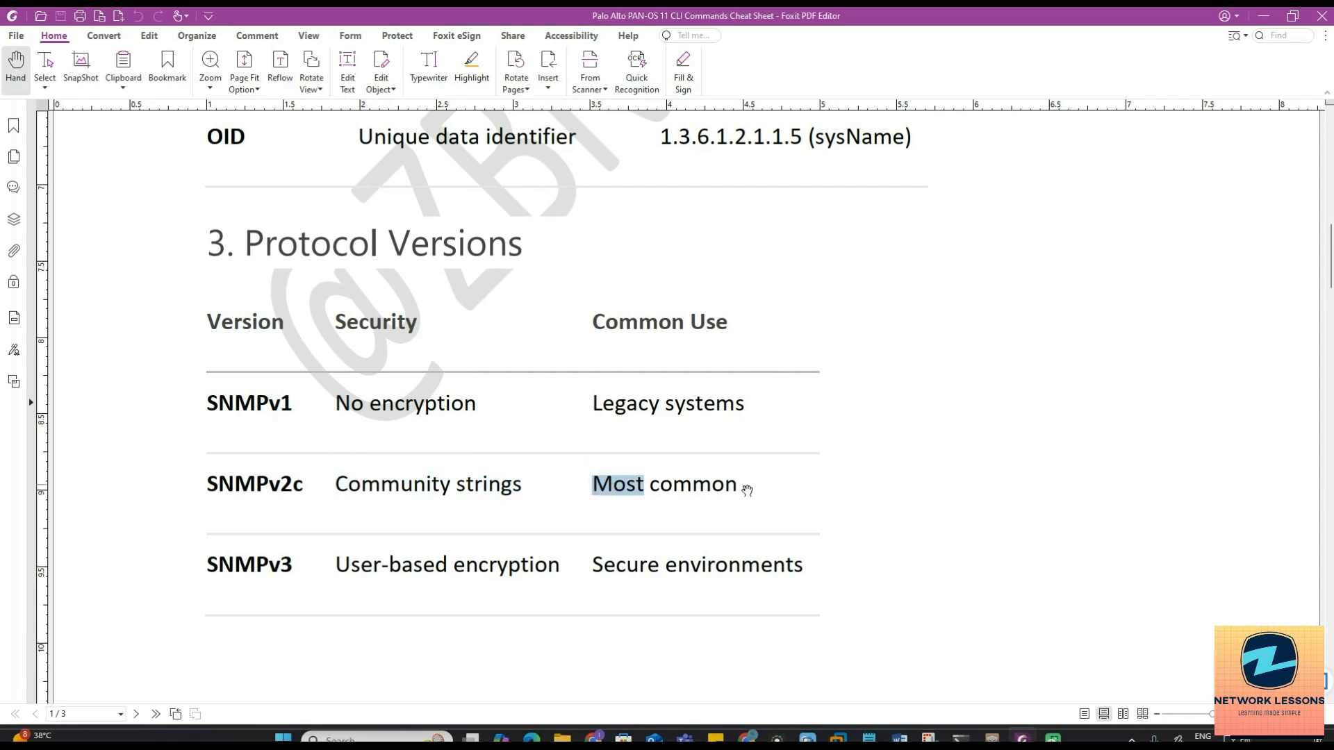
click(617, 485)
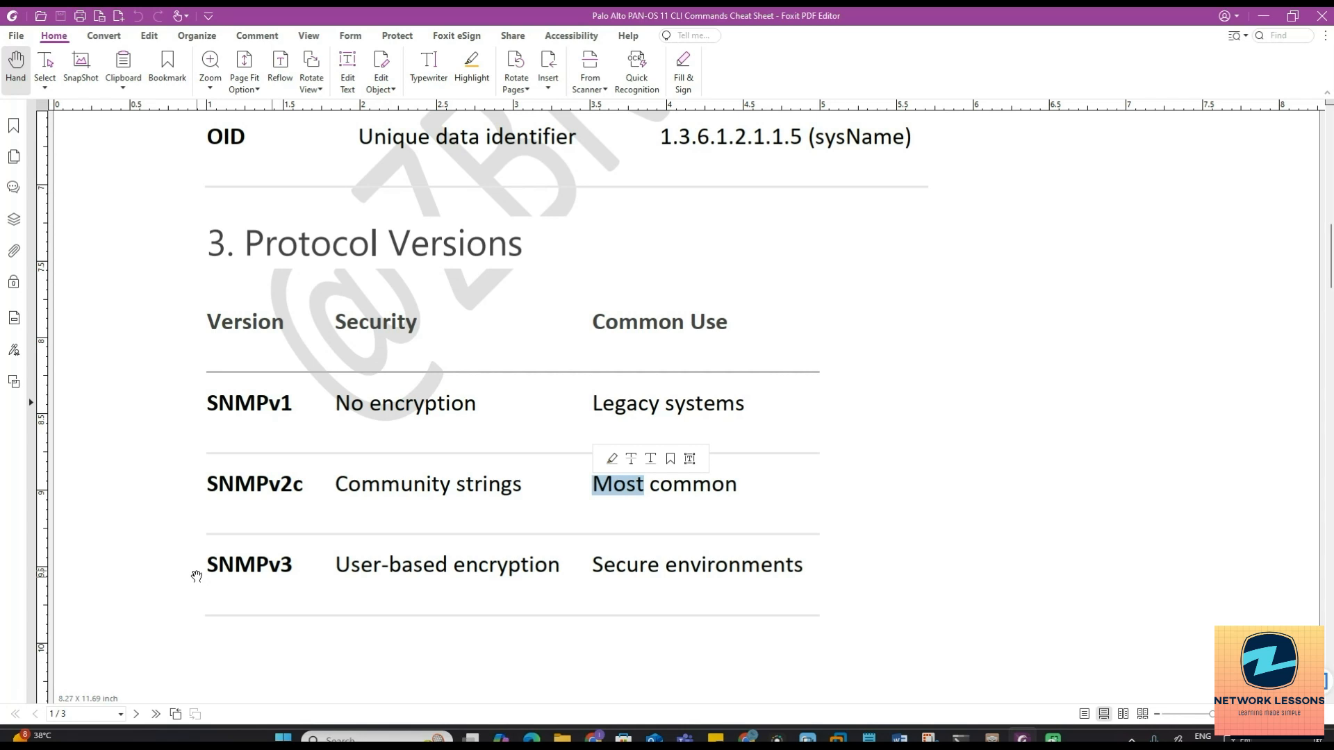
mouse_move(340, 564)
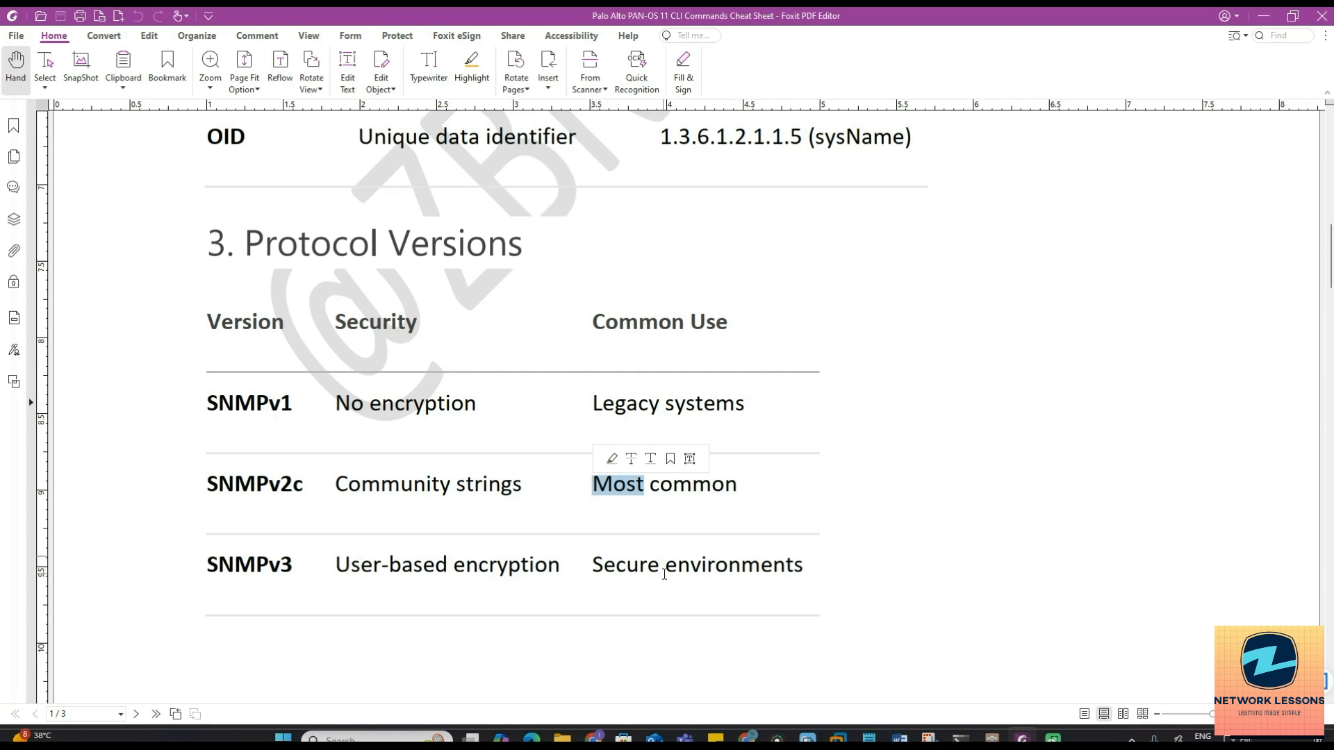
scroll(down, 3)
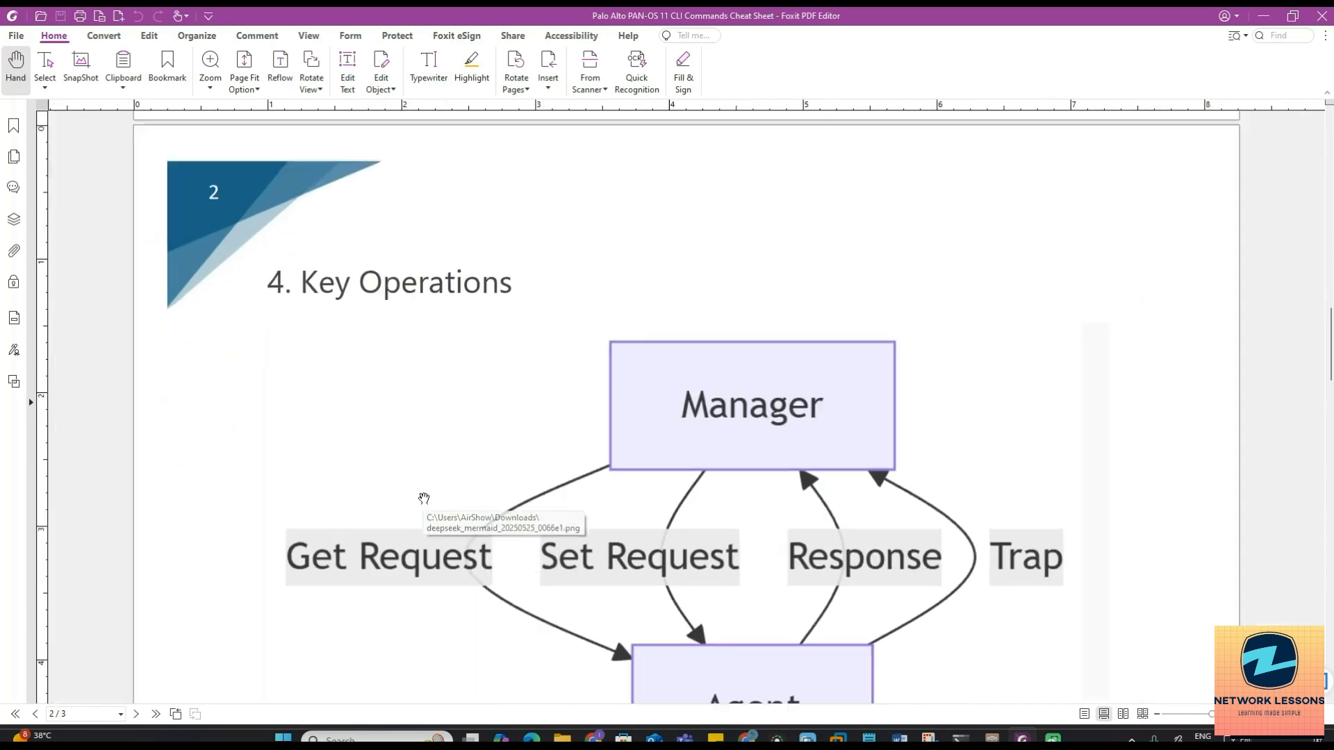
scroll(down, 3)
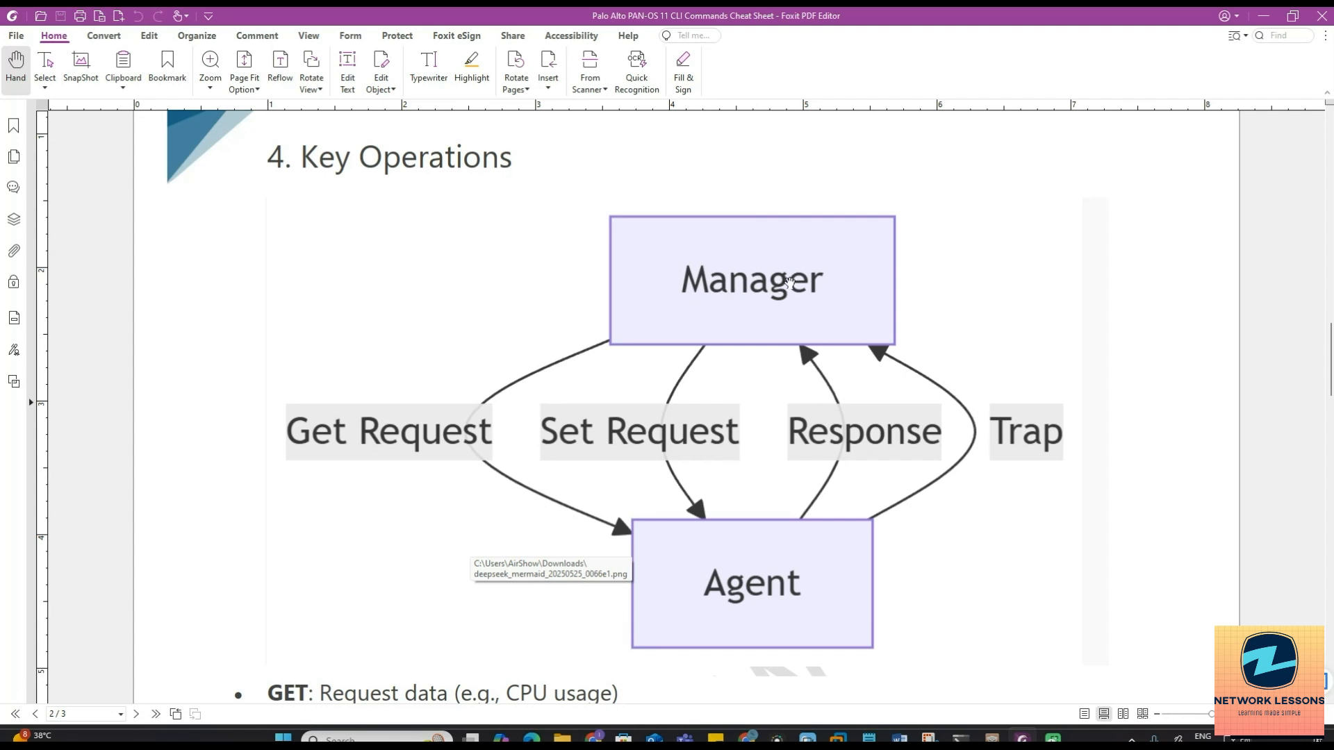
mouse_move(796, 288)
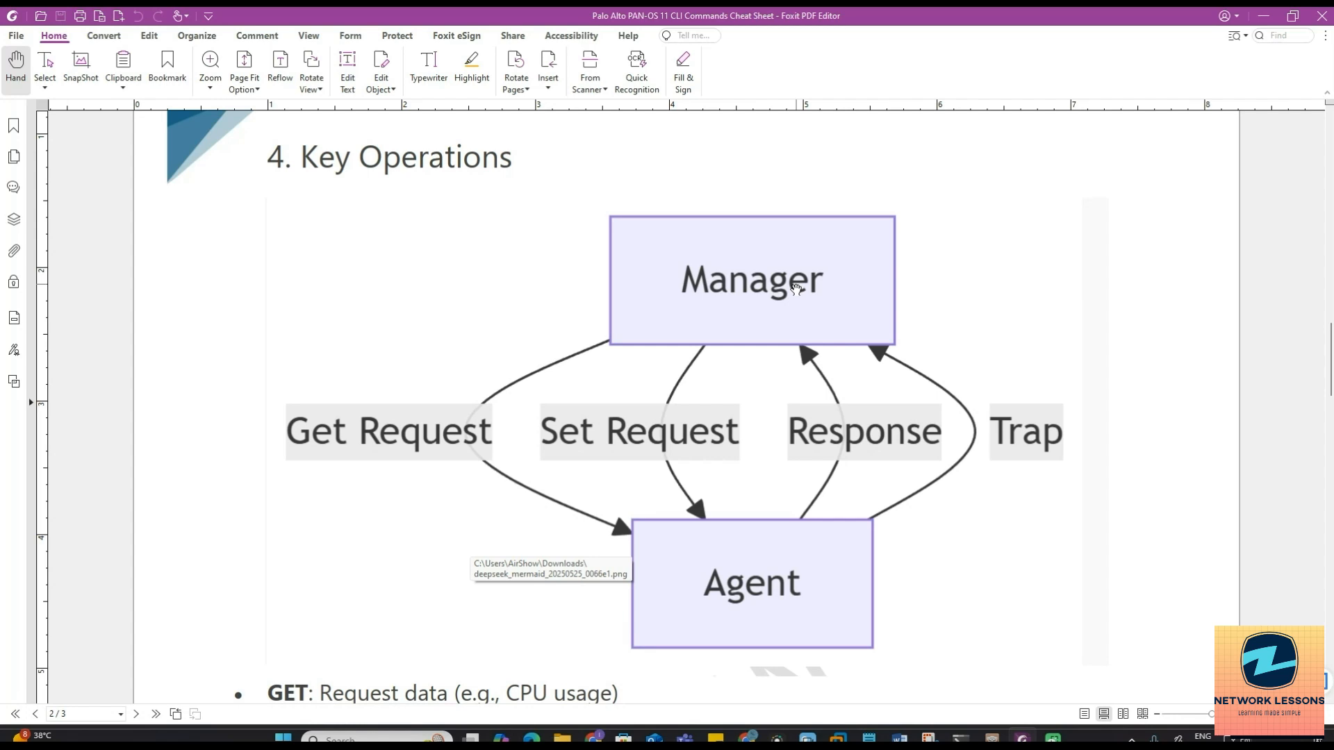
mouse_move(795, 290)
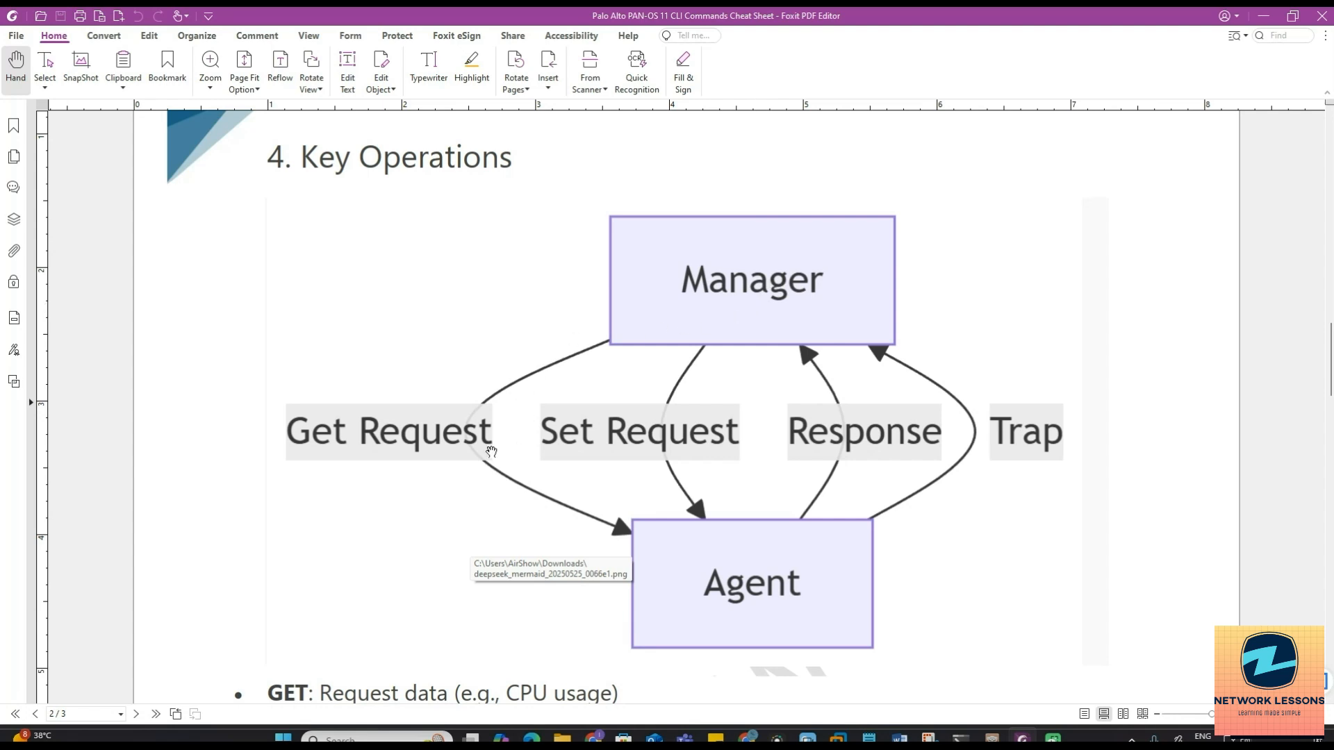
mouse_move(587, 526)
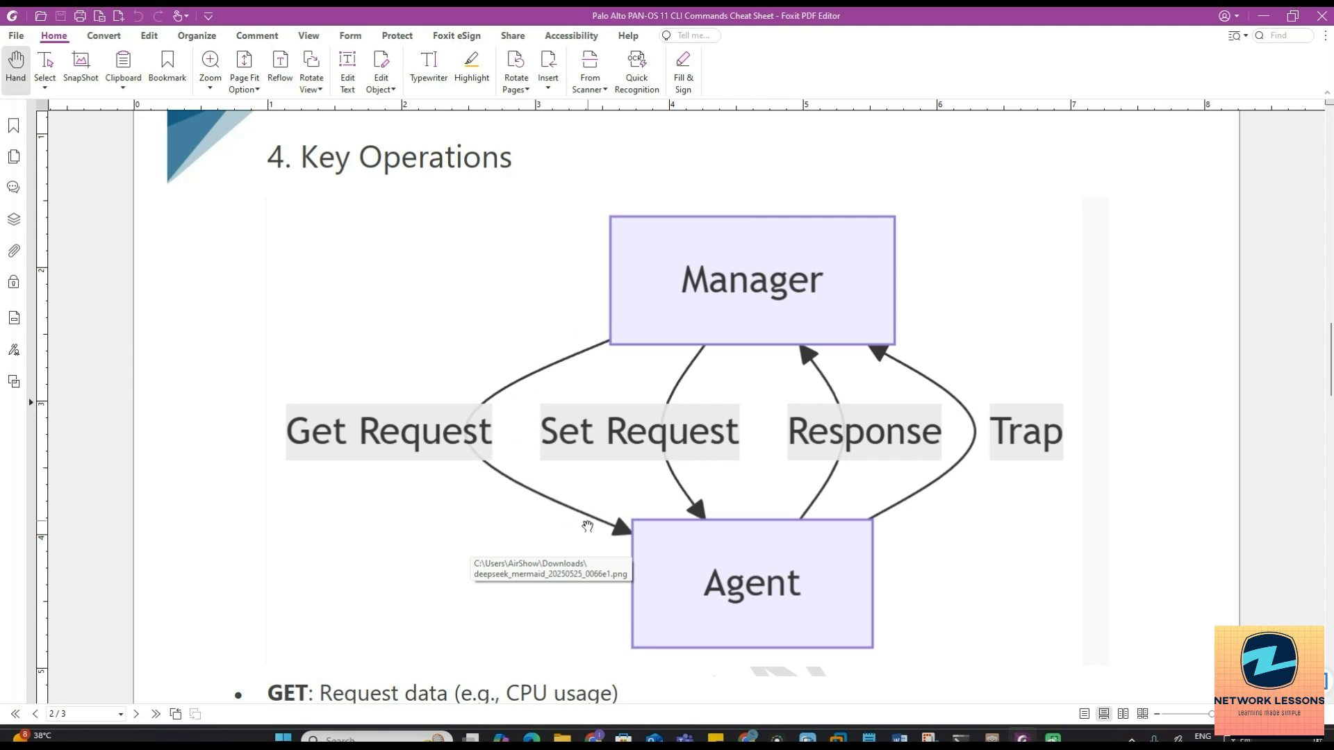
mouse_move(686, 513)
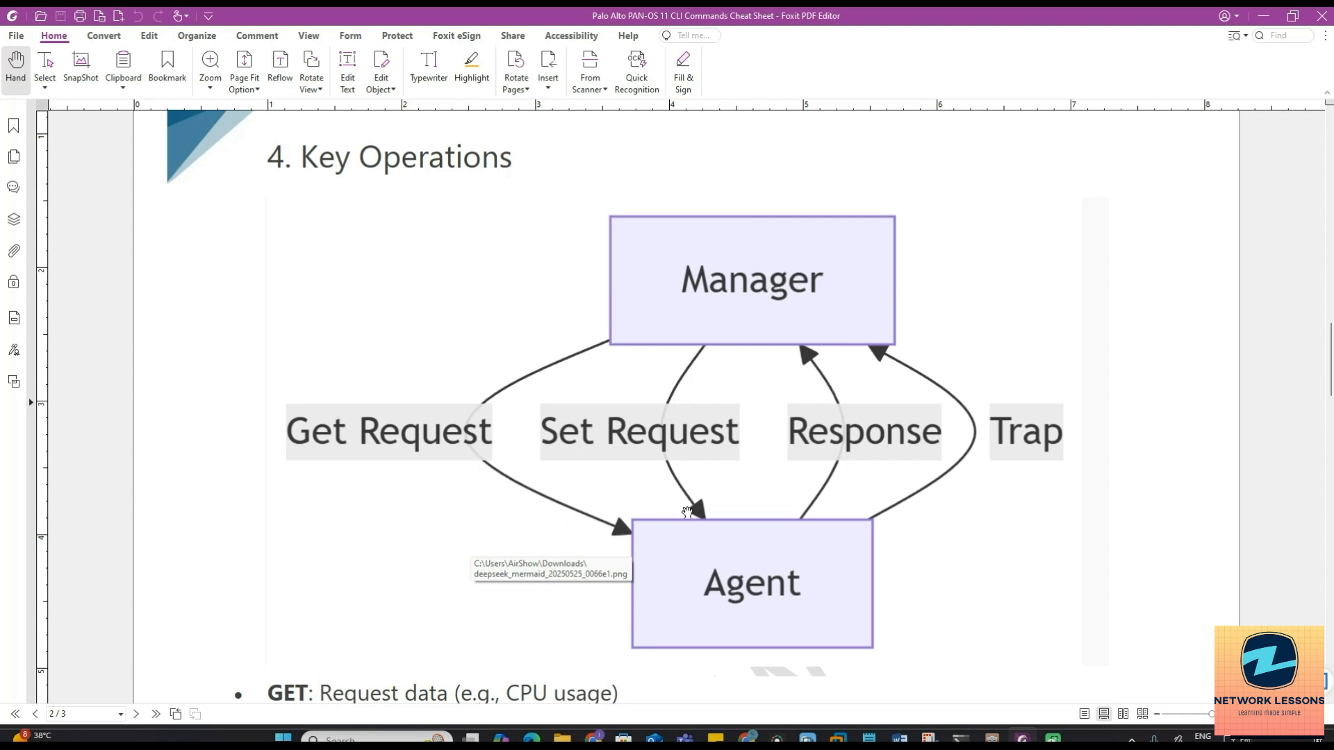
mouse_move(583, 485)
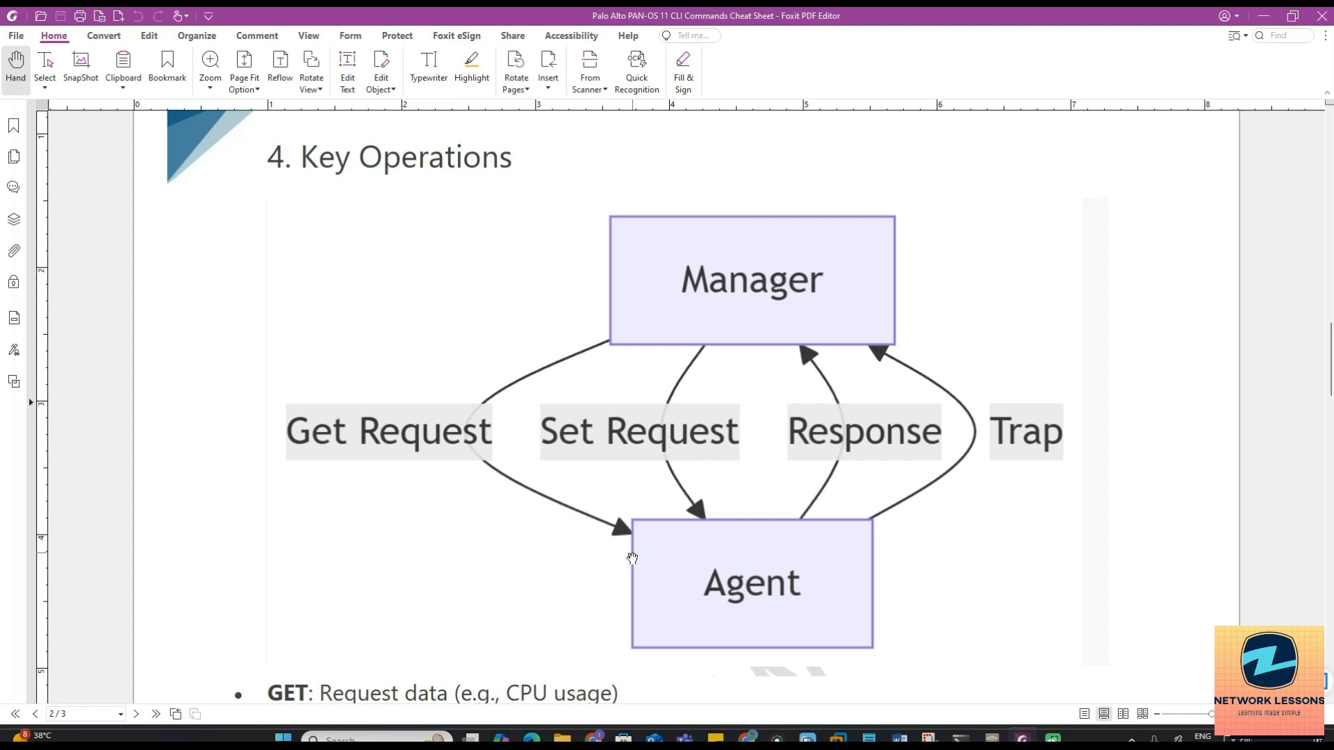
mouse_move(750, 585)
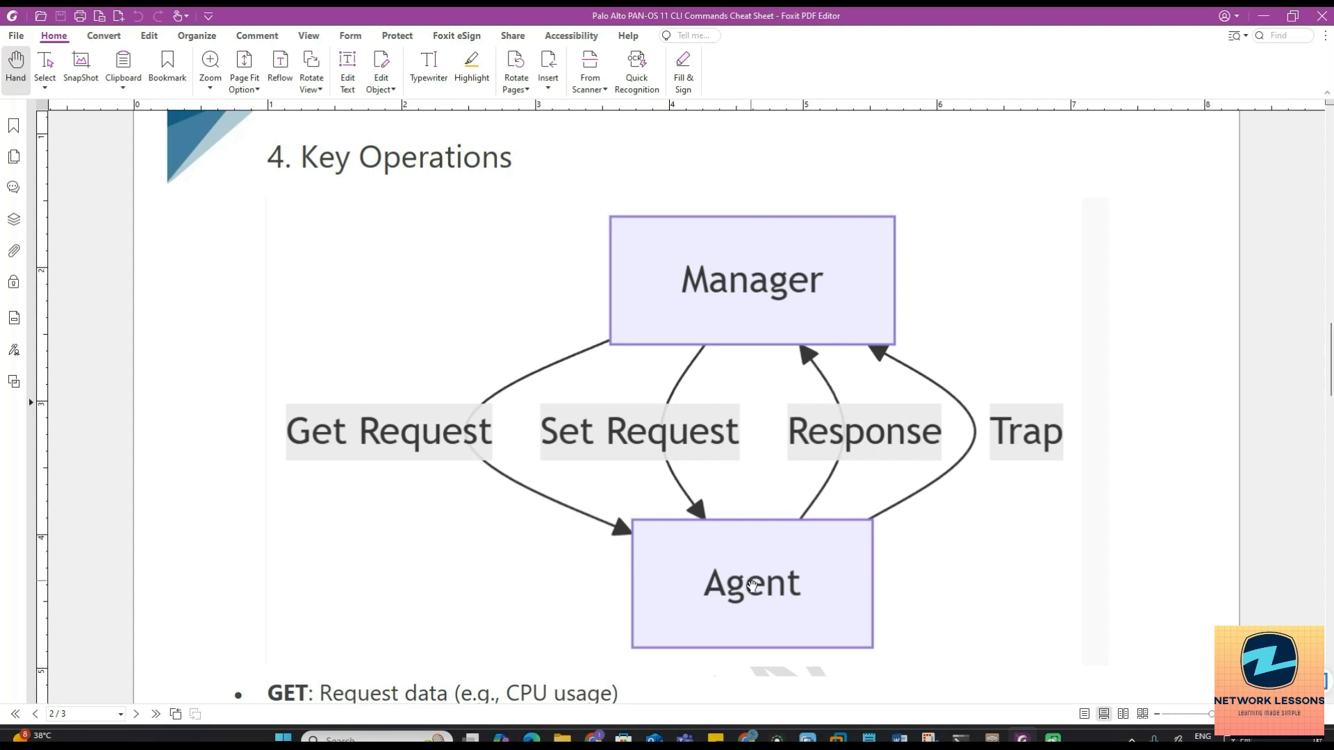
mouse_move(843, 383)
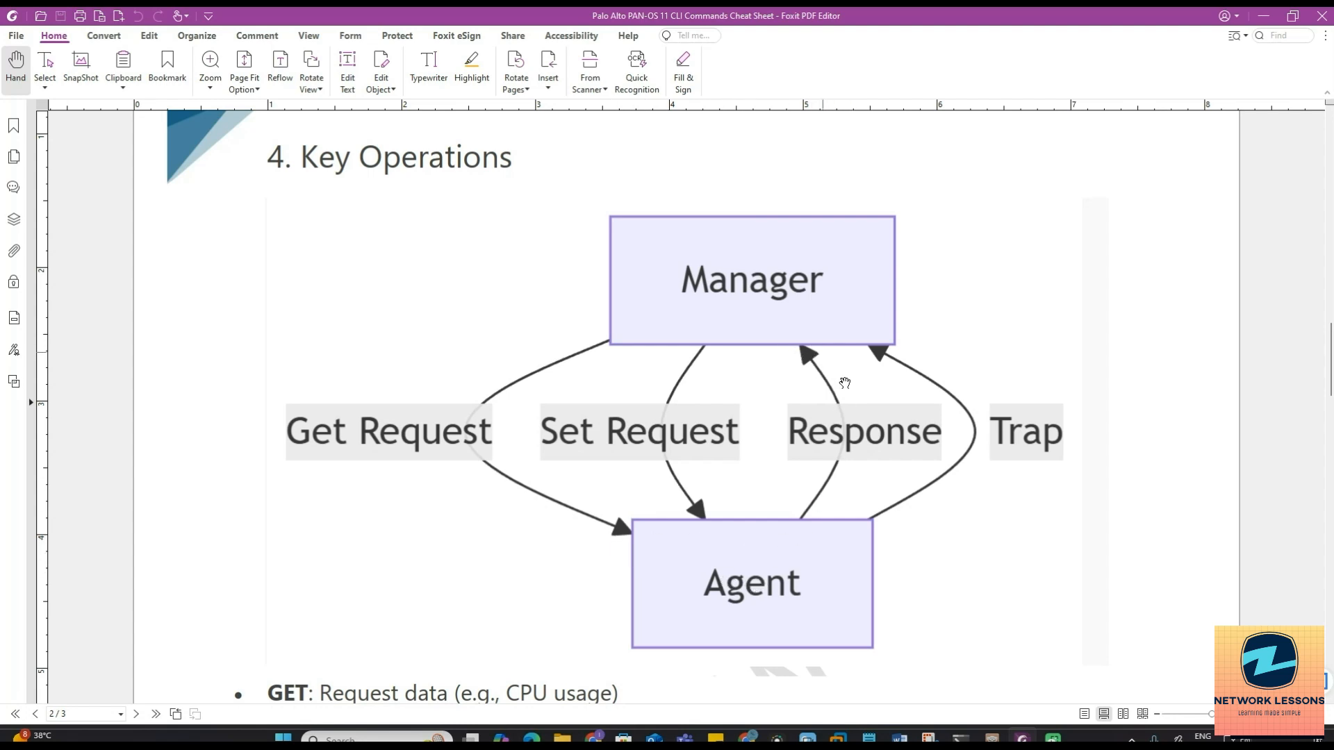
mouse_move(855, 543)
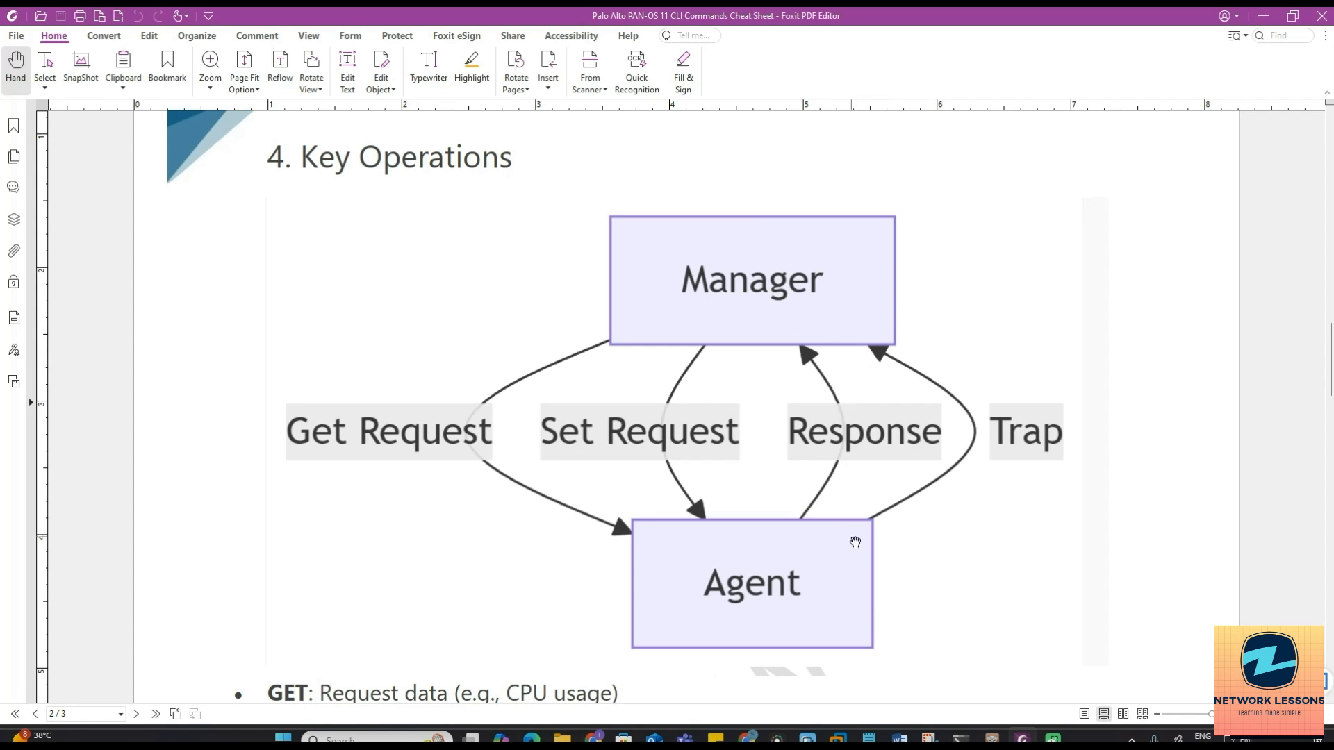
mouse_move(804, 588)
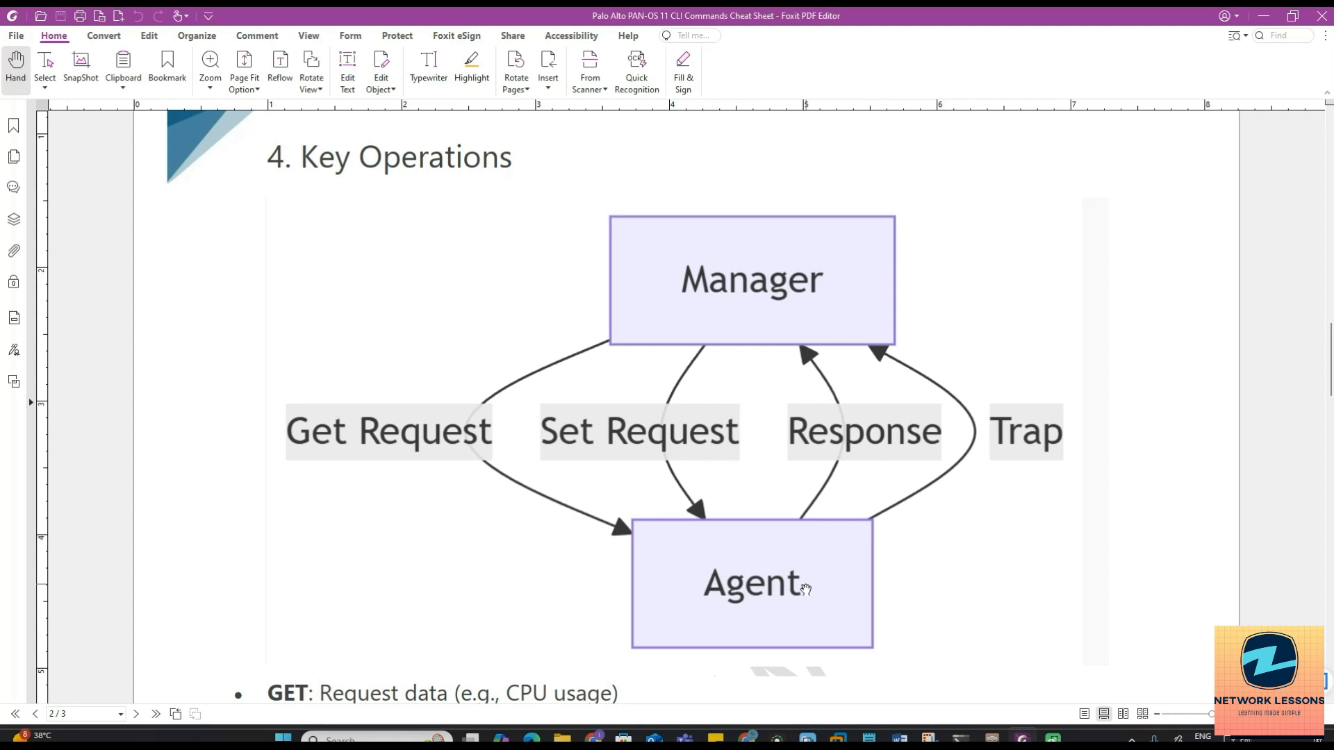
mouse_move(1039, 434)
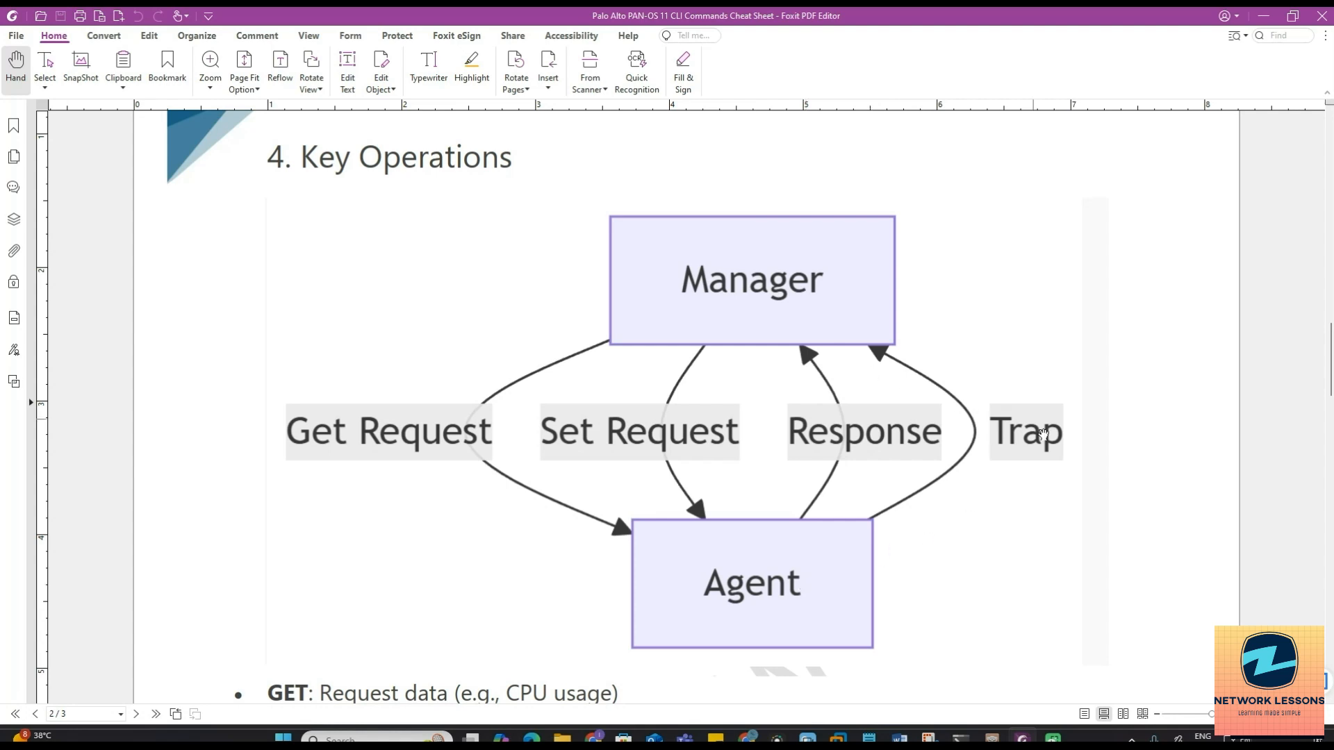
mouse_move(421, 591)
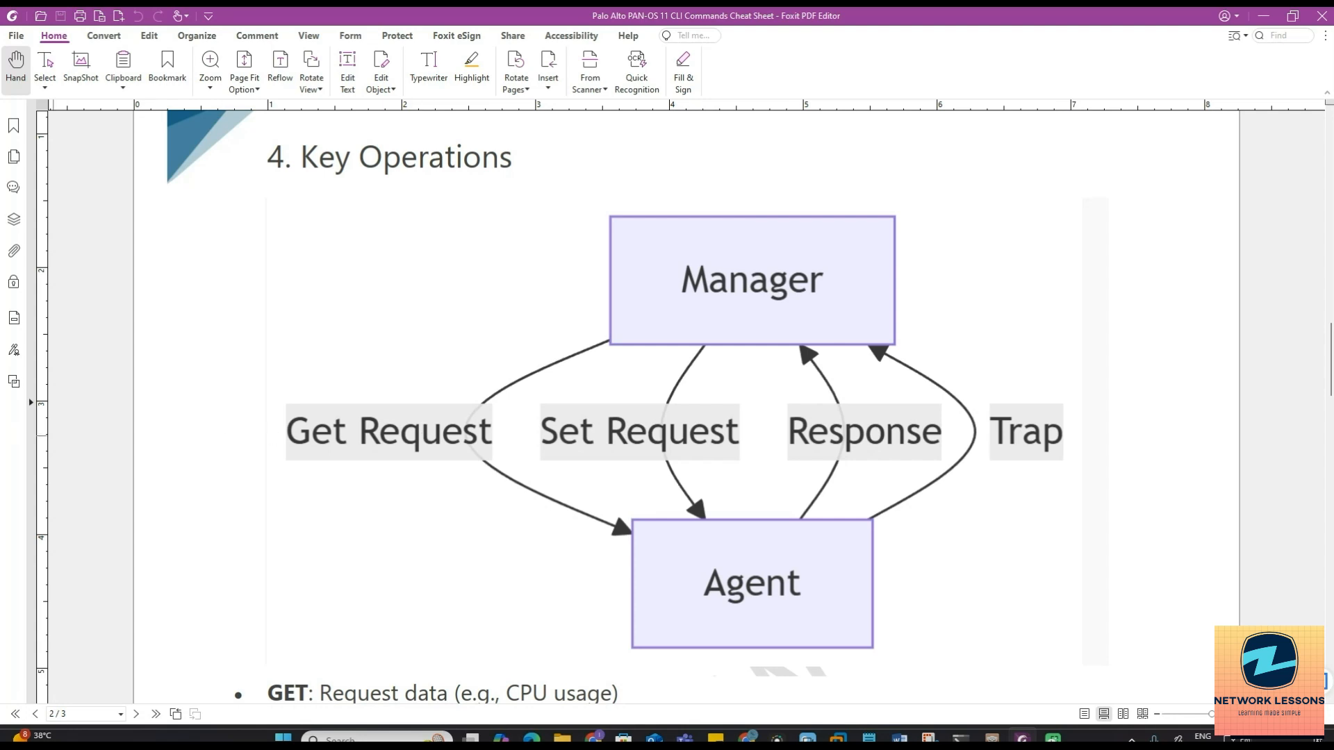
mouse_move(629, 451)
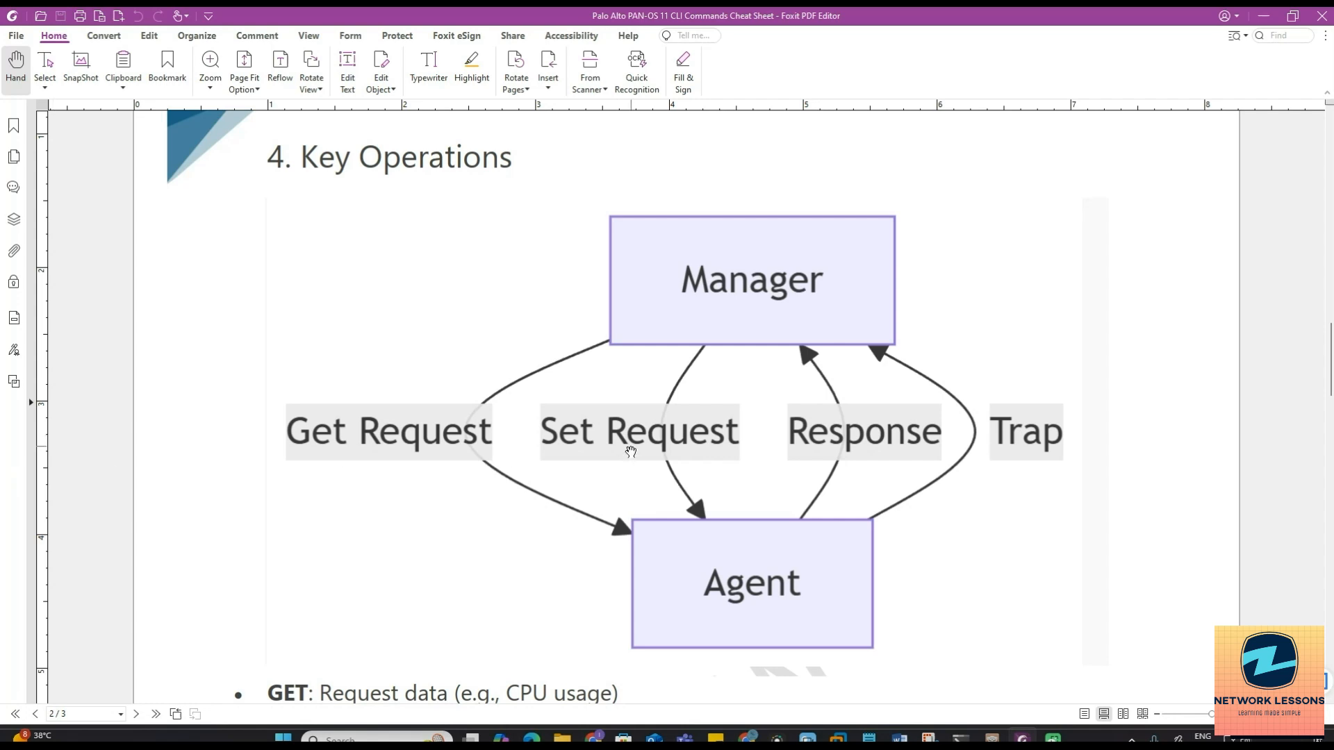
Scroll down to the Palo Alto Specifics section with Key OIDs and Typical Monitoring Points
scroll(down, 3)
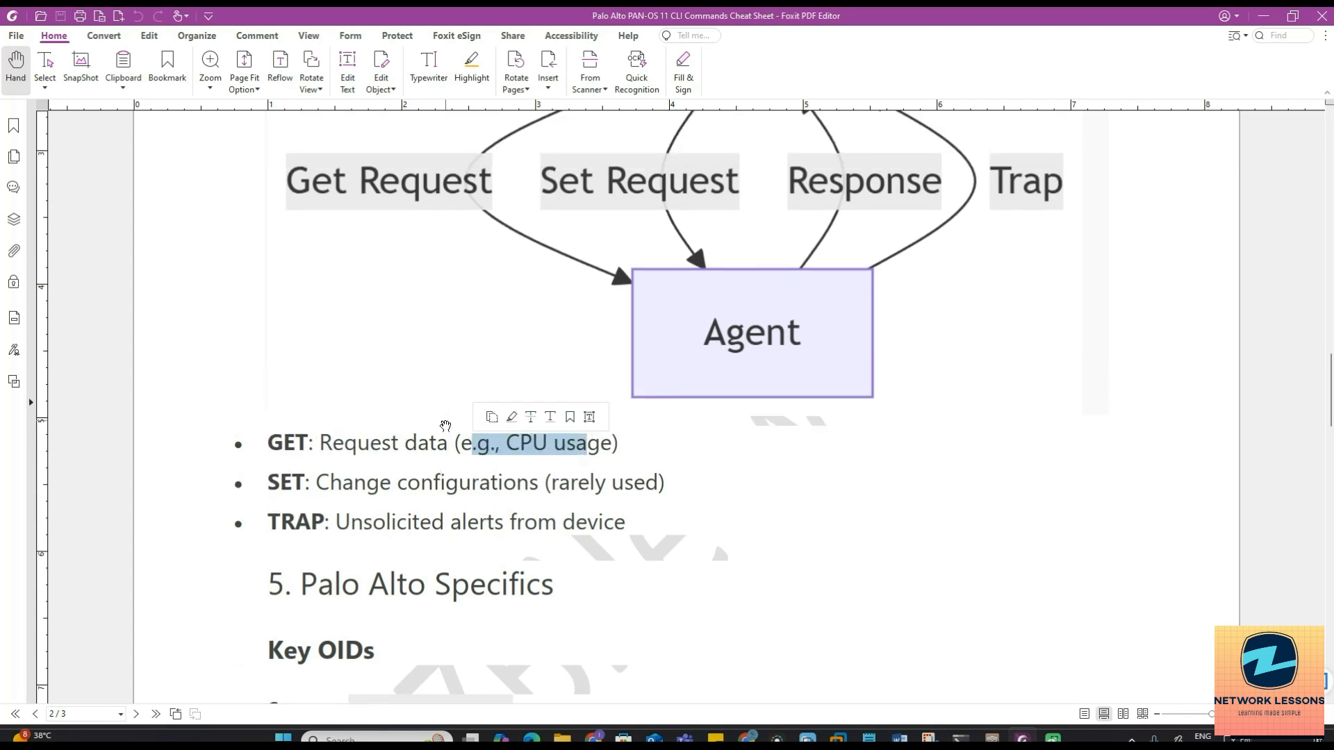
scroll(down, 3)
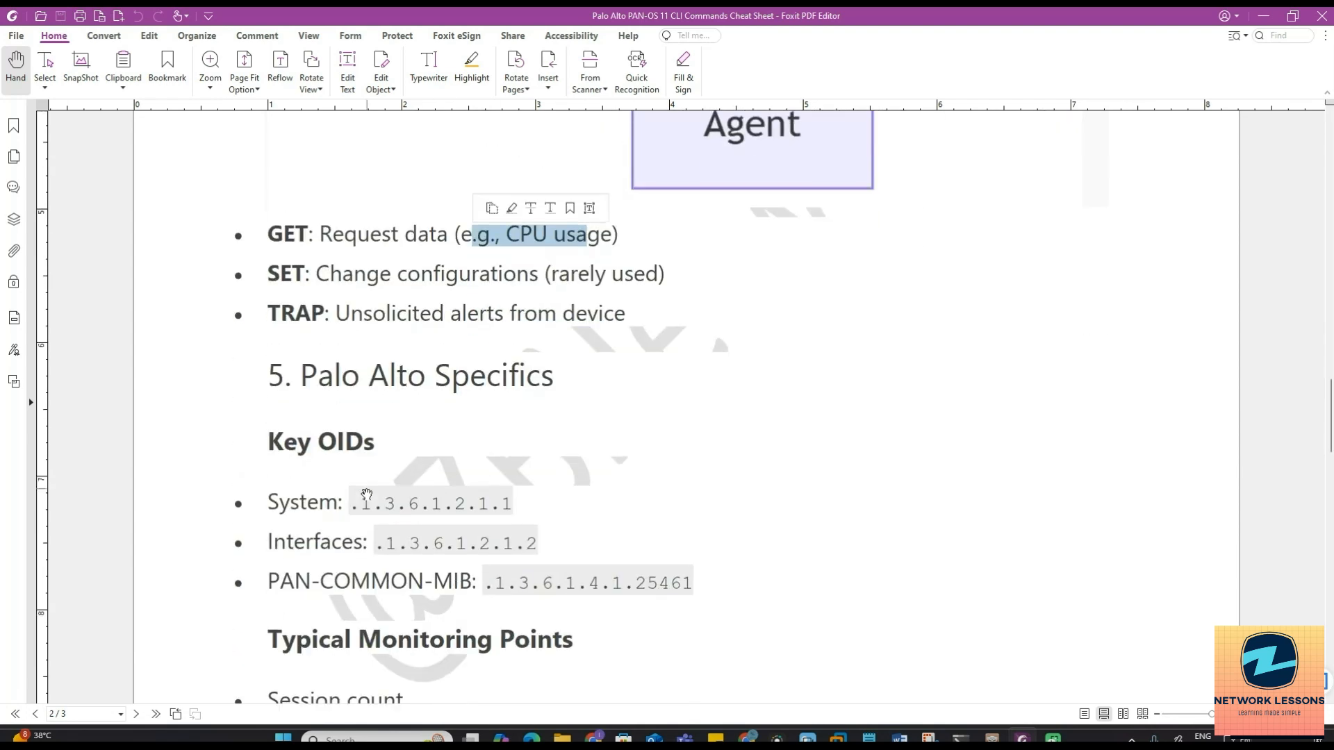
mouse_move(272, 443)
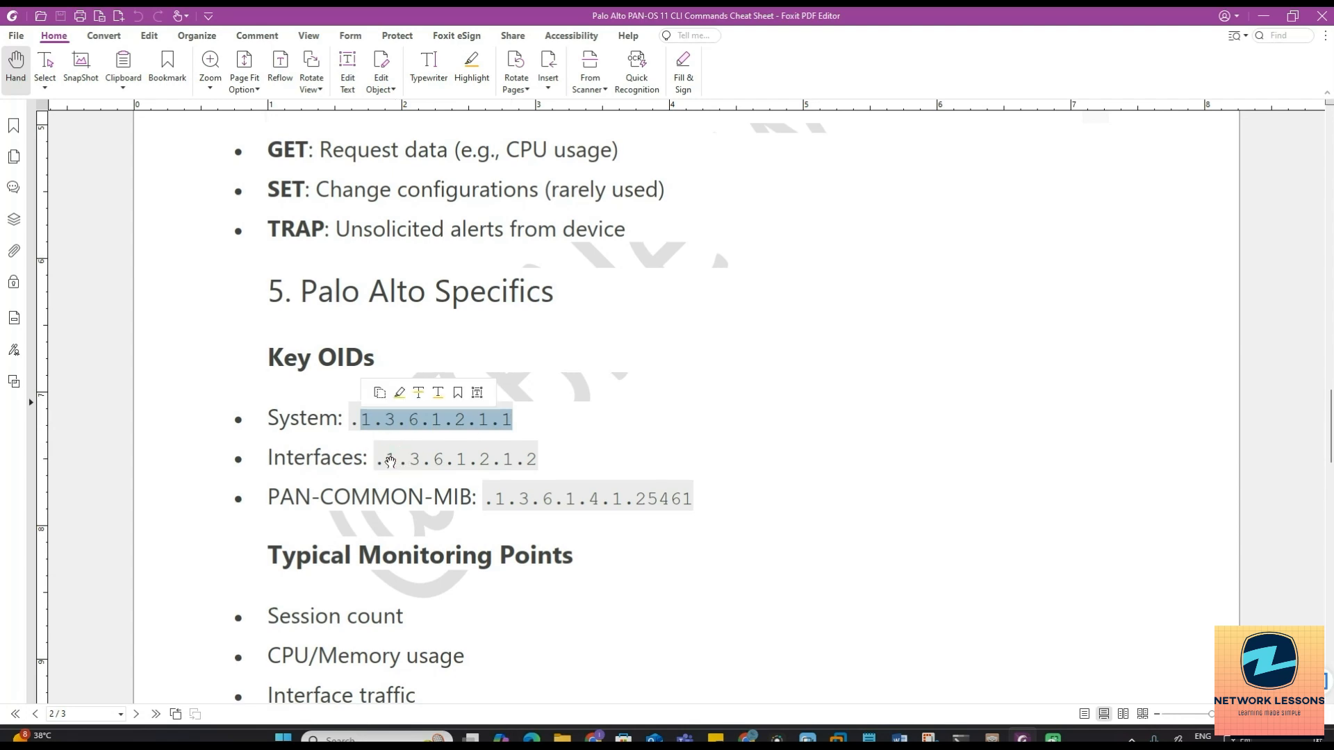
mouse_move(647, 504)
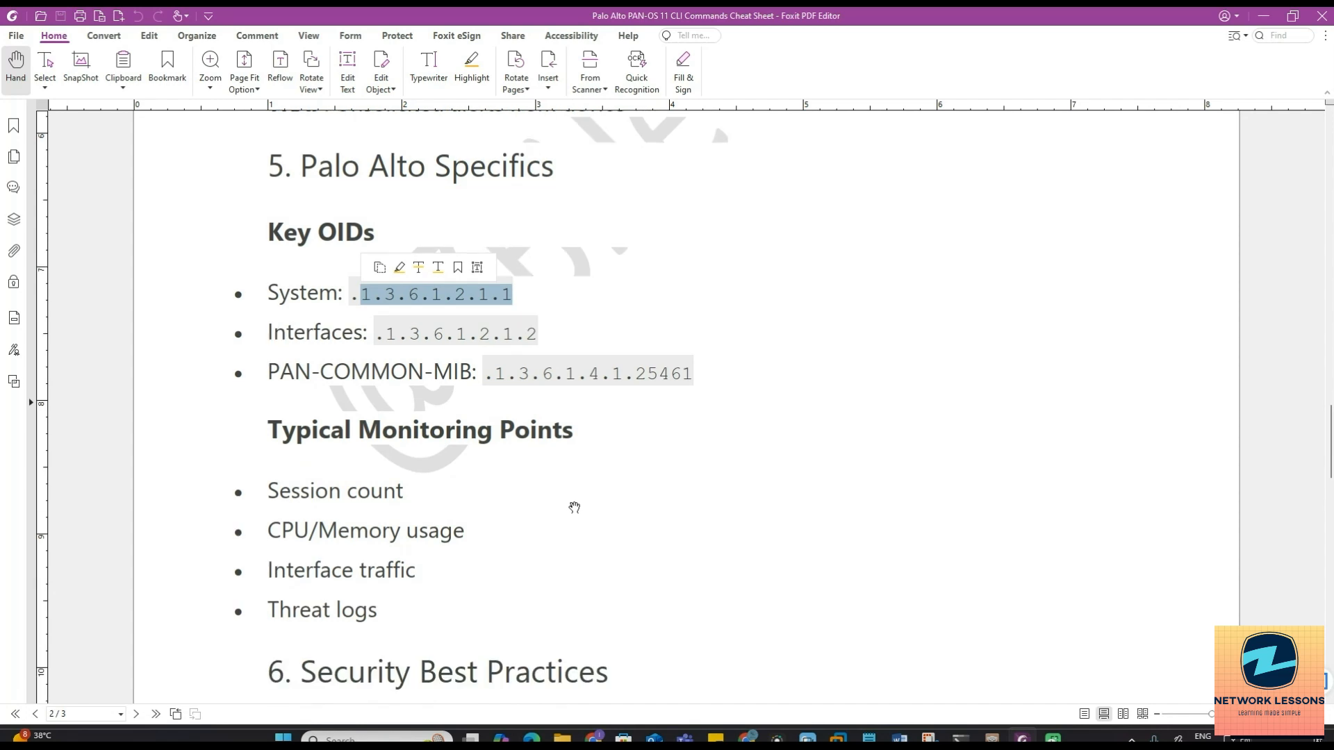
scroll(down, 3)
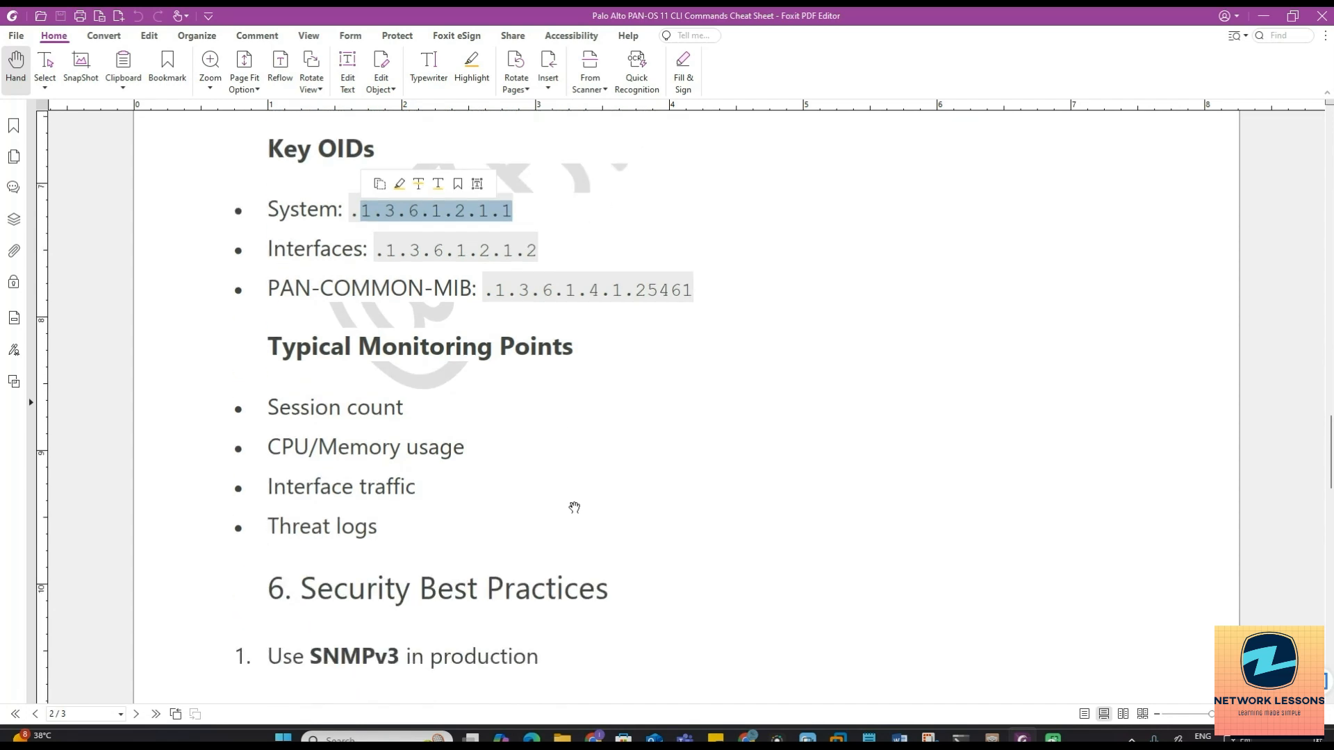
mouse_move(314, 470)
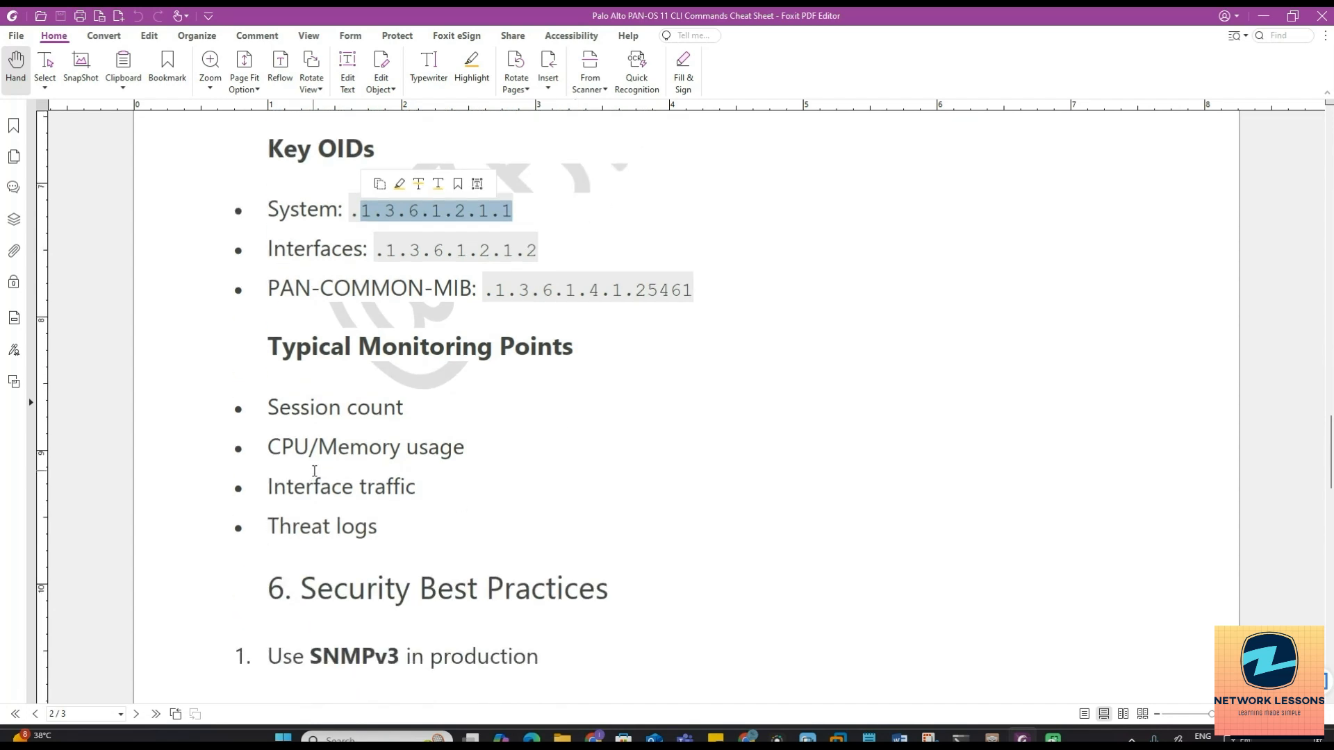
mouse_move(382, 477)
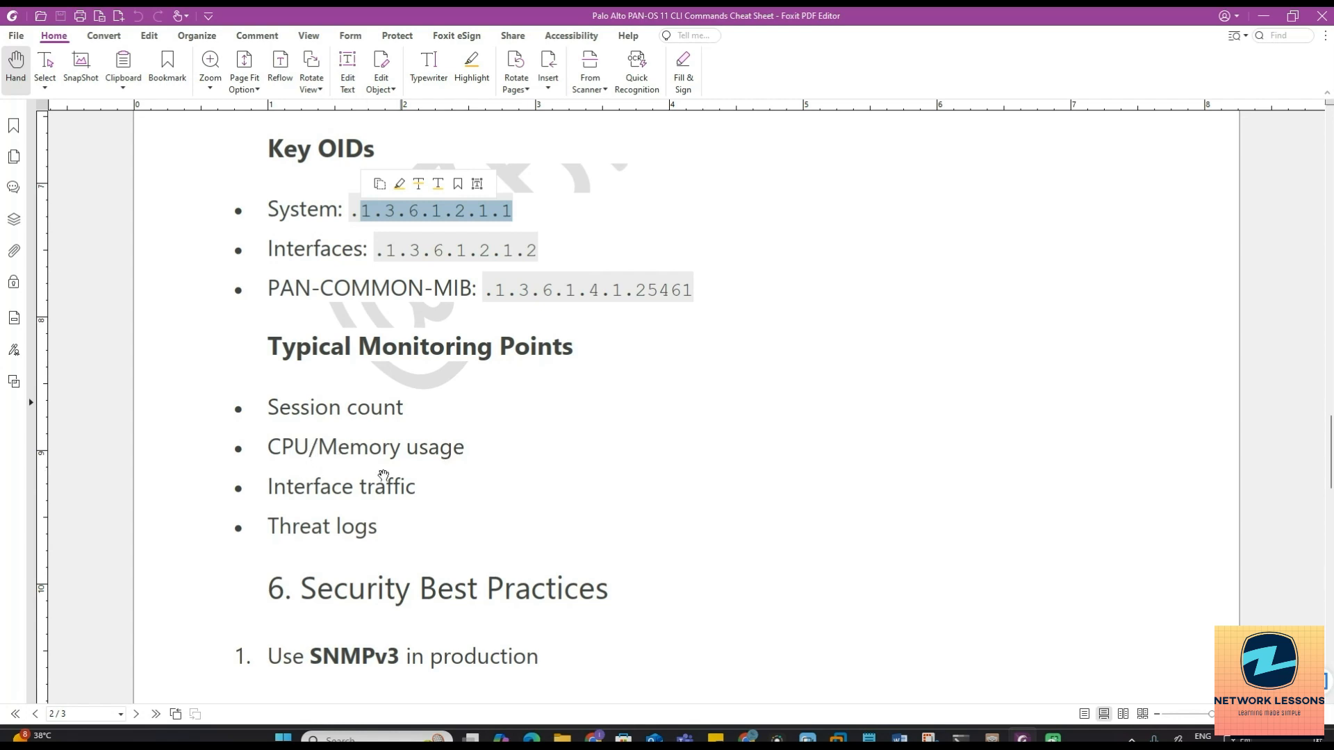
Scroll past Security Best Practices onto page 3 with the start of the Quick Reference
scroll(down, 3)
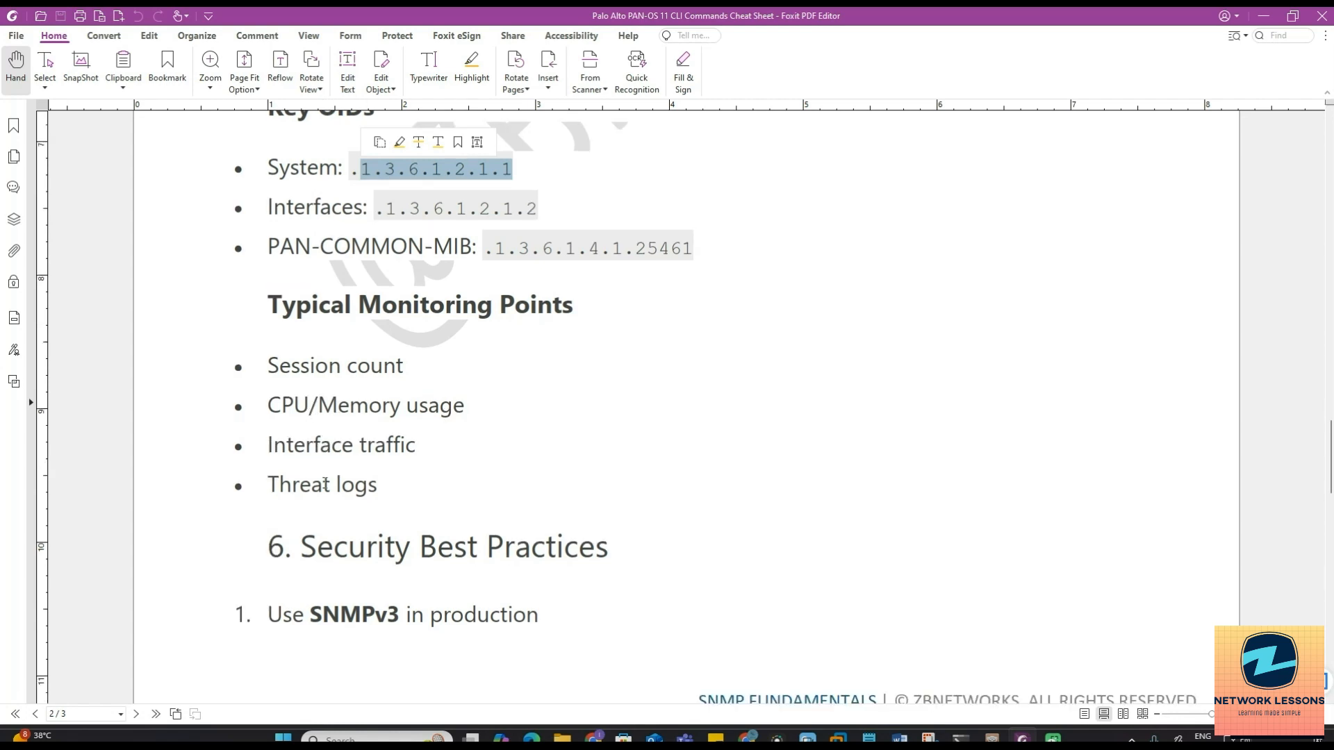
scroll(down, 3)
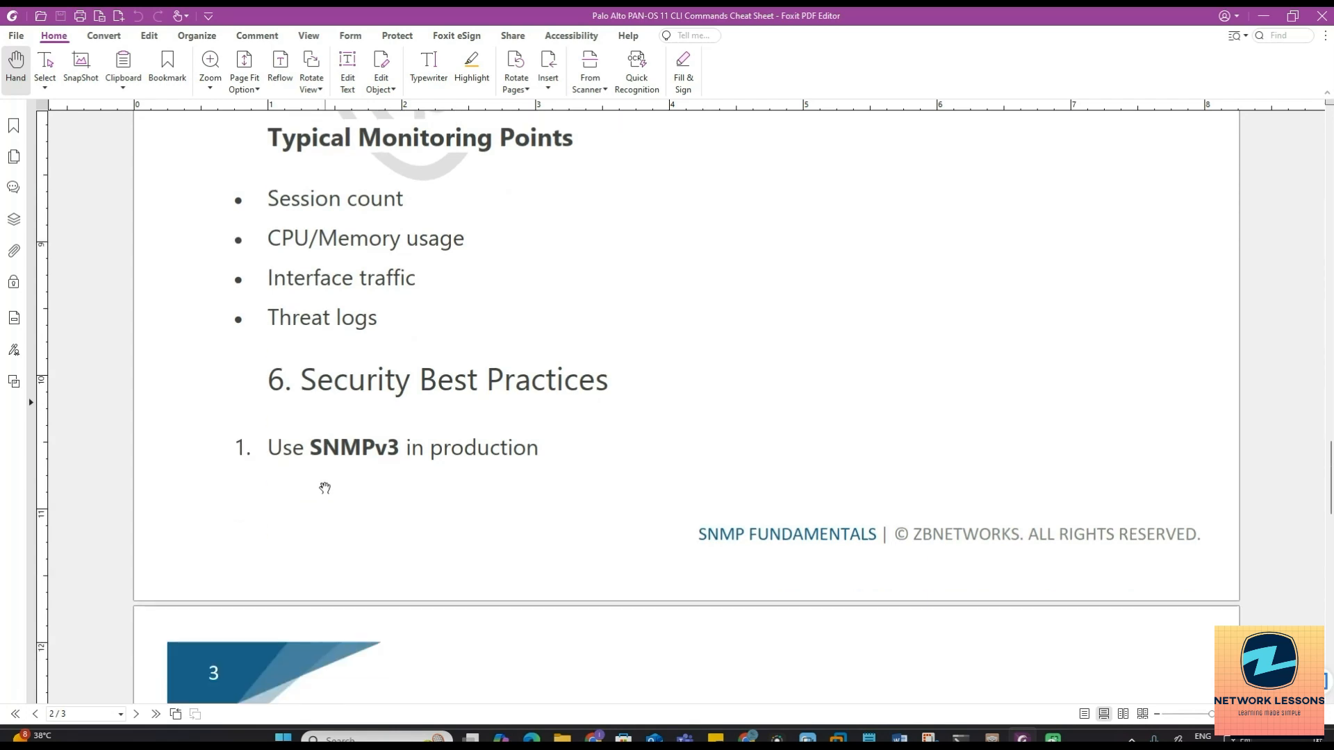
scroll(down, 3)
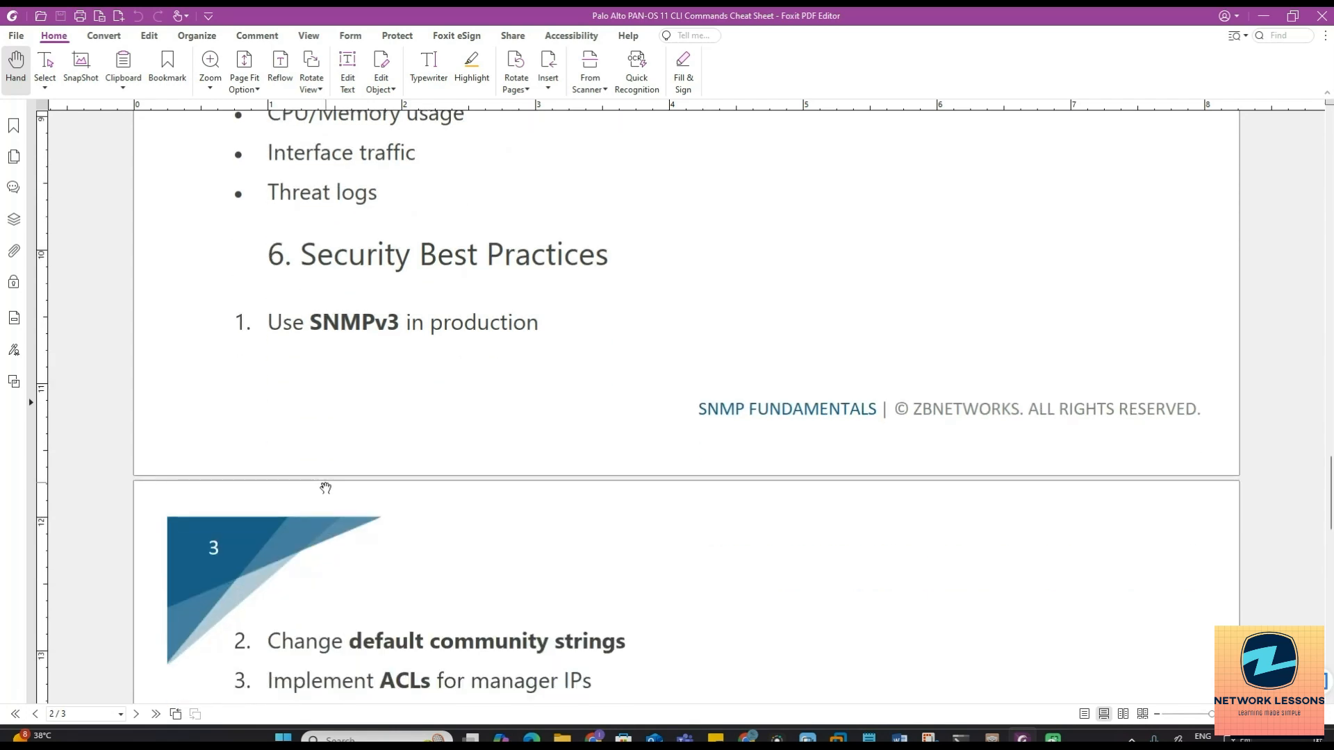
mouse_move(368, 456)
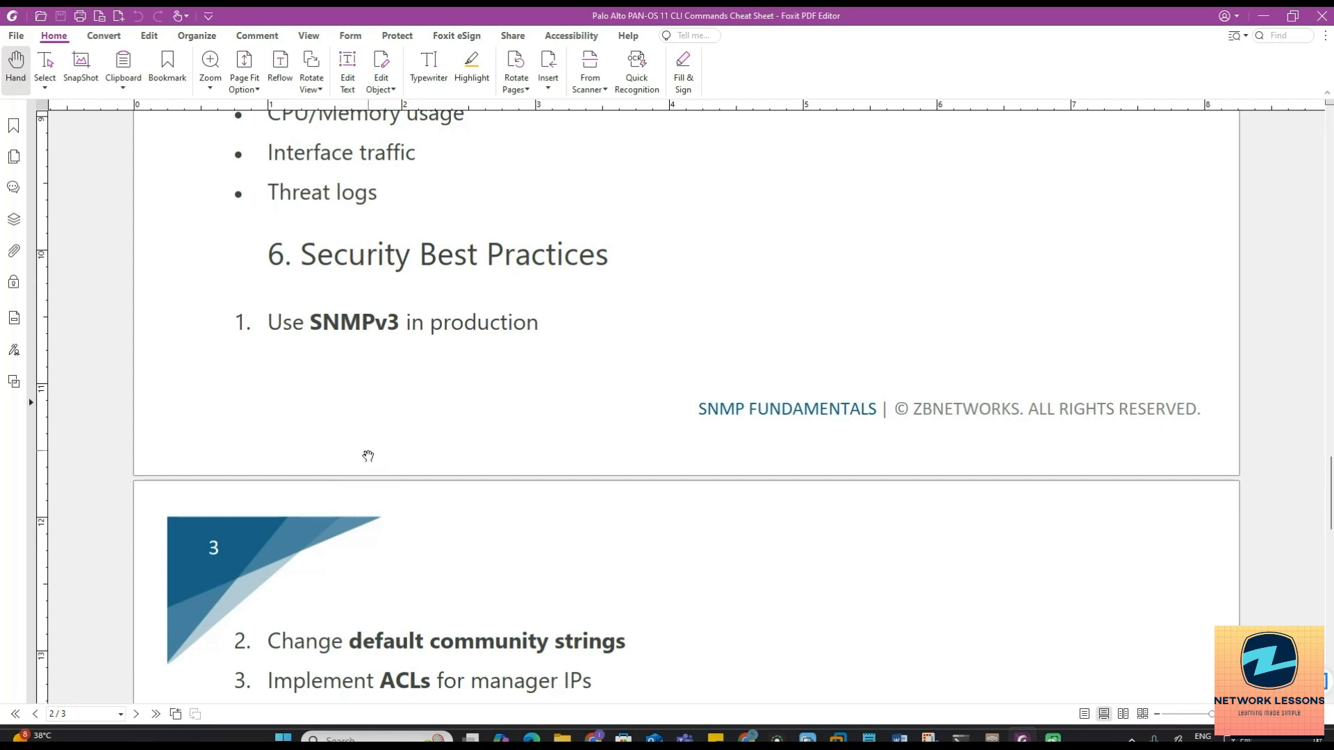
scroll(down, 3)
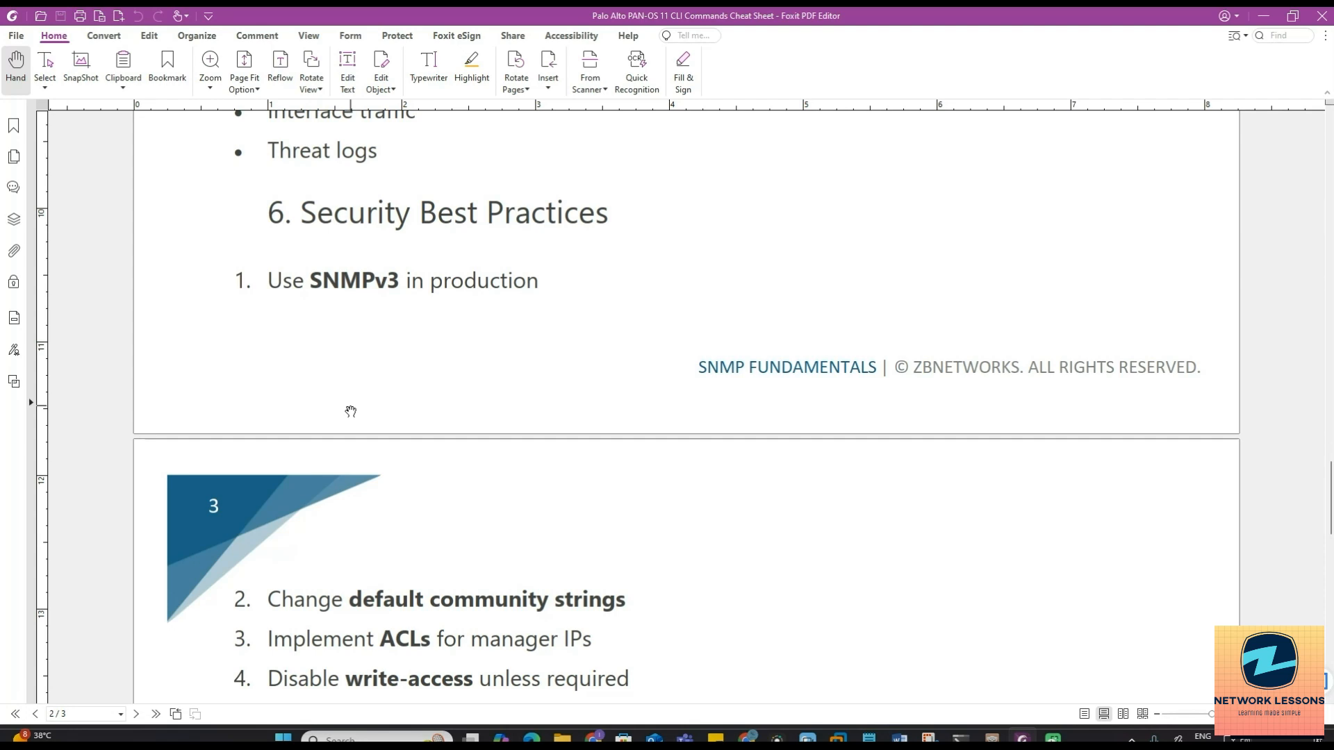
scroll(down, 3)
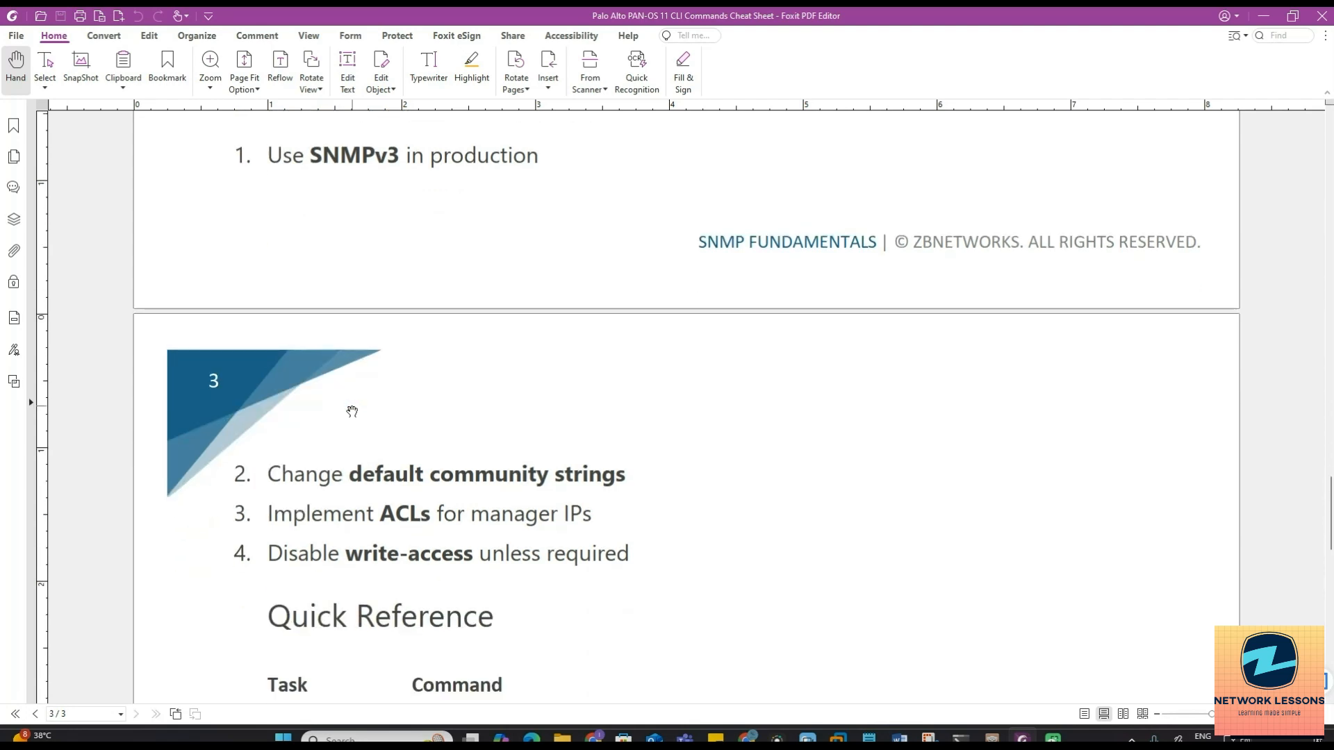
scroll(down, 3)
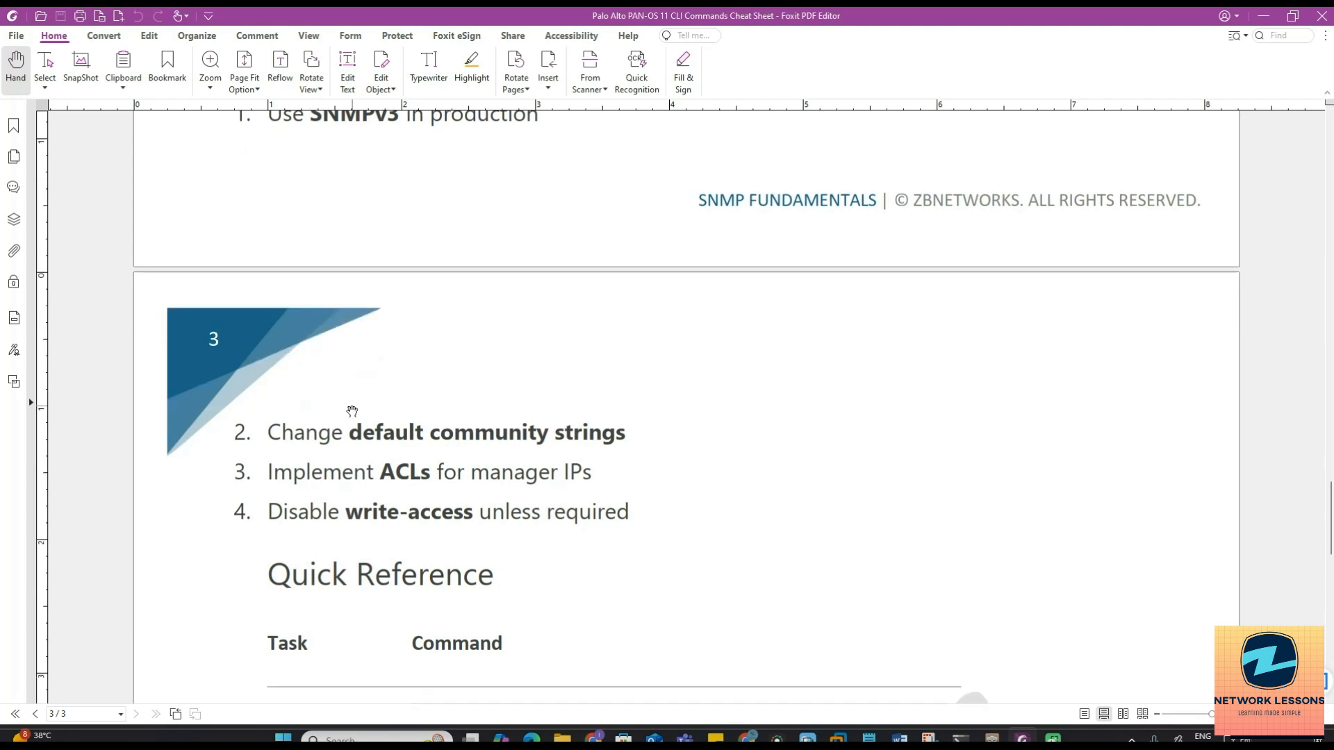
mouse_move(432, 433)
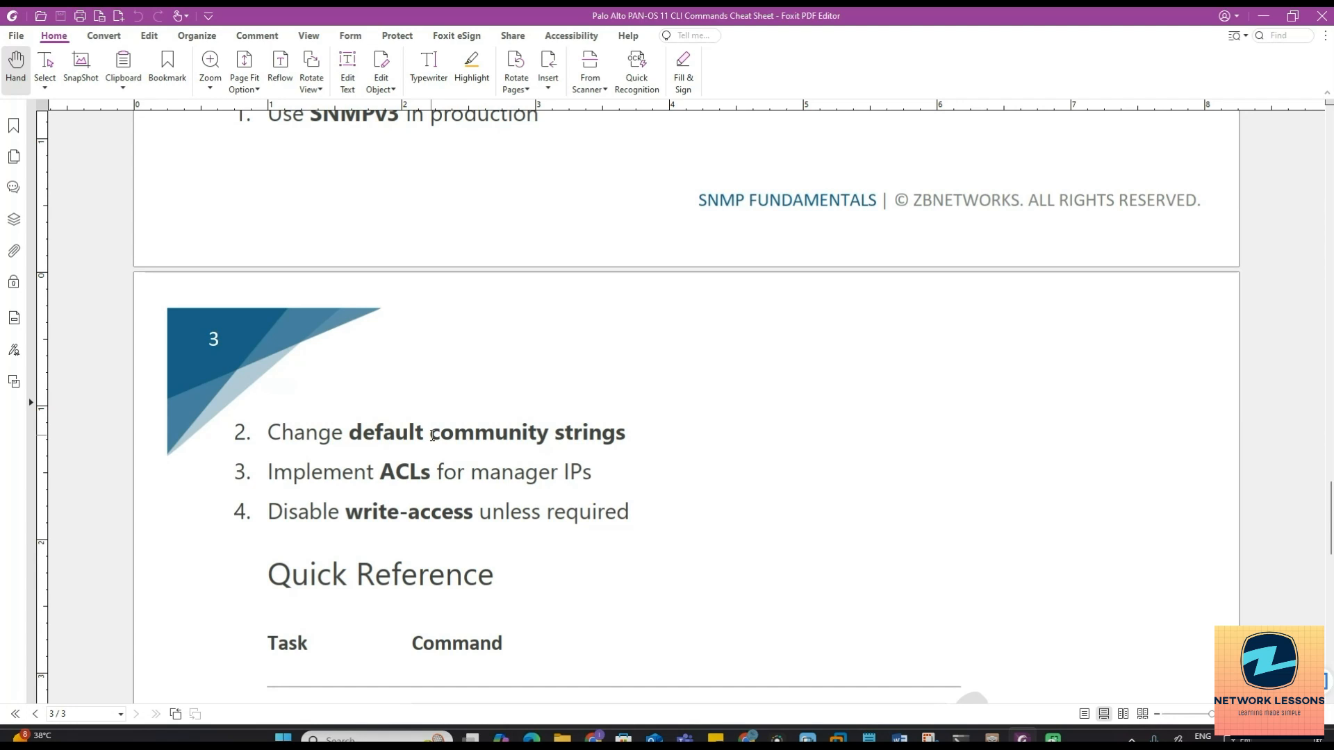
Reach the Quick Reference table and select the 'show snmp mib walk' command text
scroll(down, 3)
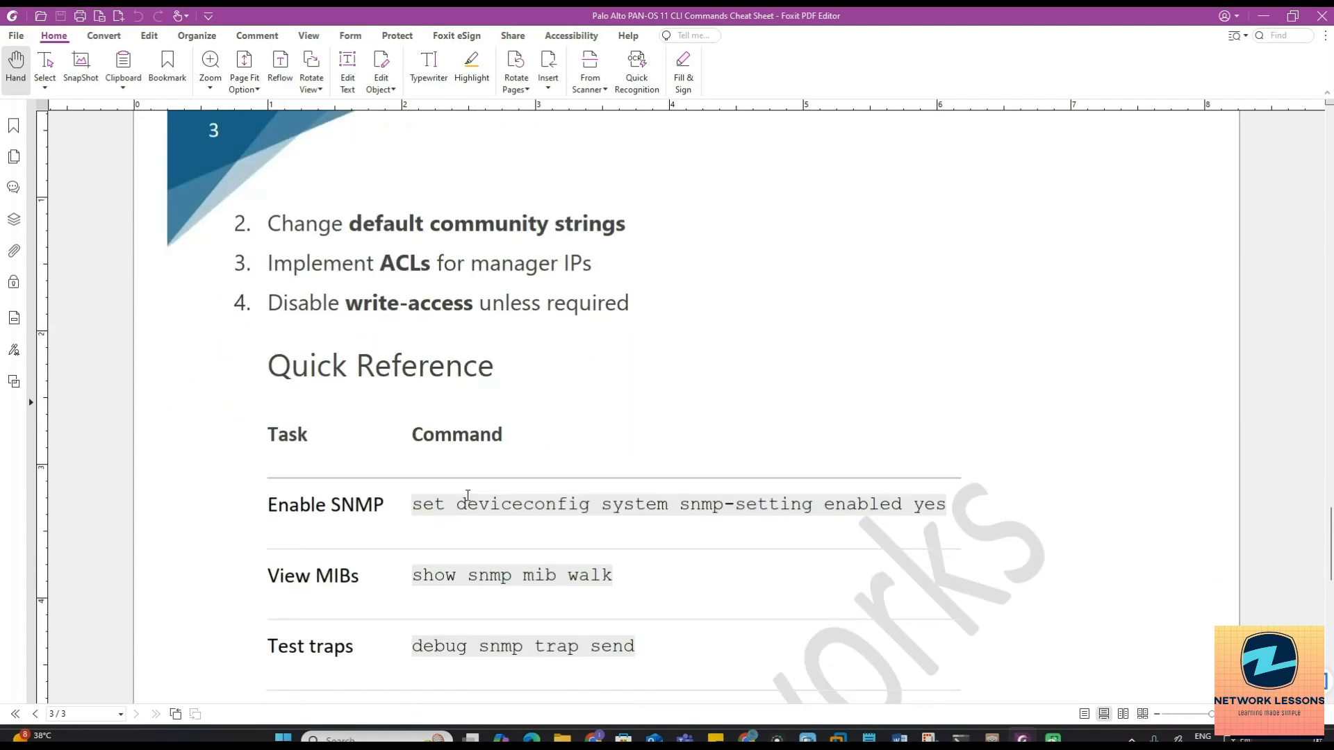
scroll(down, 3)
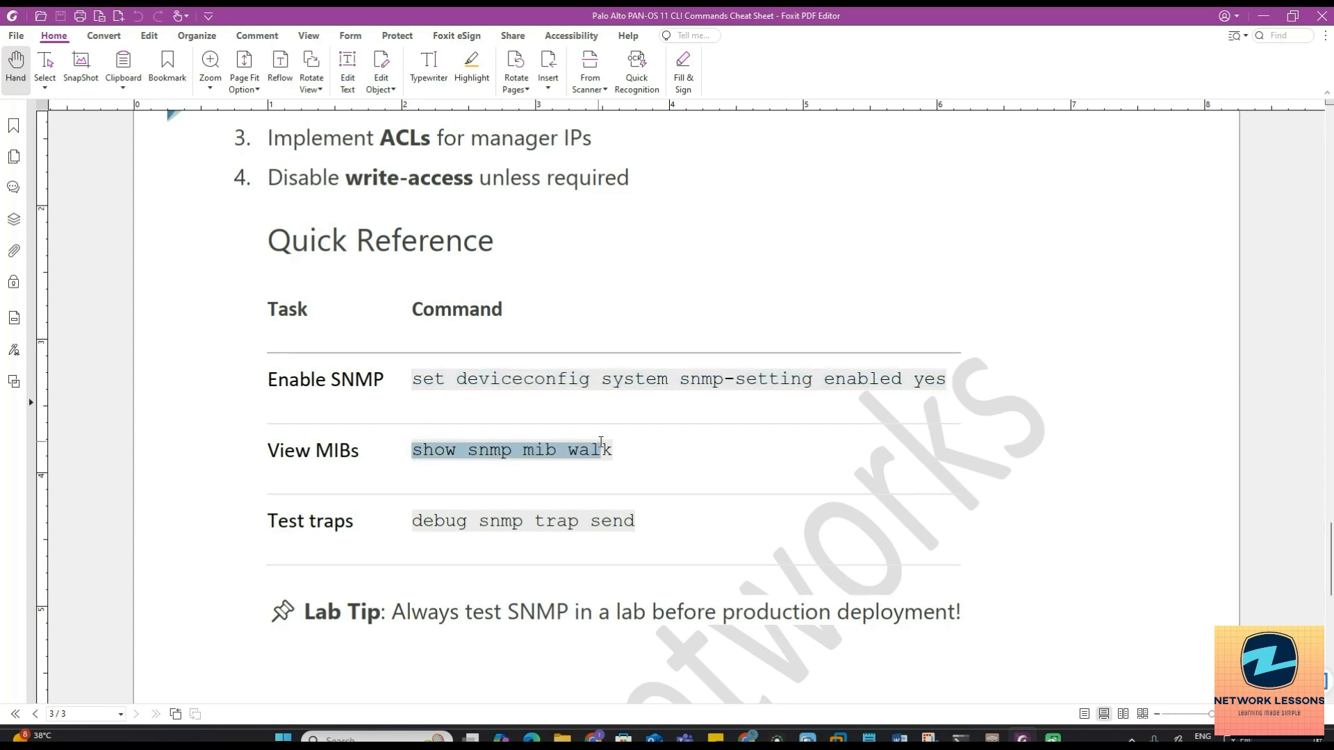
click(511, 449)
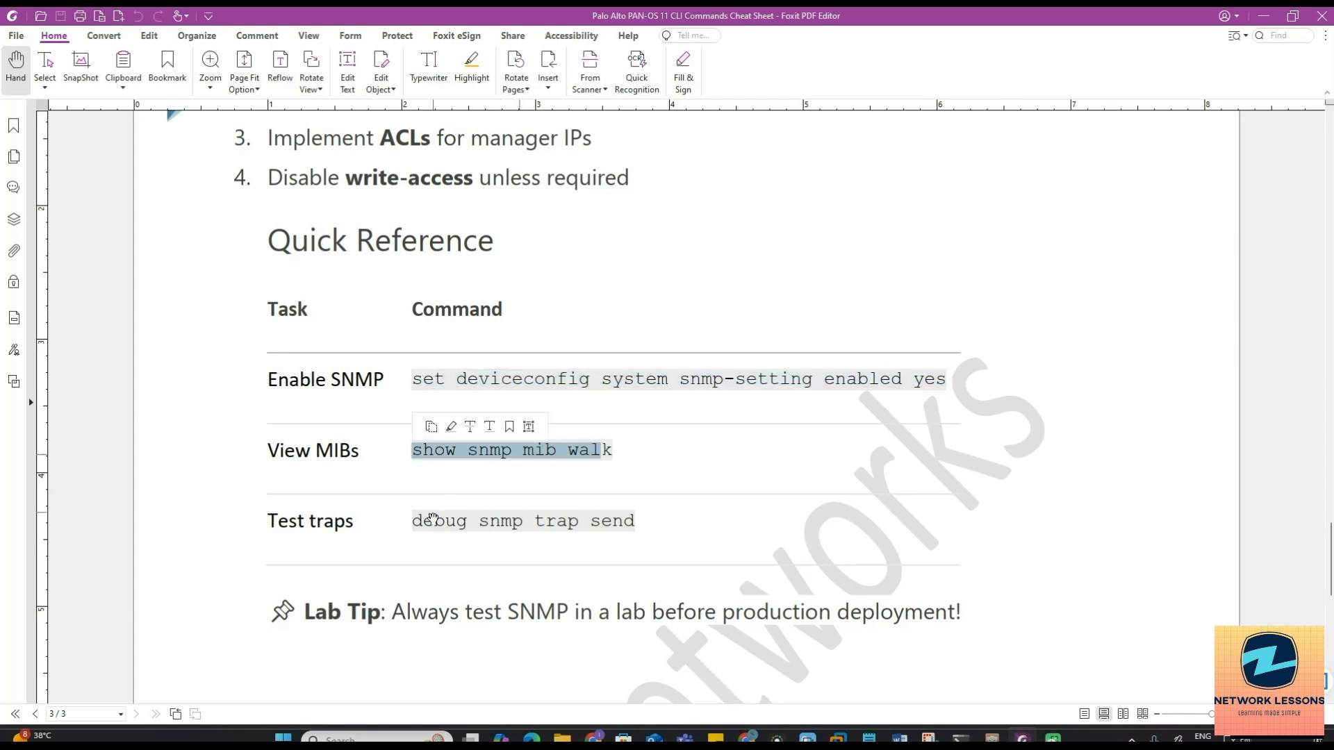
click(576, 519)
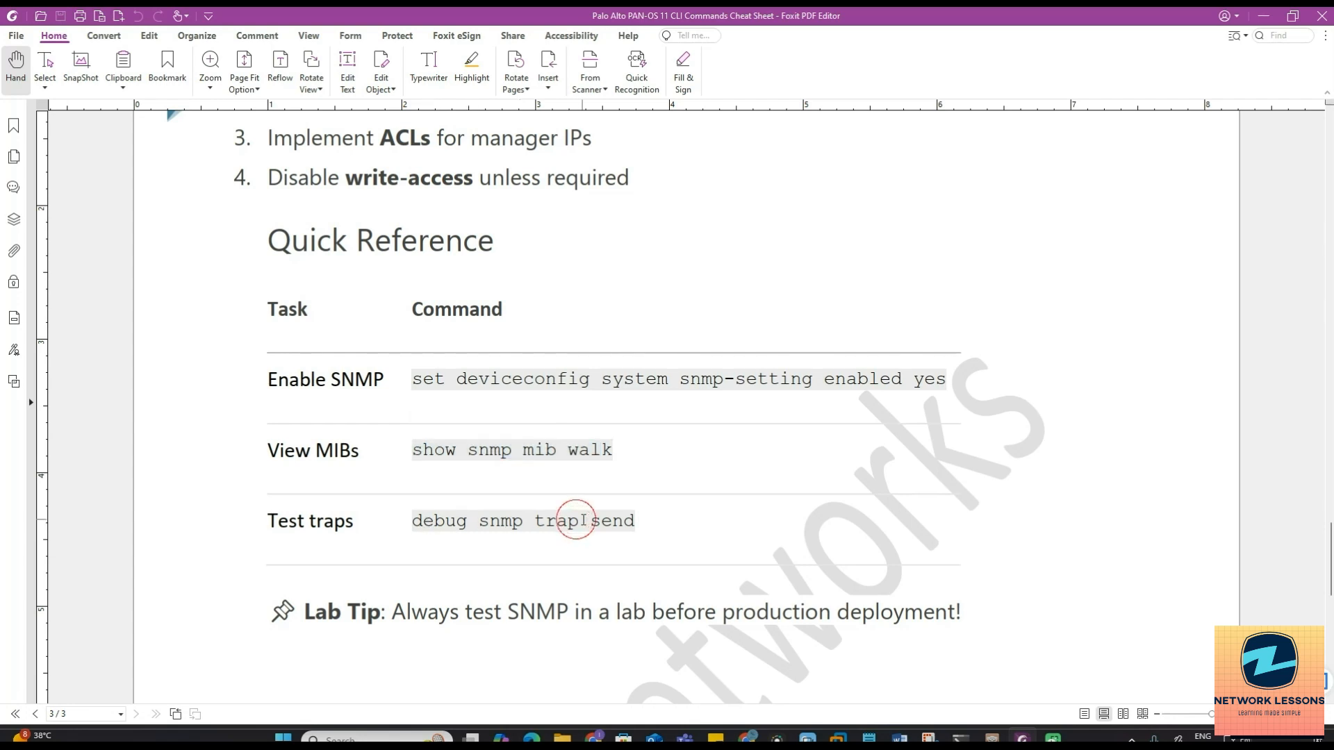
scroll(down, 3)
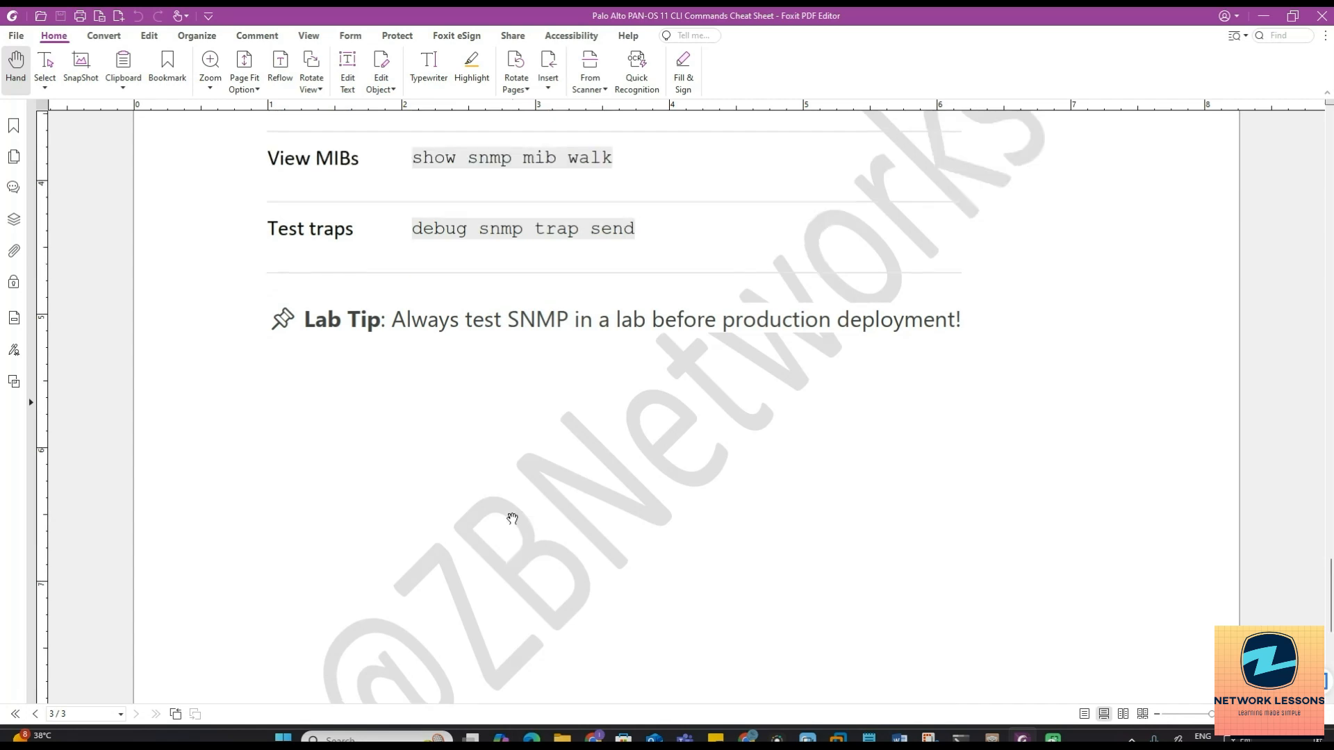
Scroll back up to page 2's GET/SET/TRAP operations and Key OIDs
scroll(up, 3)
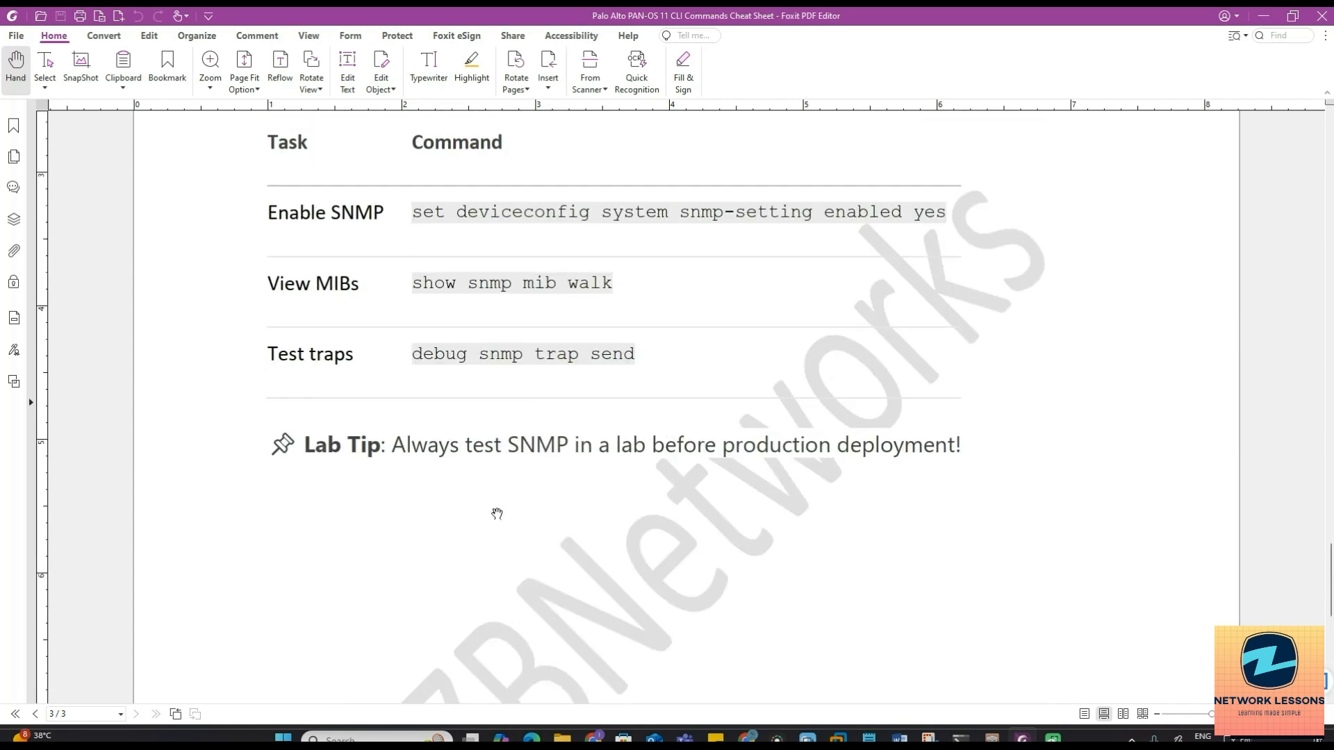
scroll(up, 3)
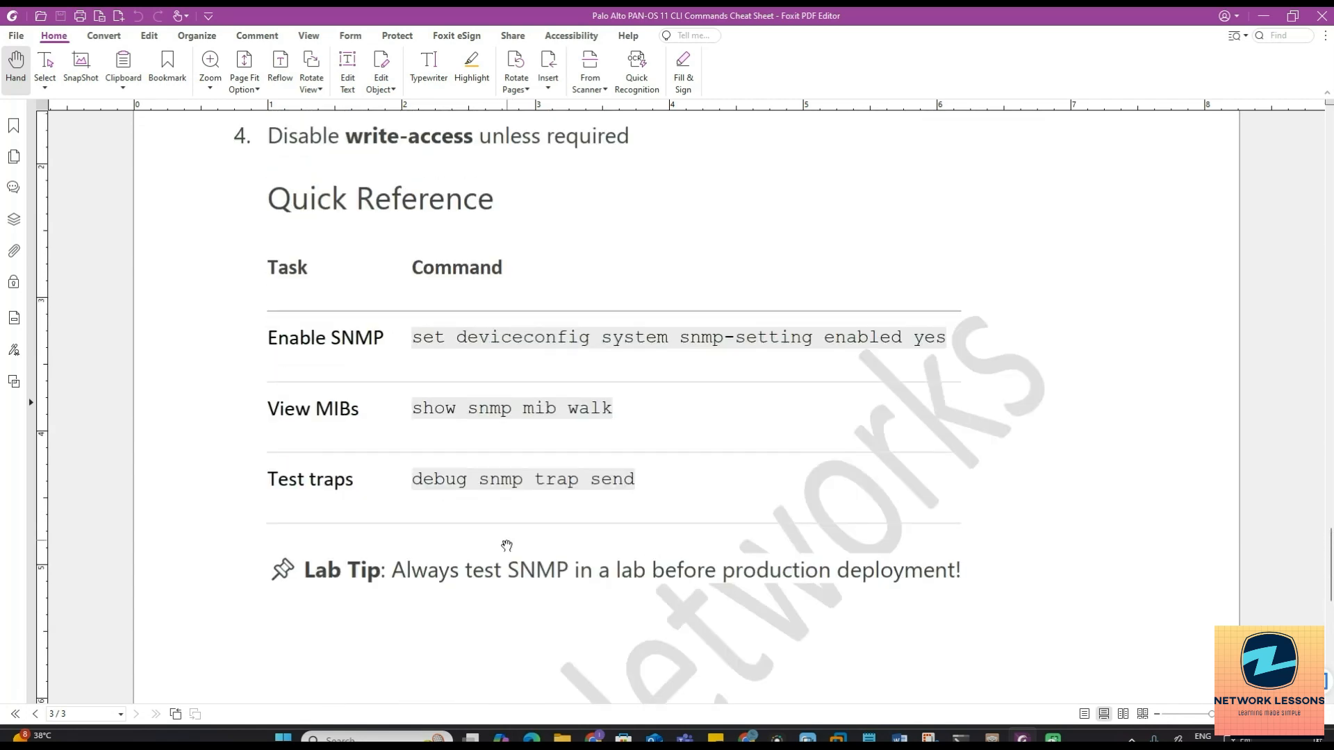
scroll(up, 3)
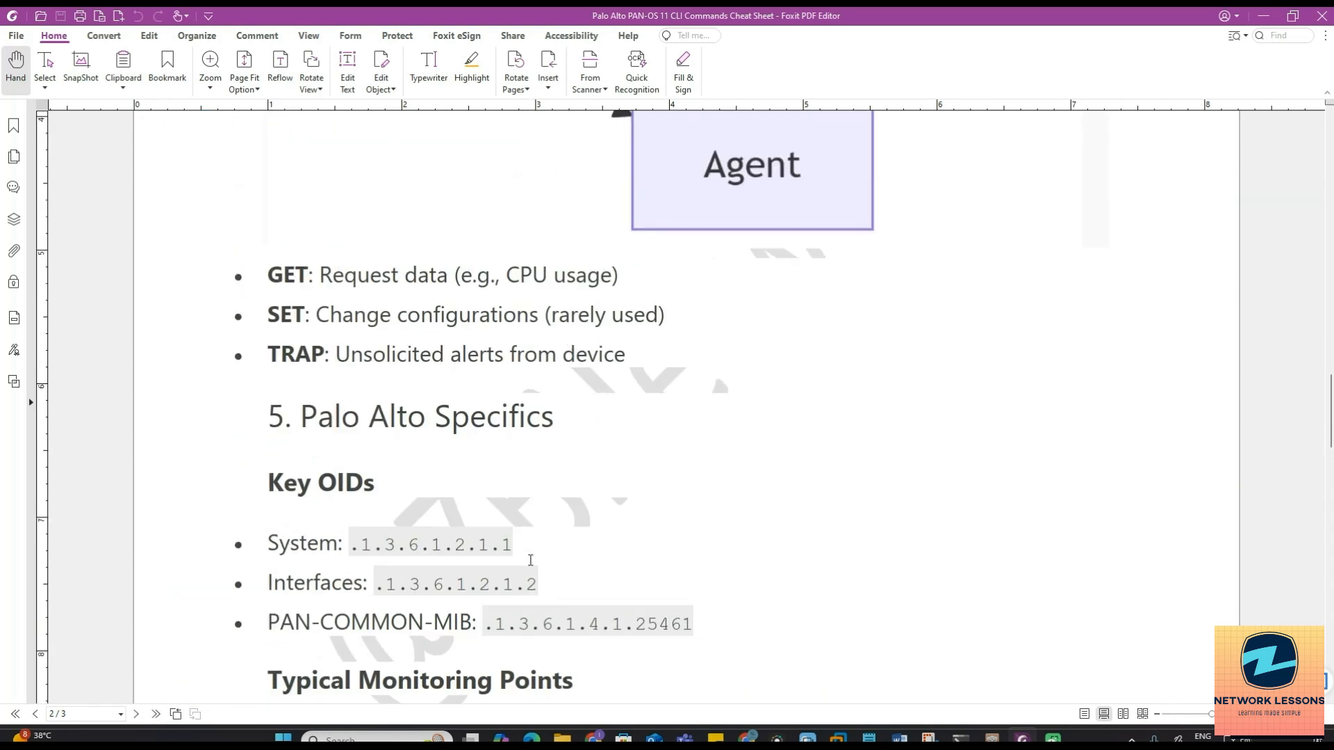
scroll(up, 3)
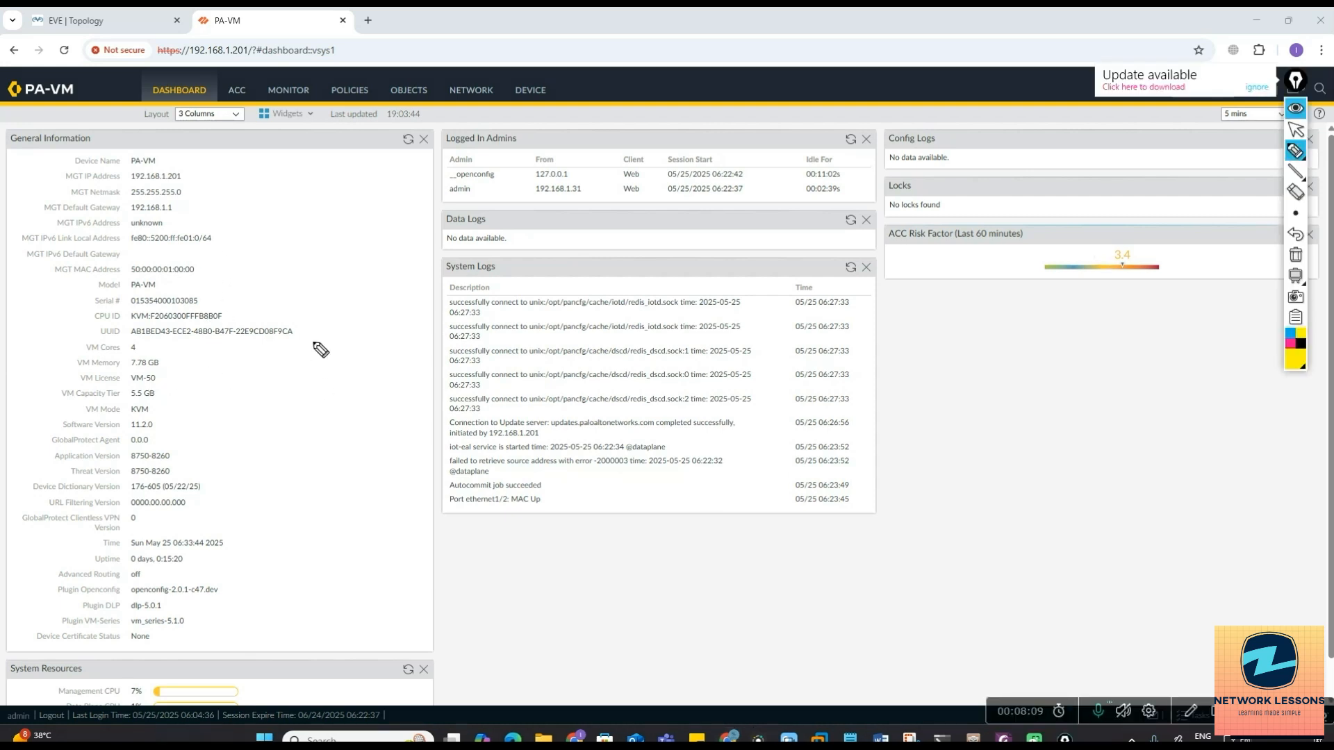
mouse_move(1251, 391)
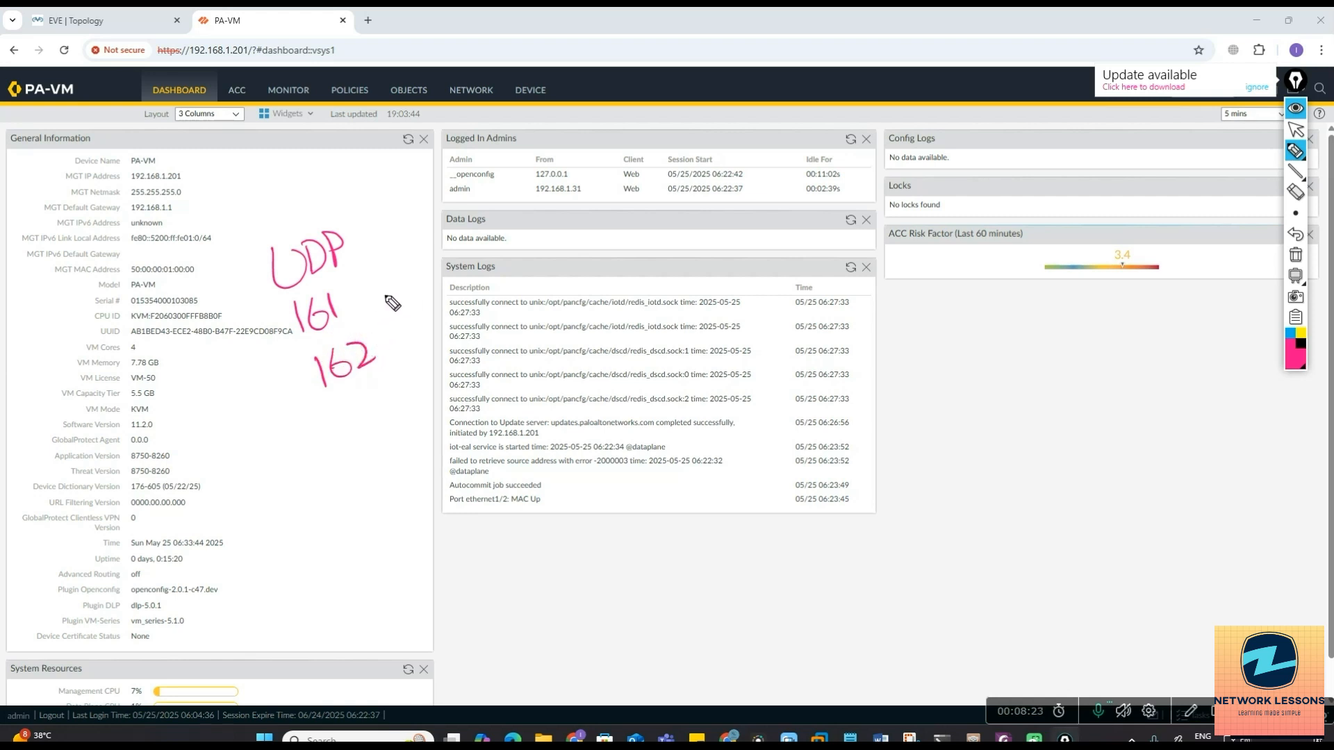
drag(341, 293, 421, 259)
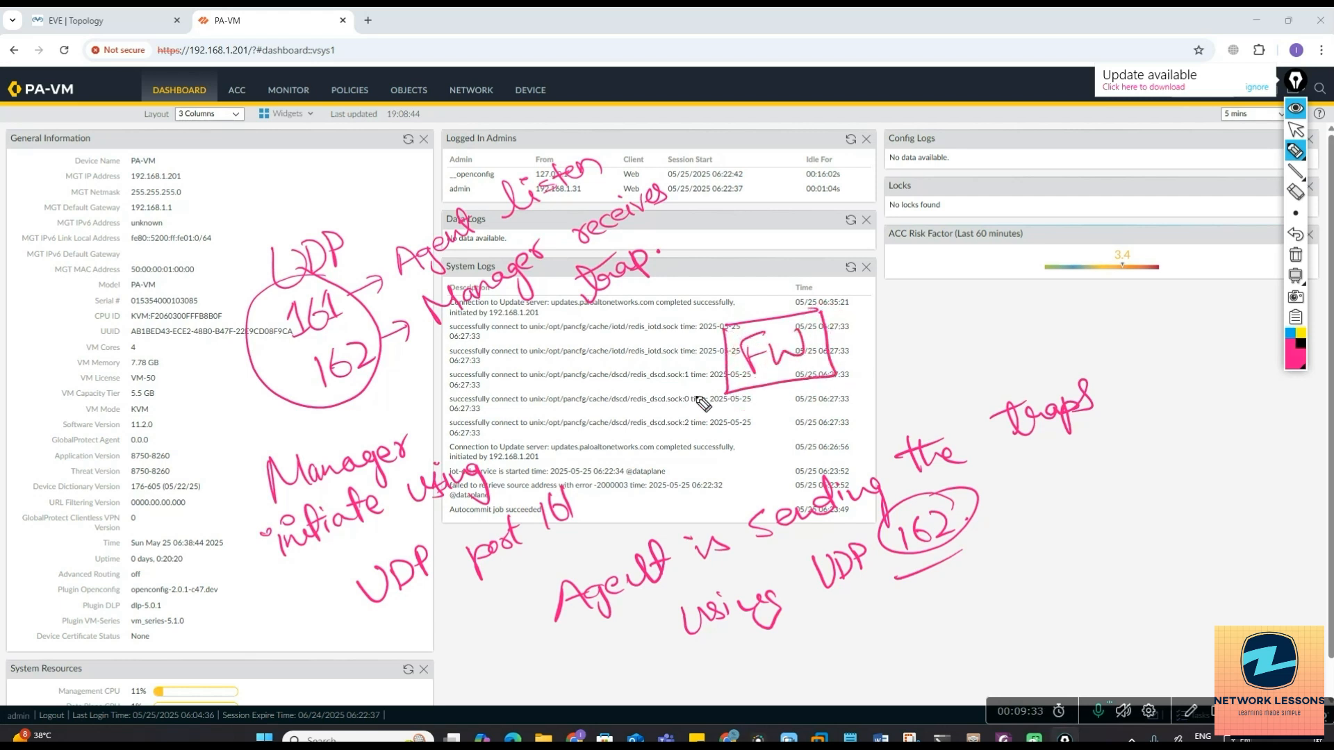
mouse_move(553, 425)
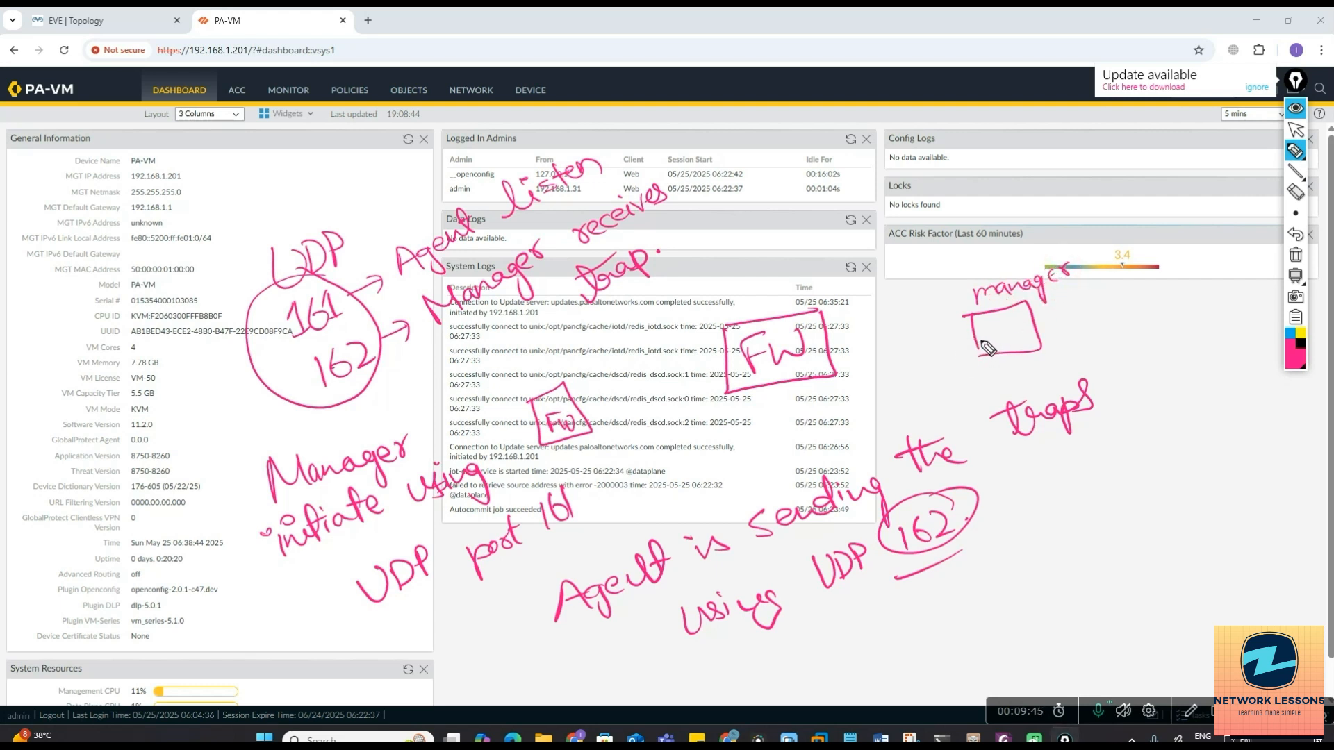
mouse_move(987, 346)
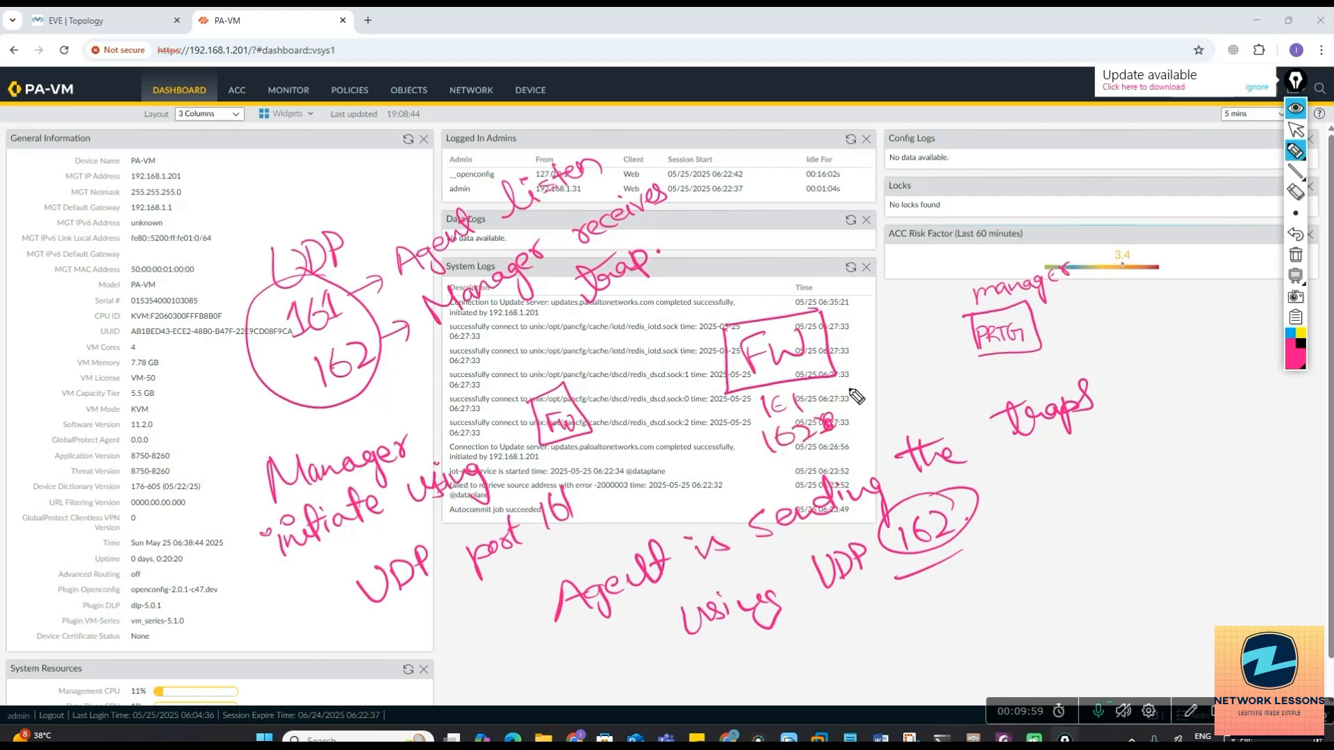
mouse_move(879, 315)
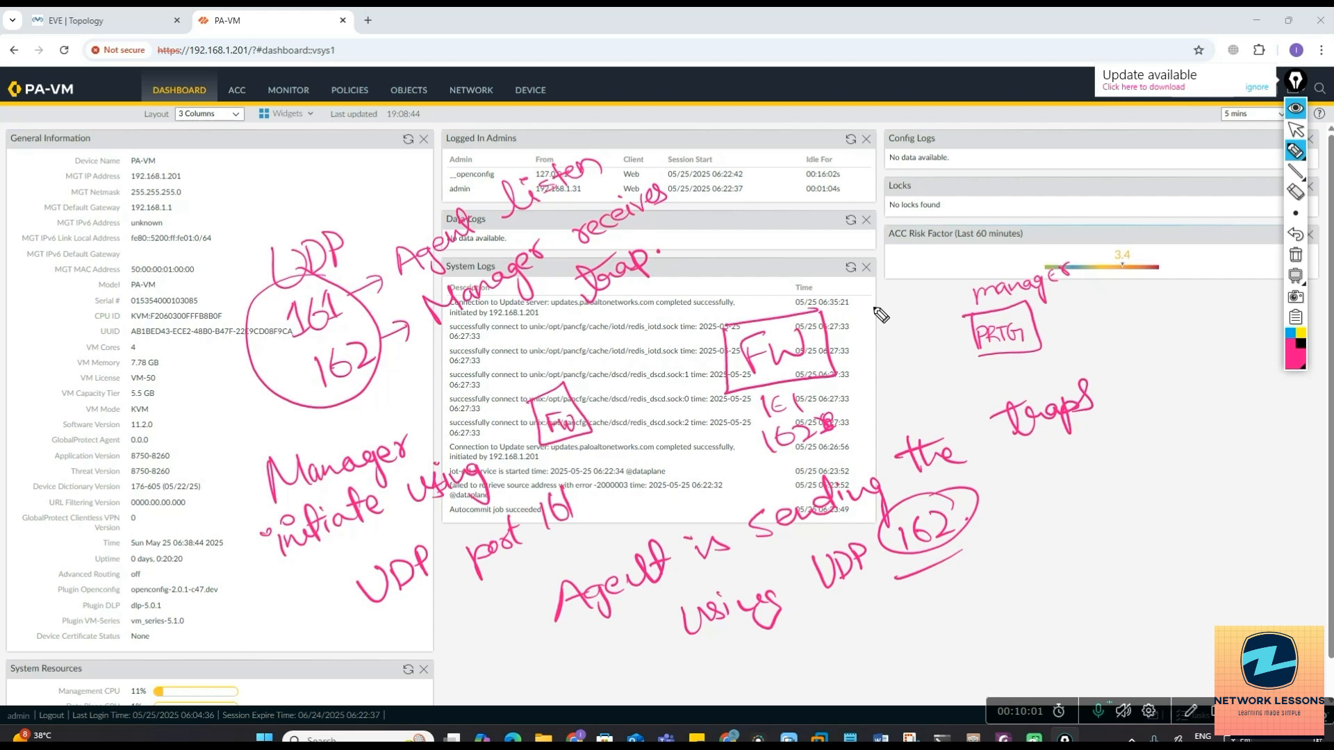
mouse_move(1314, 268)
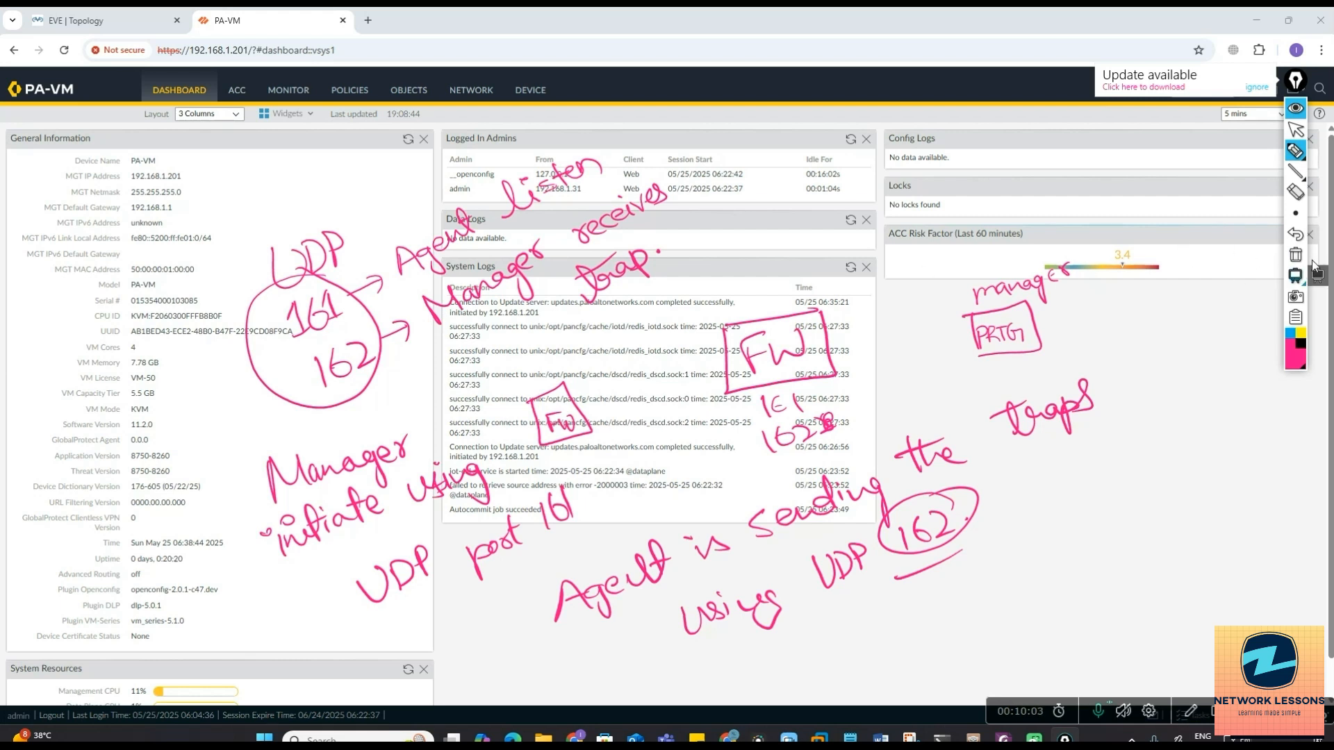
Reach Device > Setup > Operations > SNMP Setup and keep version V2c after previewing V3
click(1294, 253)
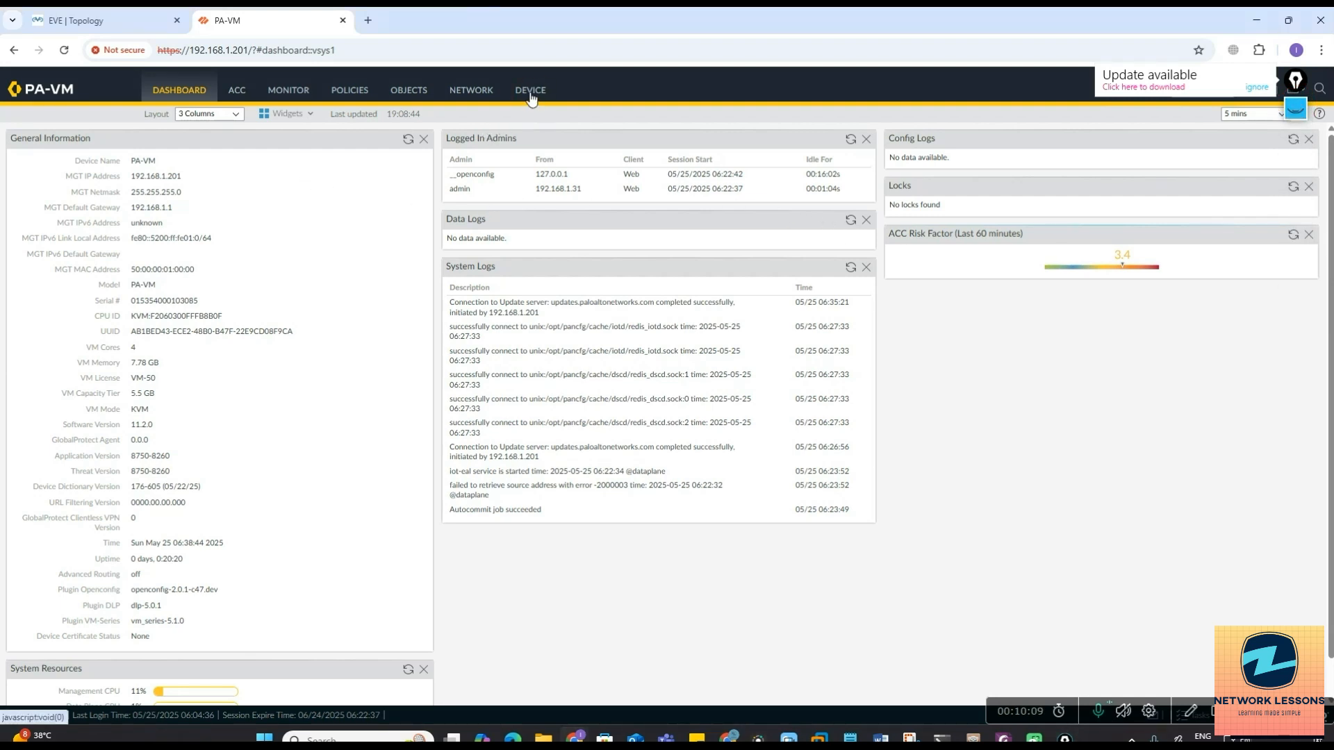
click(530, 90)
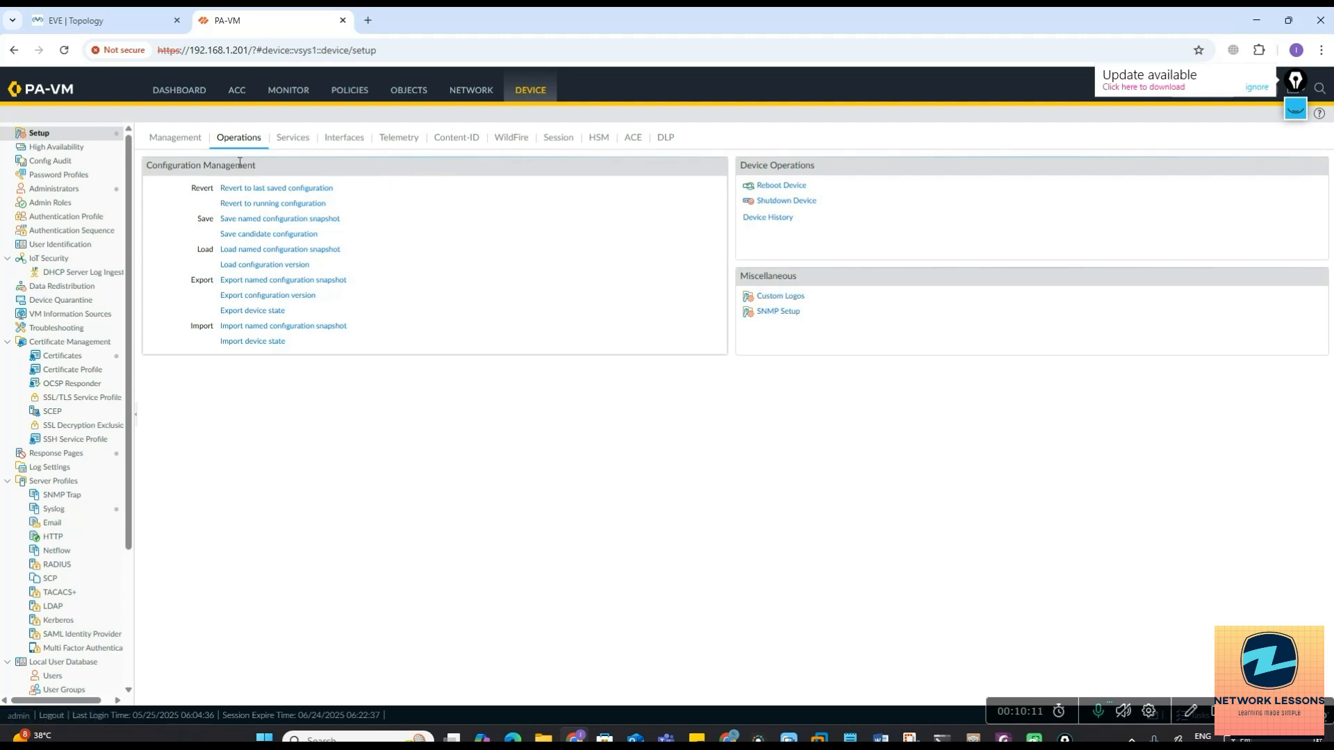
mouse_move(175, 137)
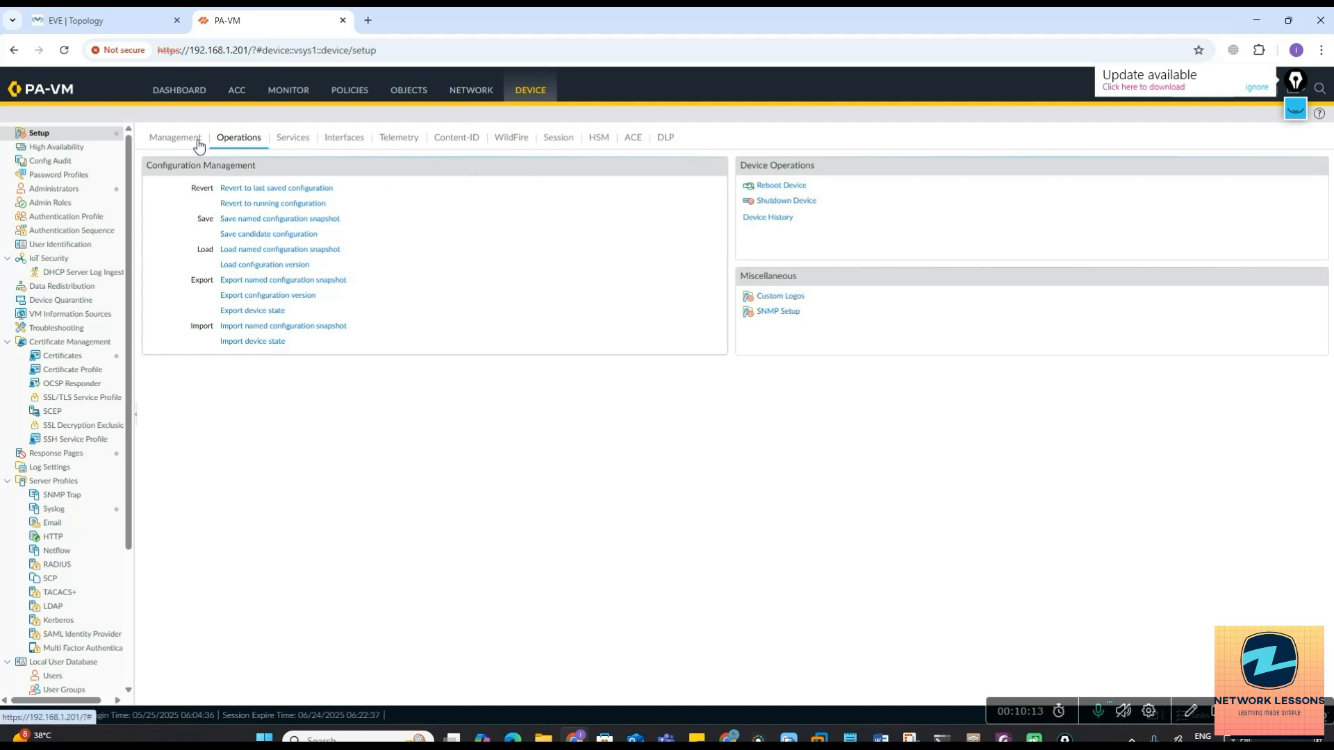
mouse_move(777, 311)
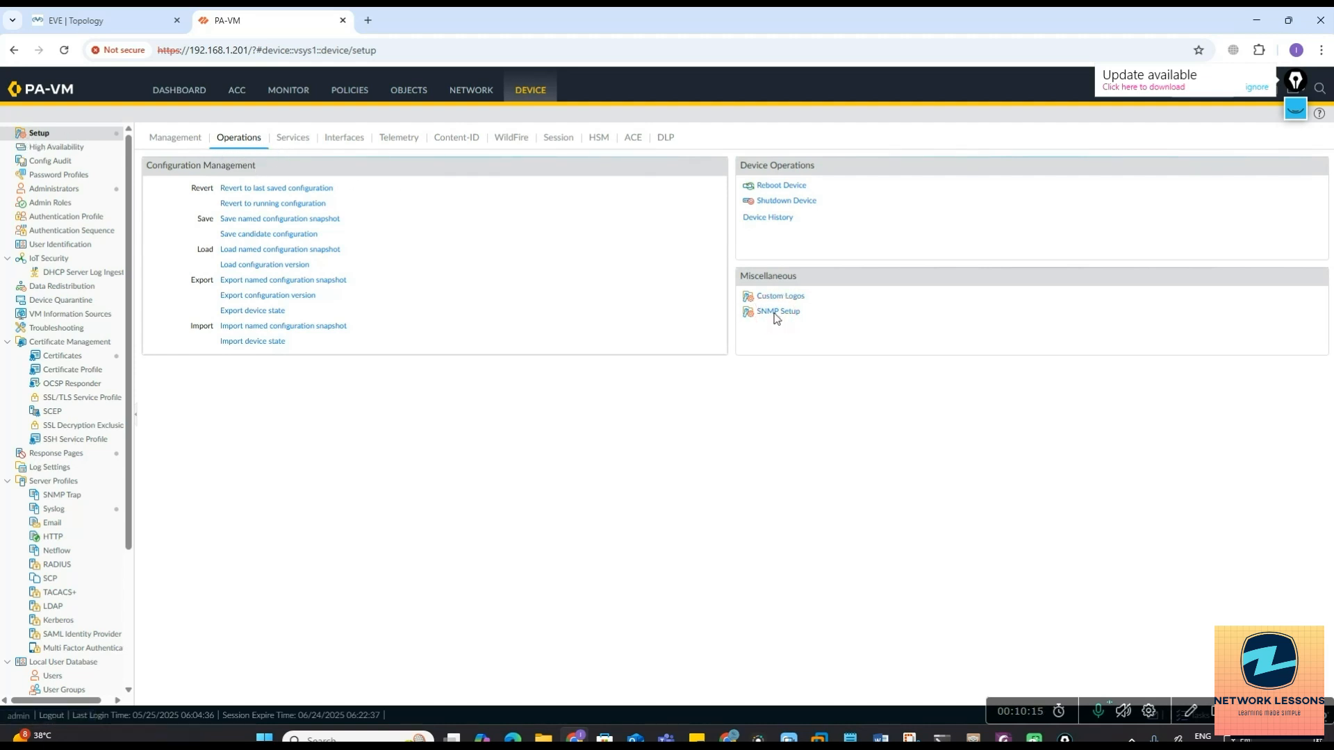
click(777, 311)
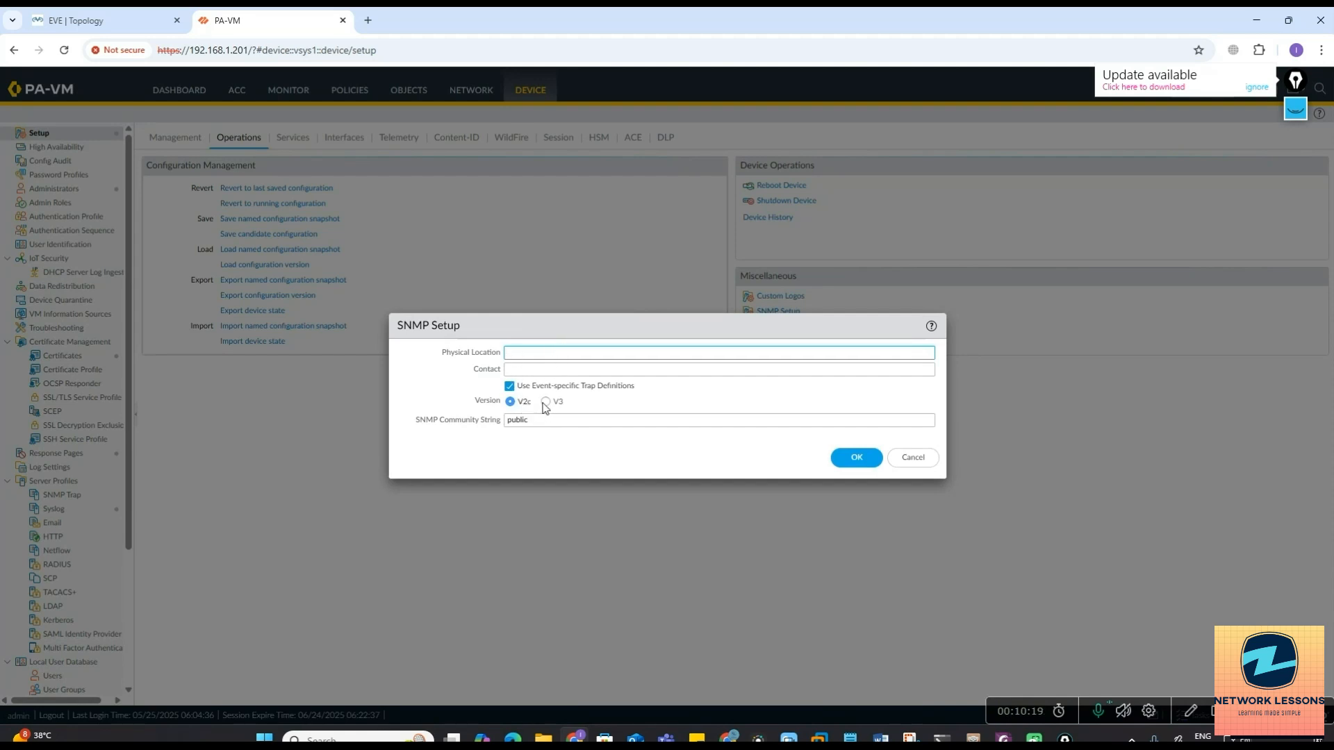
click(546, 402)
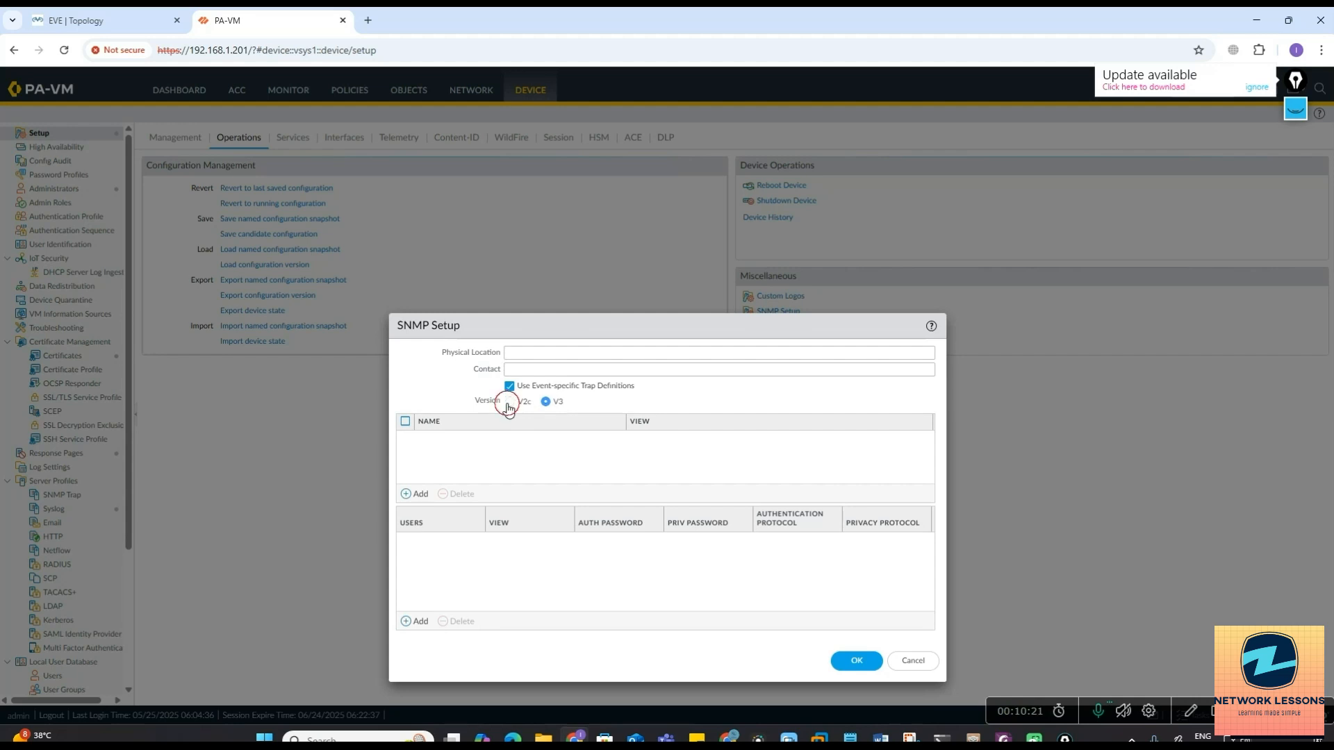
click(510, 402)
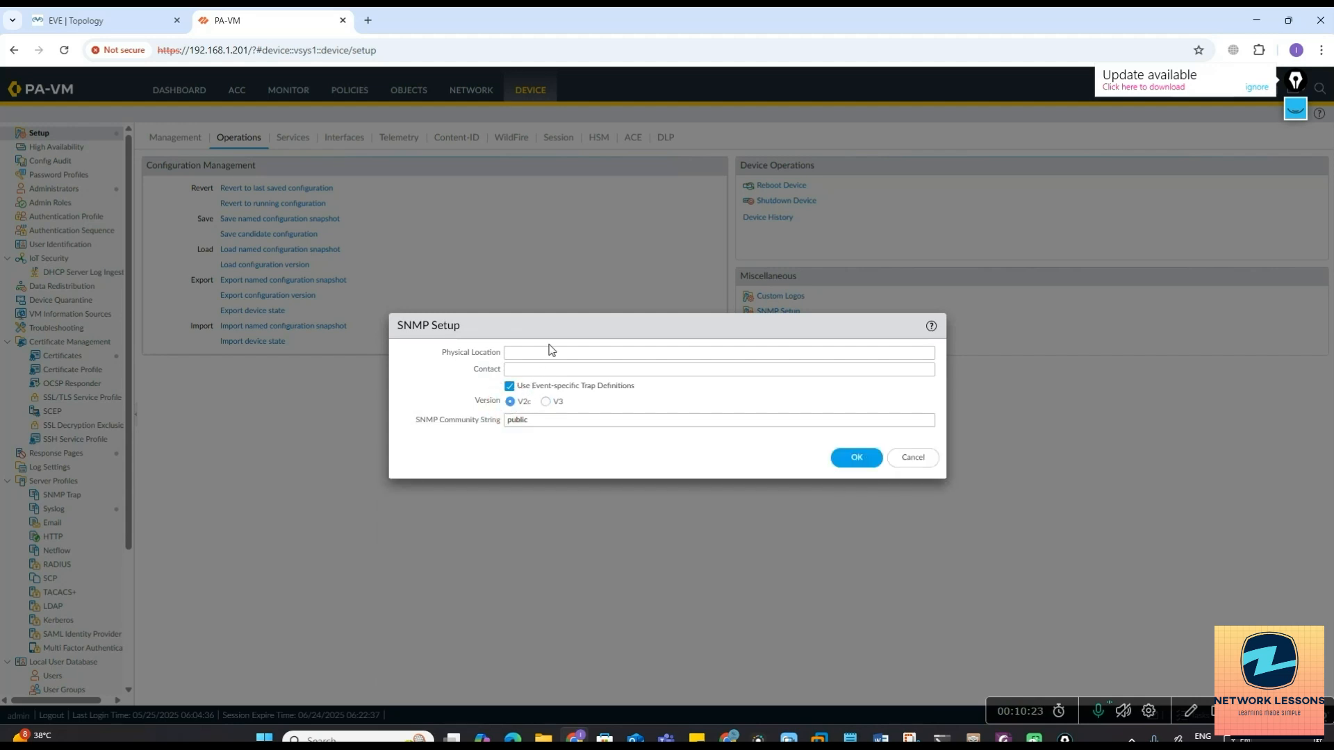
click(719, 353)
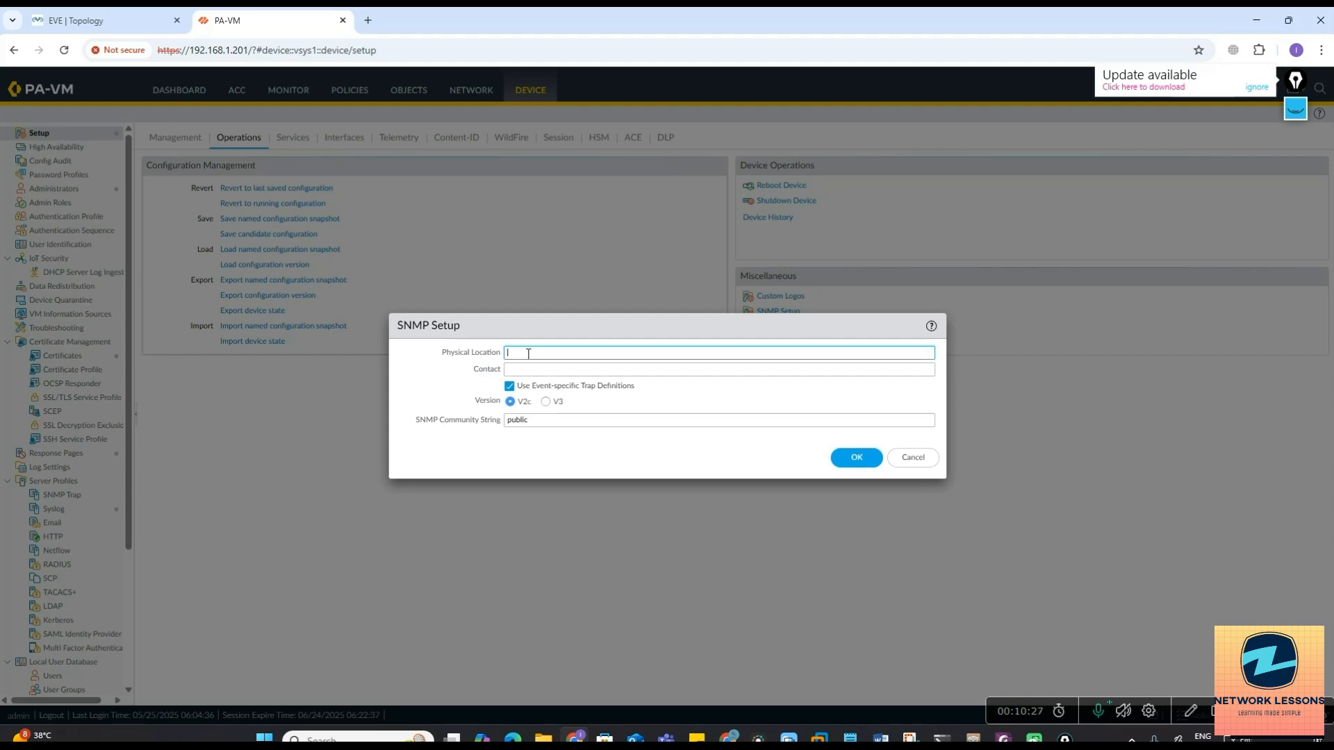
mouse_move(1010, 243)
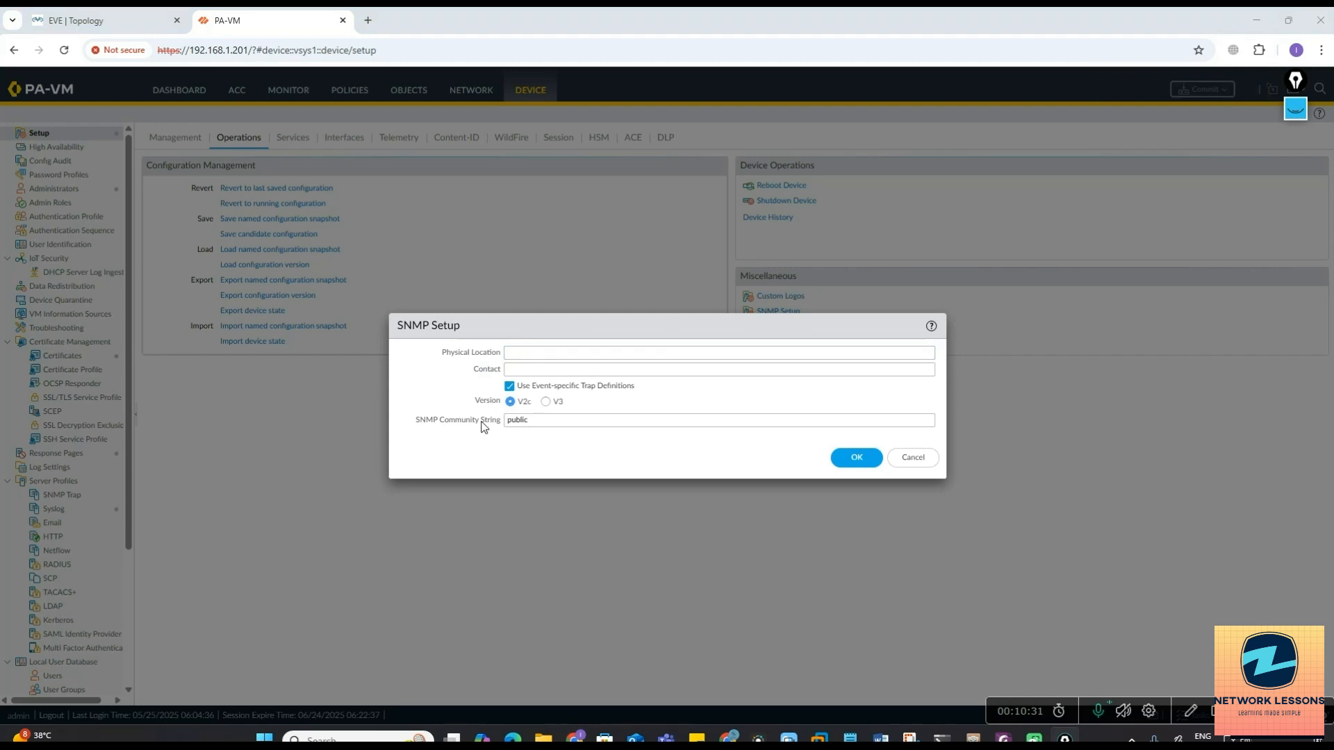
click(720, 352)
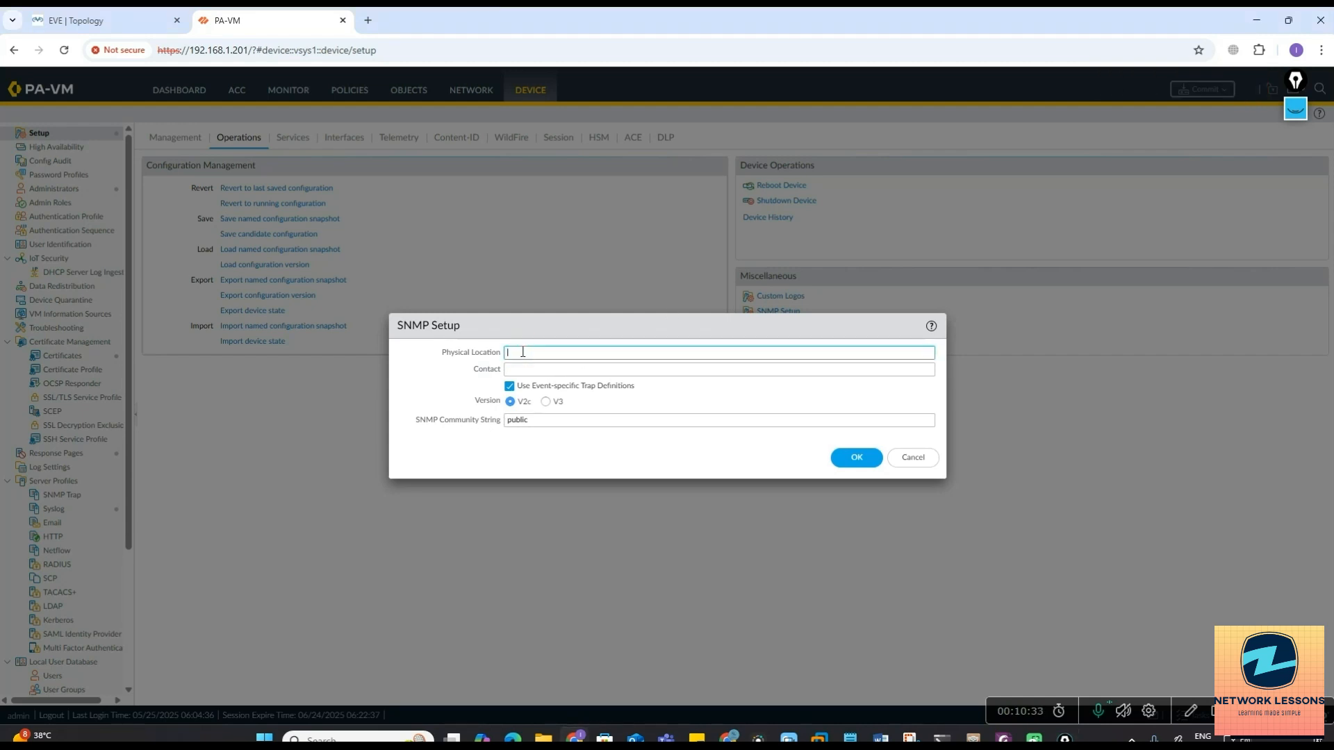
text(Pal)
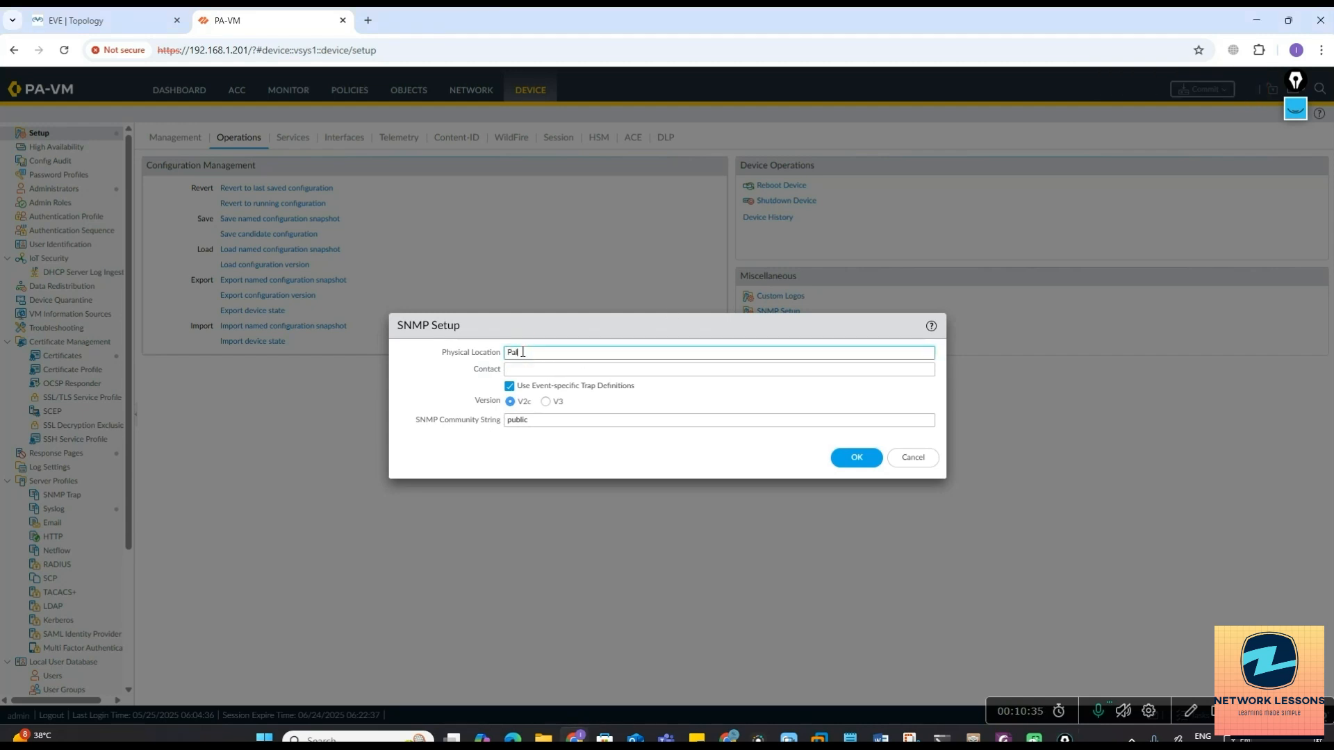
text(lo A)
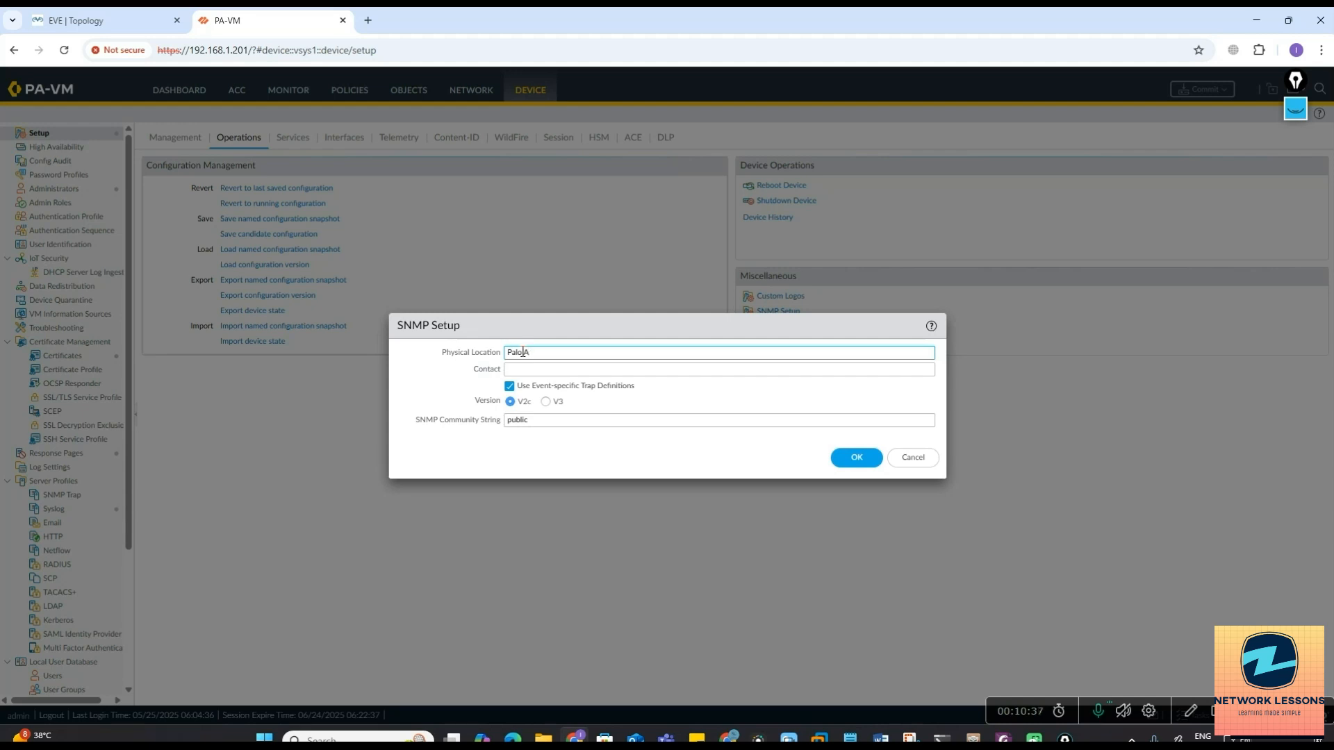
text(lto FW)
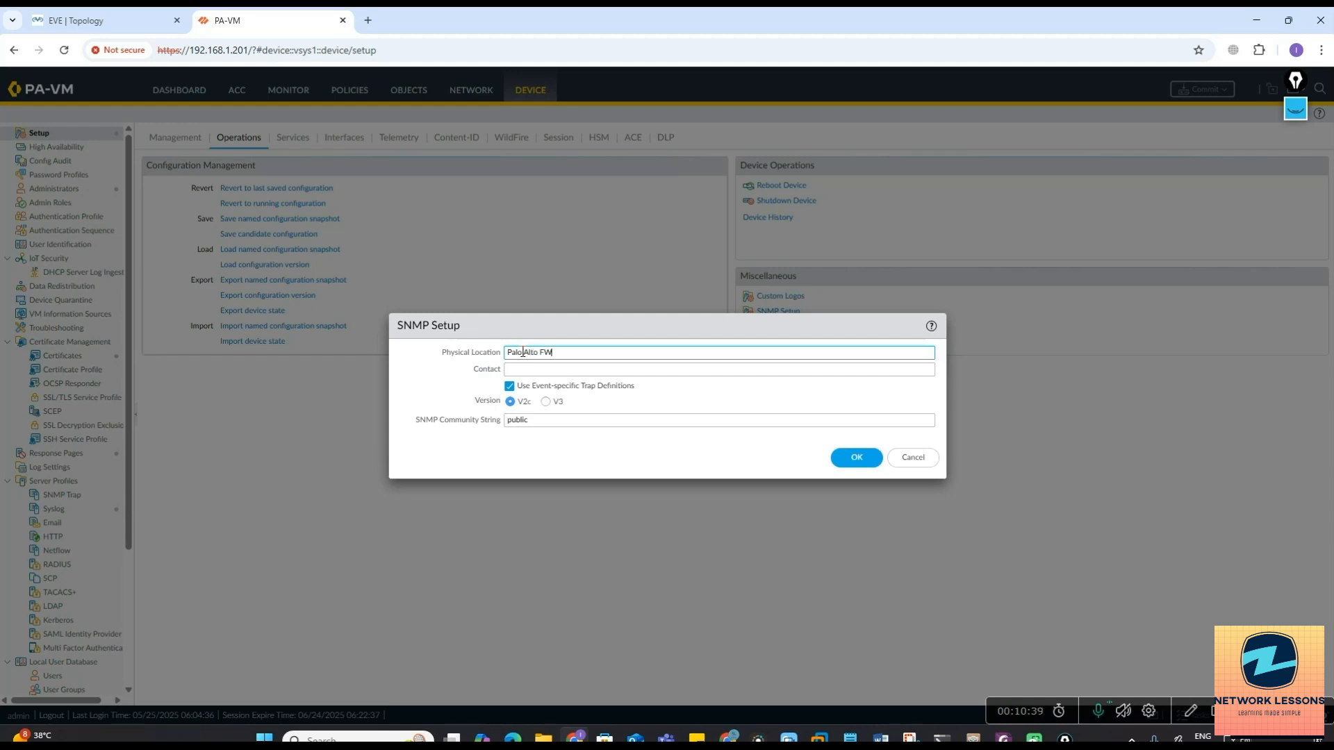
text(-US)
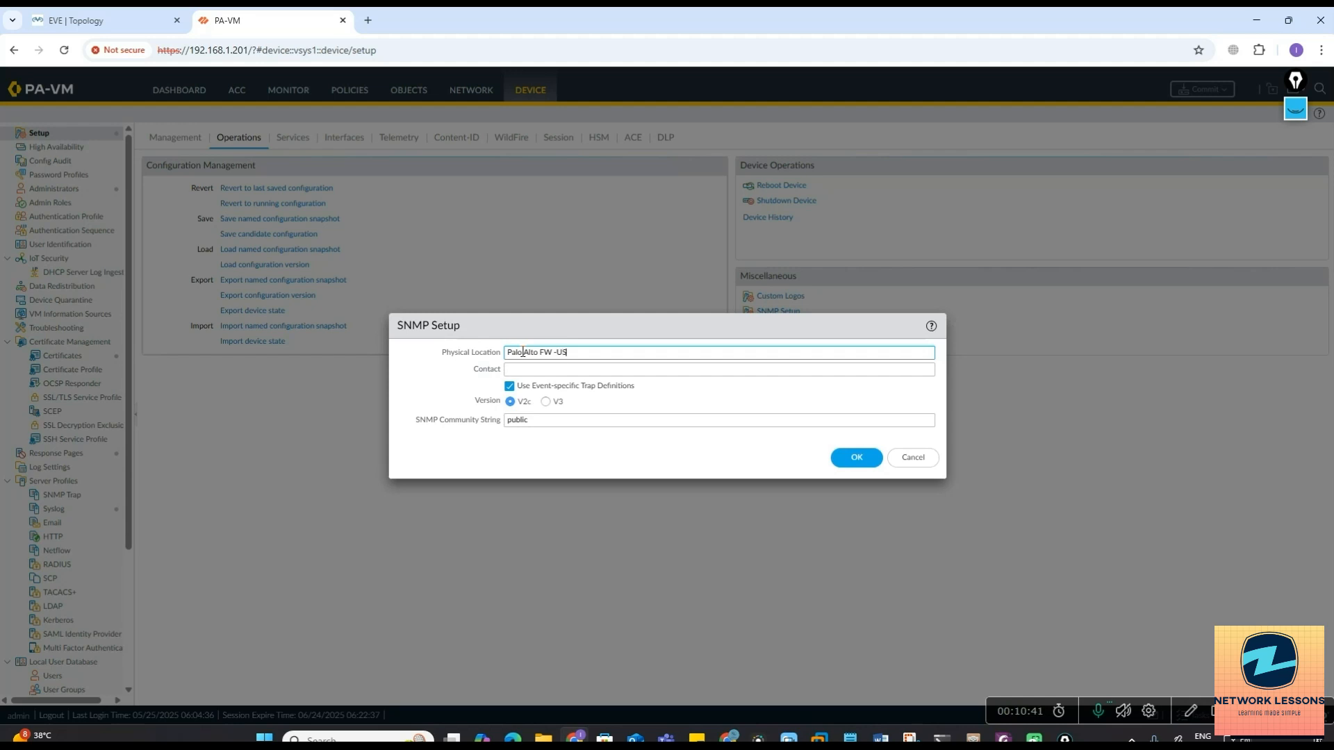
text(-1)
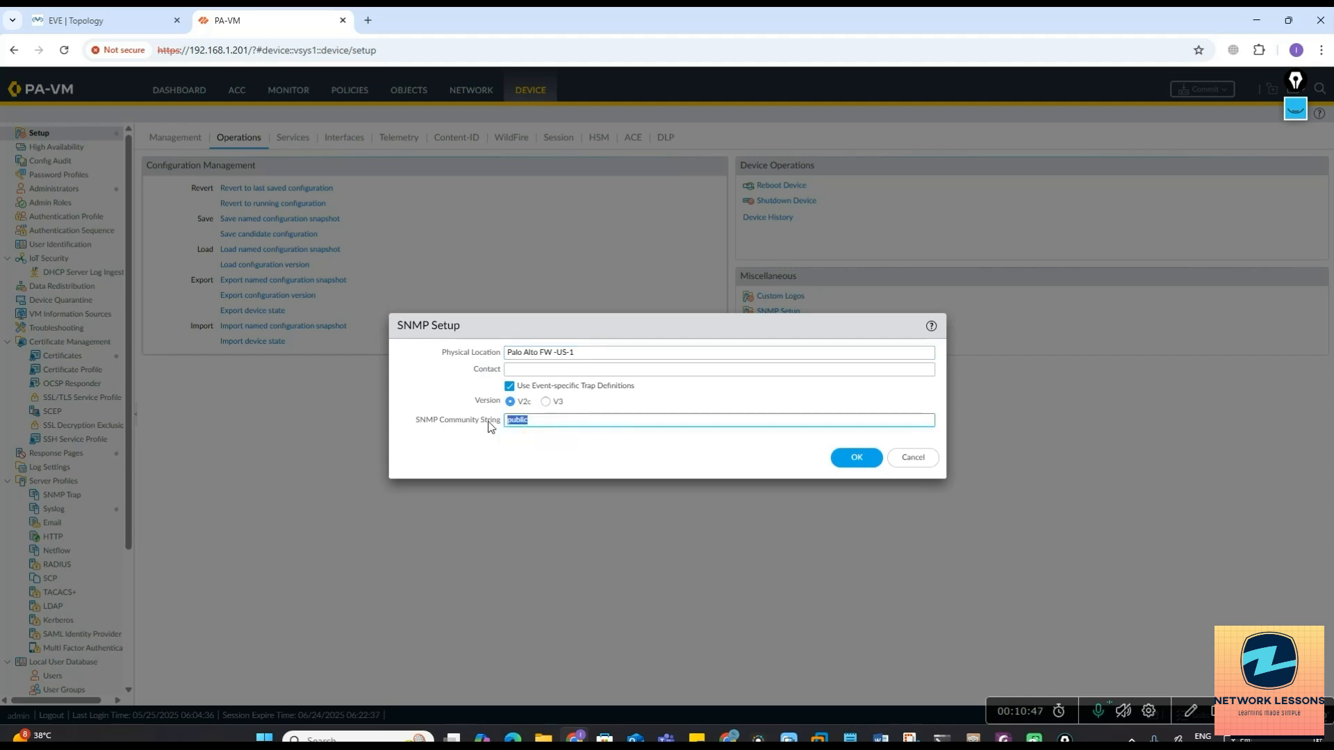
text(My)
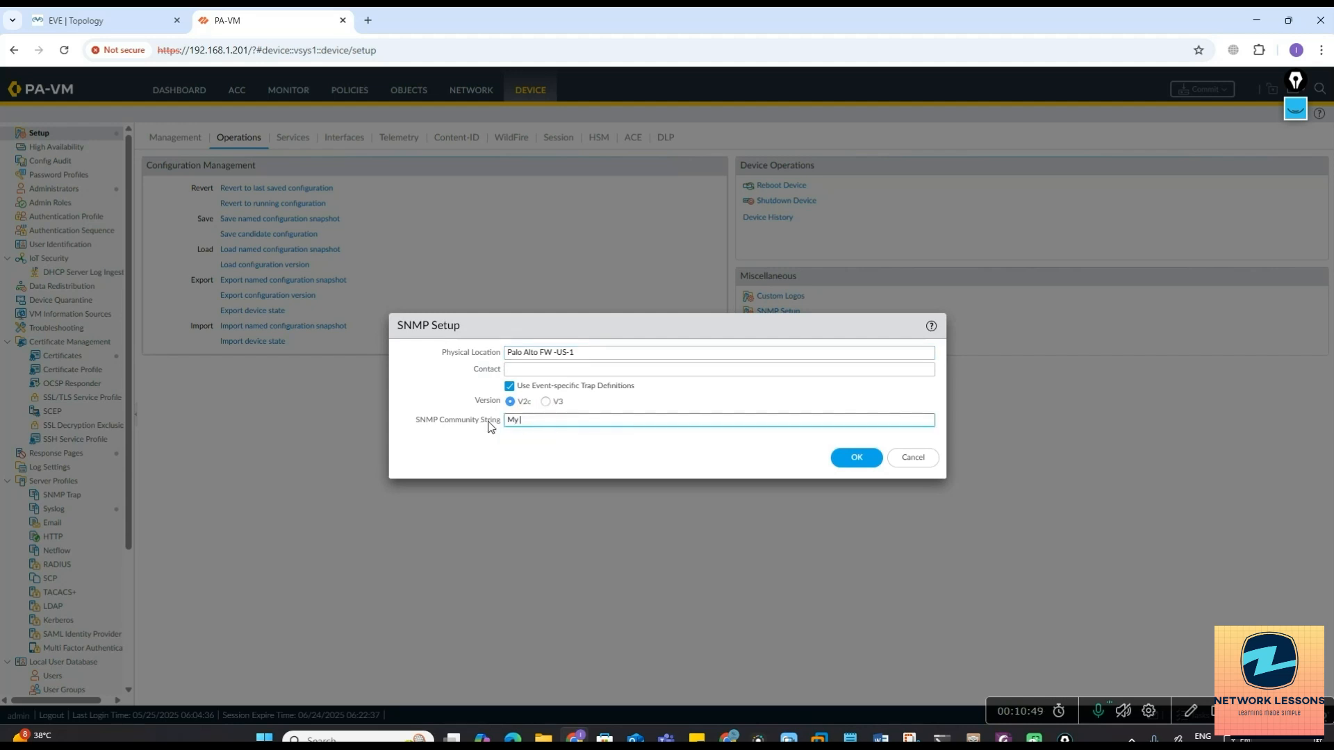
text(Sec)
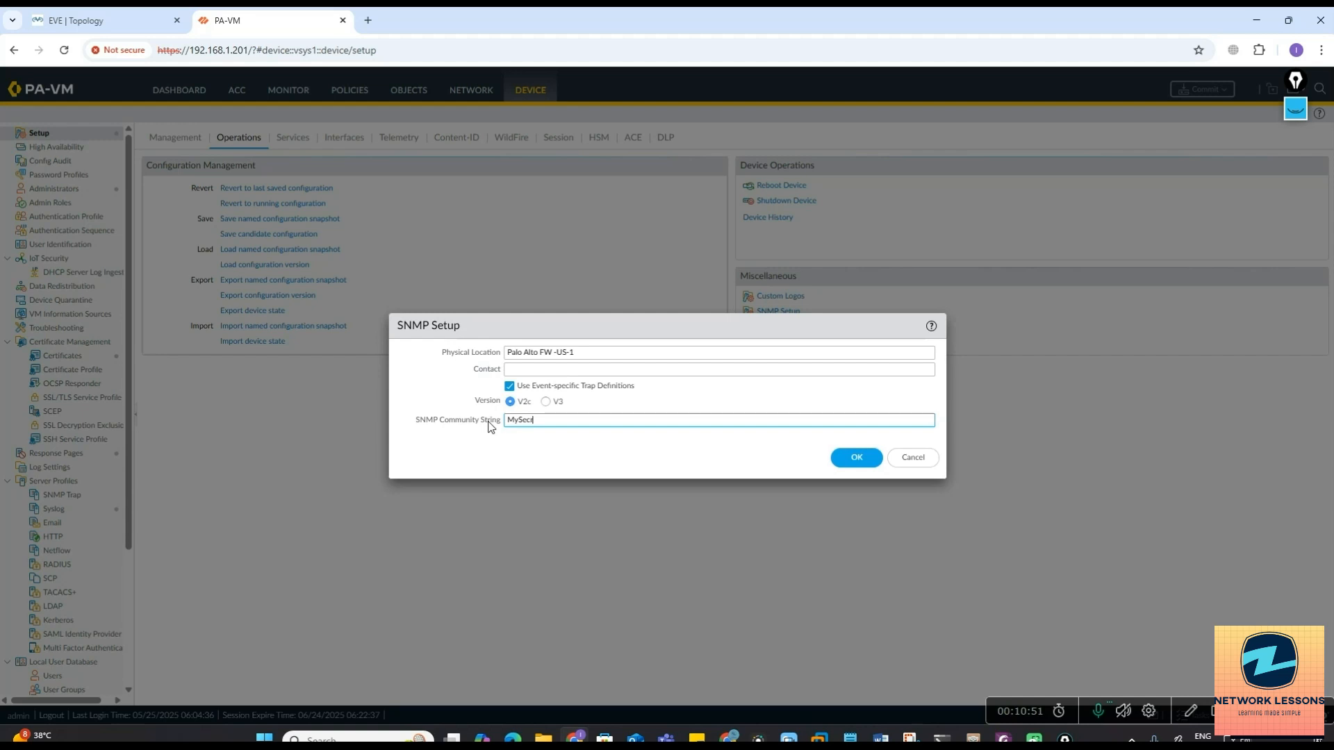
text(retString)
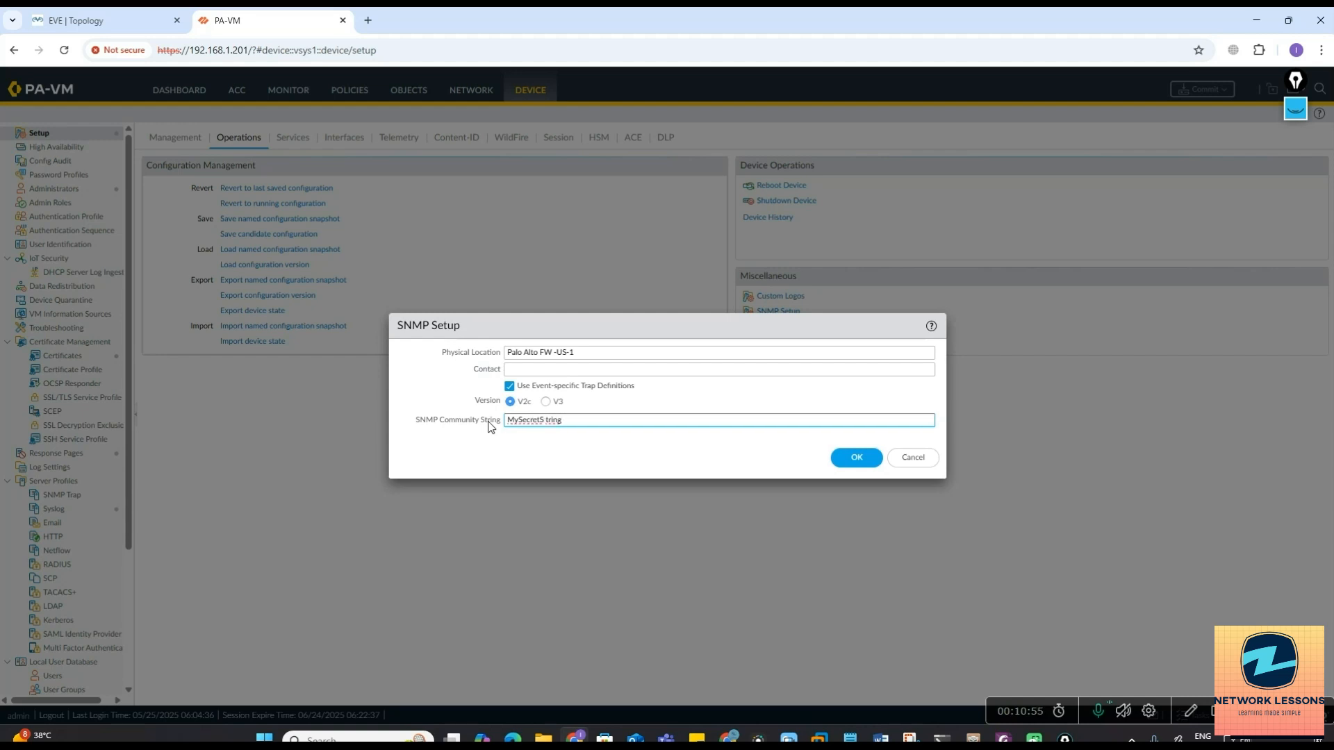
click(855, 457)
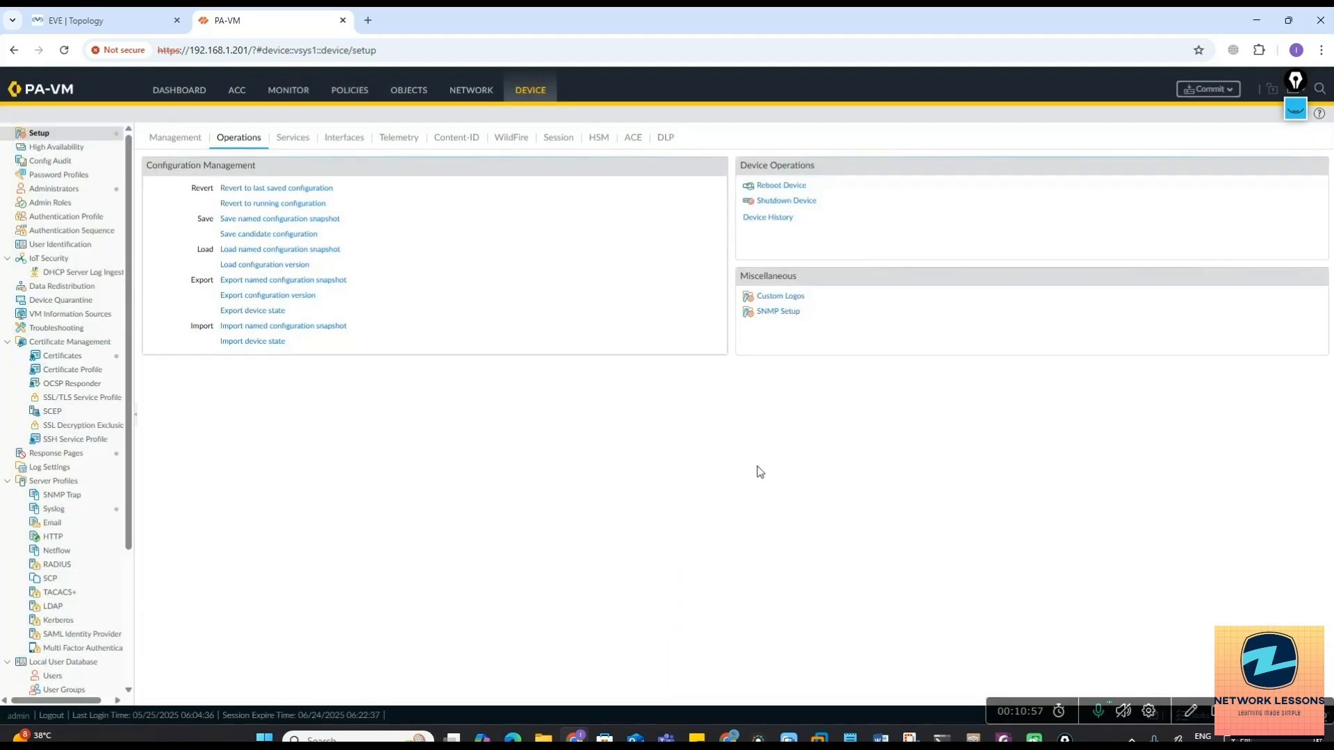
mouse_move(609, 344)
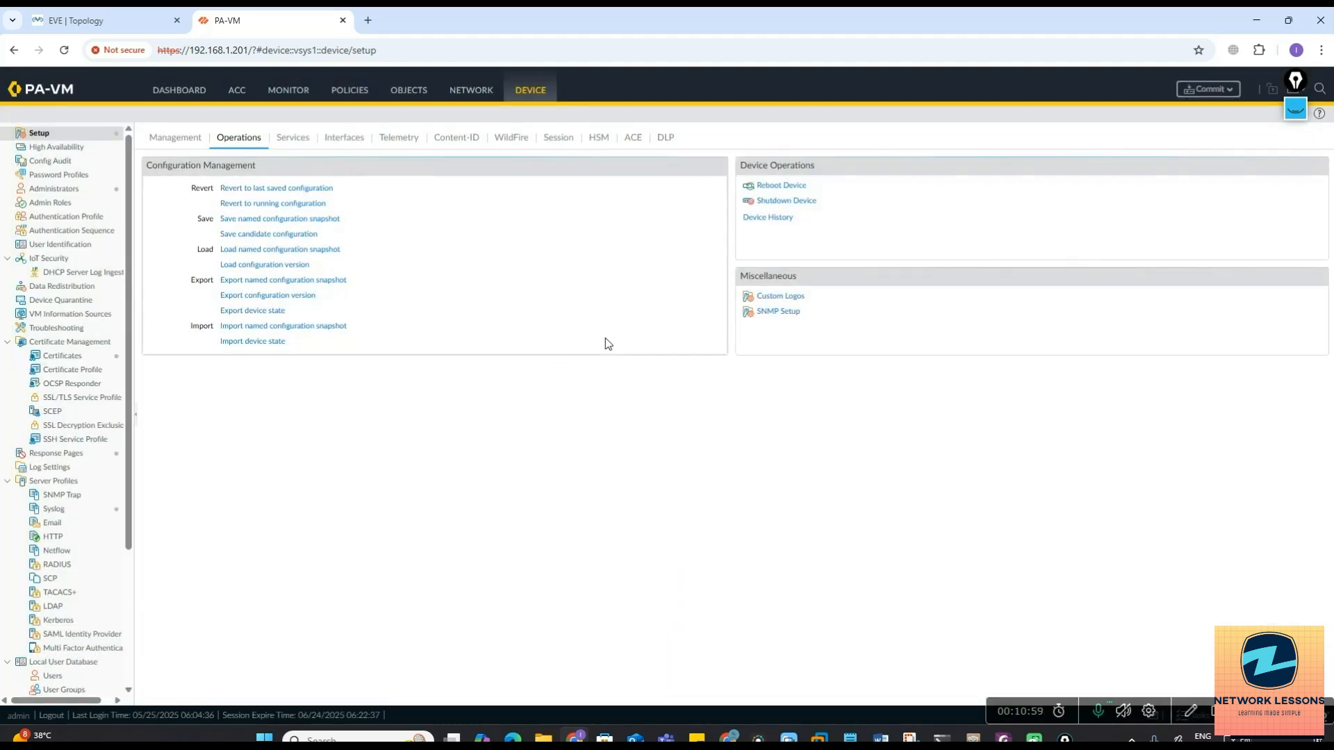
click(777, 311)
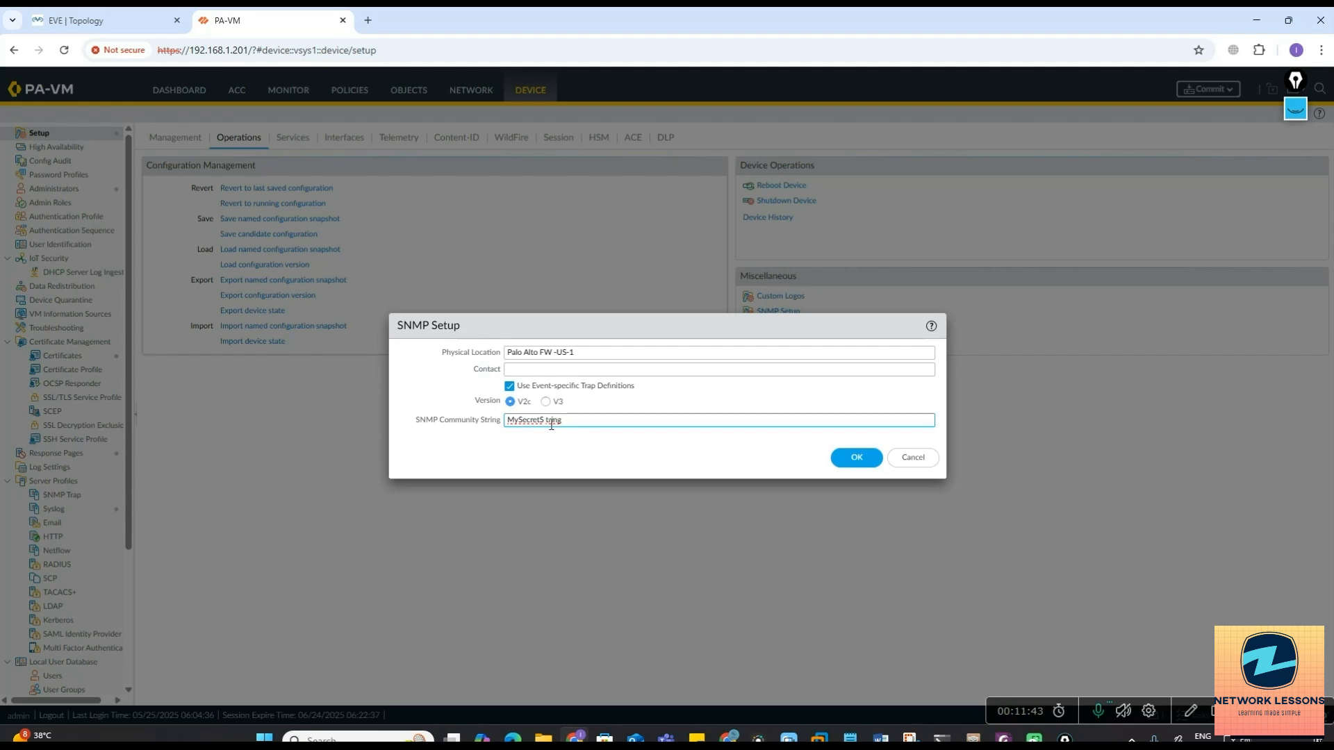
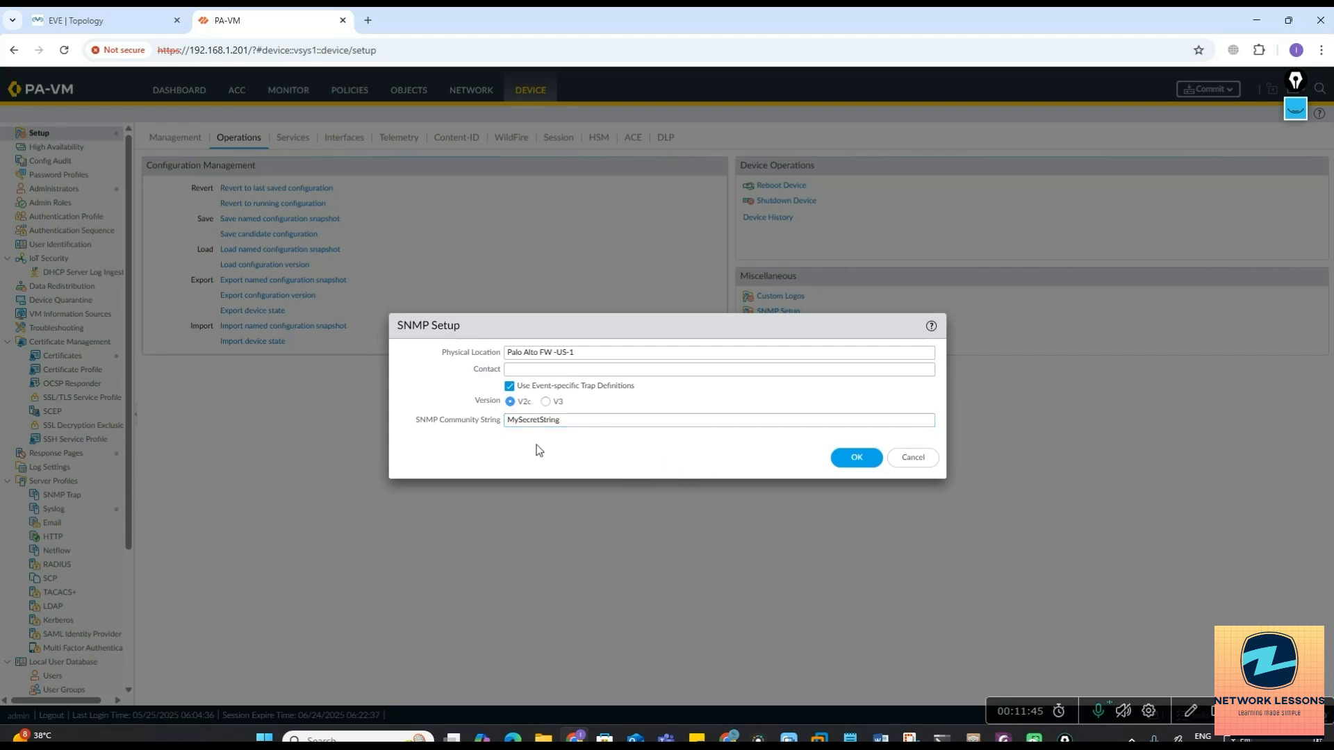
click(856, 457)
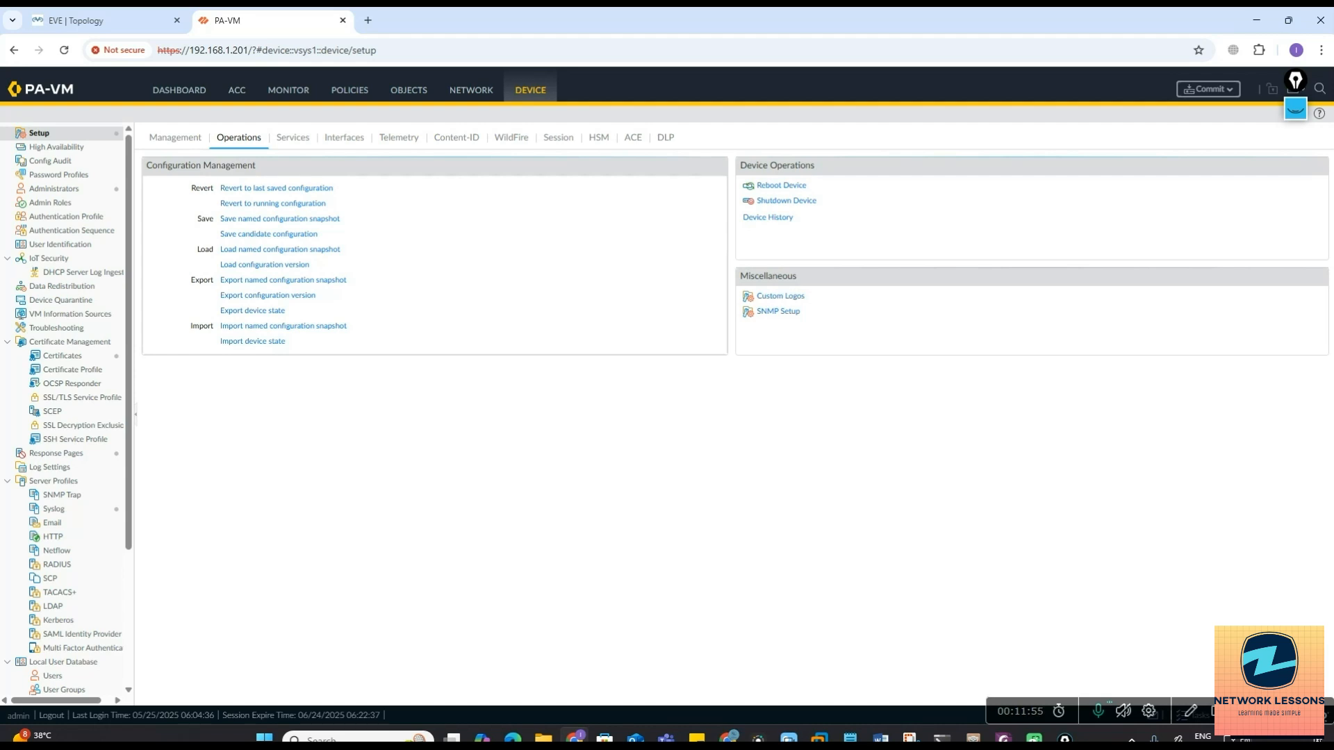
mouse_move(53, 508)
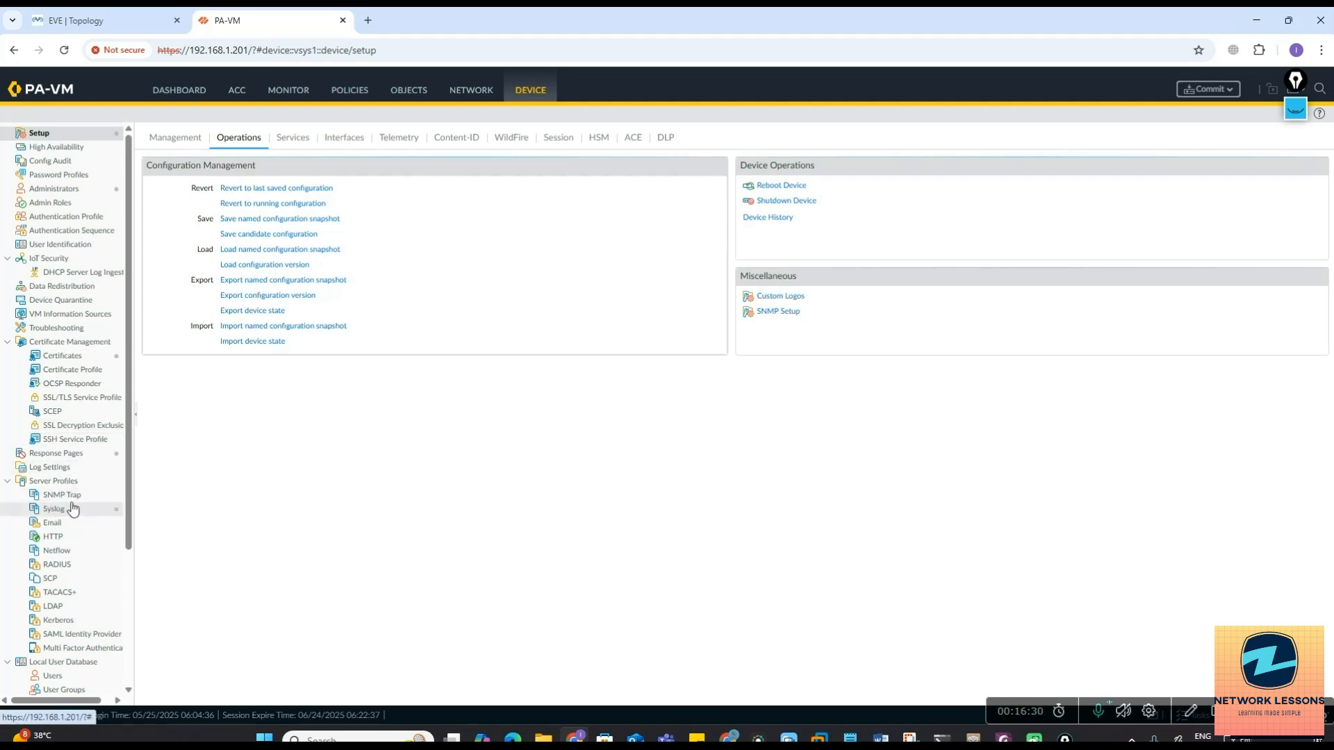
mouse_move(60, 515)
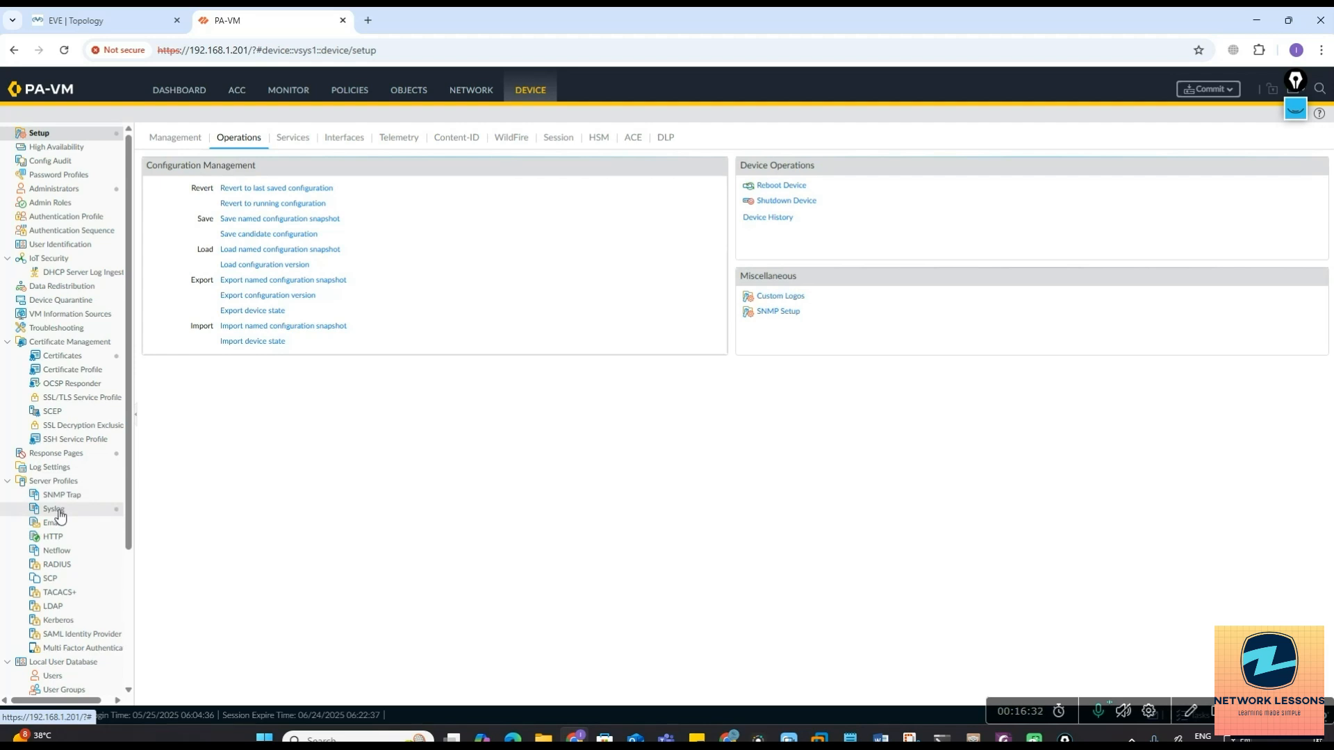
mouse_move(54, 481)
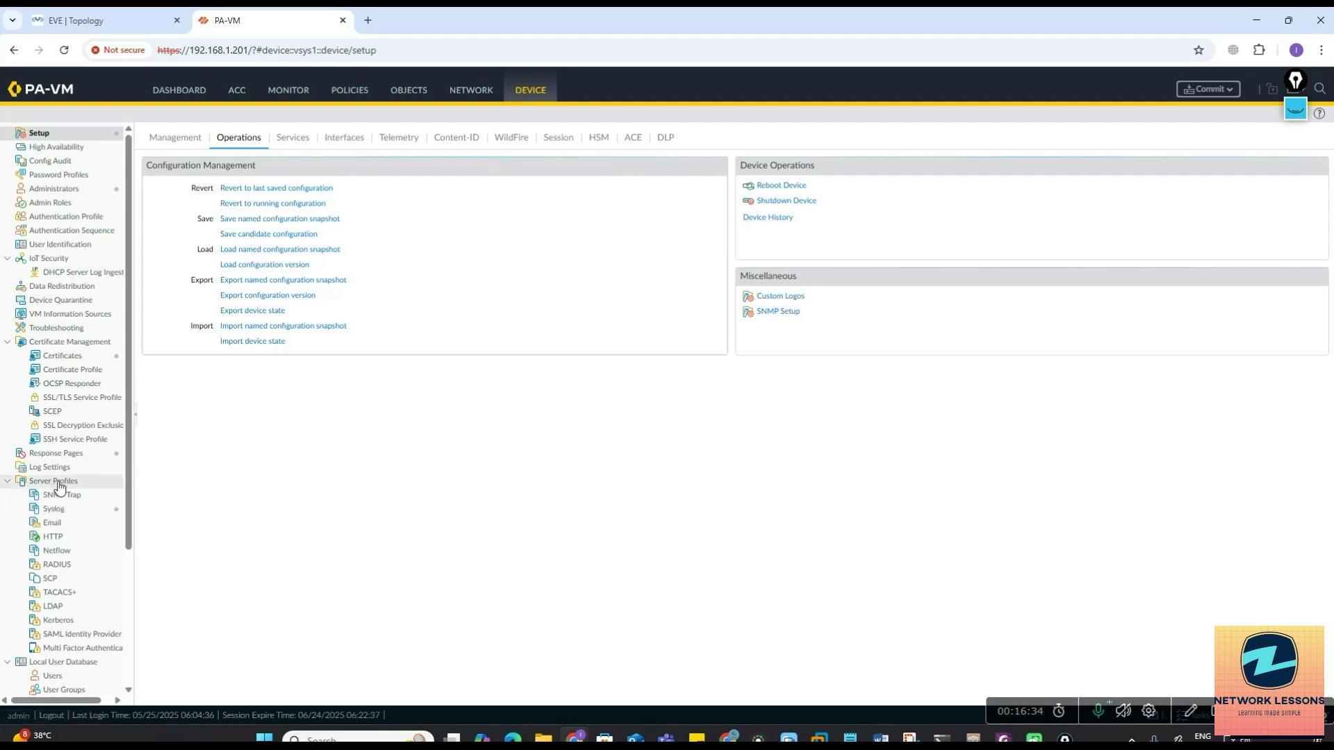
Start a new SNMP Trap server profile under Device > Server Profiles with a server row named 'SNMP-Server'
click(53, 508)
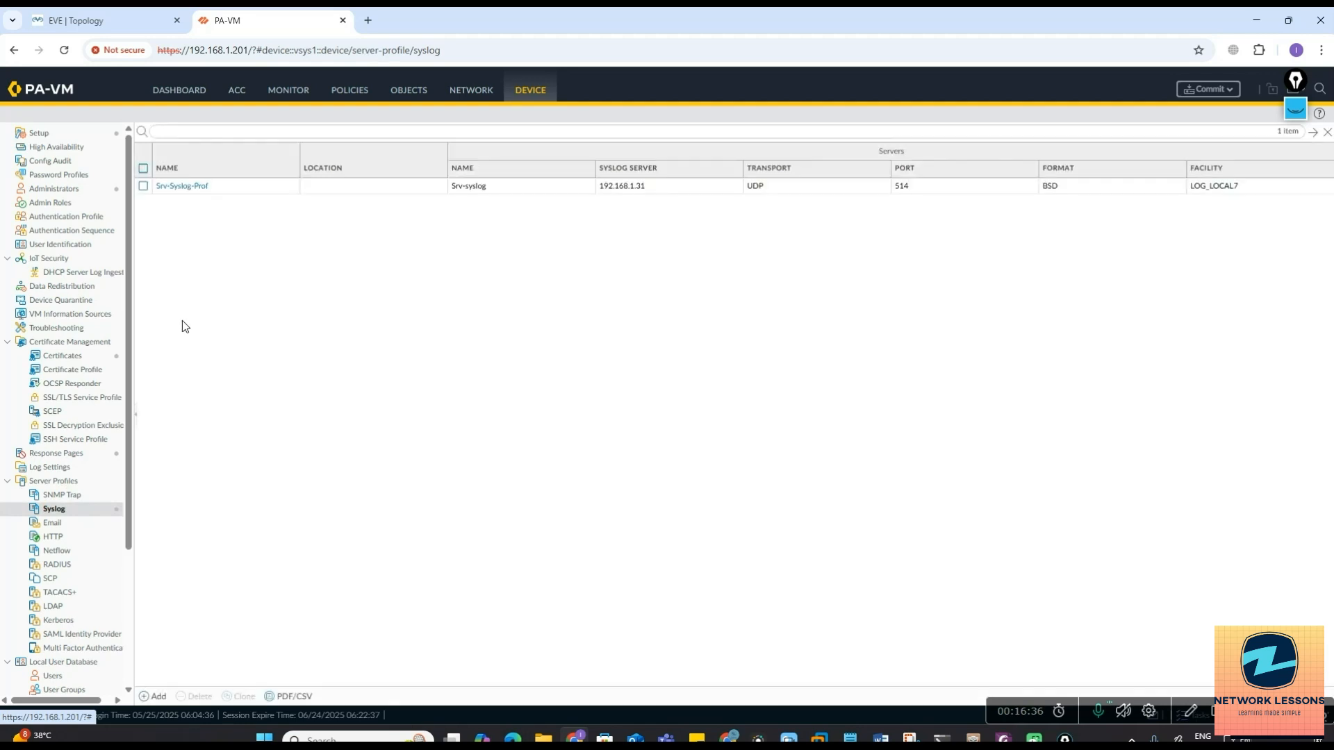
mouse_move(60, 514)
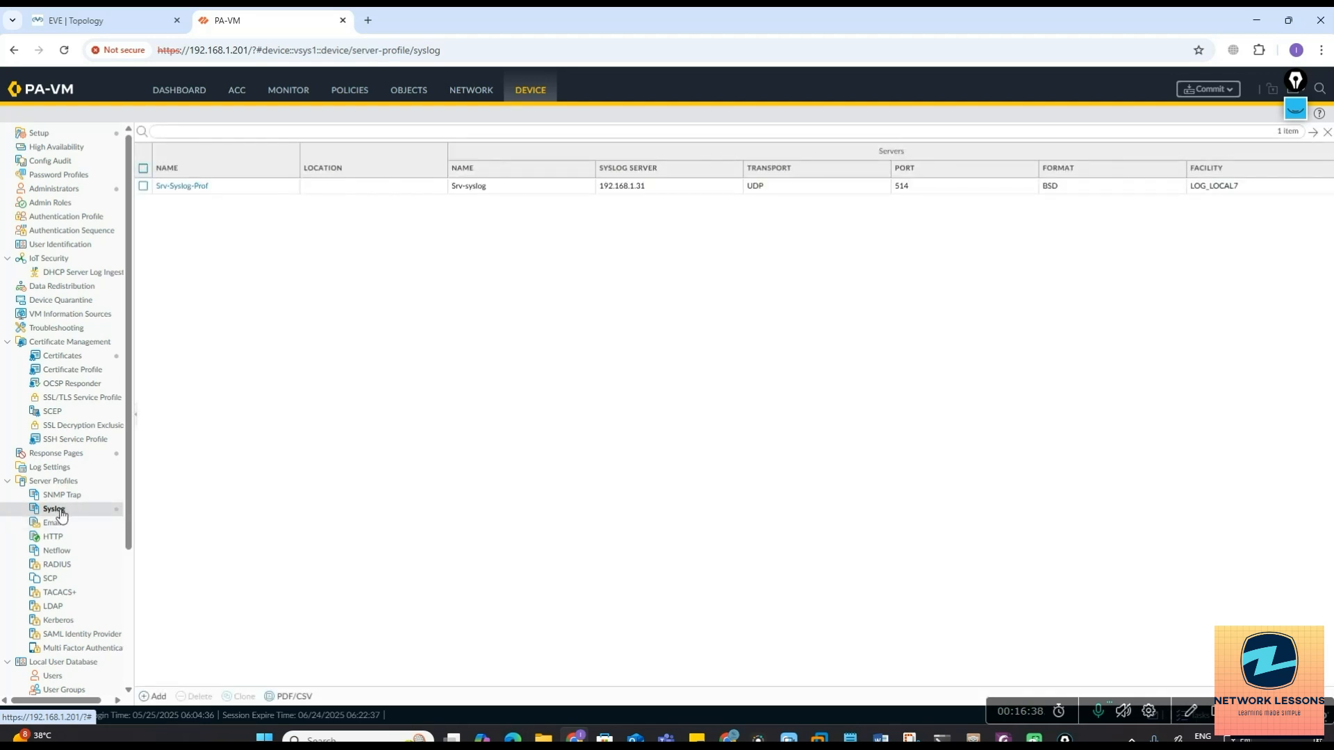
click(61, 494)
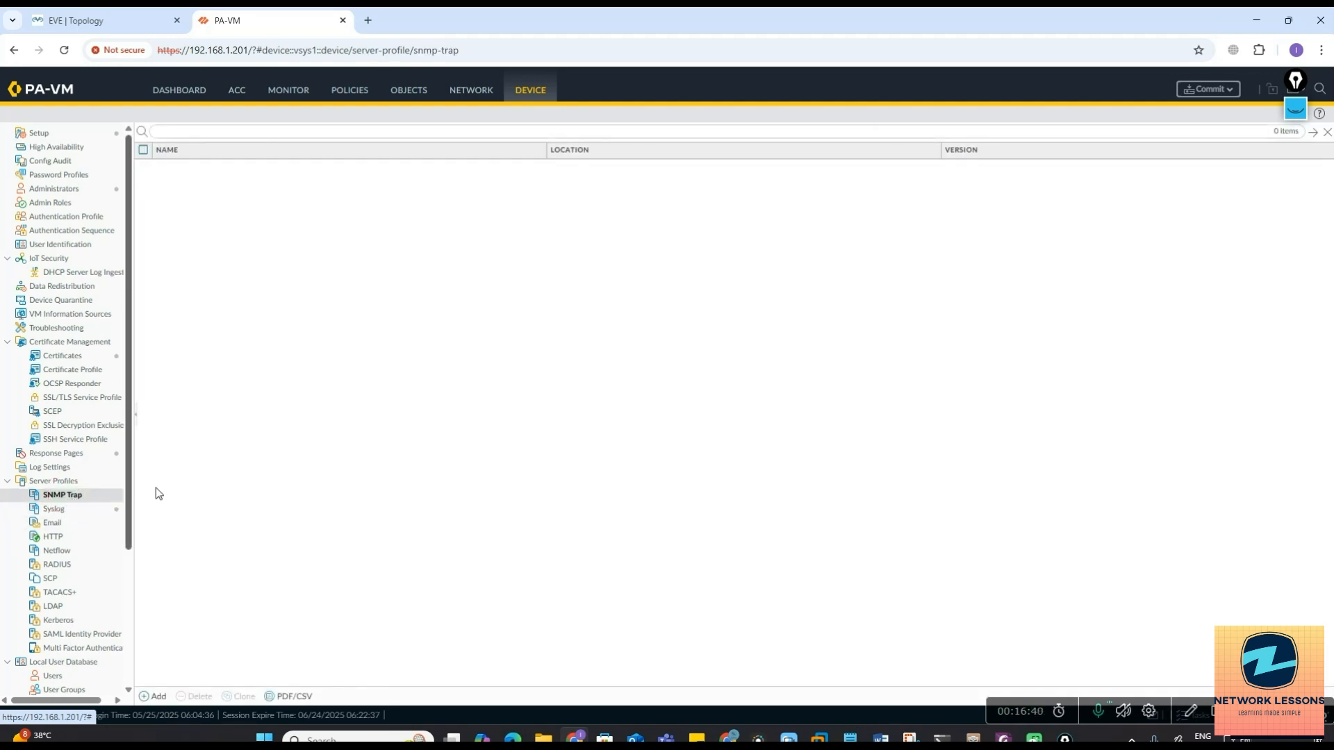
click(157, 699)
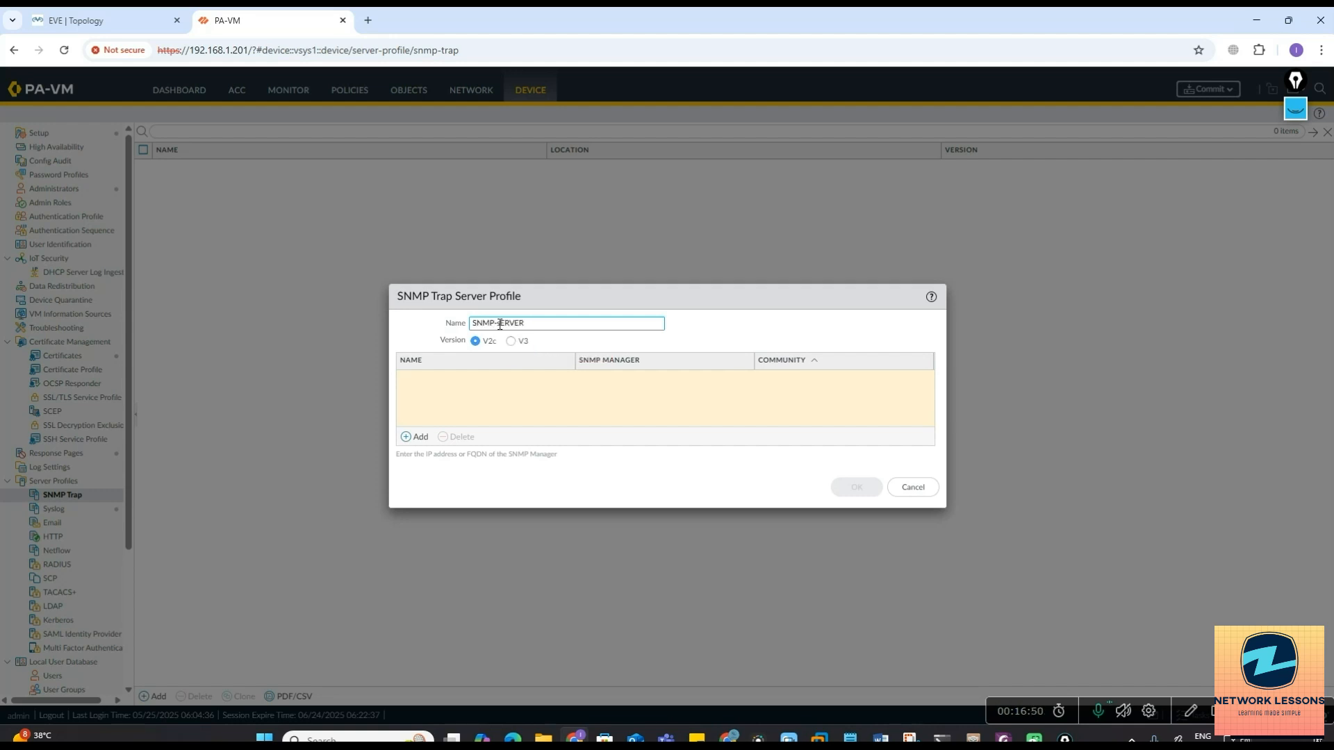
click(416, 436)
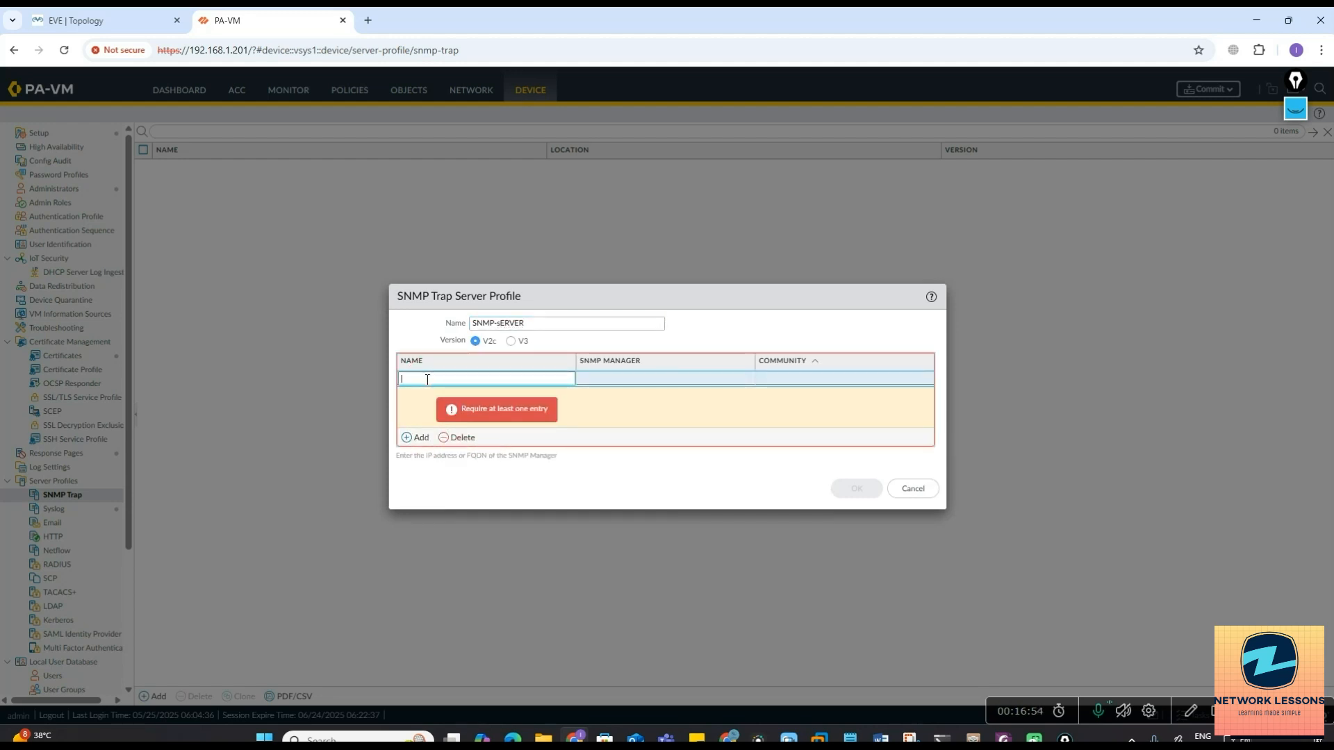
text(SNMP-Server)
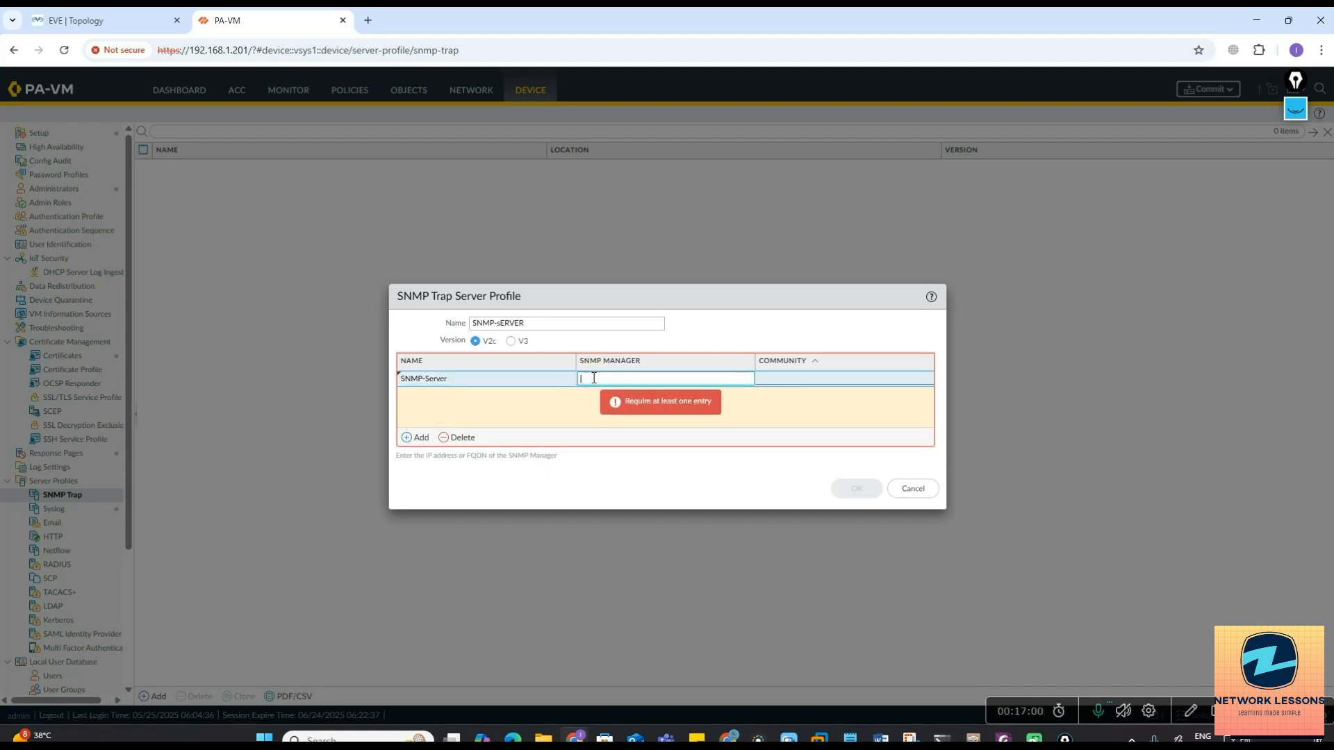
click(842, 379)
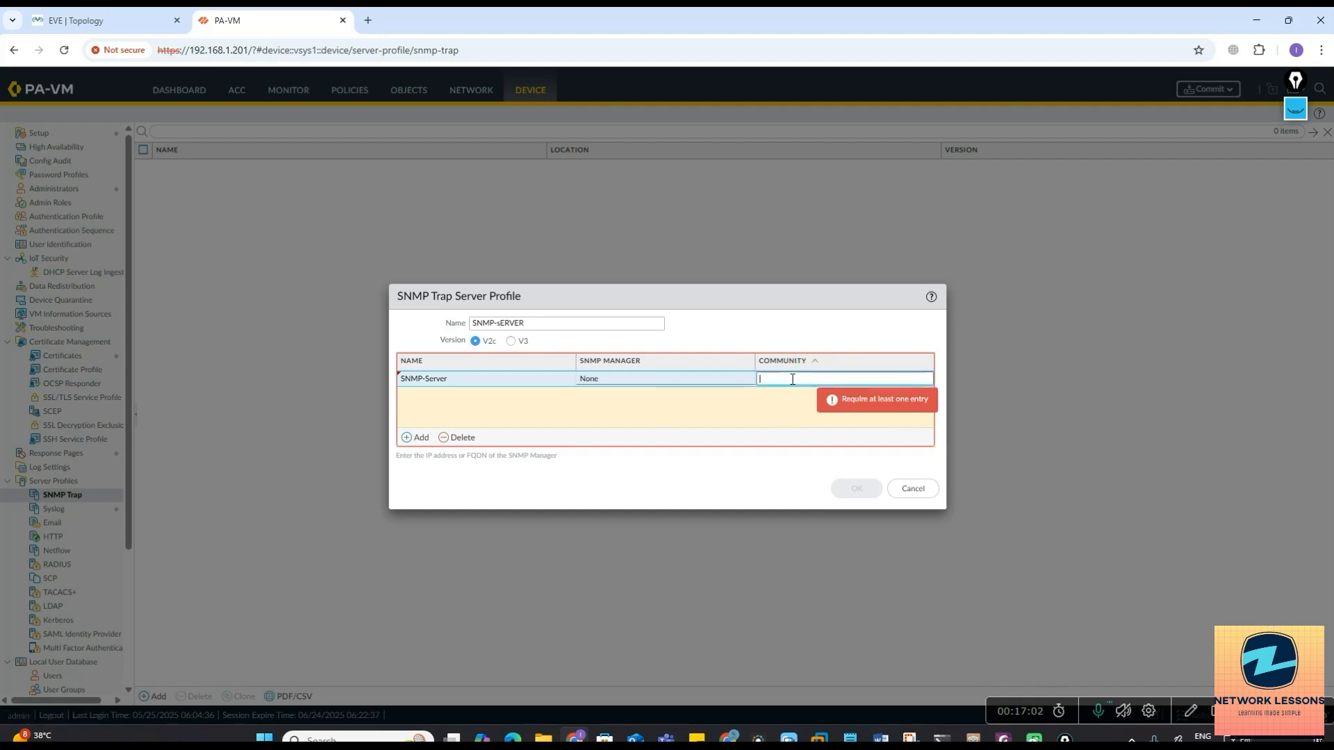
text(MySd)
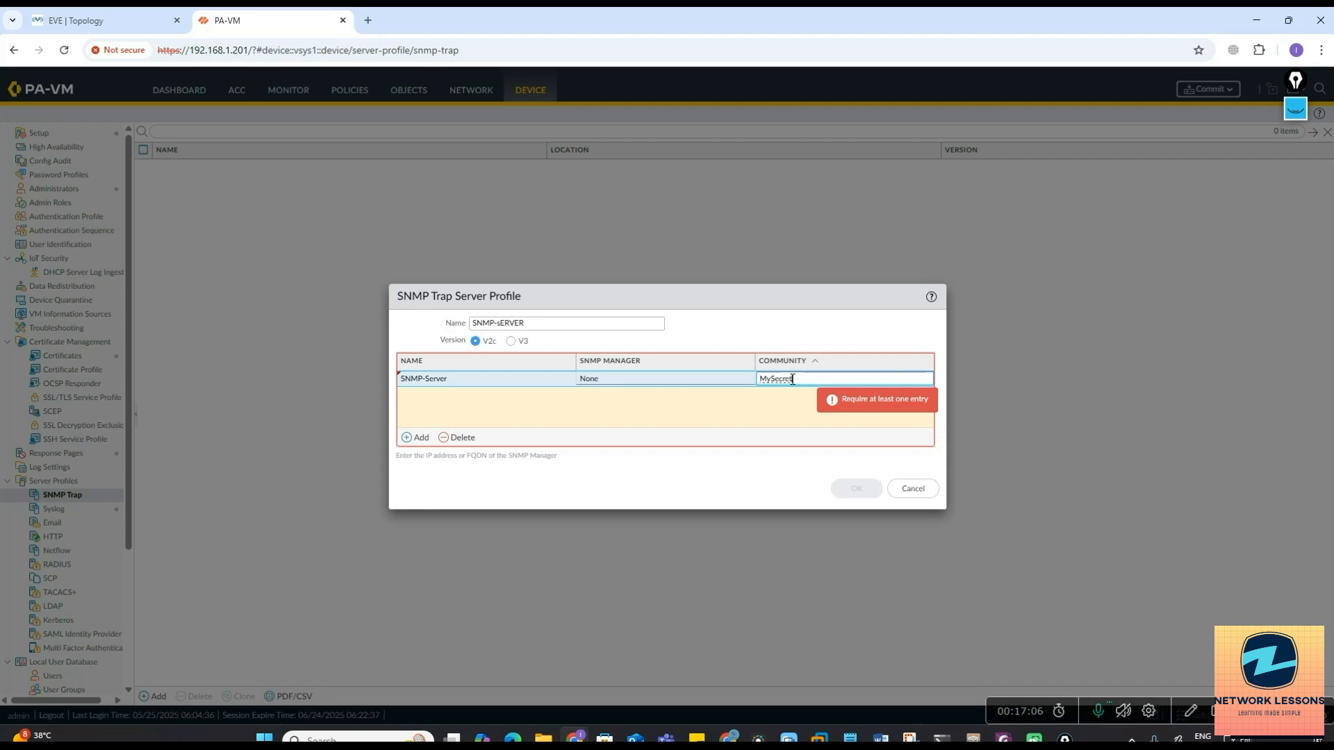
text(String)
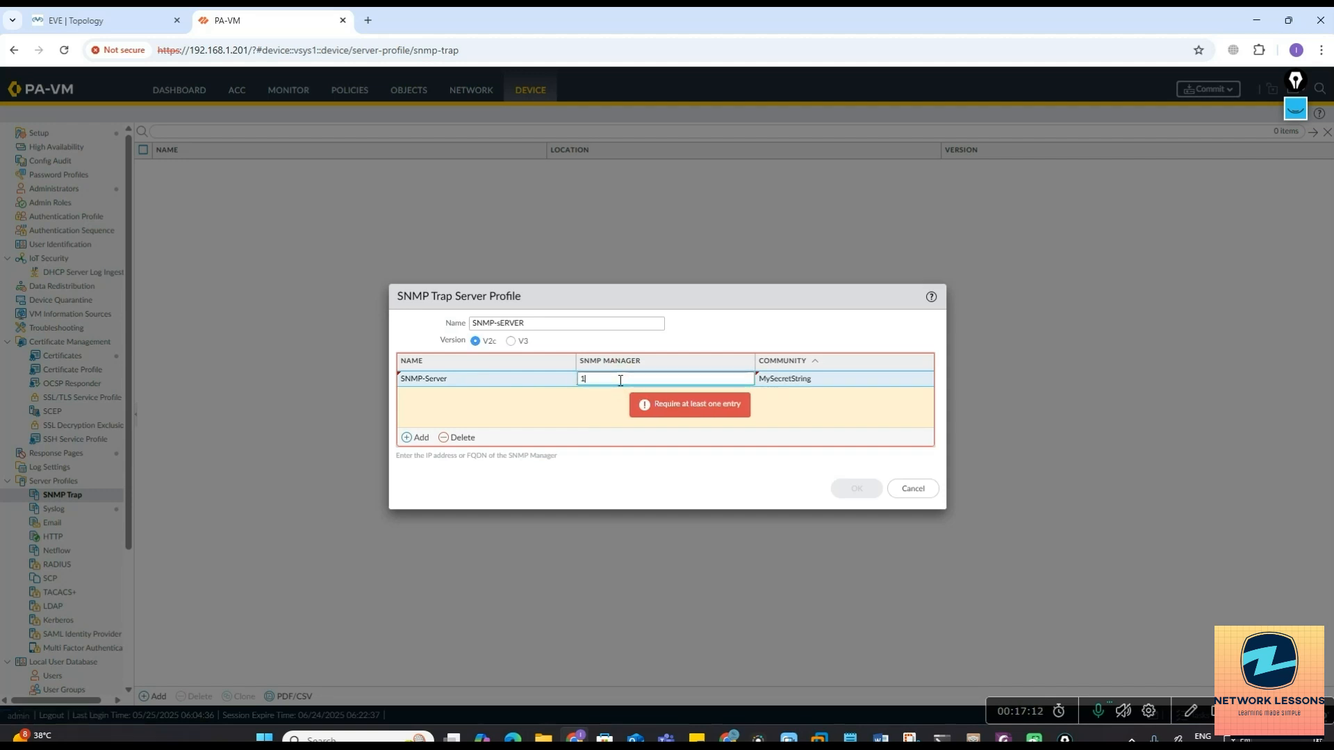
text(92.168.1.)
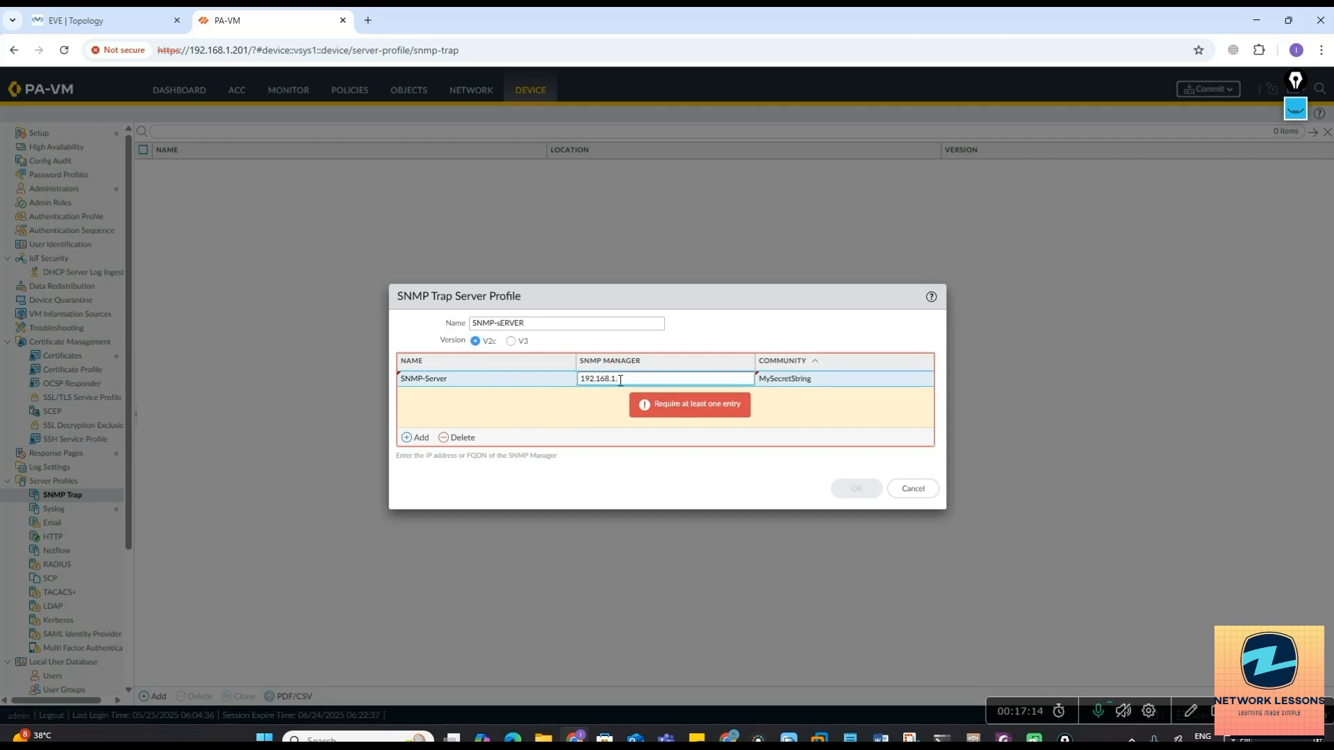
text(3)
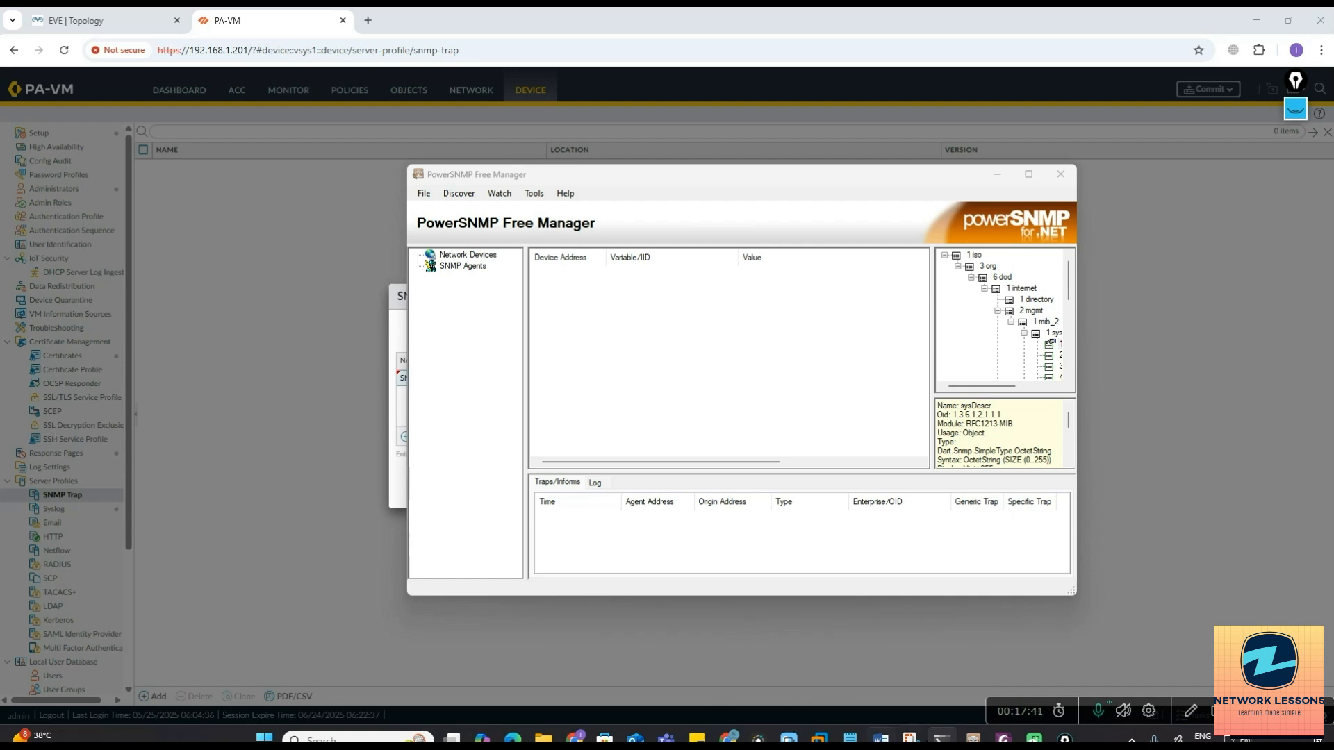
Open the PaloAlto1 console from the EVE-NG topology, start a 'ping host 192.1...' command, and return to the PA-VM tab
click(103, 20)
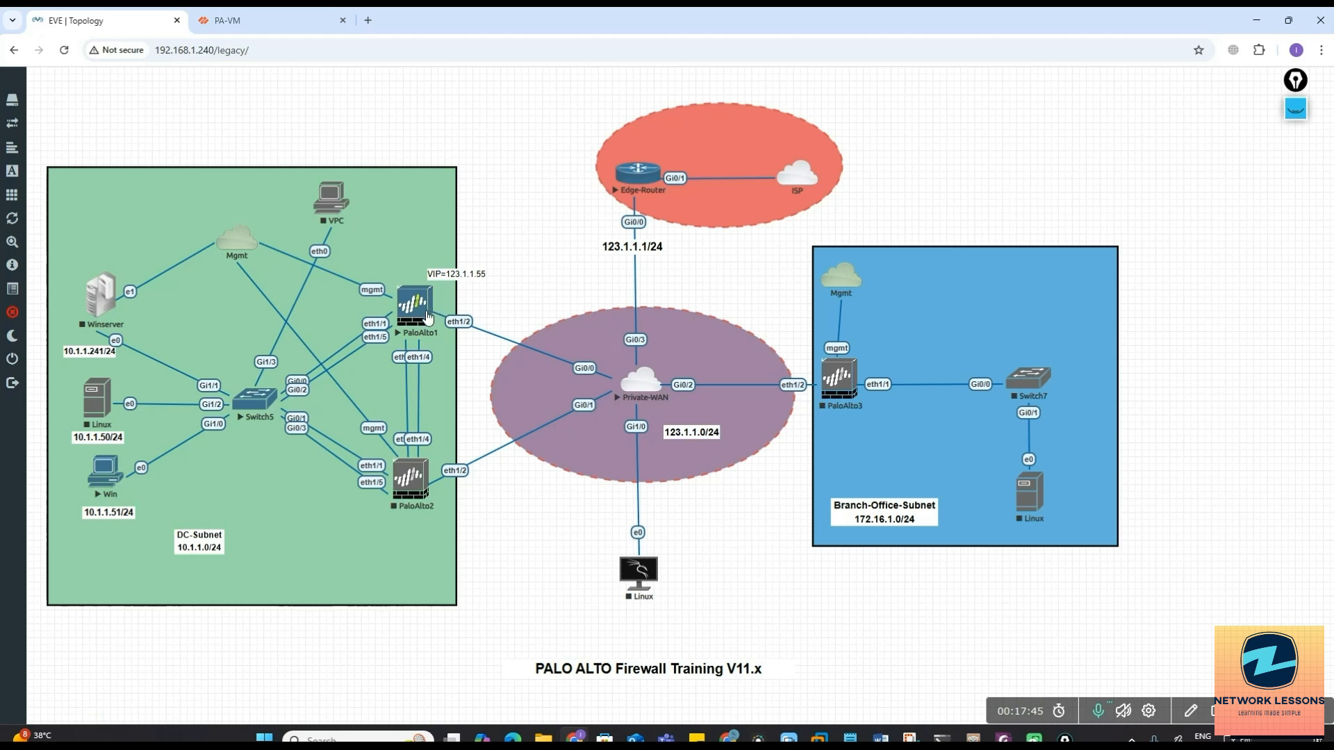
double_click(414, 305)
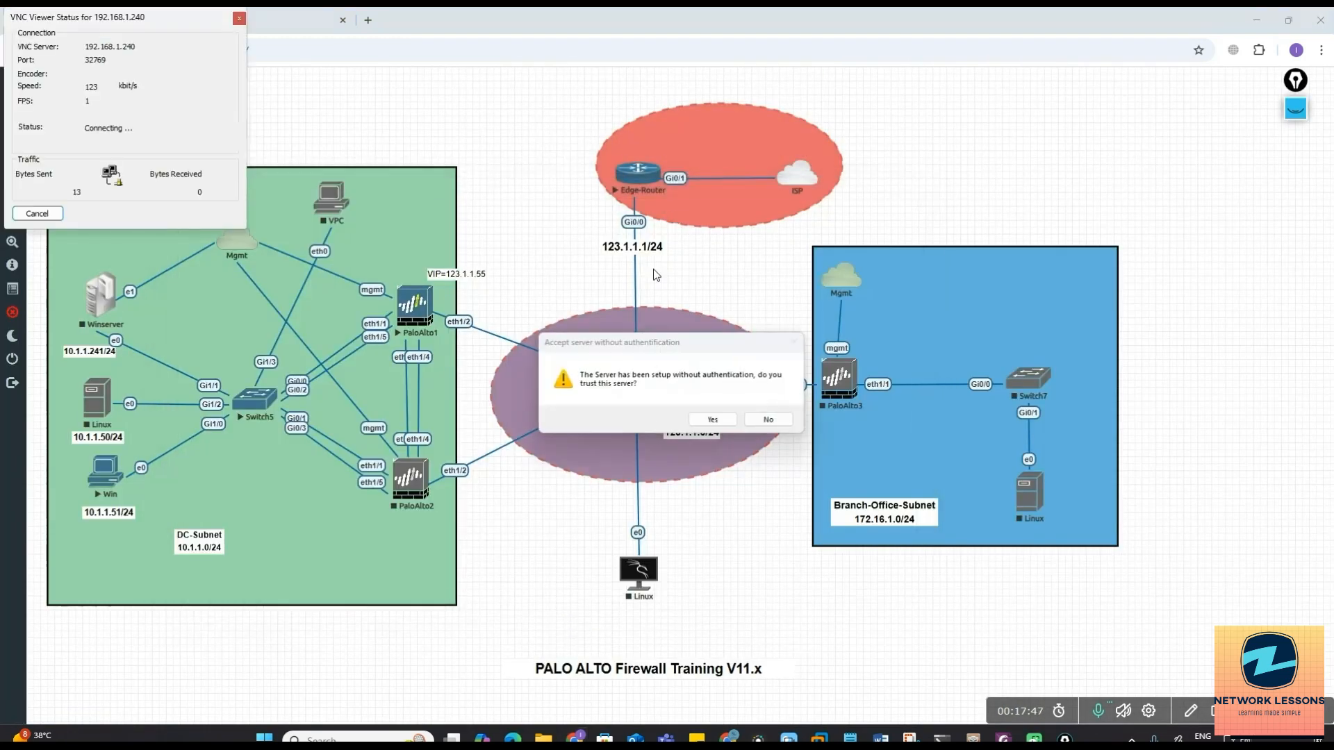
click(710, 419)
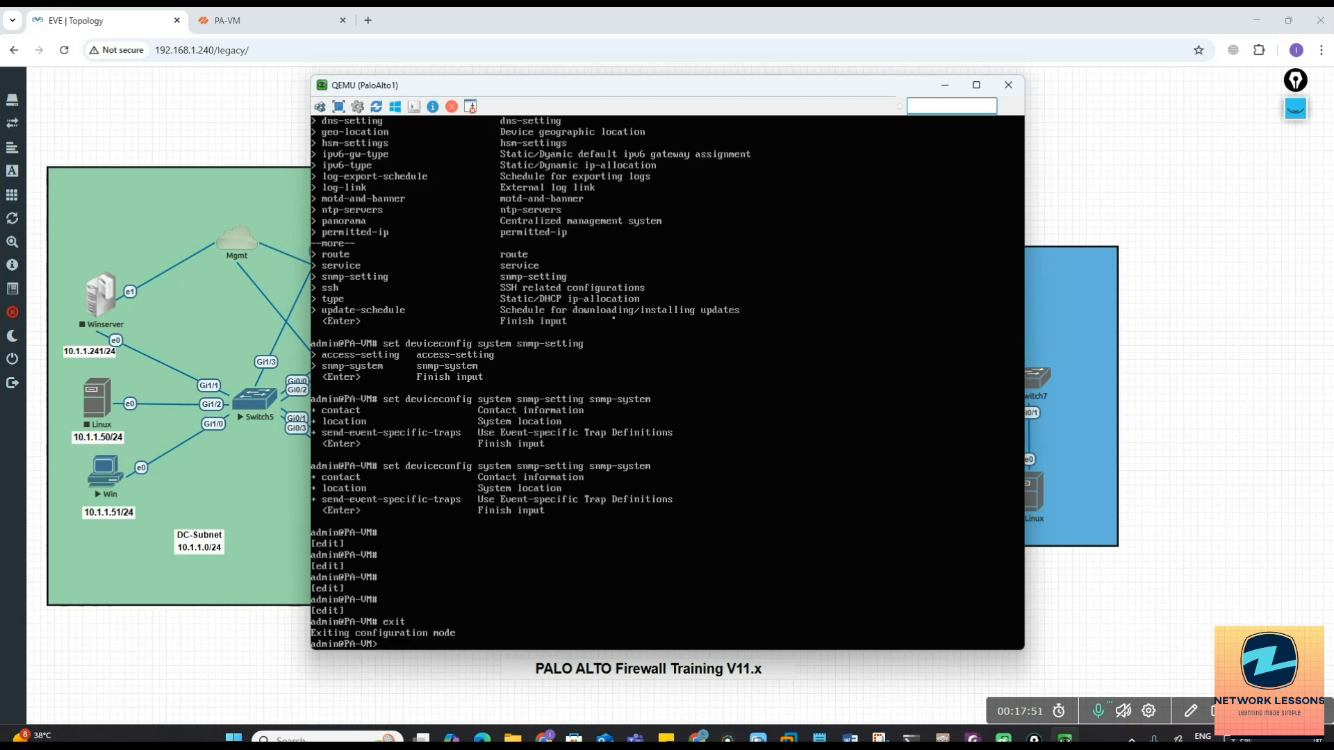
text(ping)
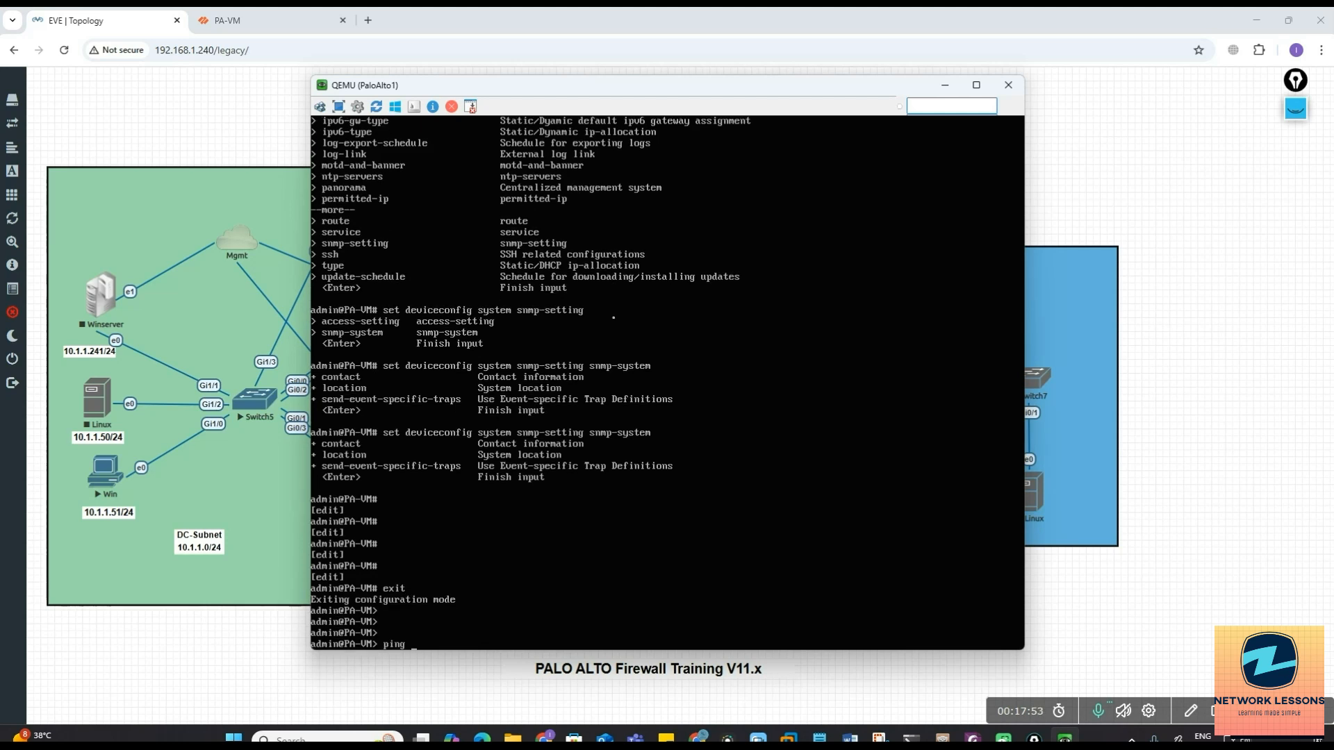
text(host 192.1)
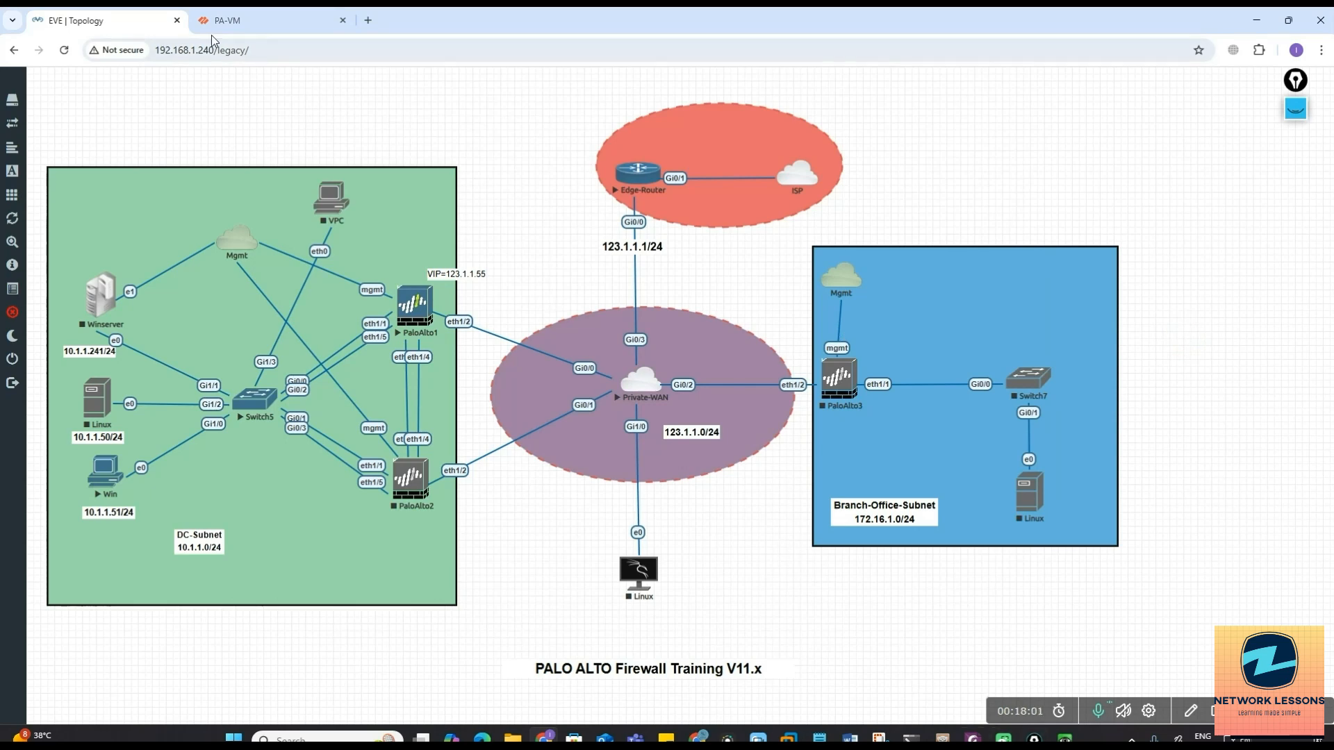
click(269, 20)
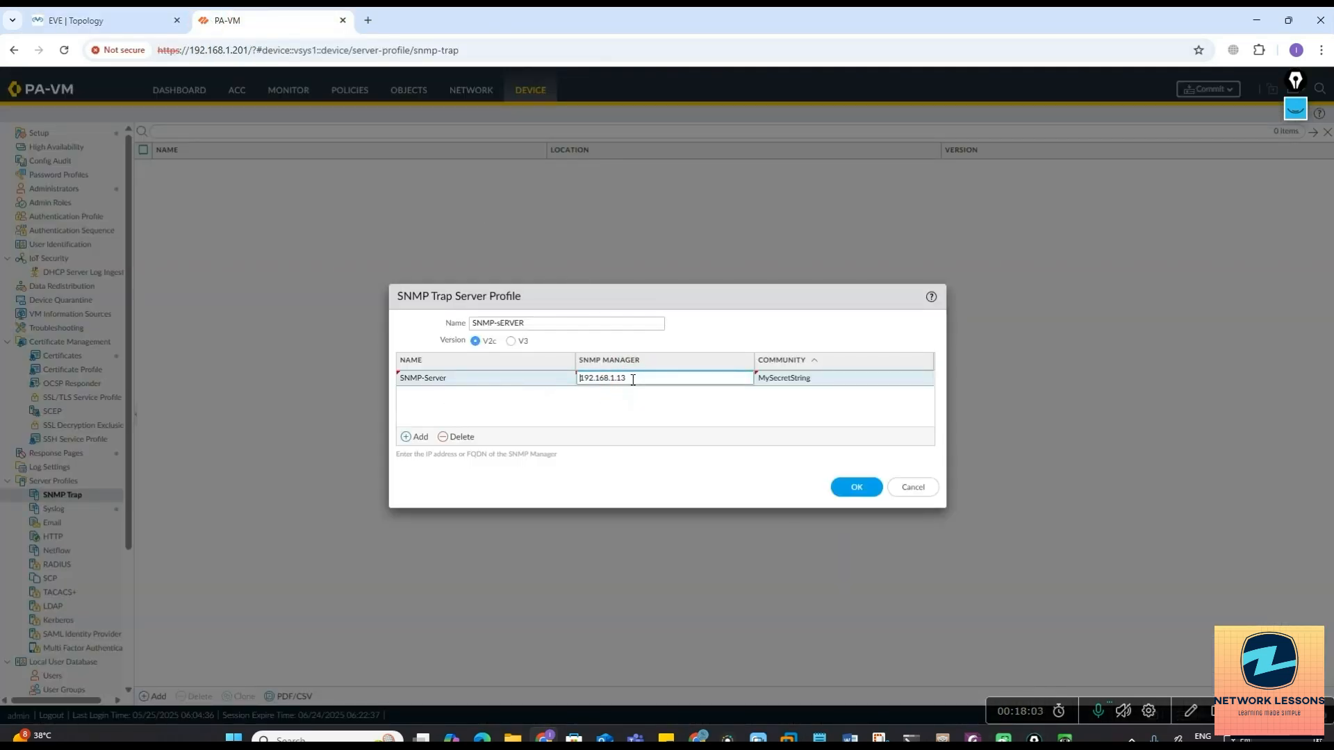
Finish the manager IP, save the SNMP-SERVER trap profile as v2c, then preview the V3 option and cancel
key(Backspace)
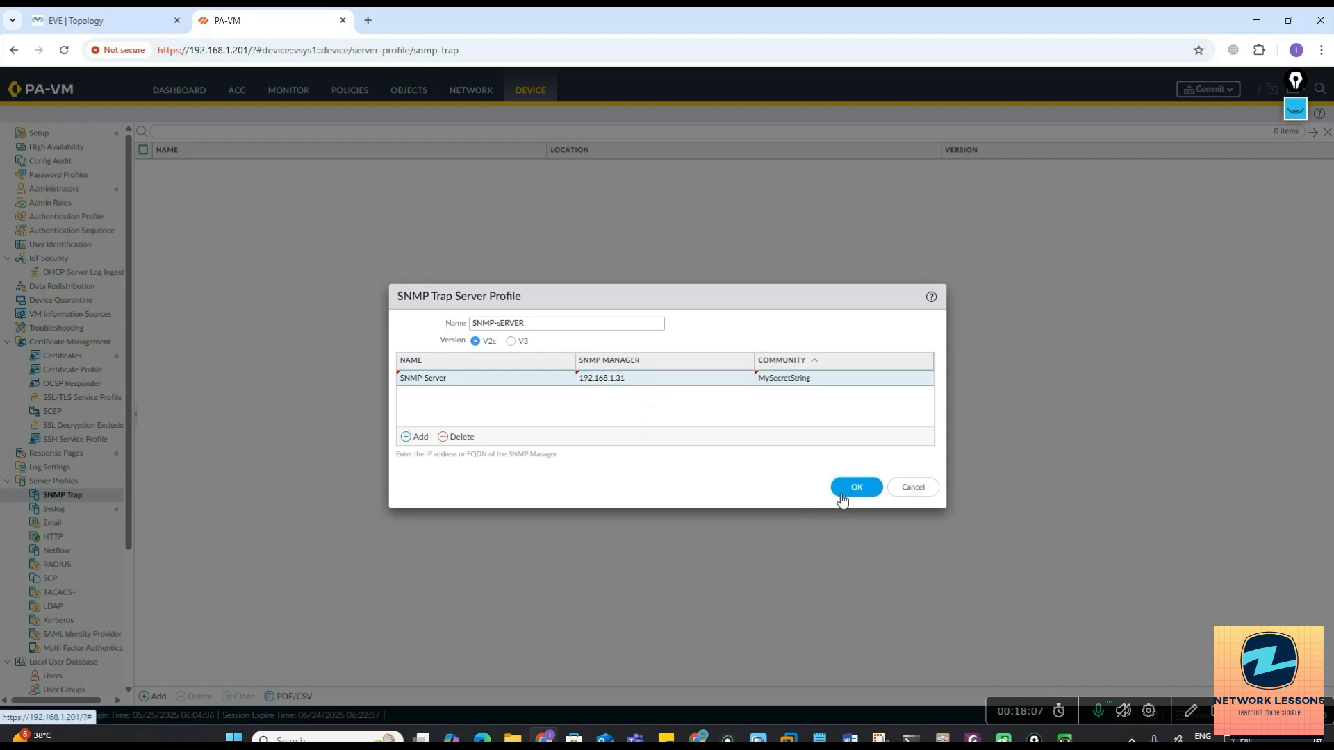
click(856, 486)
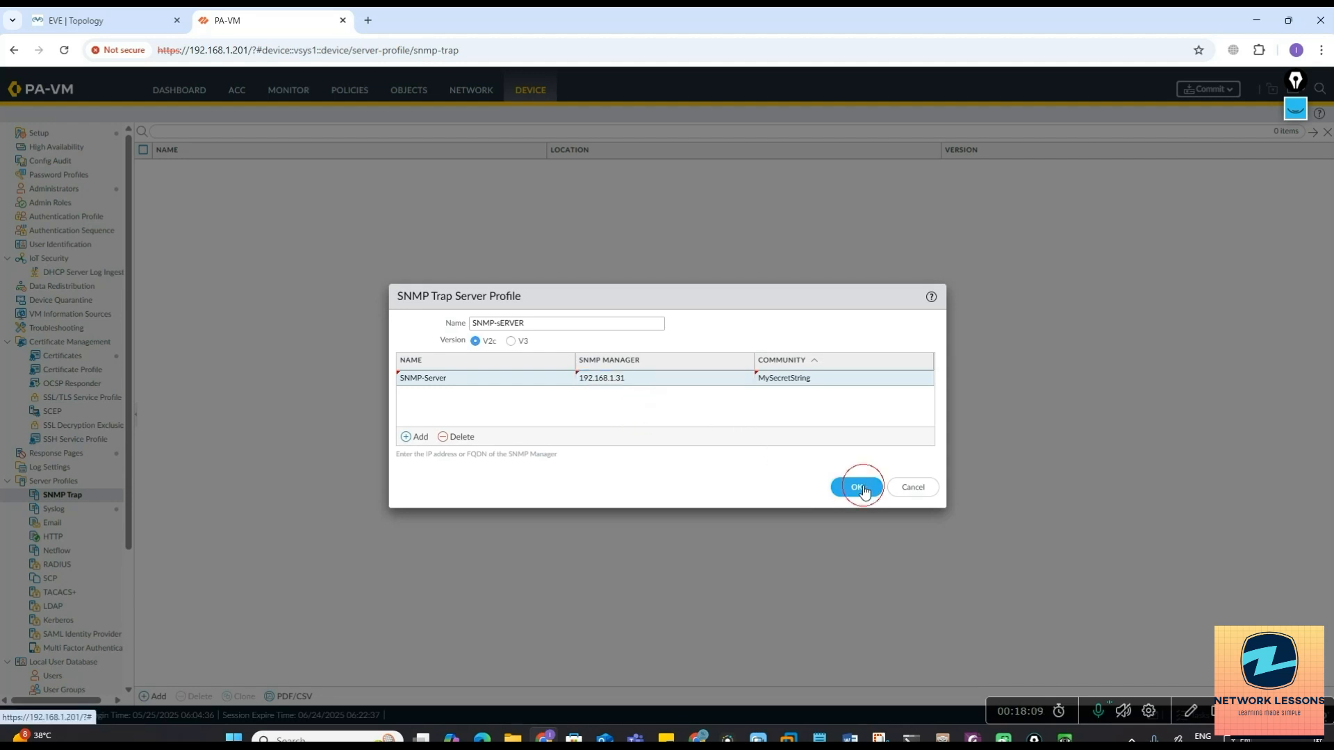
click(860, 486)
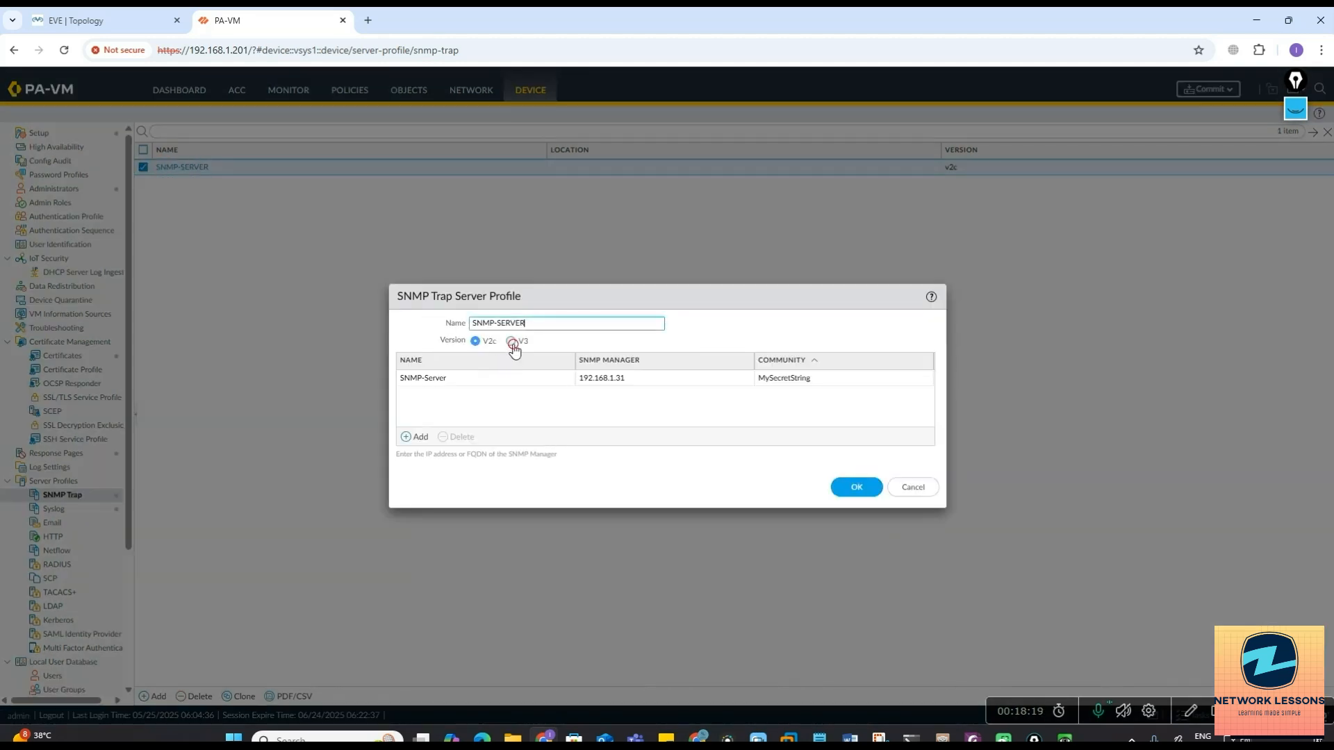
click(511, 342)
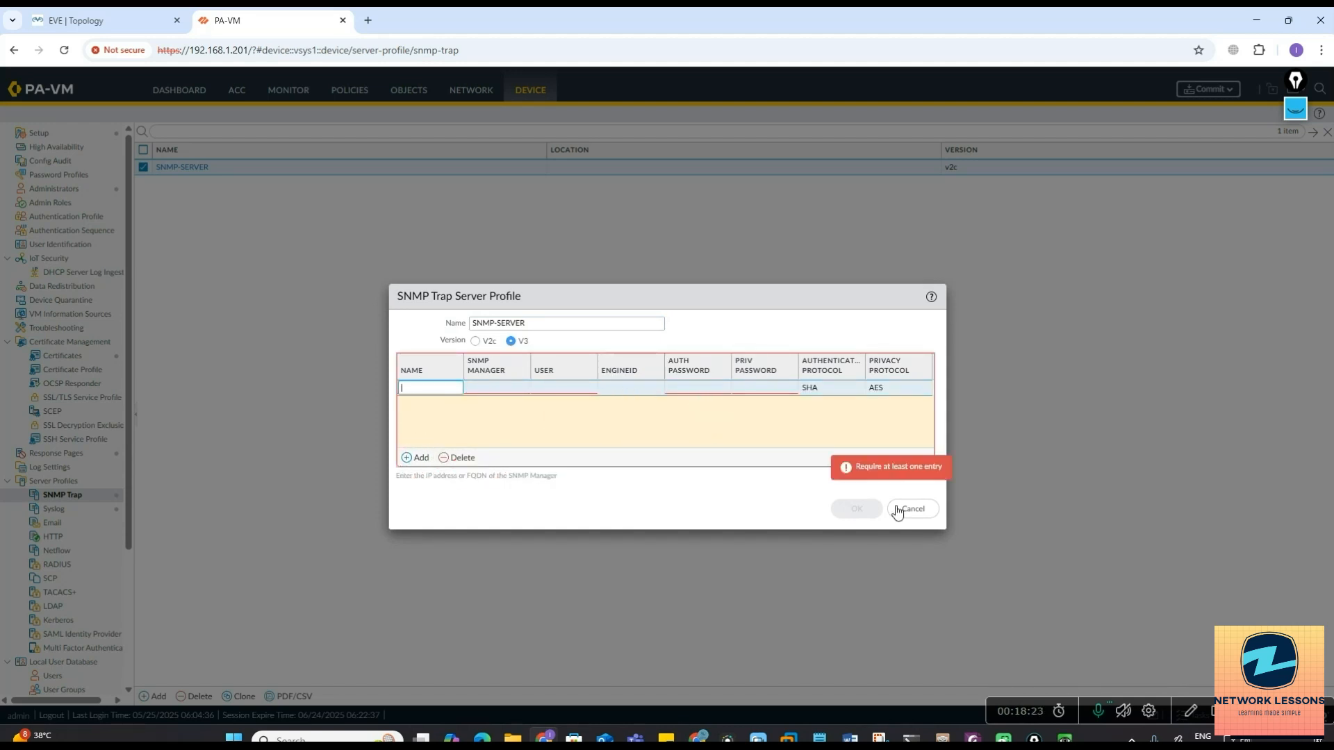
click(911, 509)
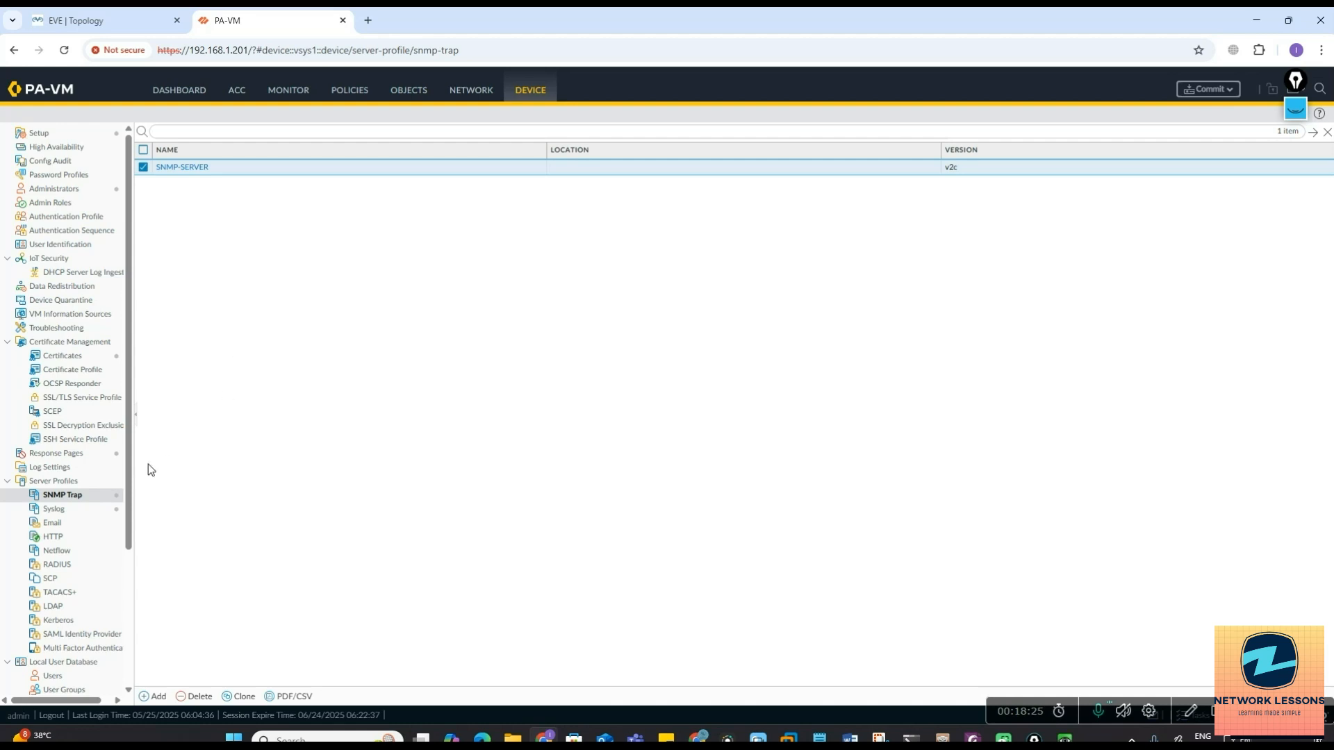
mouse_move(50, 467)
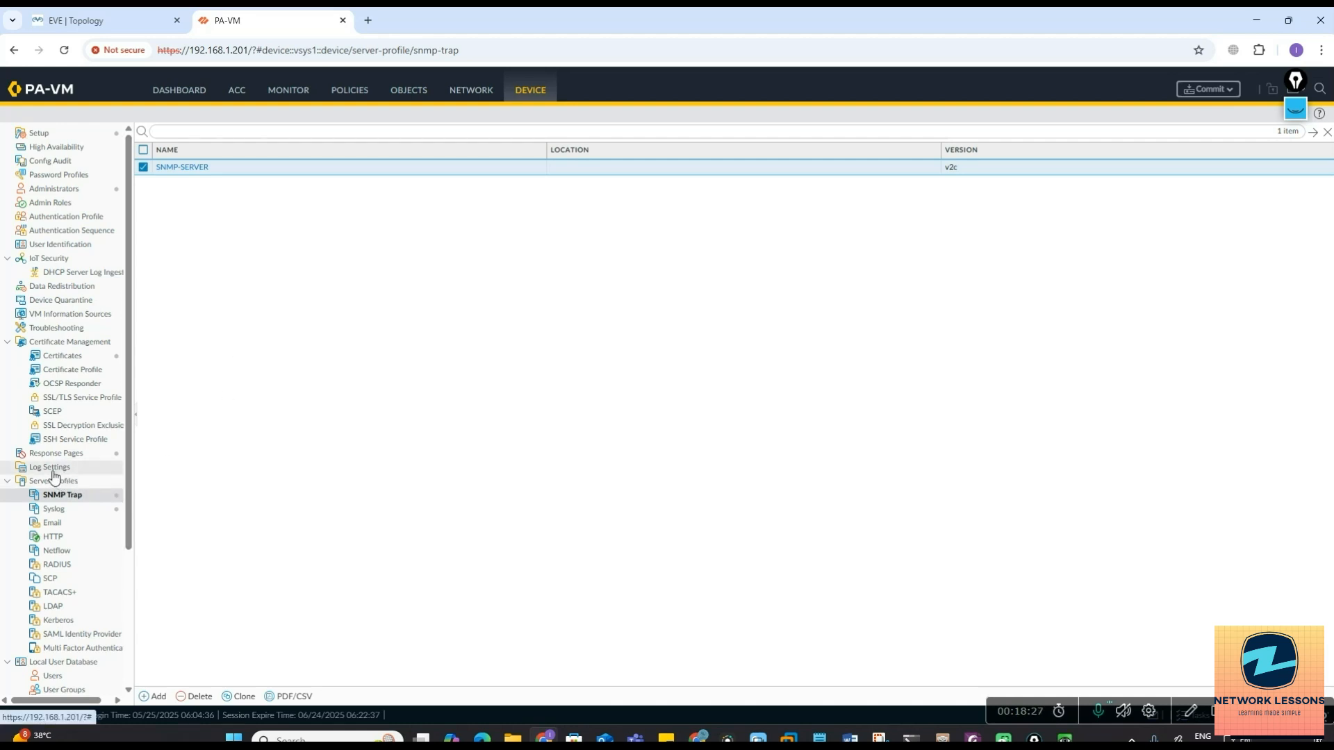
Show Device > Log Settings, then bring up PowerSNMP Free Manager's Add SNMP Agents dialog
click(56, 452)
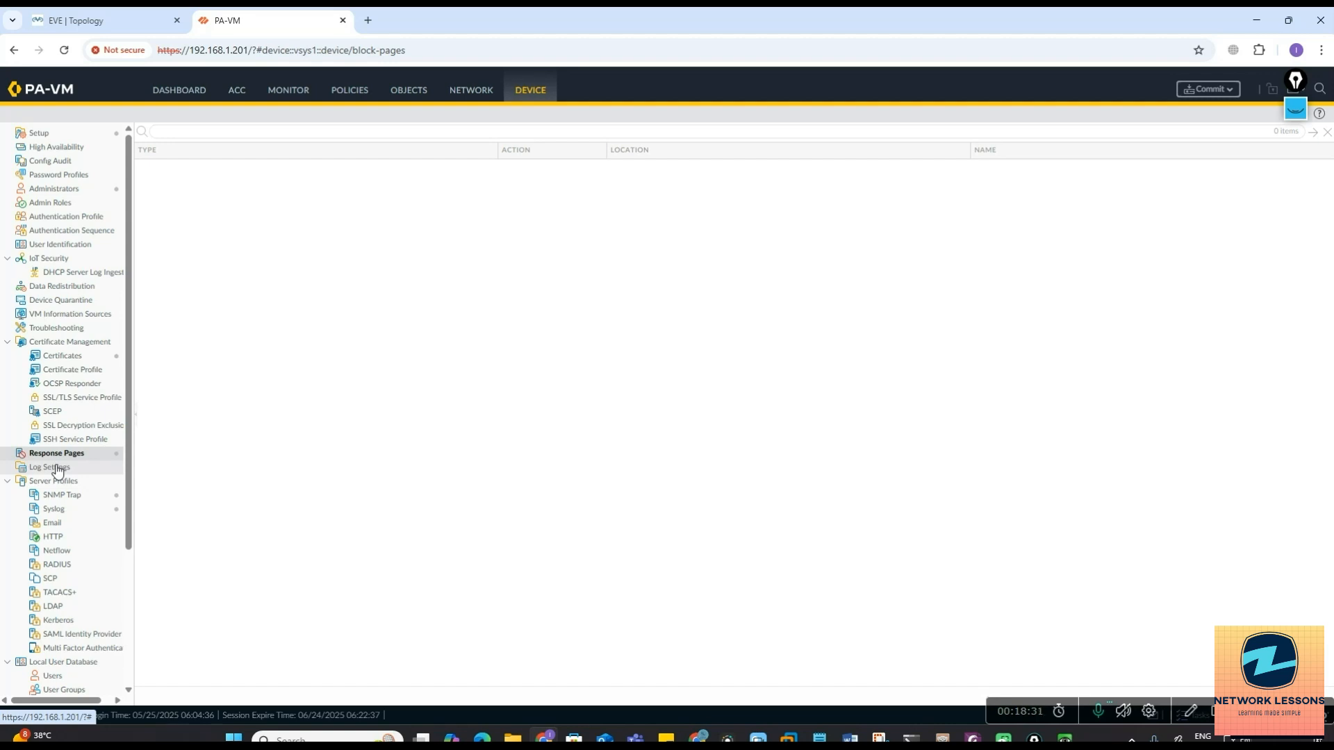
click(49, 467)
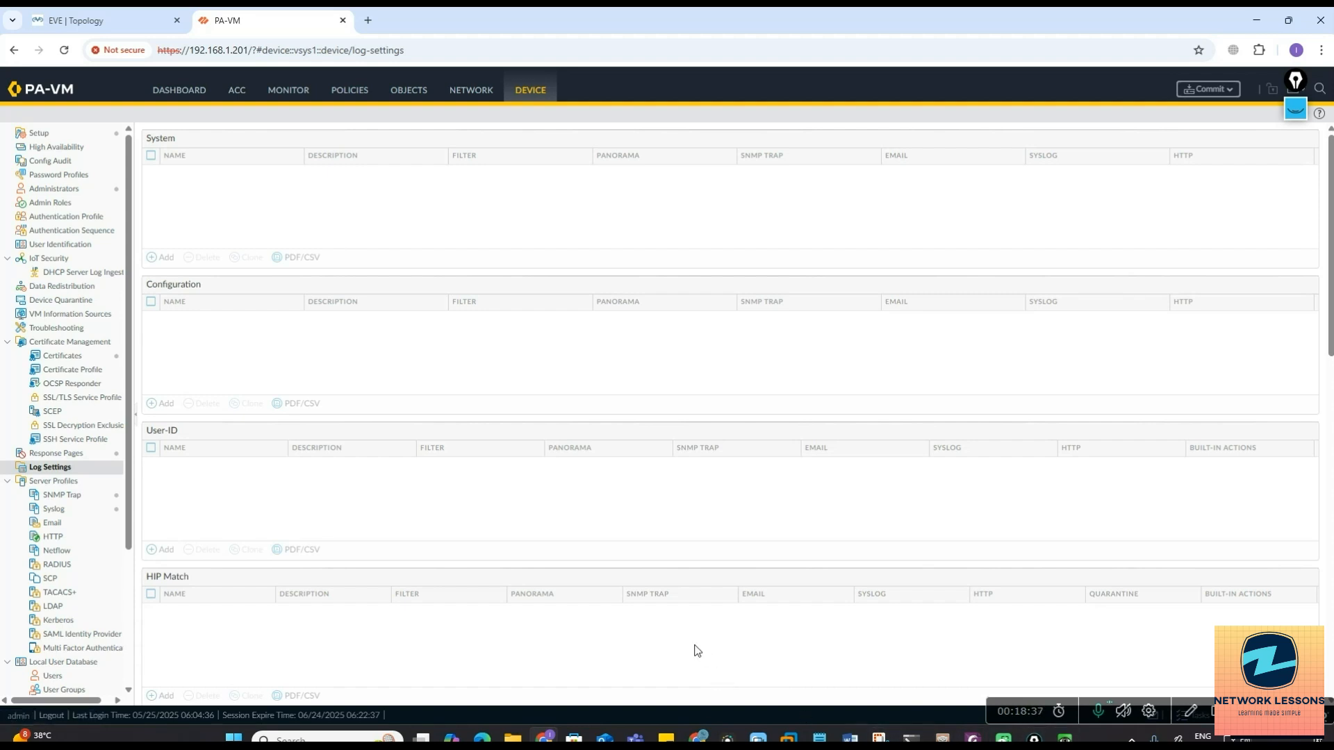
click(344, 737)
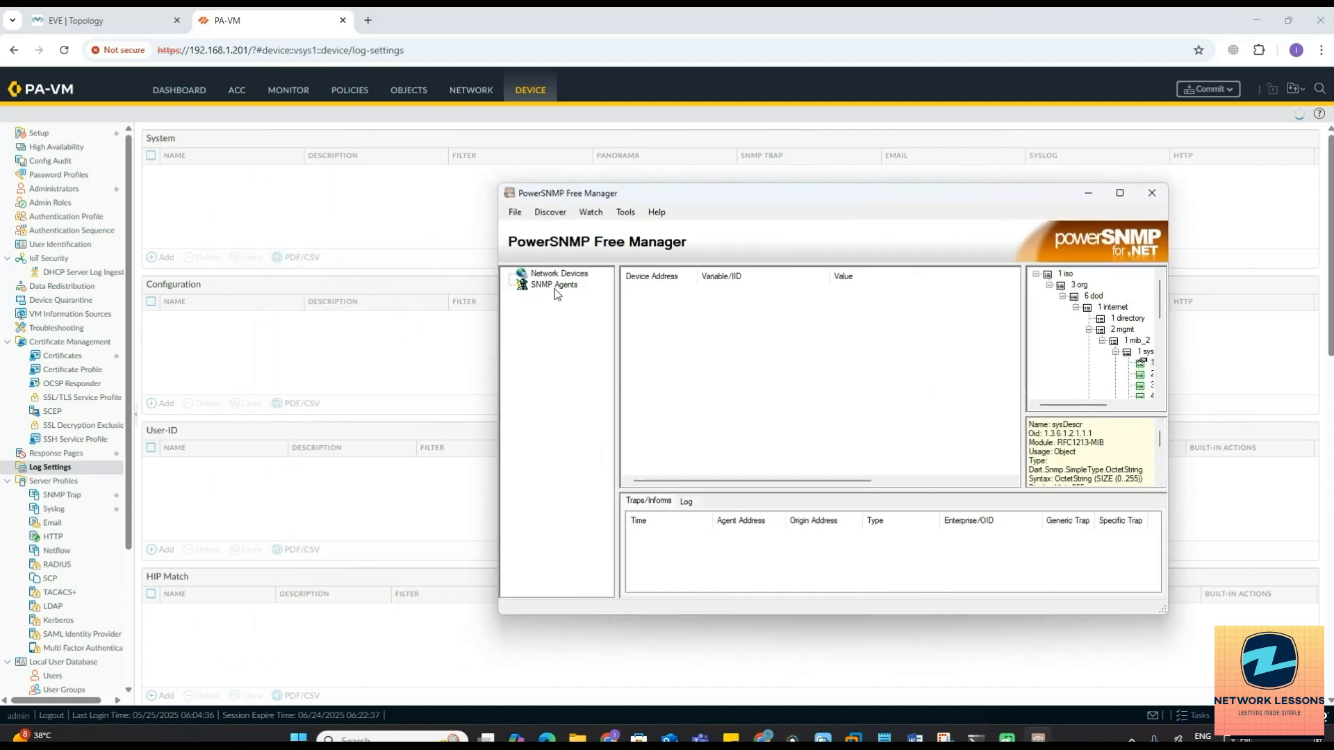
click(553, 284)
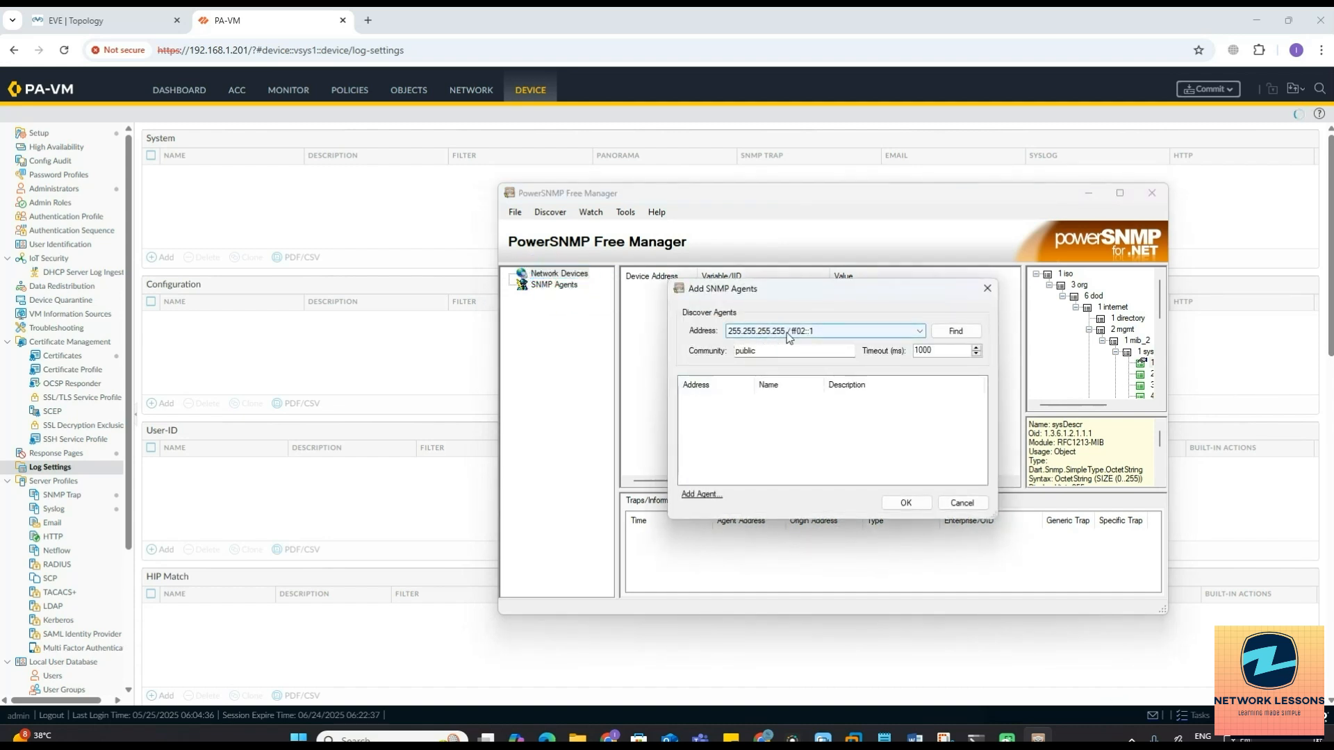
Pick discovery address 192.168.56.255, start replacing the 'public' community, and dismiss a first Add Agent form
click(918, 331)
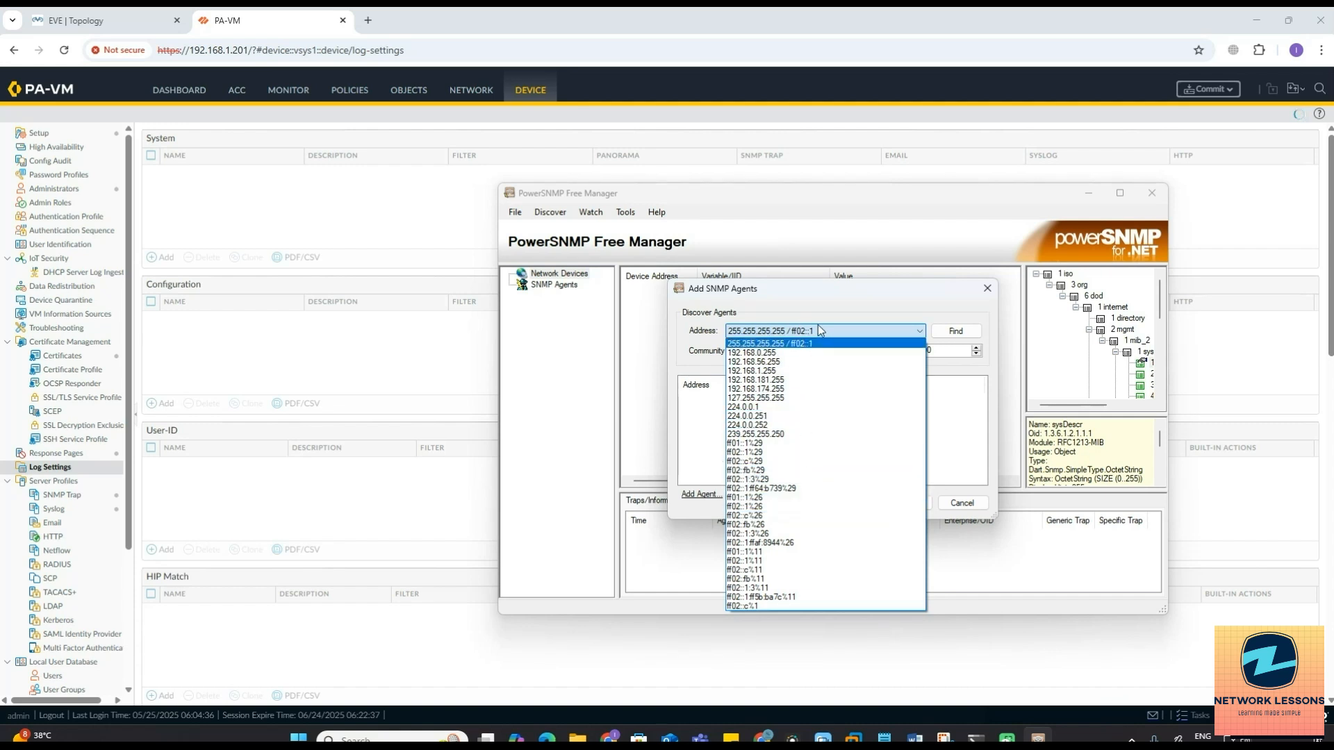
click(751, 361)
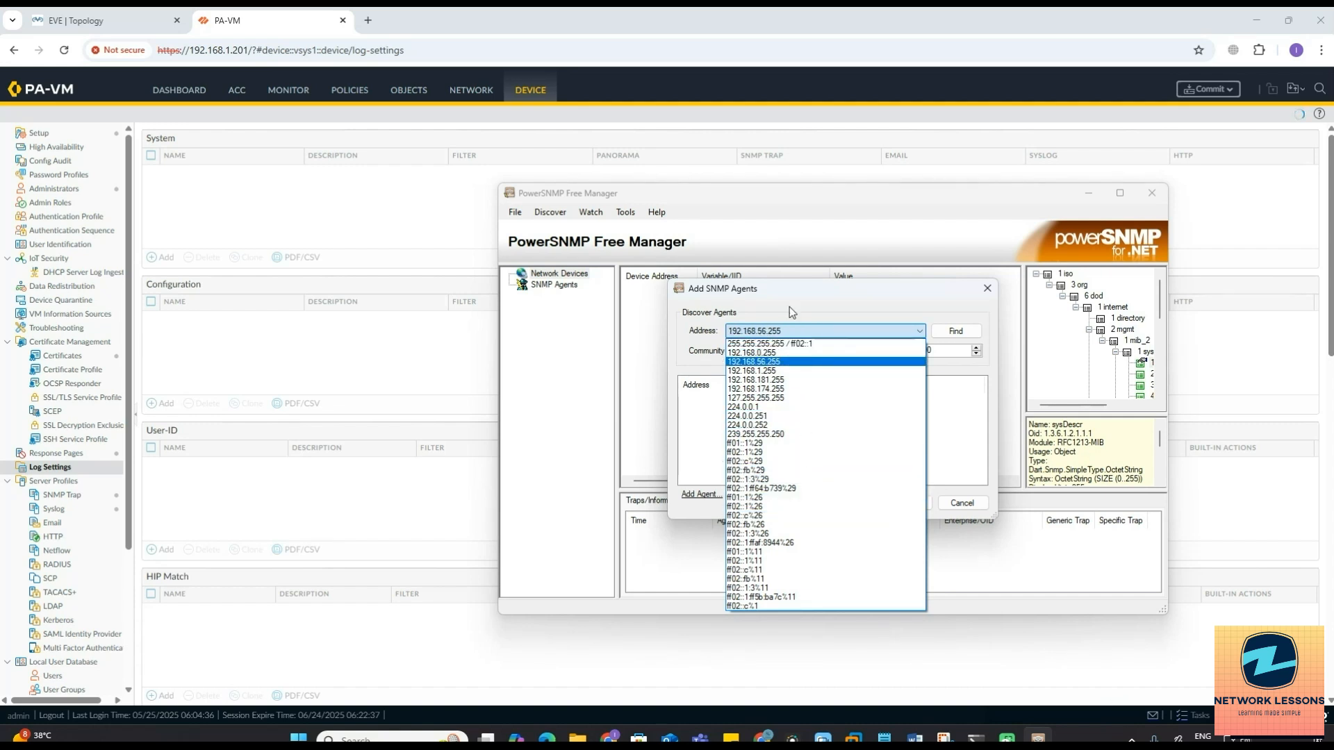
click(752, 361)
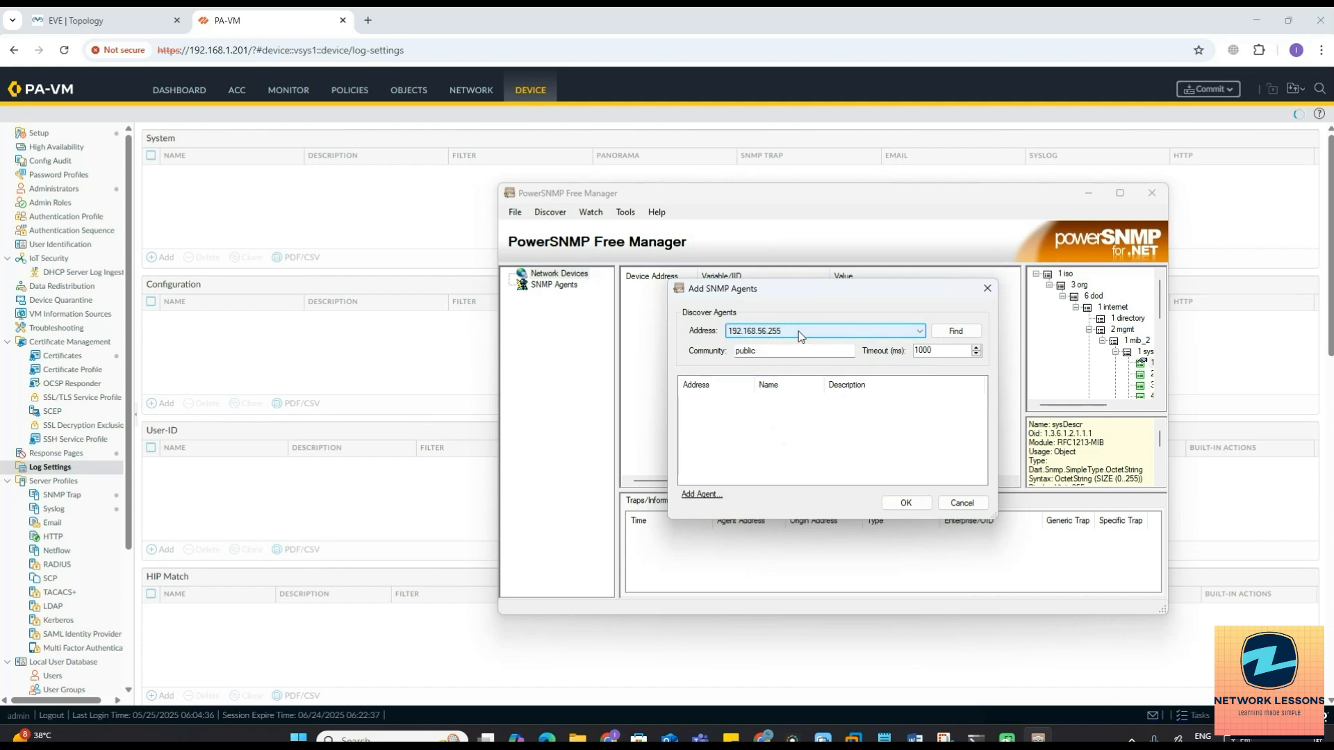
click(955, 331)
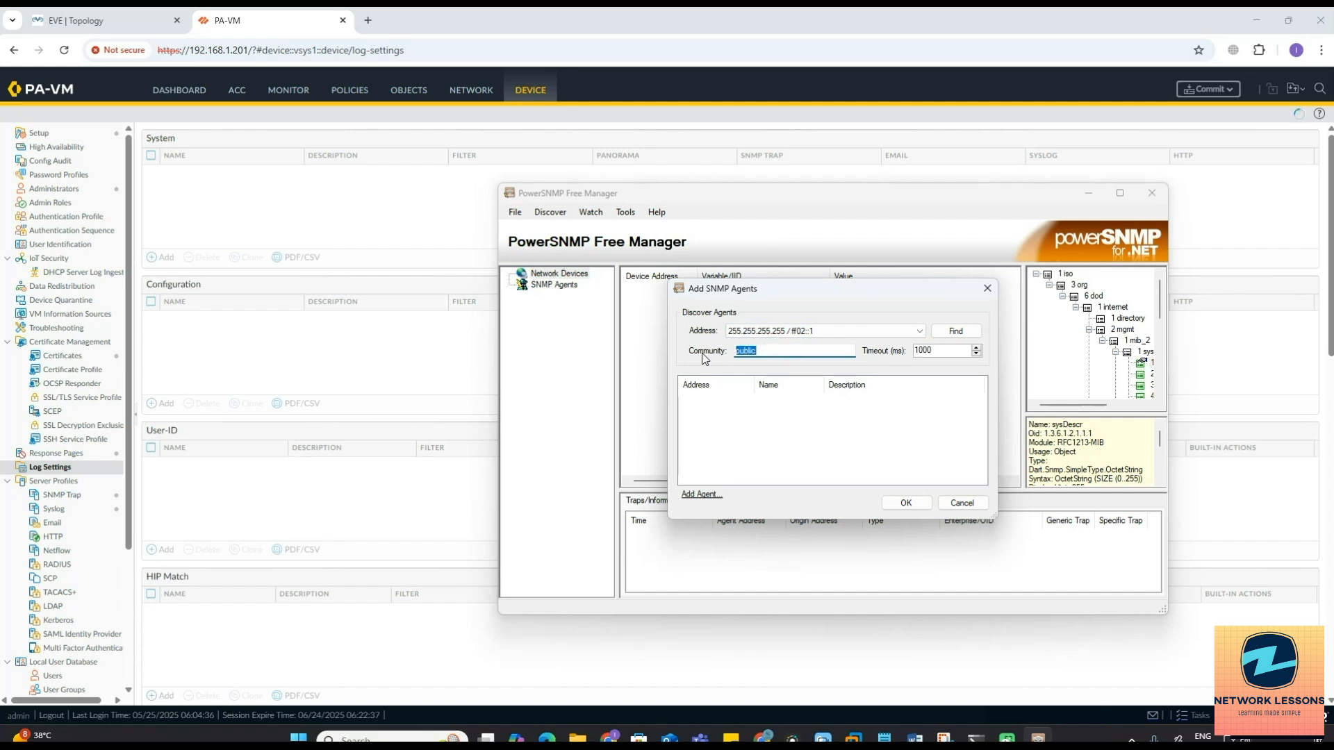
text(MySecretString)
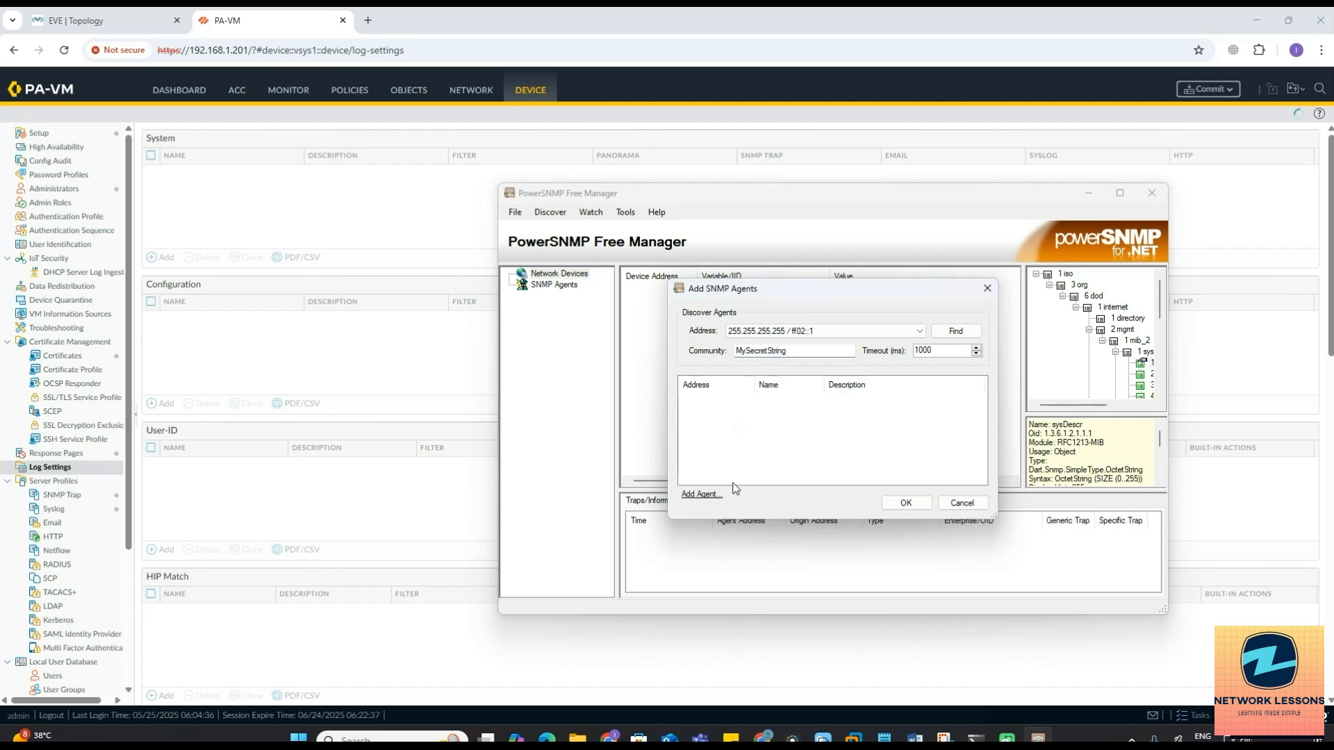
click(700, 493)
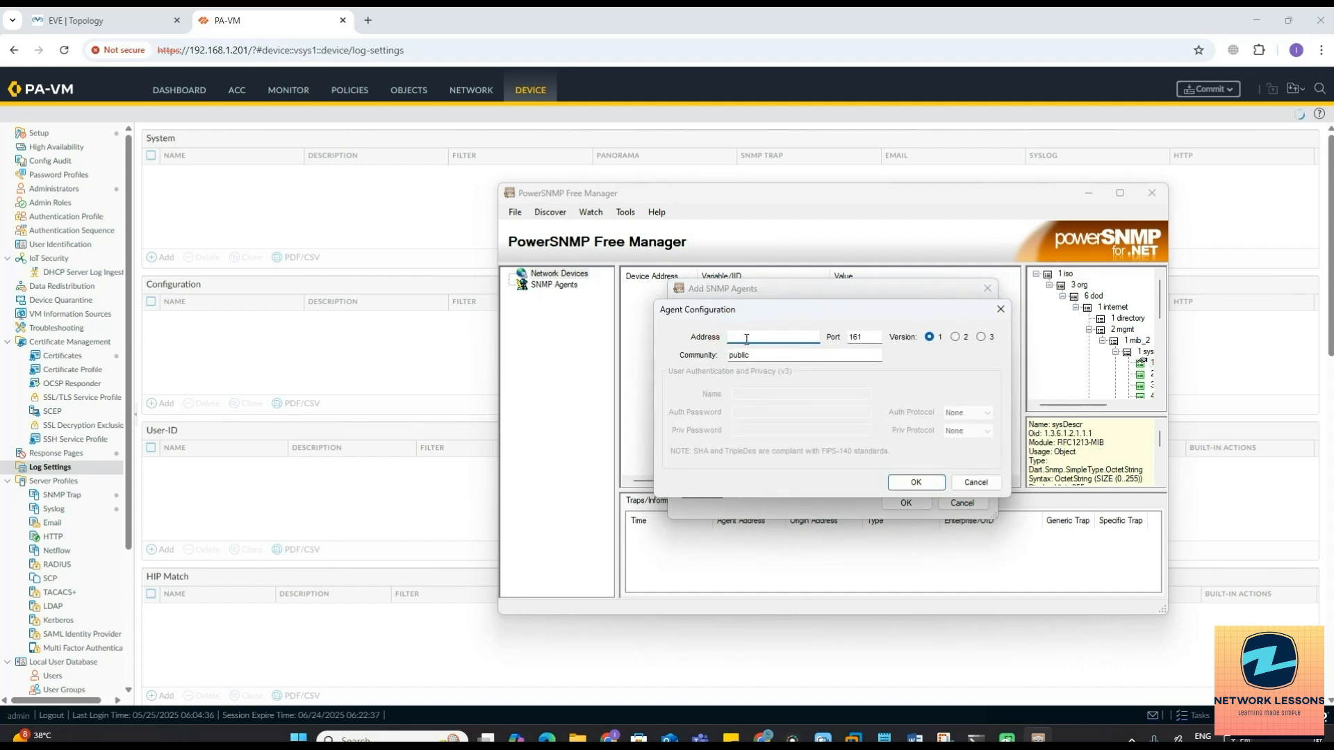
click(970, 481)
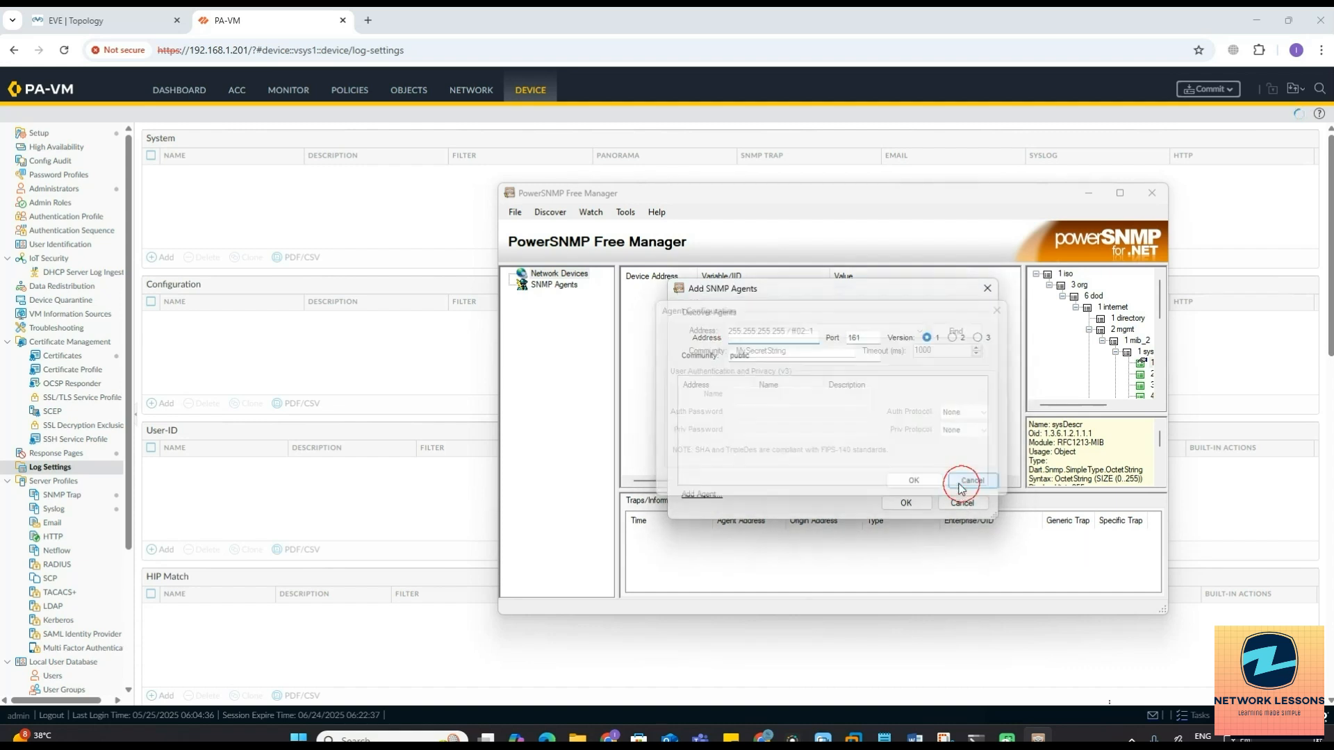
click(970, 481)
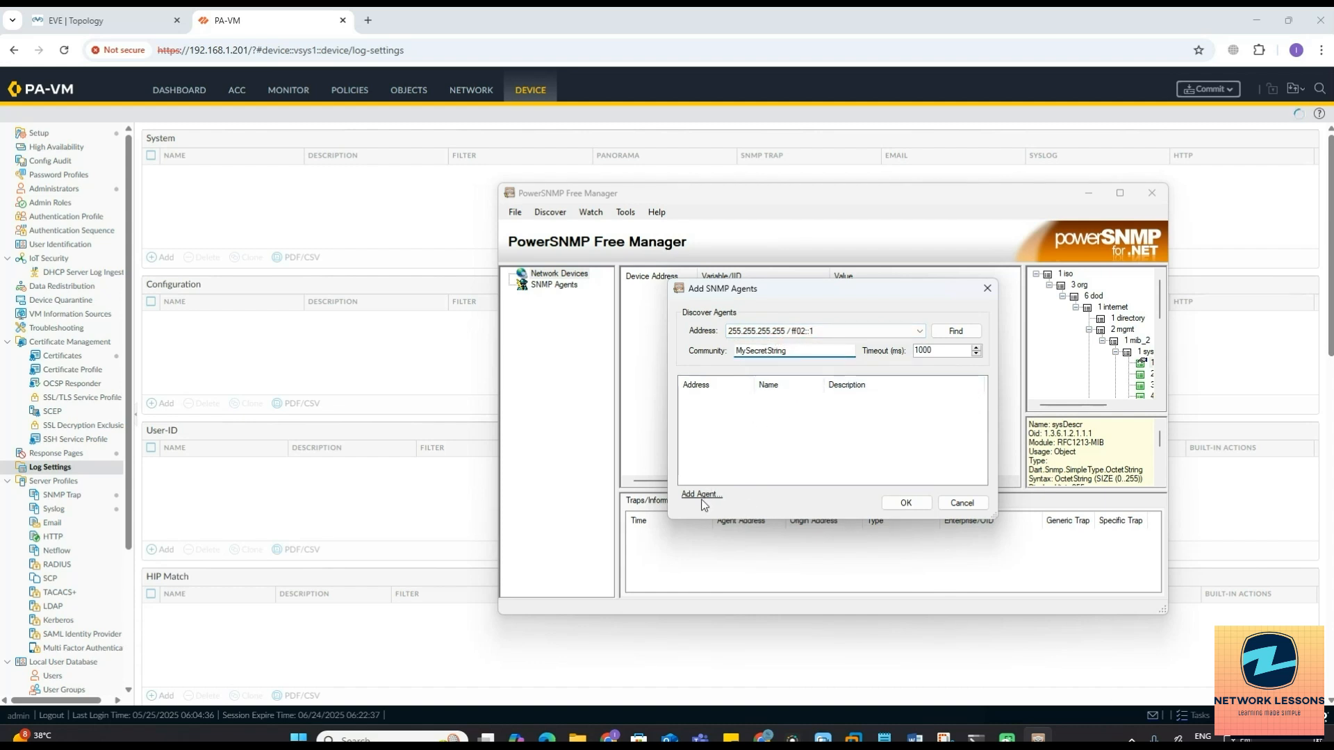
click(701, 494)
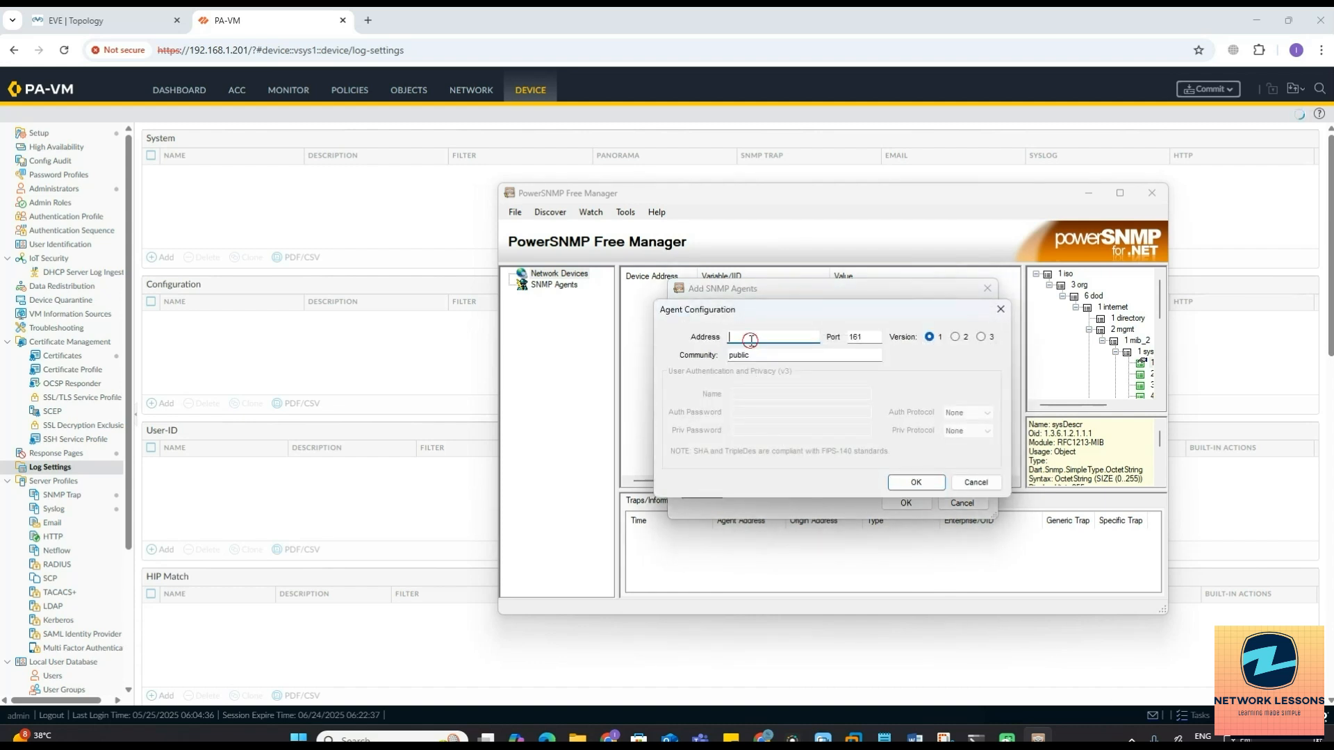
text(192.168.1.201)
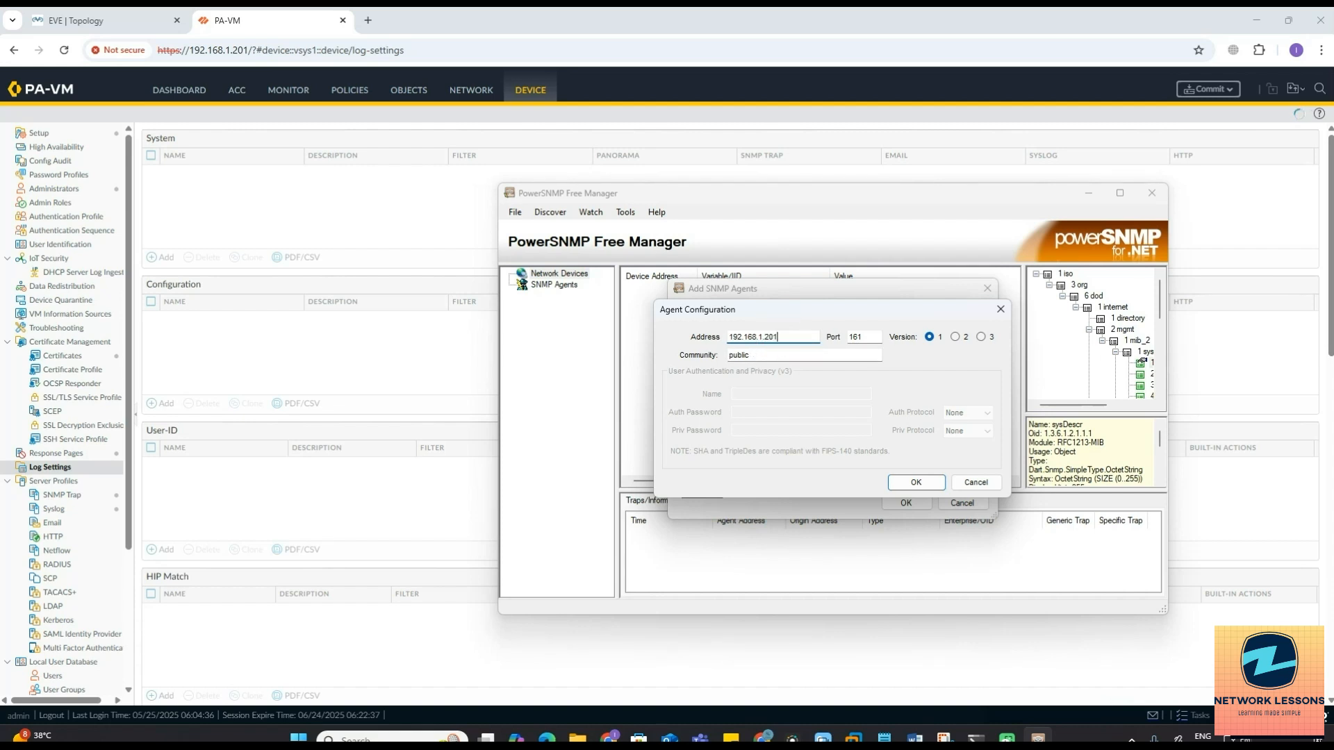
click(766, 355)
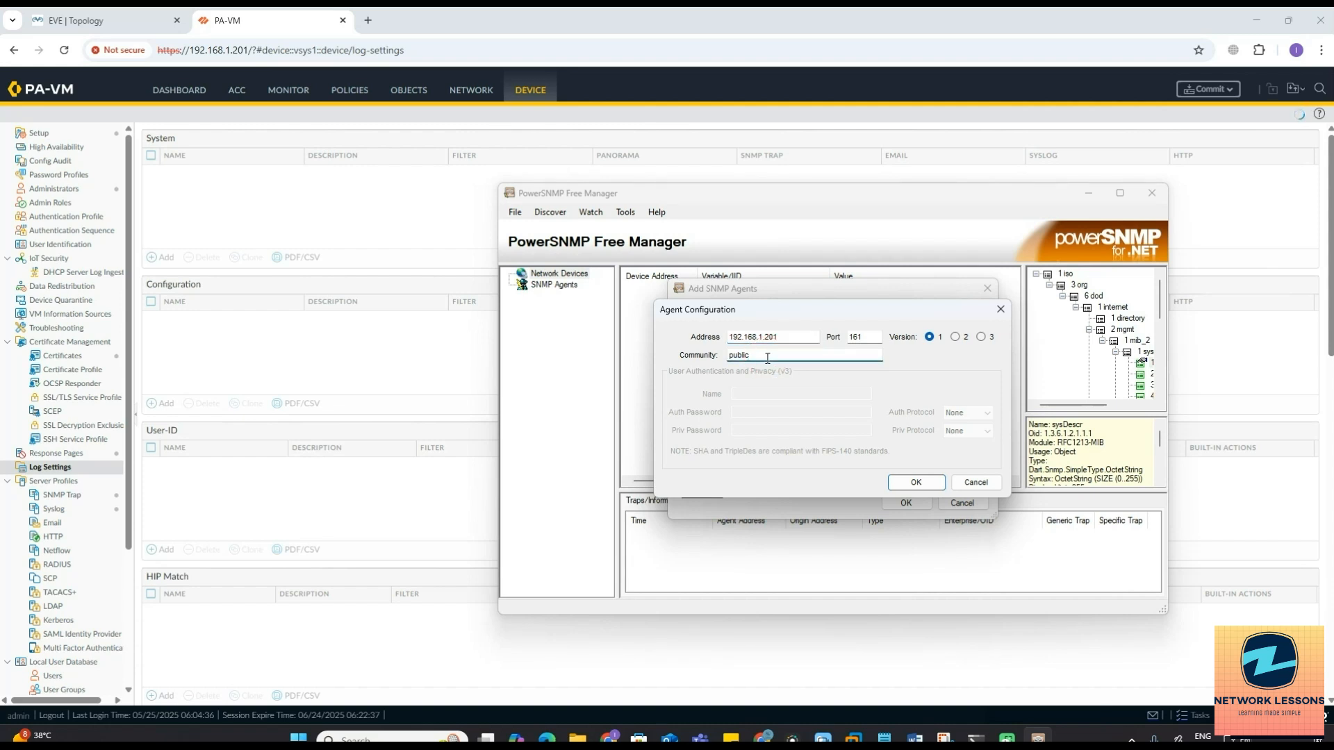
text(M)
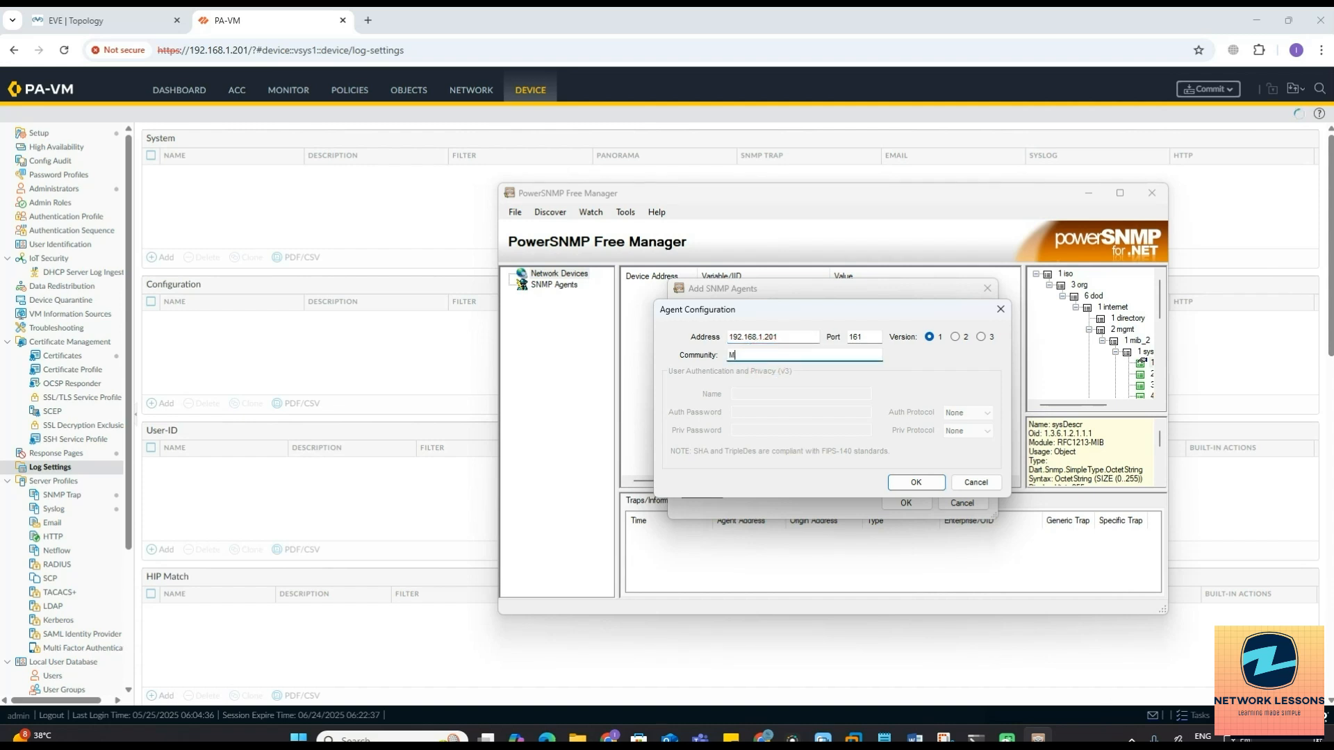
text(ySecret)
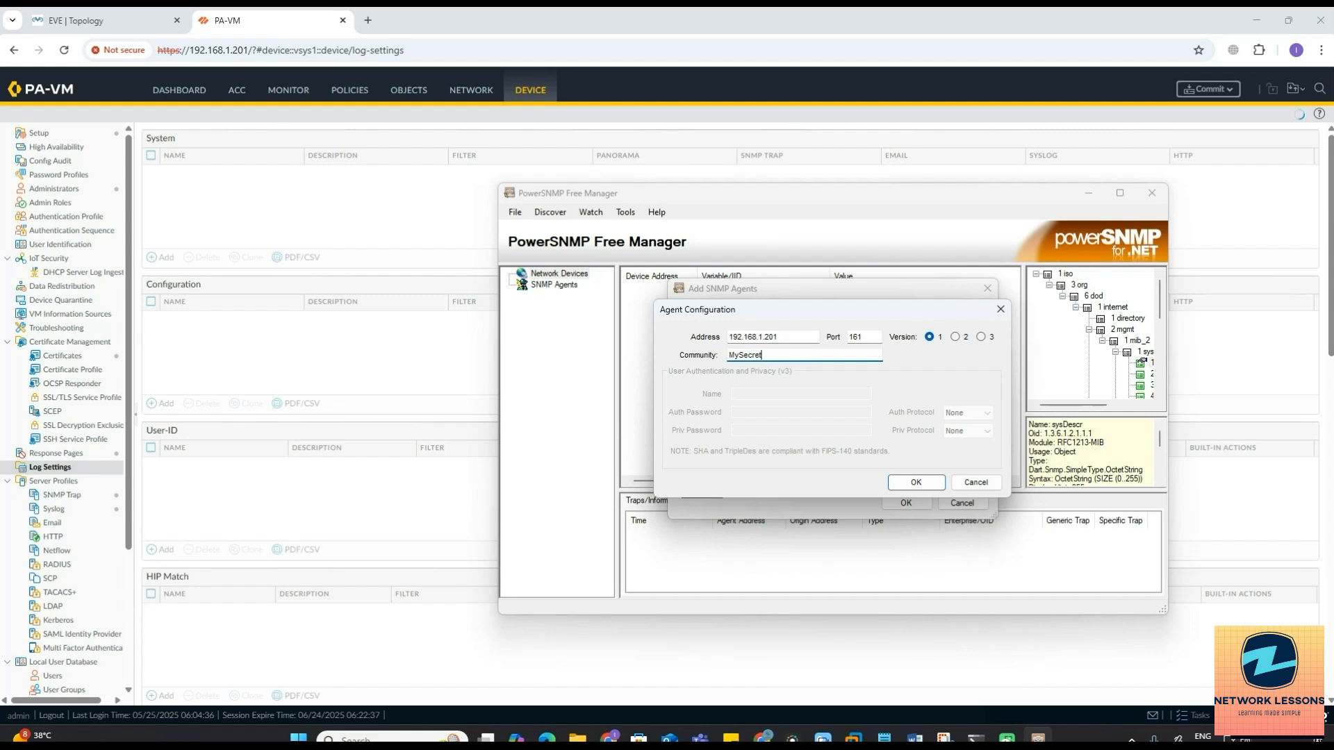
text(String)
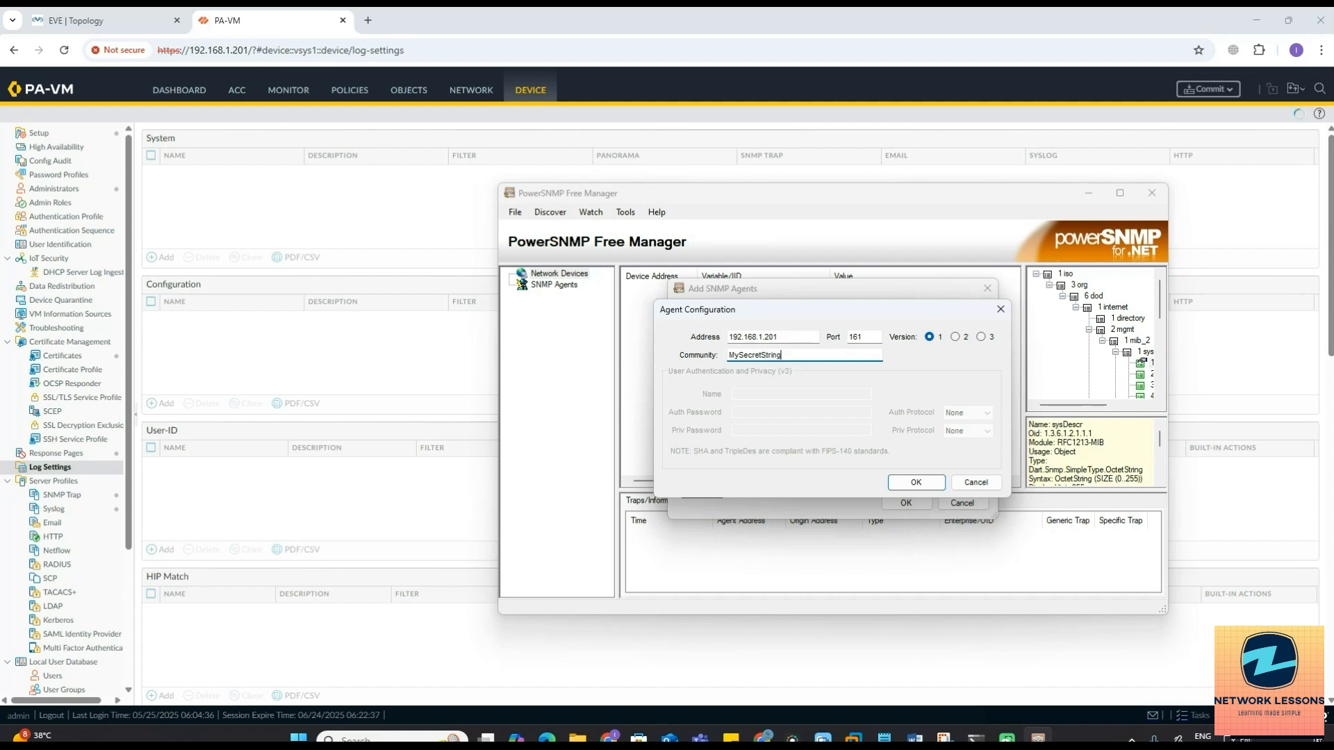
click(955, 337)
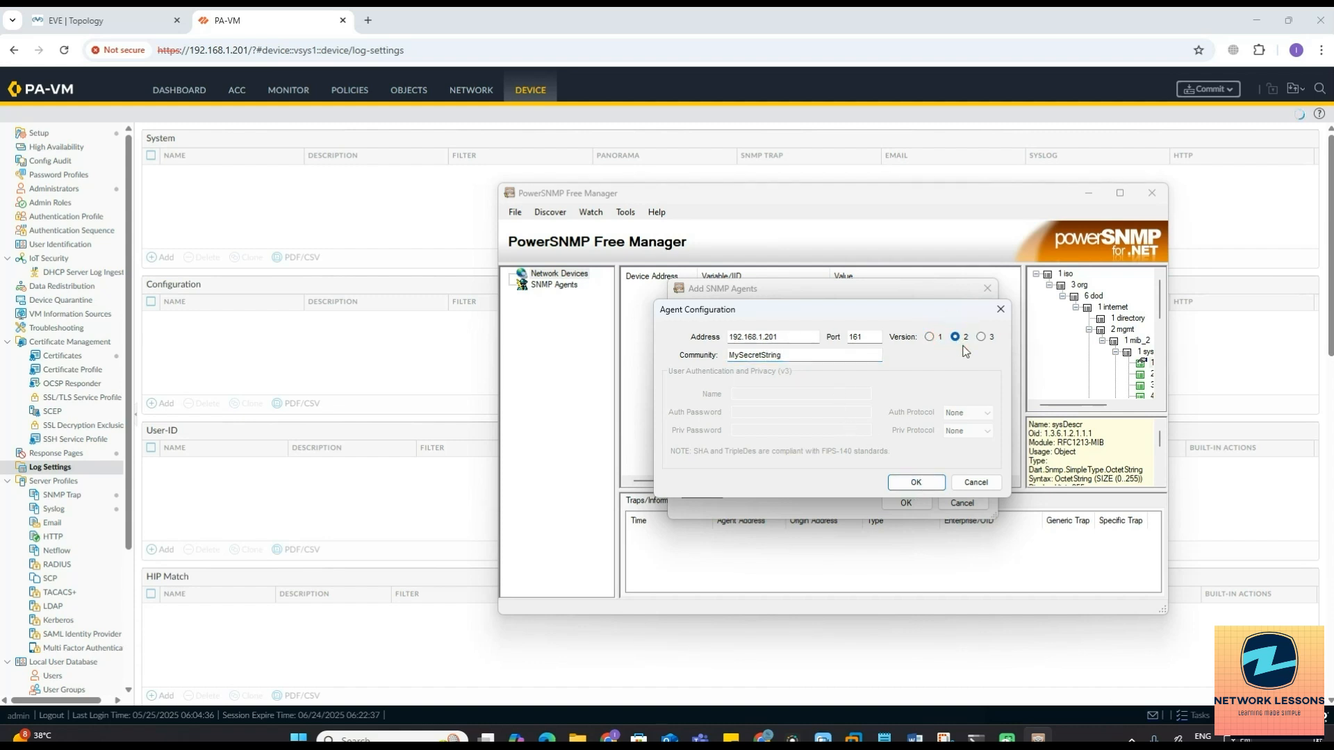
click(916, 483)
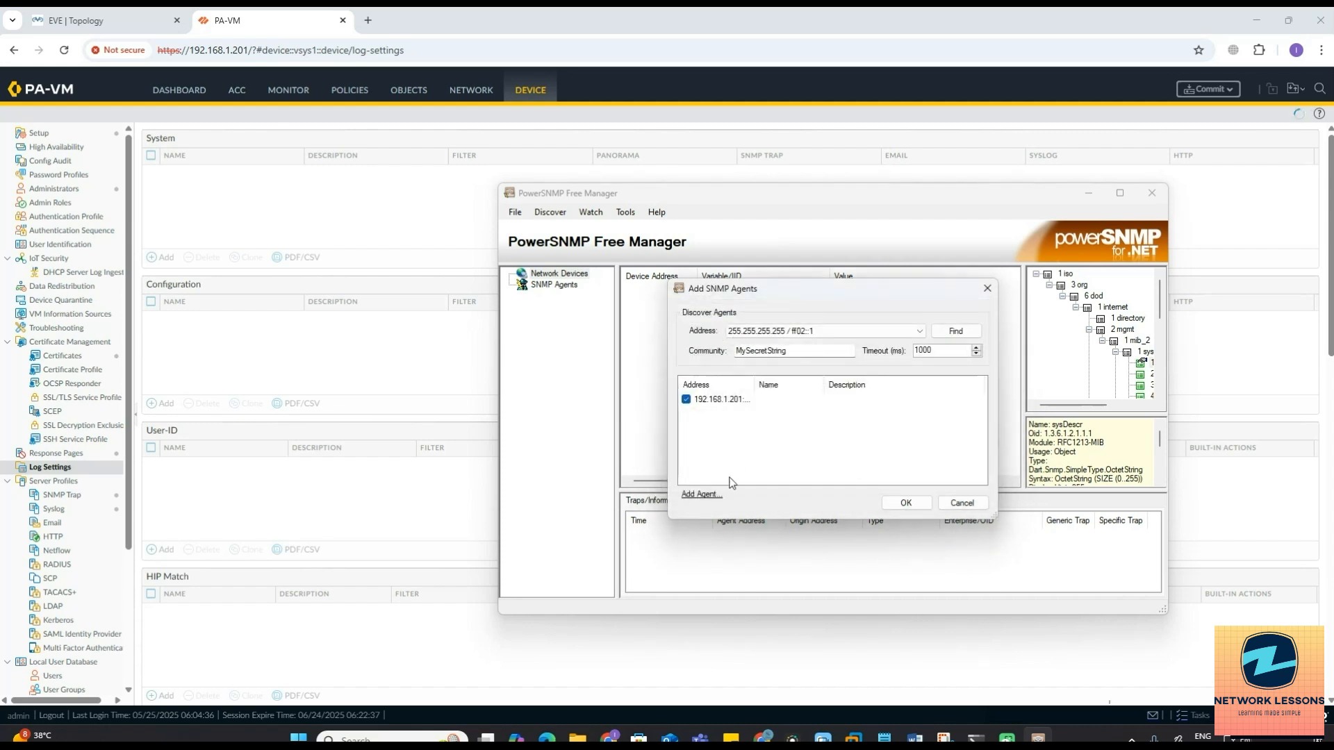
Dismiss an extra version 3 agent form and confirm the Add SNMP Agents list
click(701, 494)
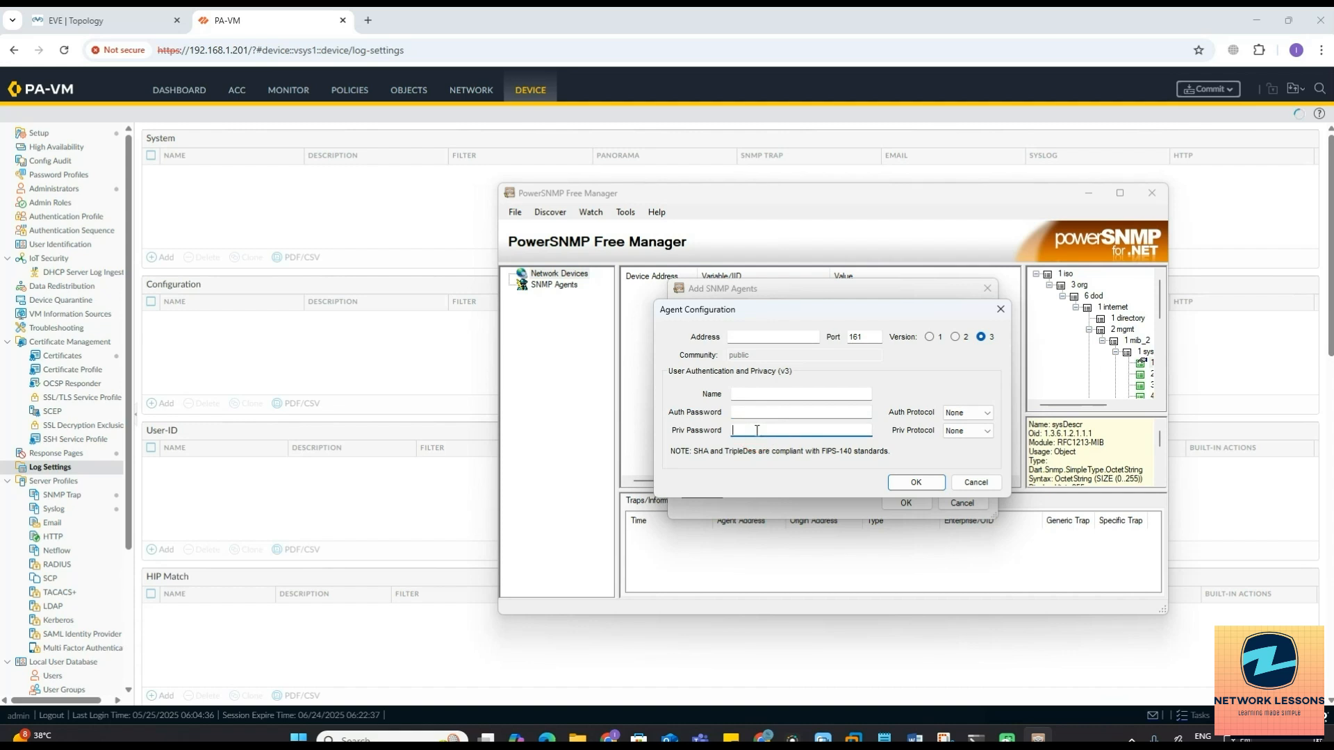
click(916, 482)
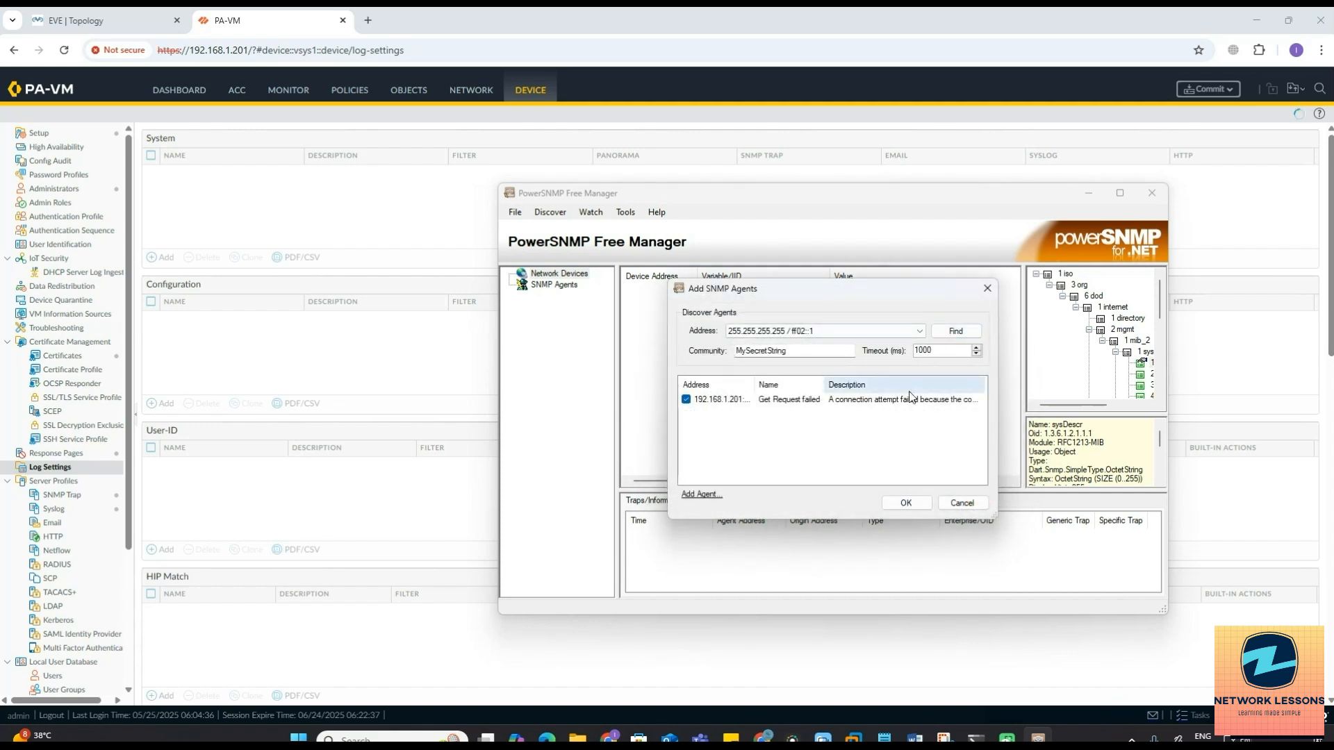
click(905, 502)
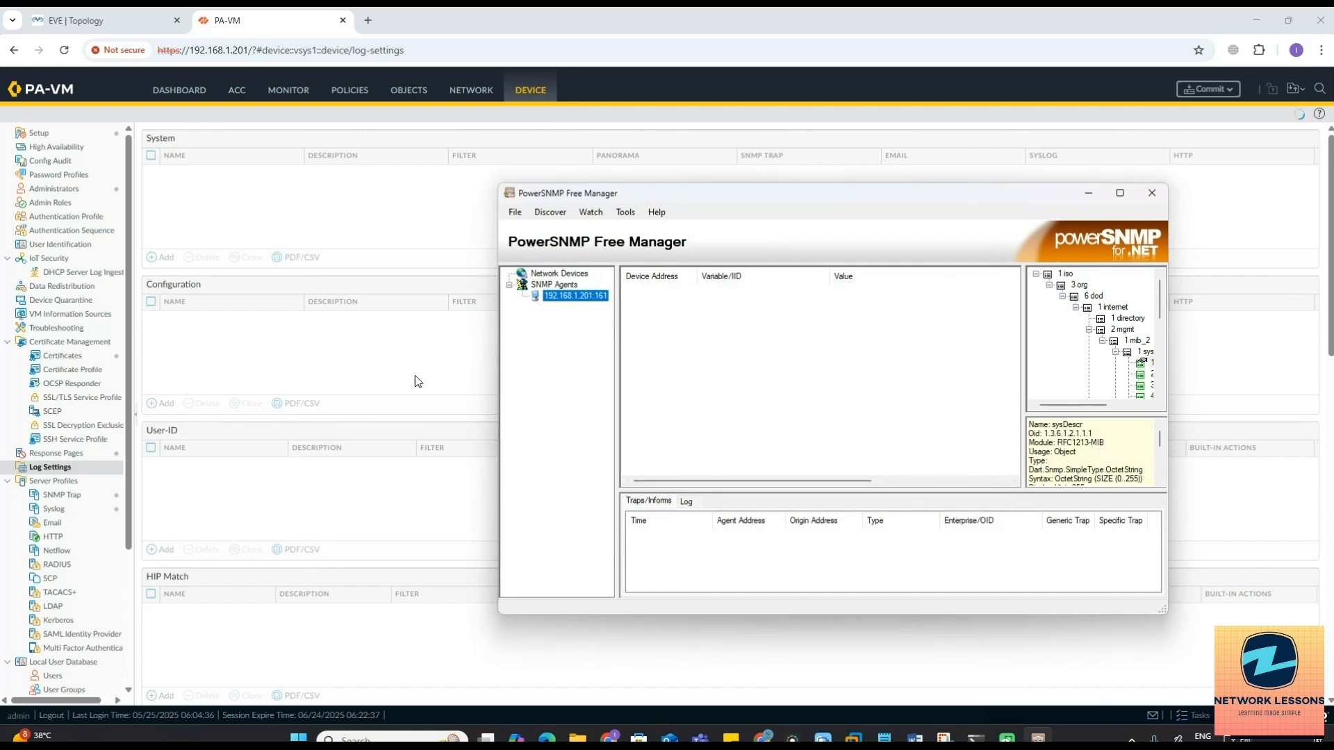
mouse_move(390, 356)
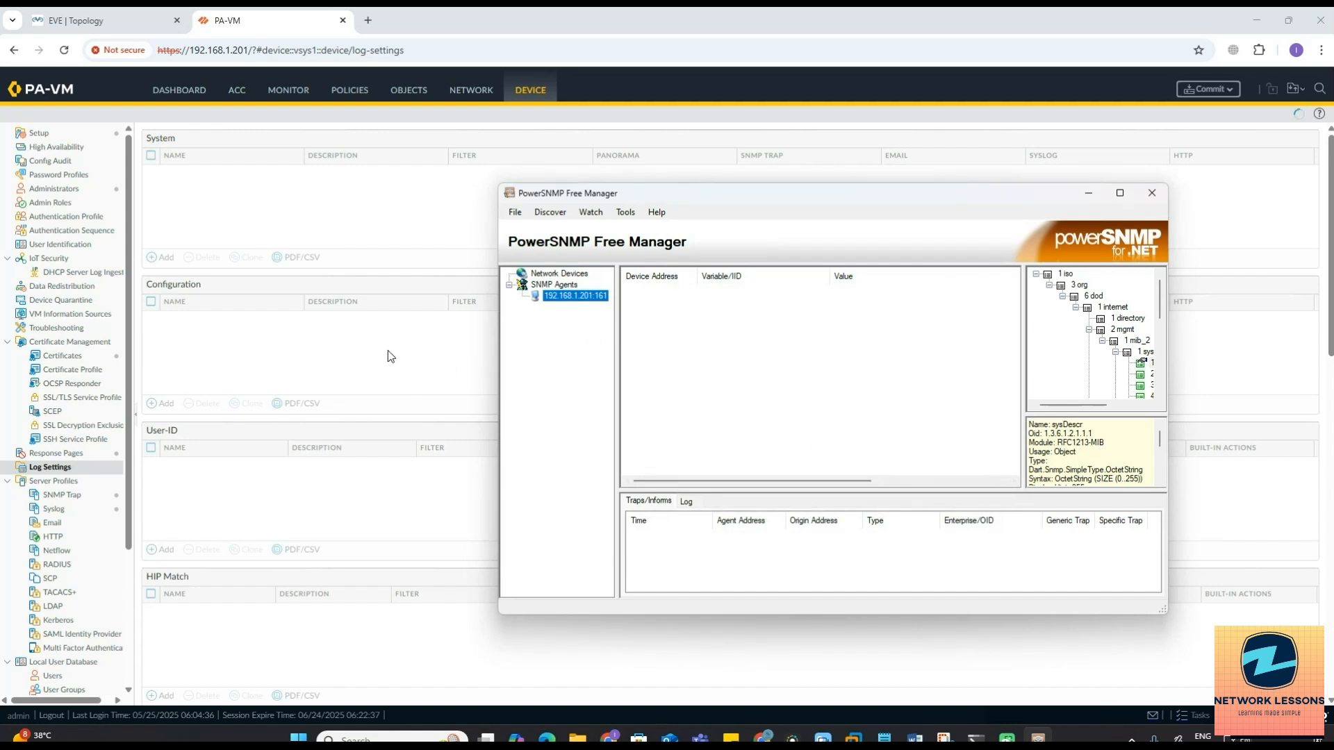
mouse_move(186, 394)
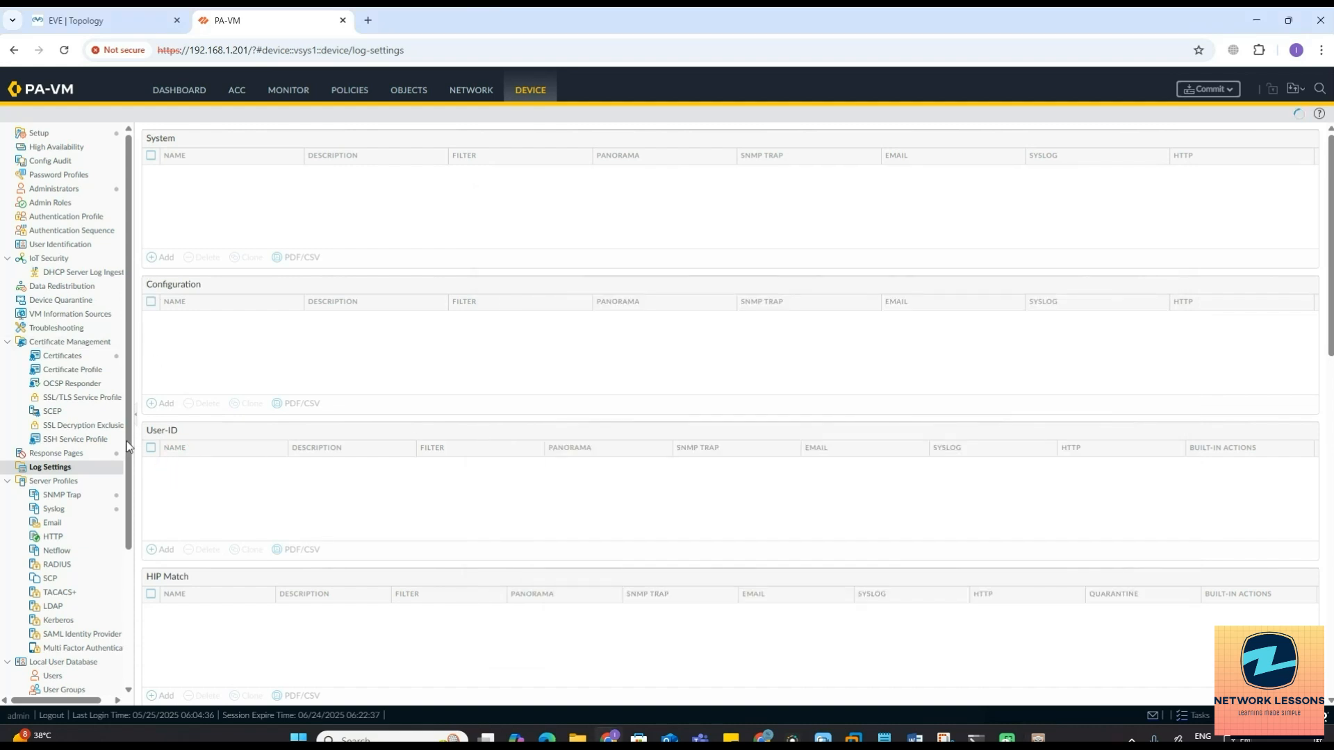
mouse_move(78, 471)
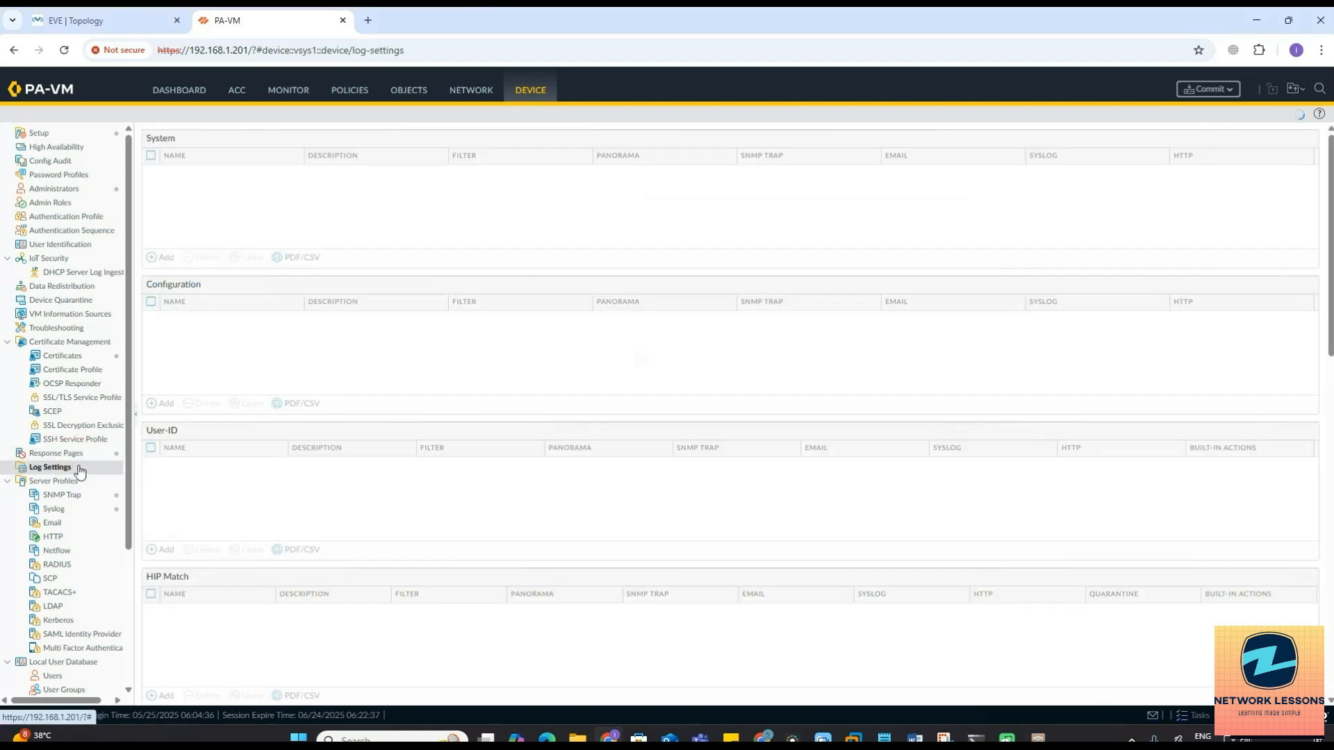
mouse_move(193, 219)
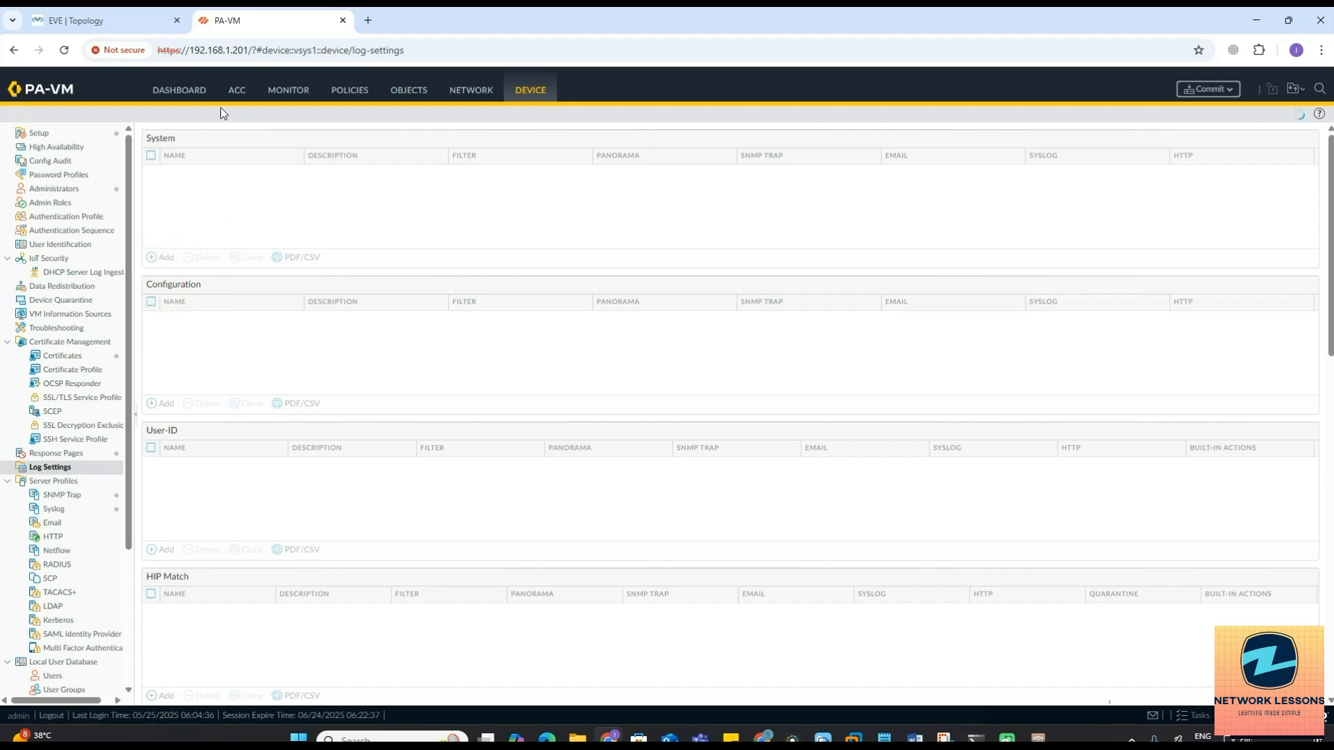
Return to the PA-VM web interface showing the Log Settings page
click(102, 20)
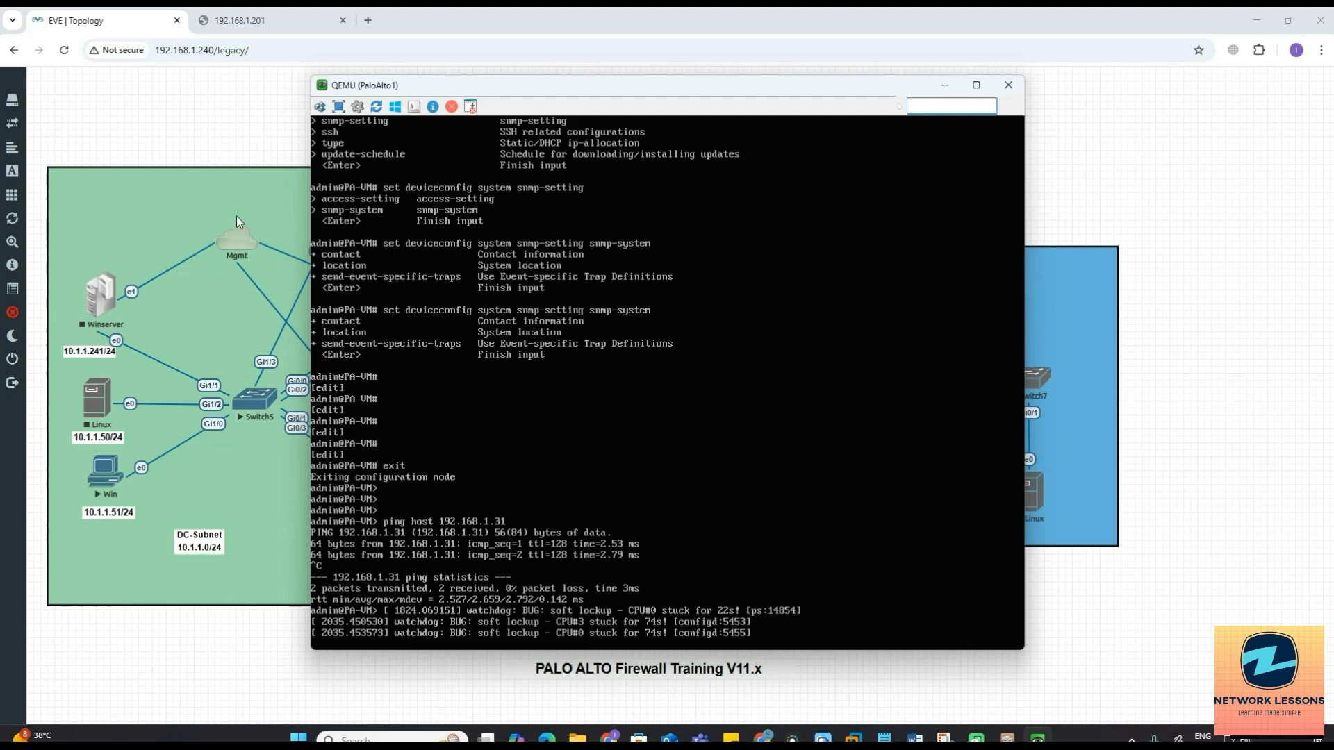
Stop and start the PaloAlto1 node in EVE-NG and reopen its console
right_click(417, 307)
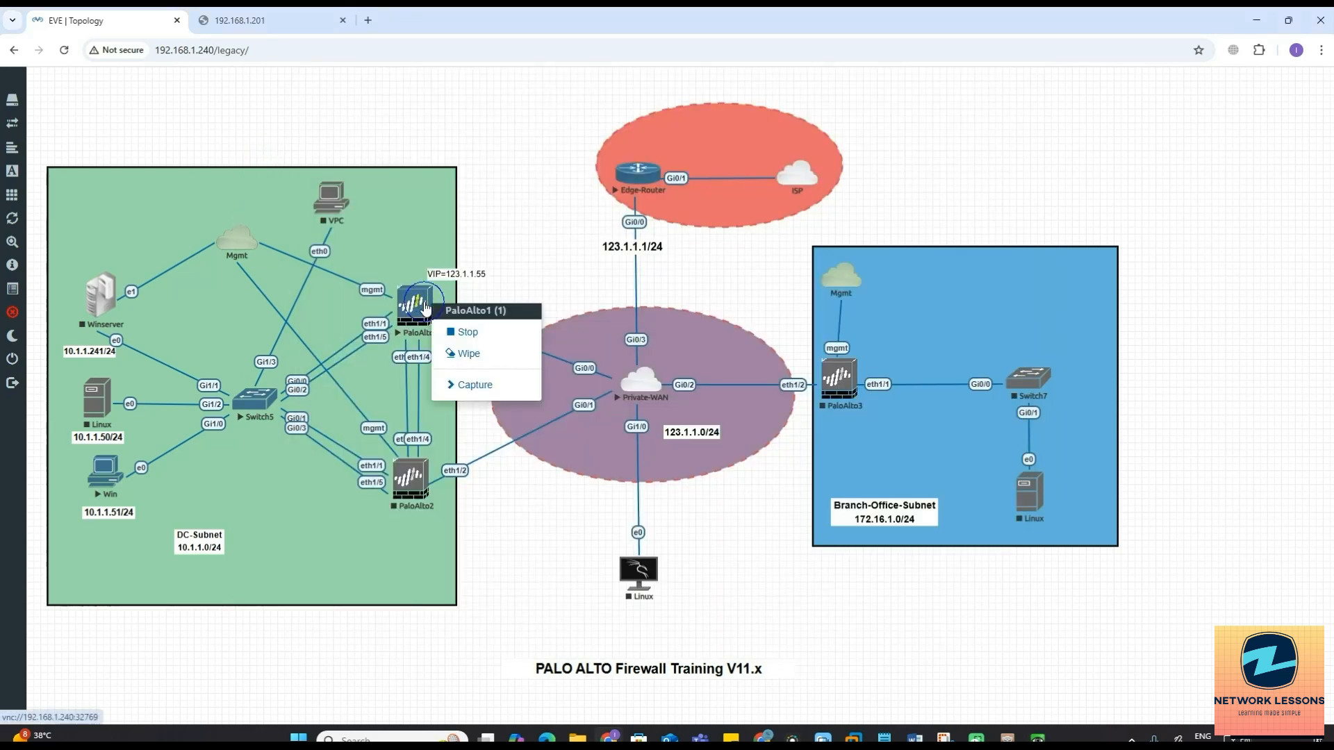
click(466, 333)
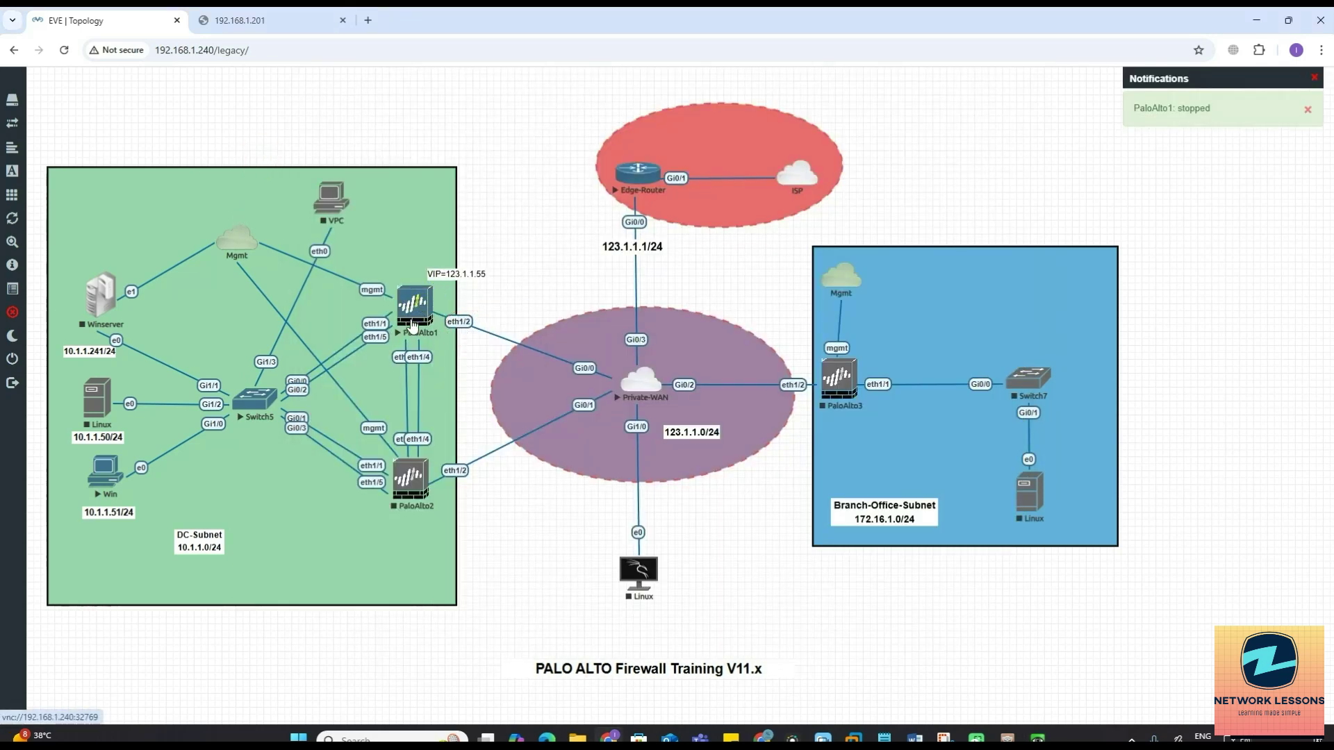
mouse_move(471, 387)
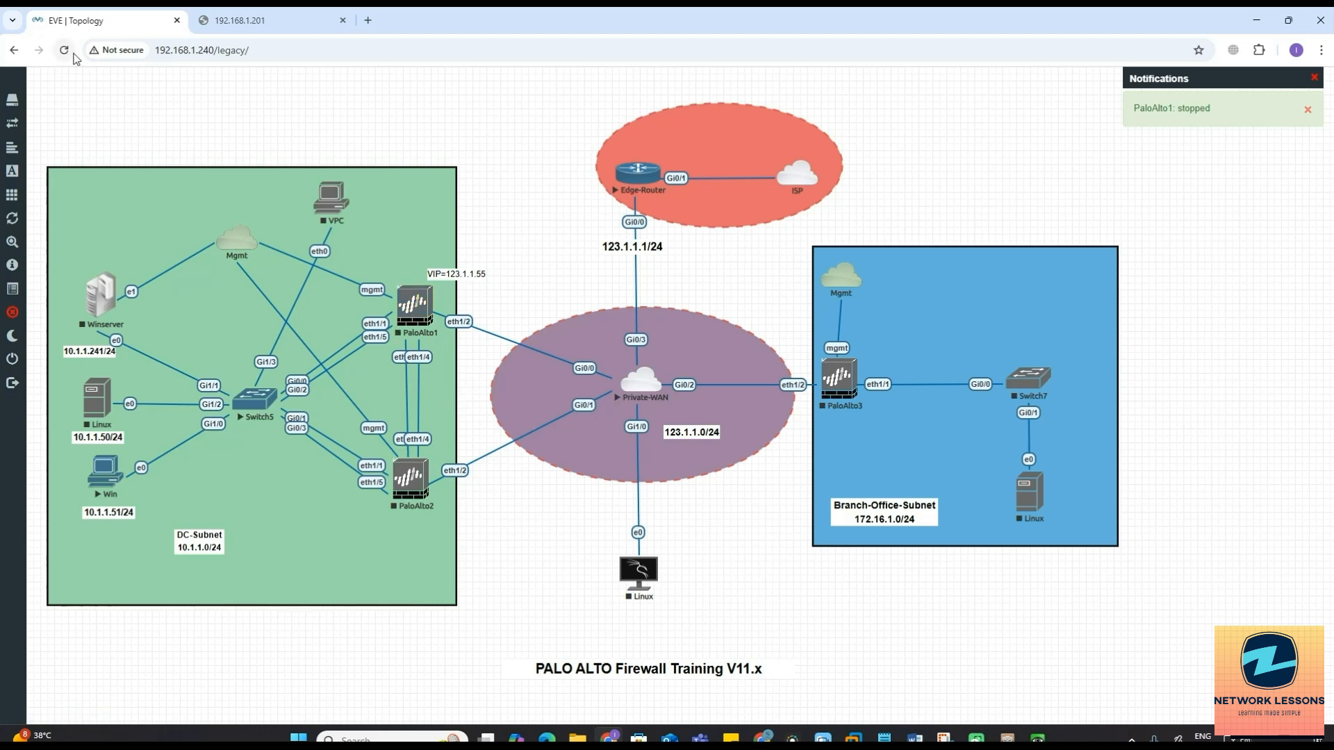
right_click(415, 306)
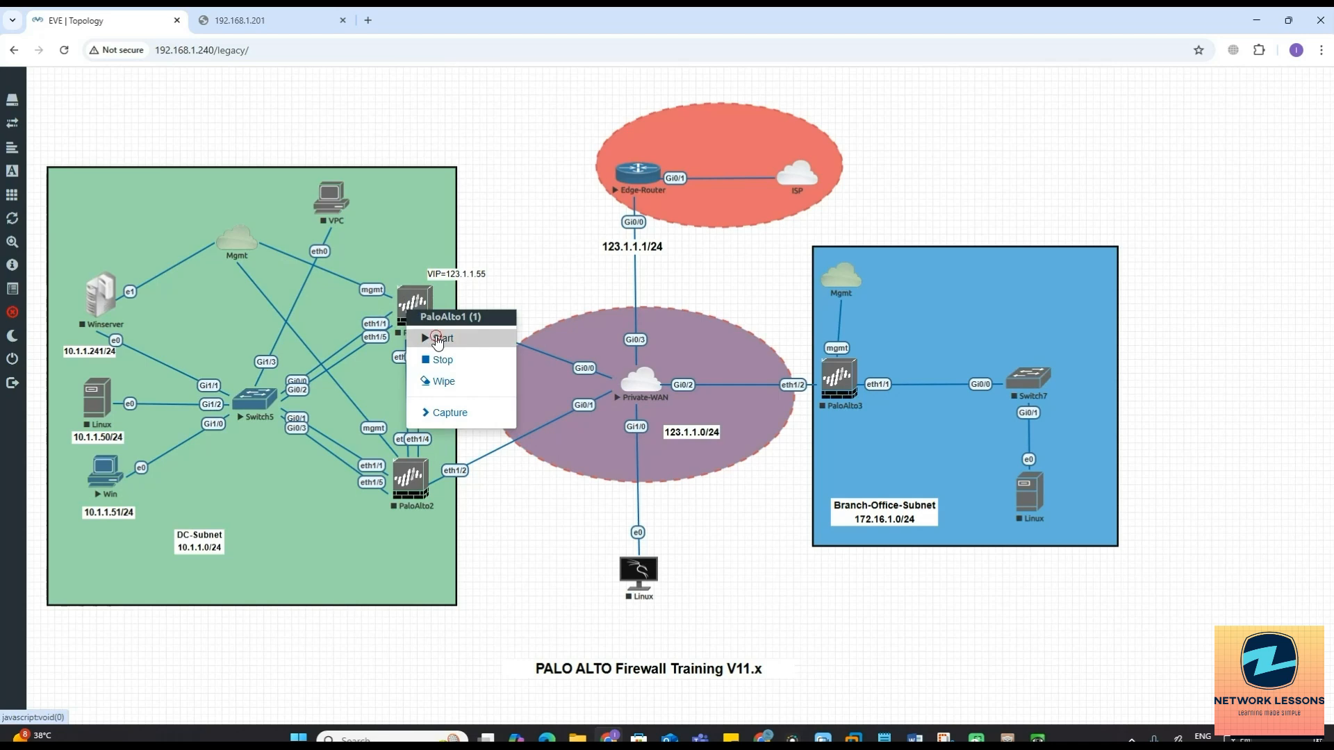
click(441, 338)
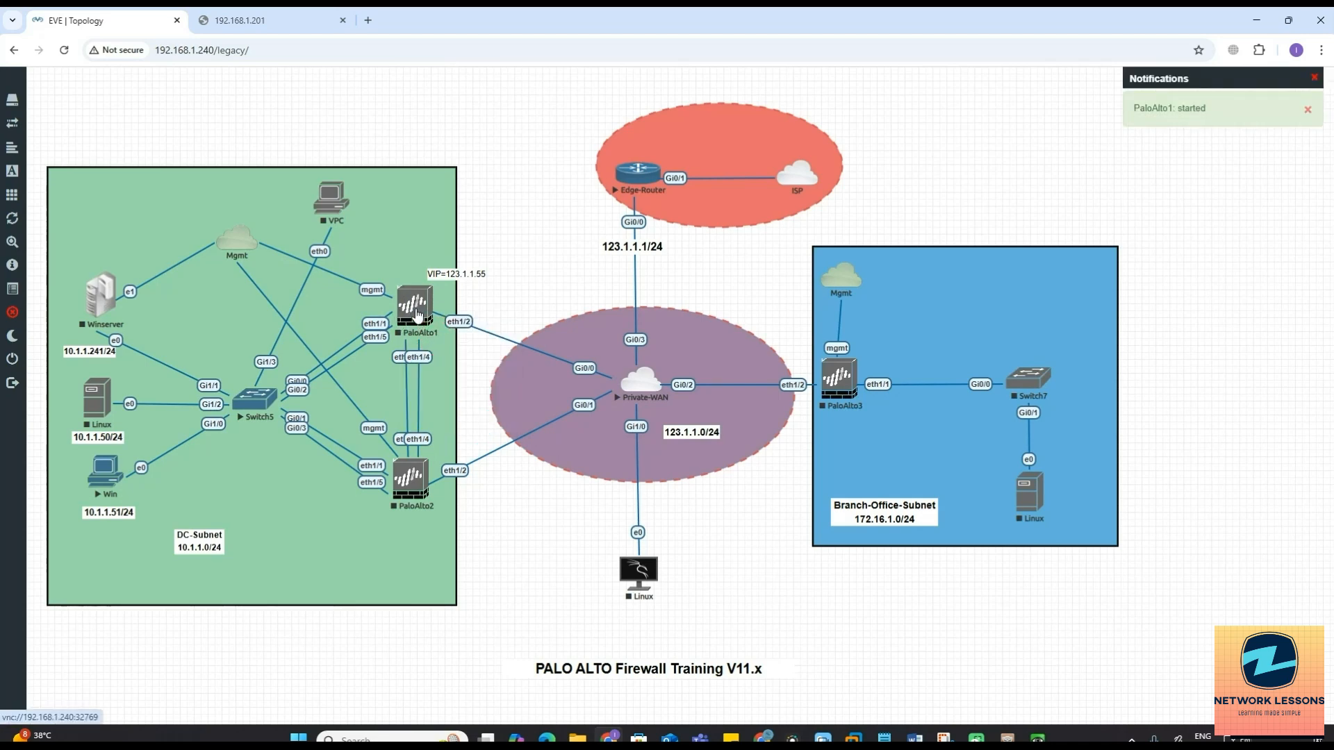
click(416, 304)
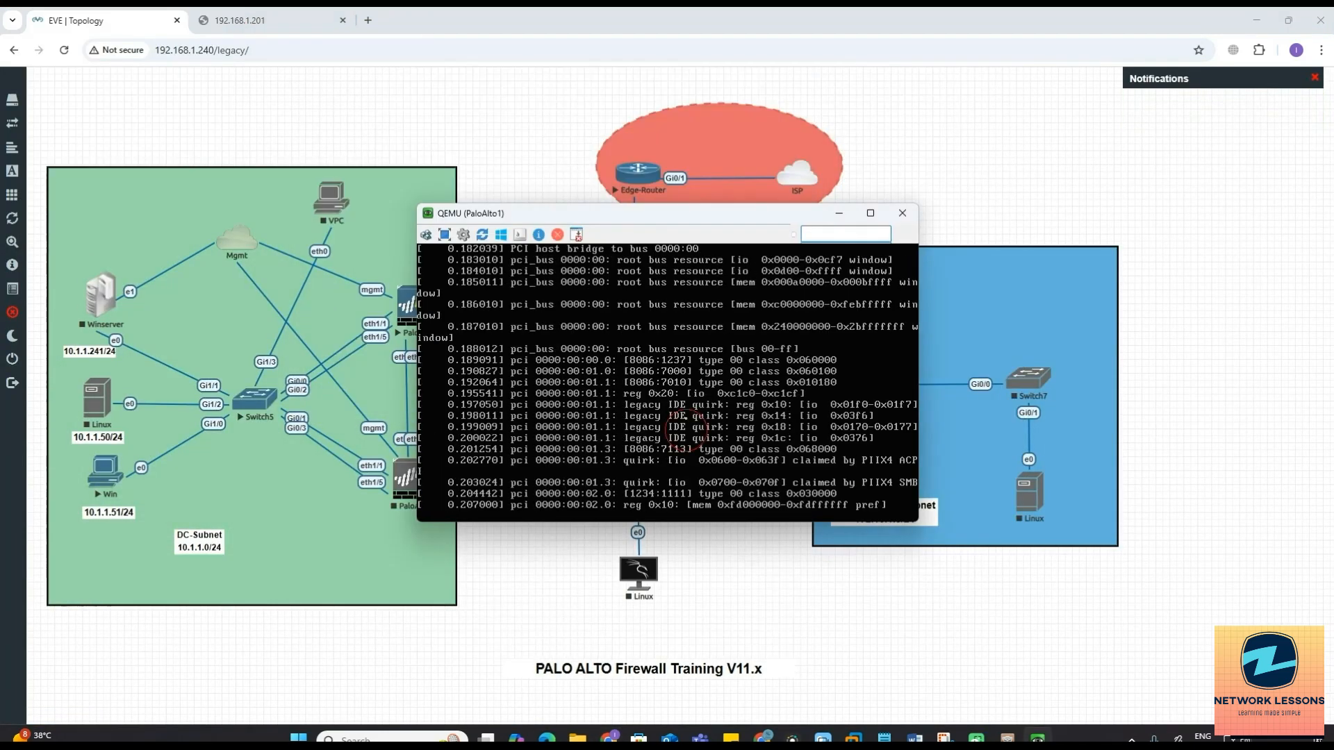
Under Device > Log Settings, start a new System log forwarding entry named SNMP-System
click(268, 20)
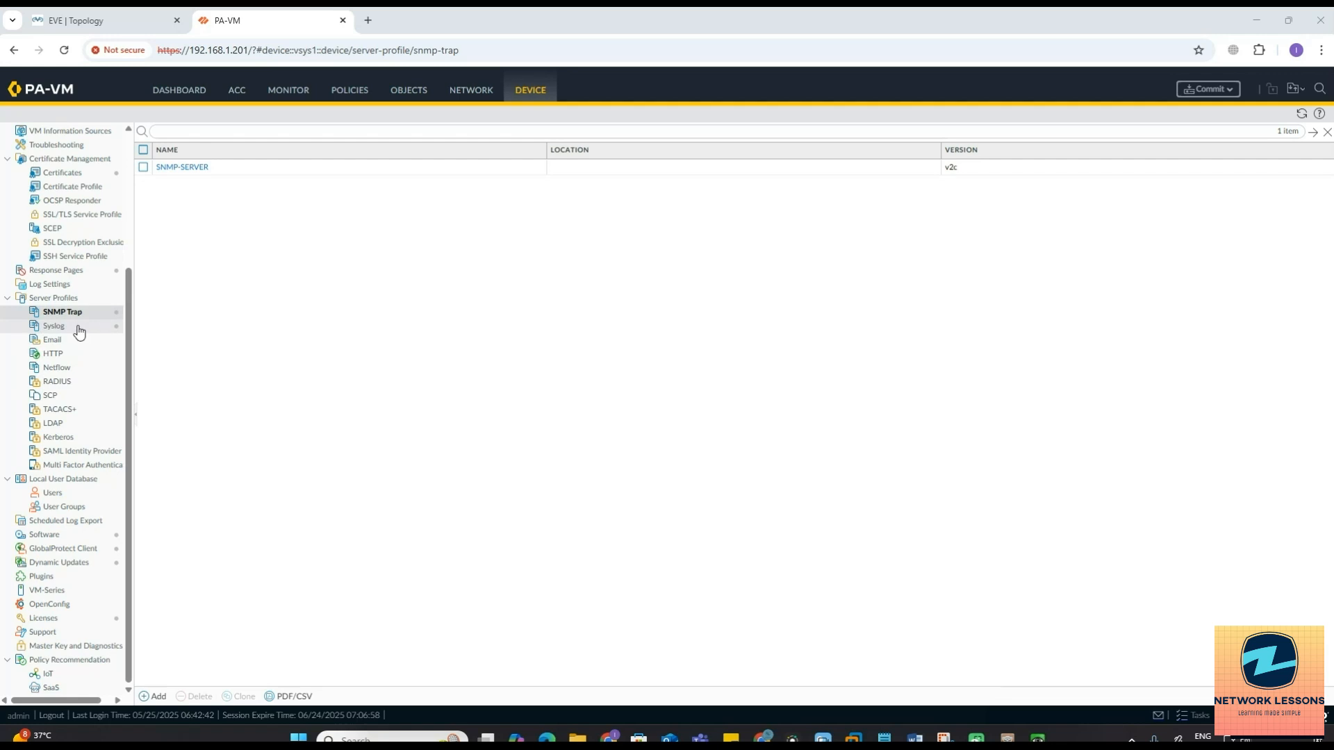
mouse_move(77, 300)
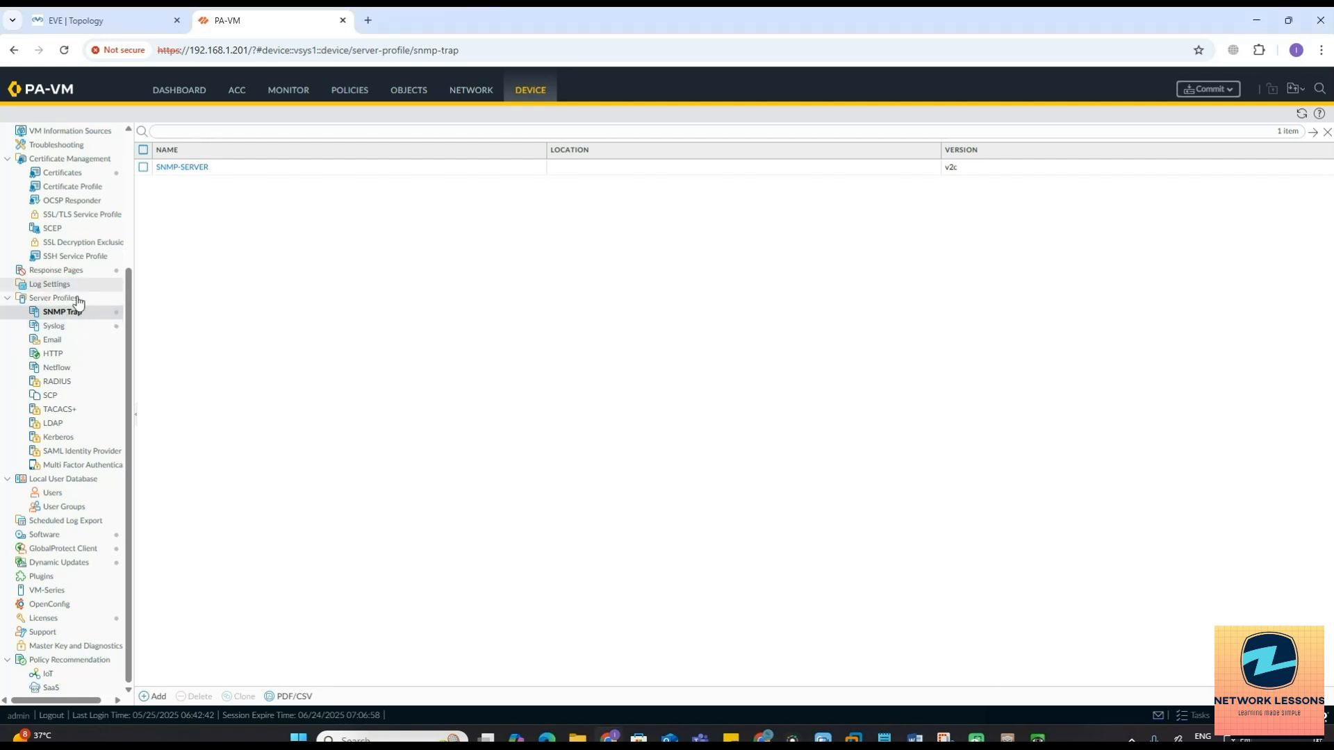
click(49, 284)
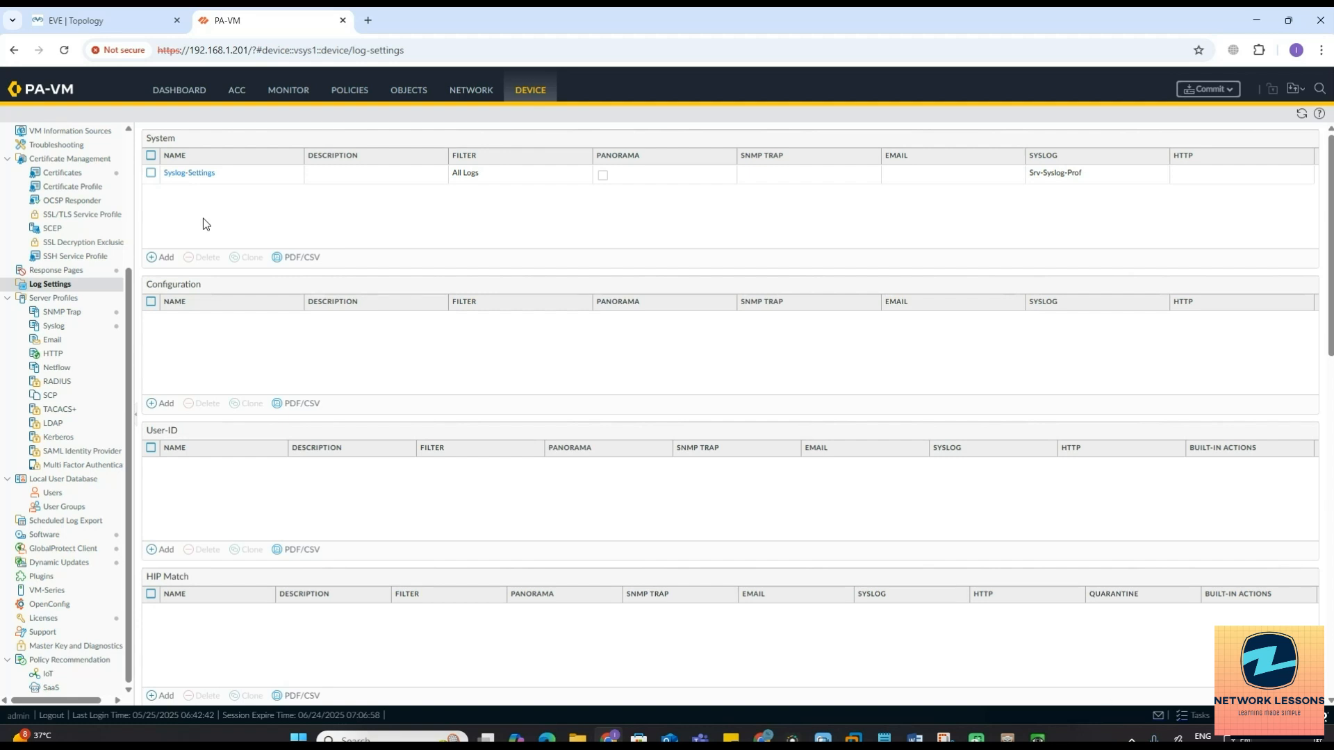
mouse_move(191, 220)
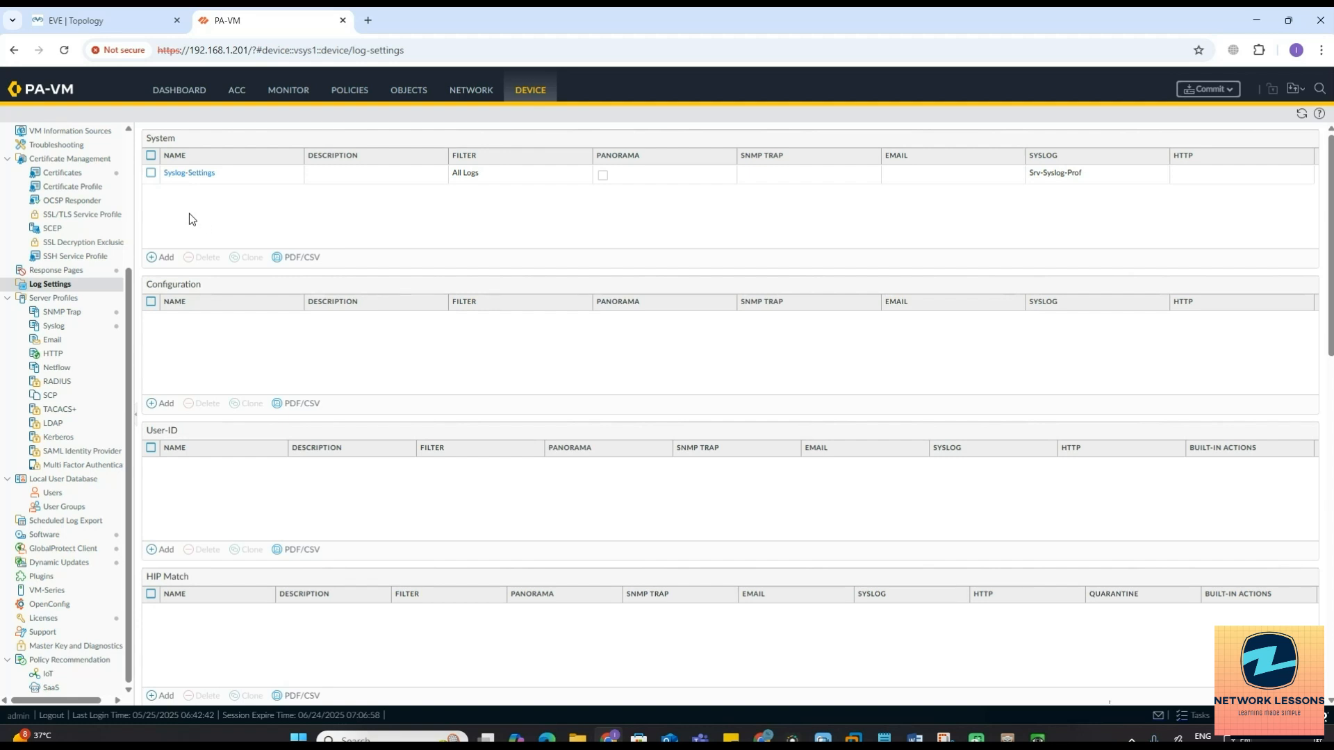
mouse_move(189, 173)
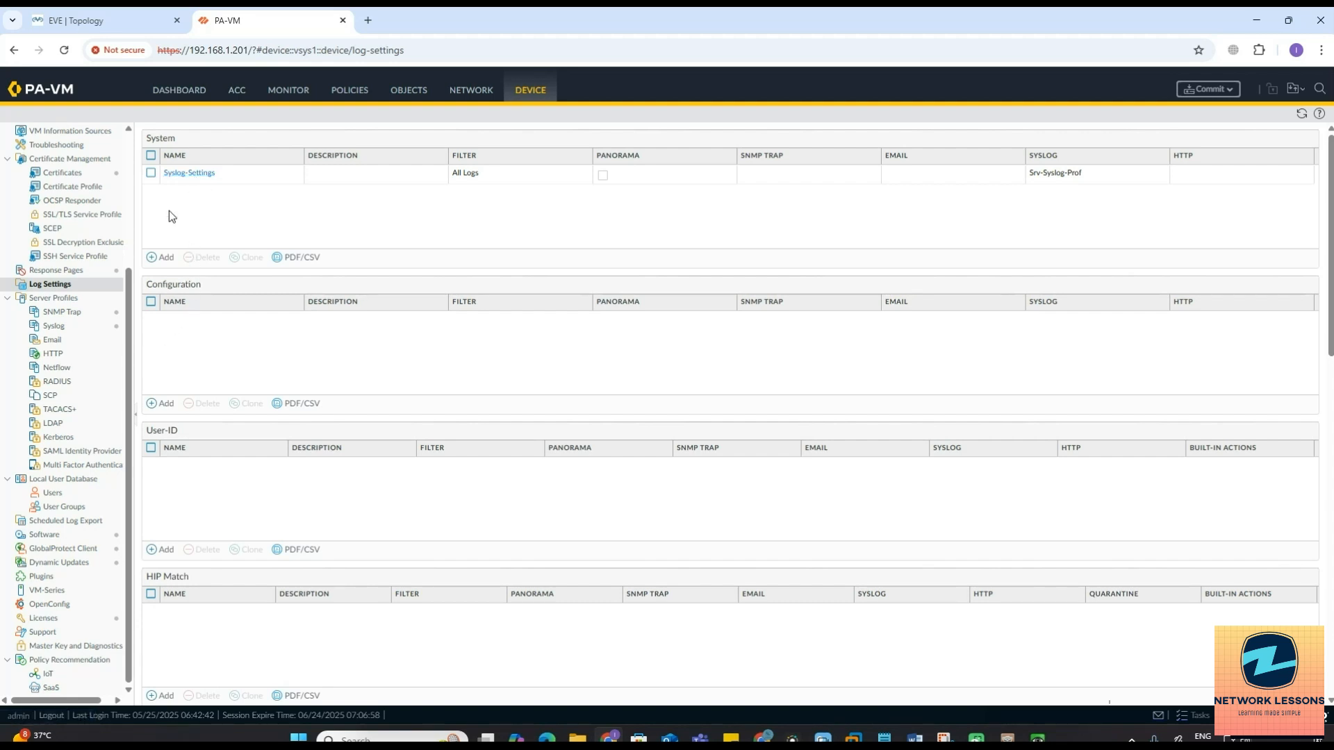
mouse_move(175, 272)
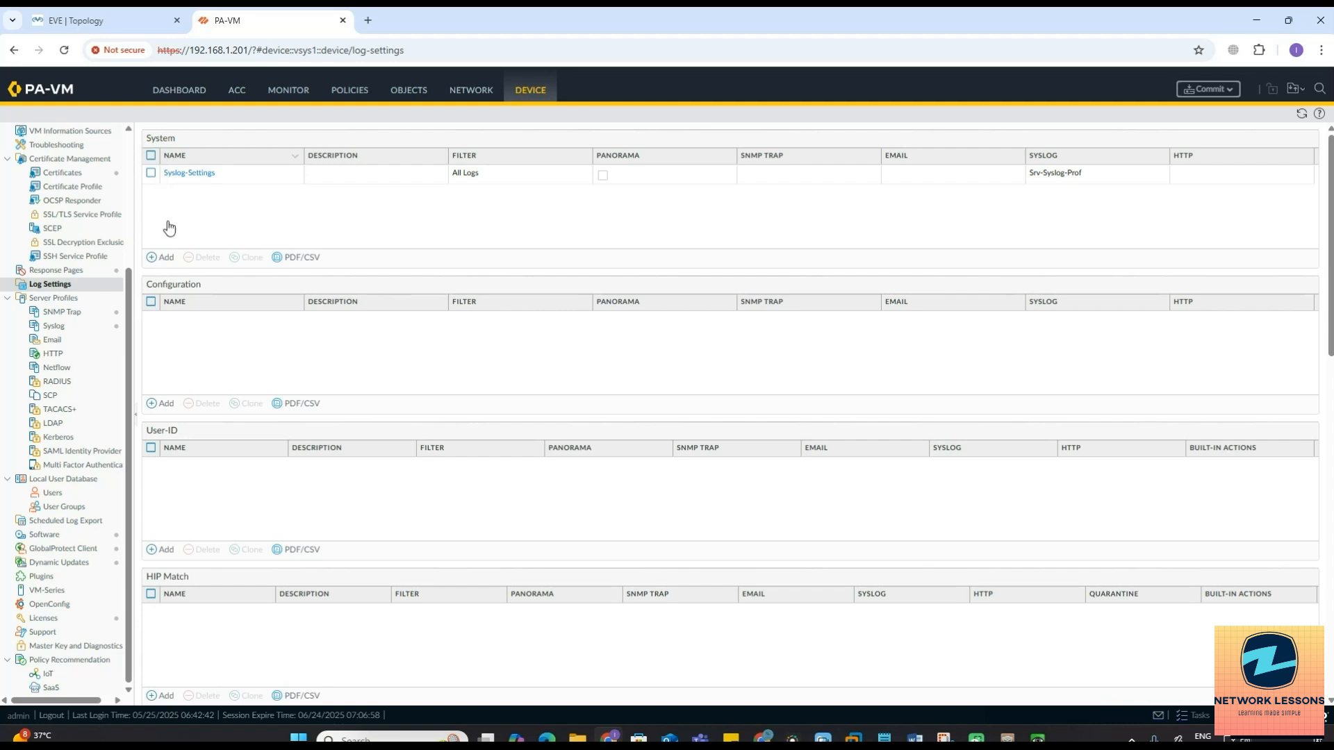
mouse_move(159, 272)
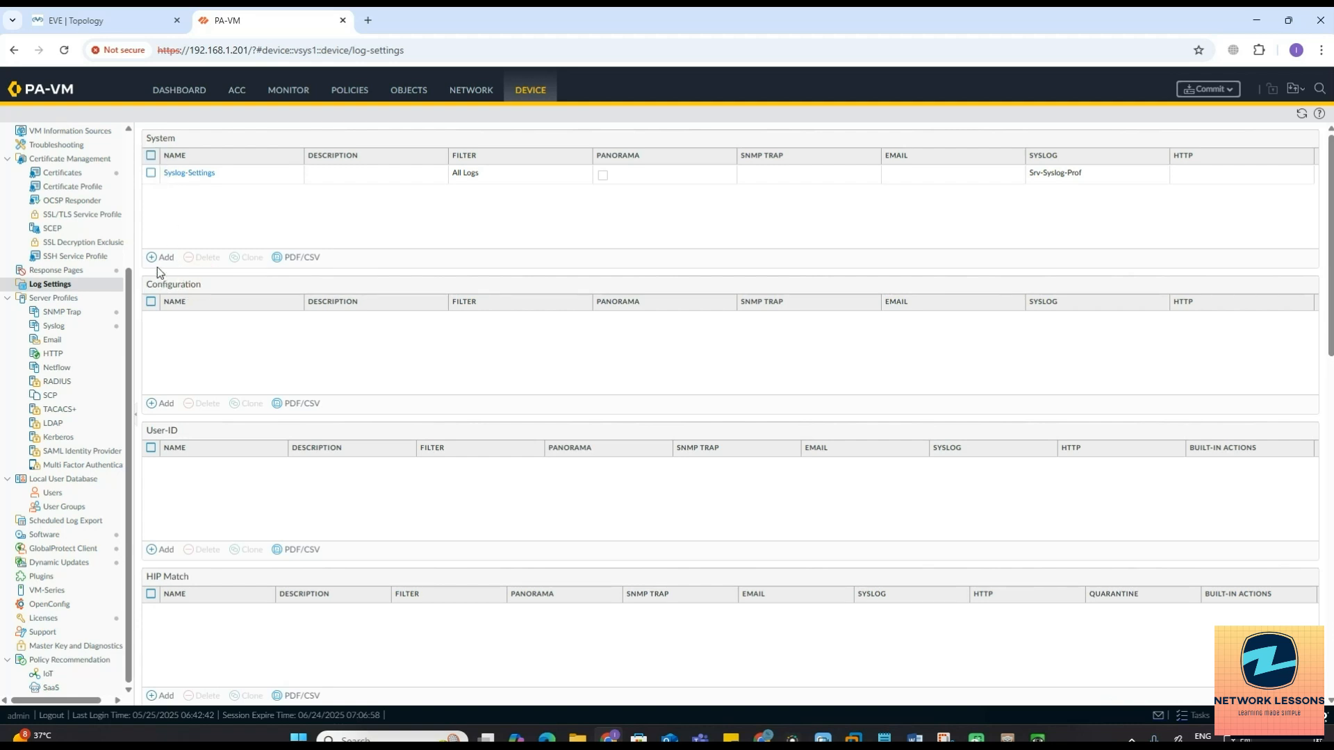
click(161, 257)
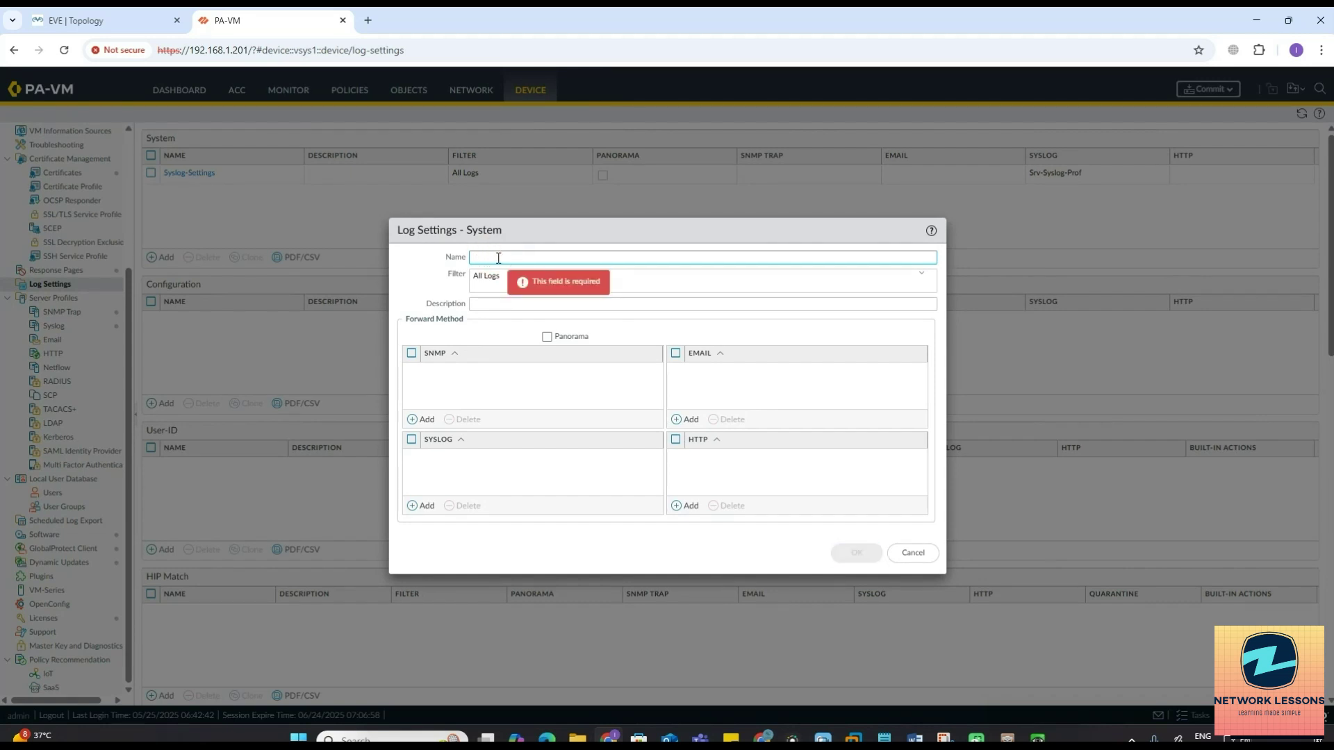
text(SNMP-Sys)
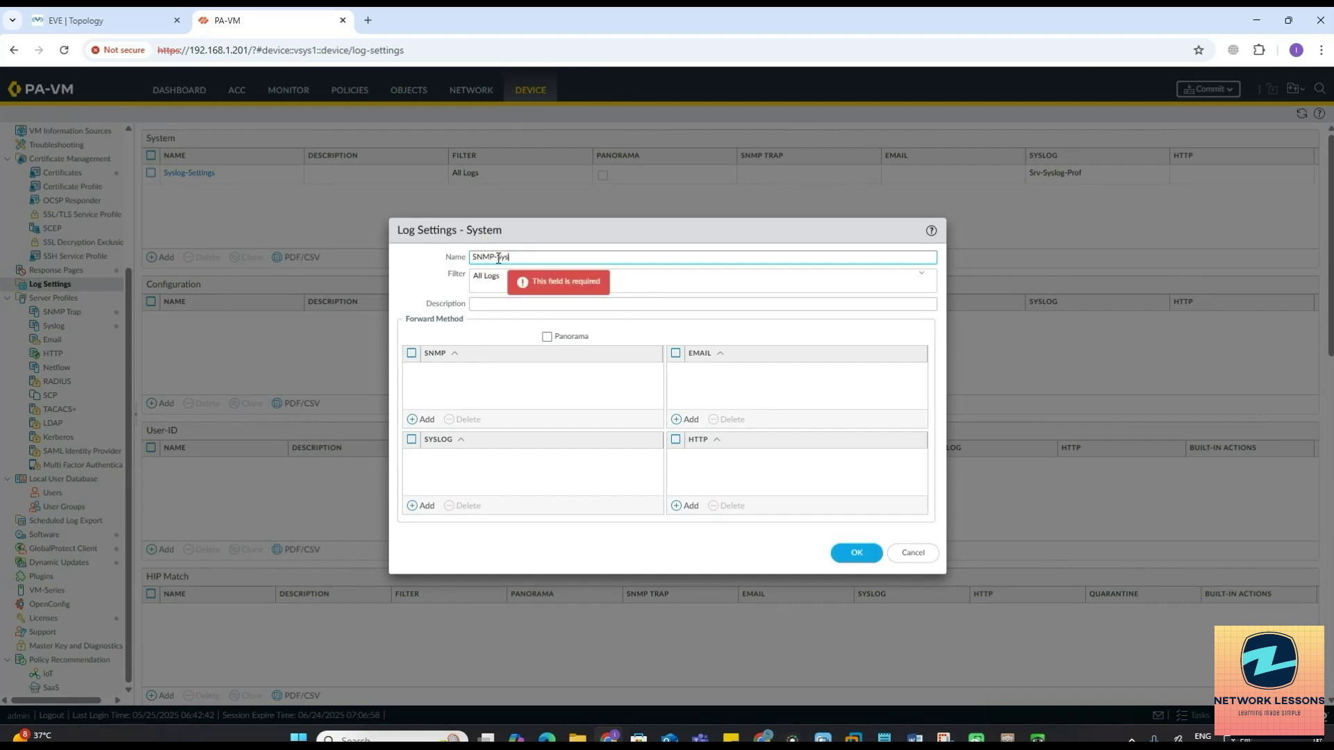
text(System)
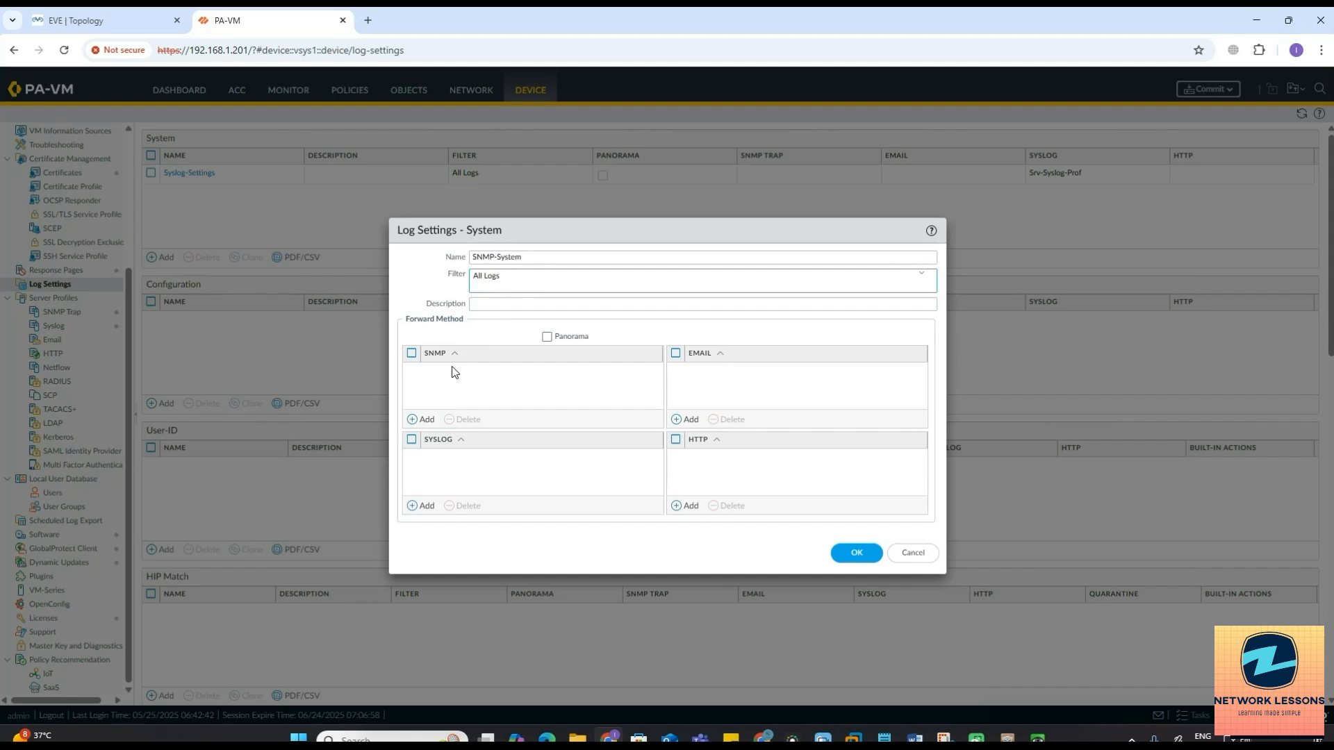
Add the SNMP-SERVER trap profile as the SNMP destination and save the SNMP-System entry
click(422, 418)
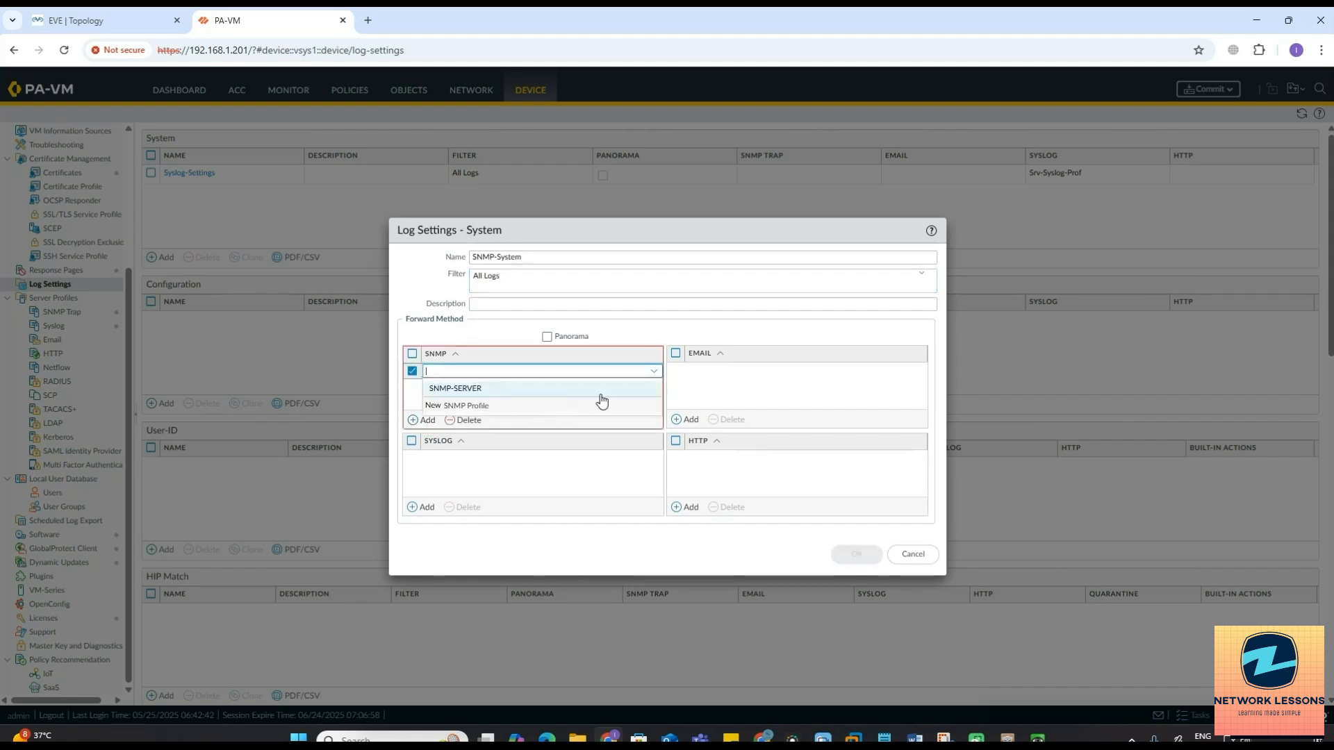
click(455, 388)
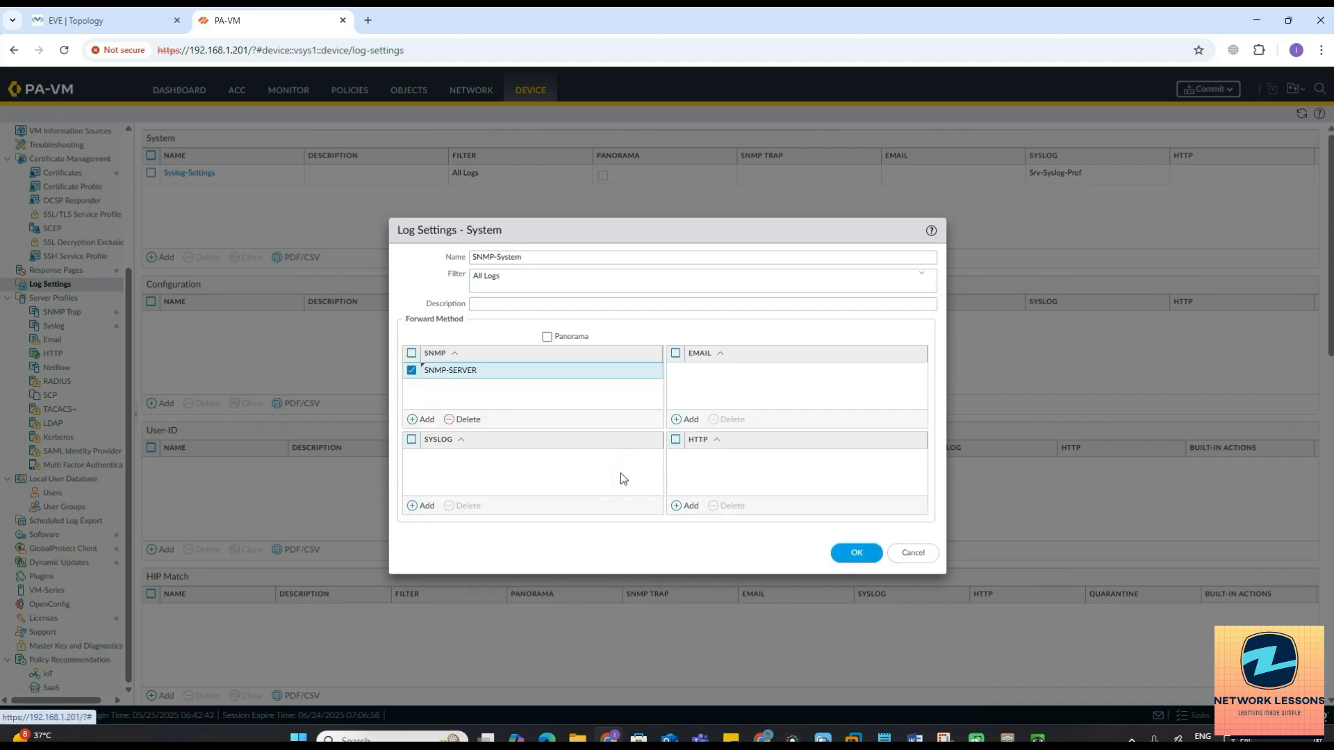
click(856, 553)
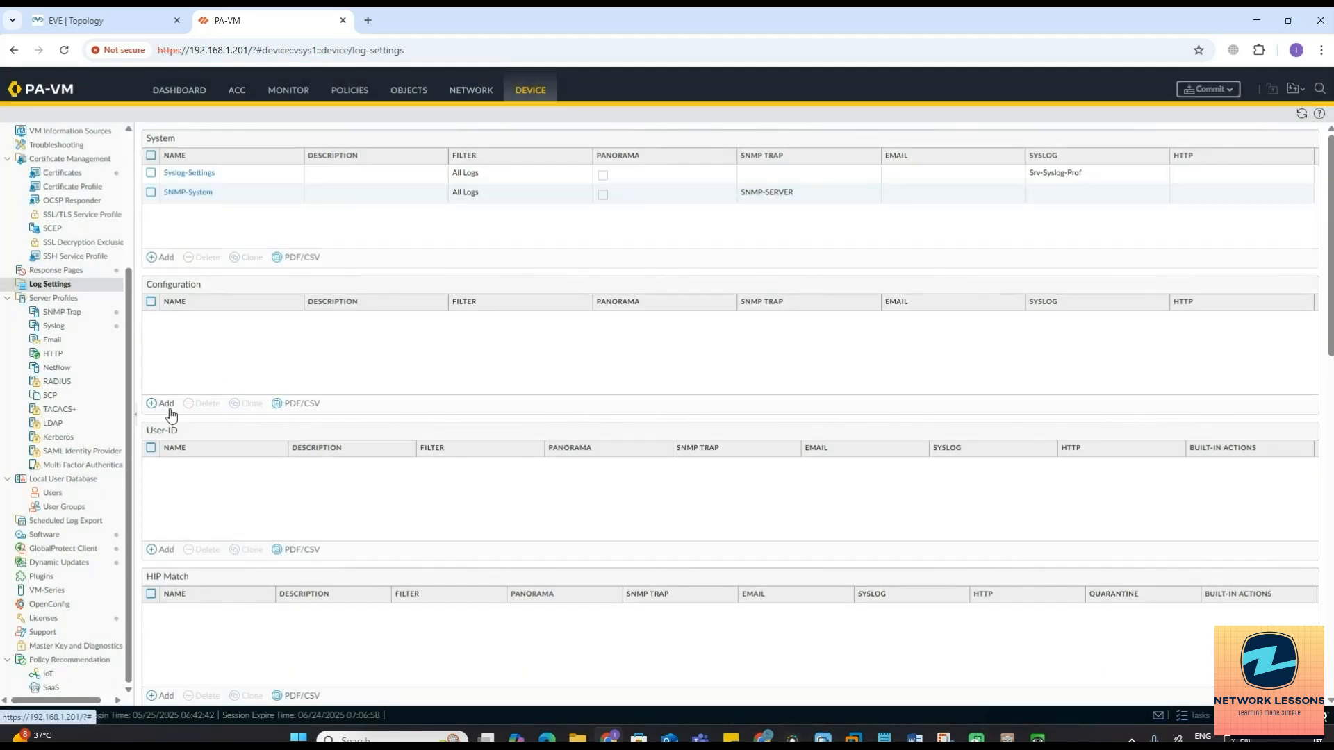
Add a Configuration log forwarding entry named SNMP-Config sending all logs to SNMP-SERVER
click(162, 404)
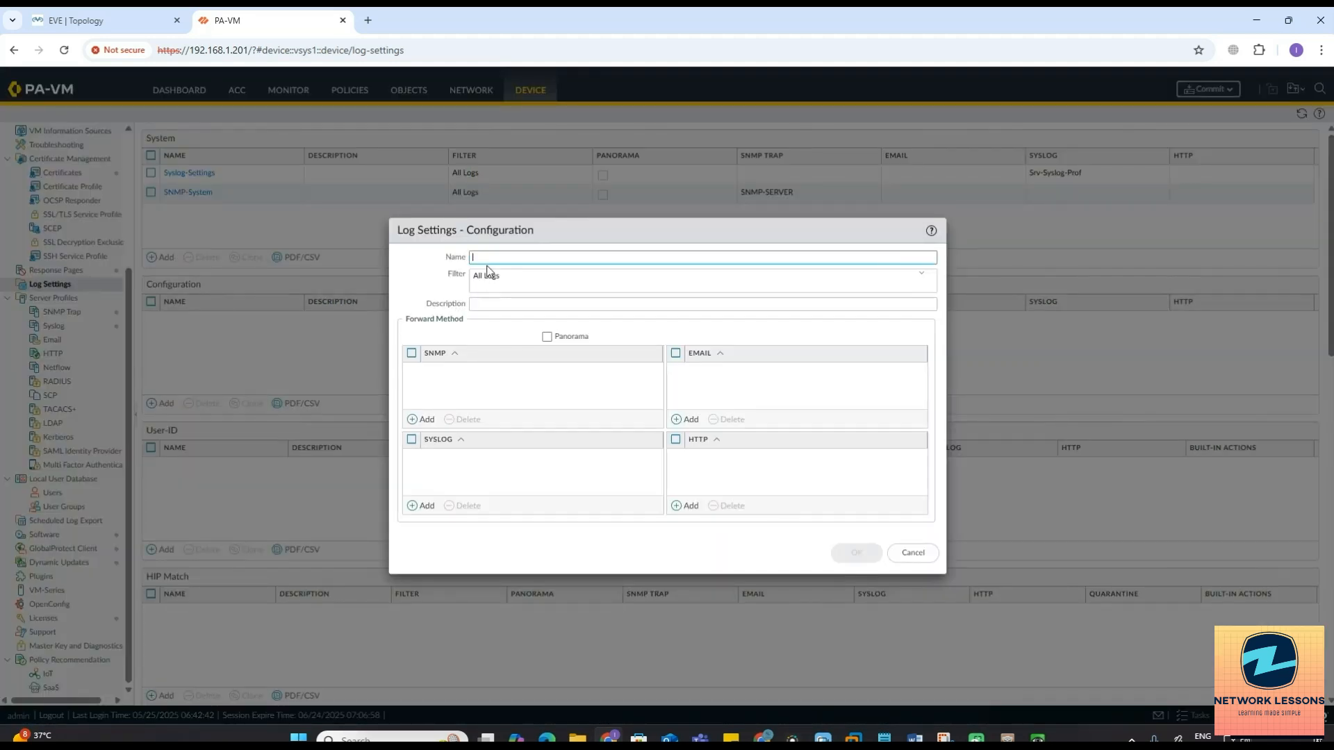
text(SNMP-Config)
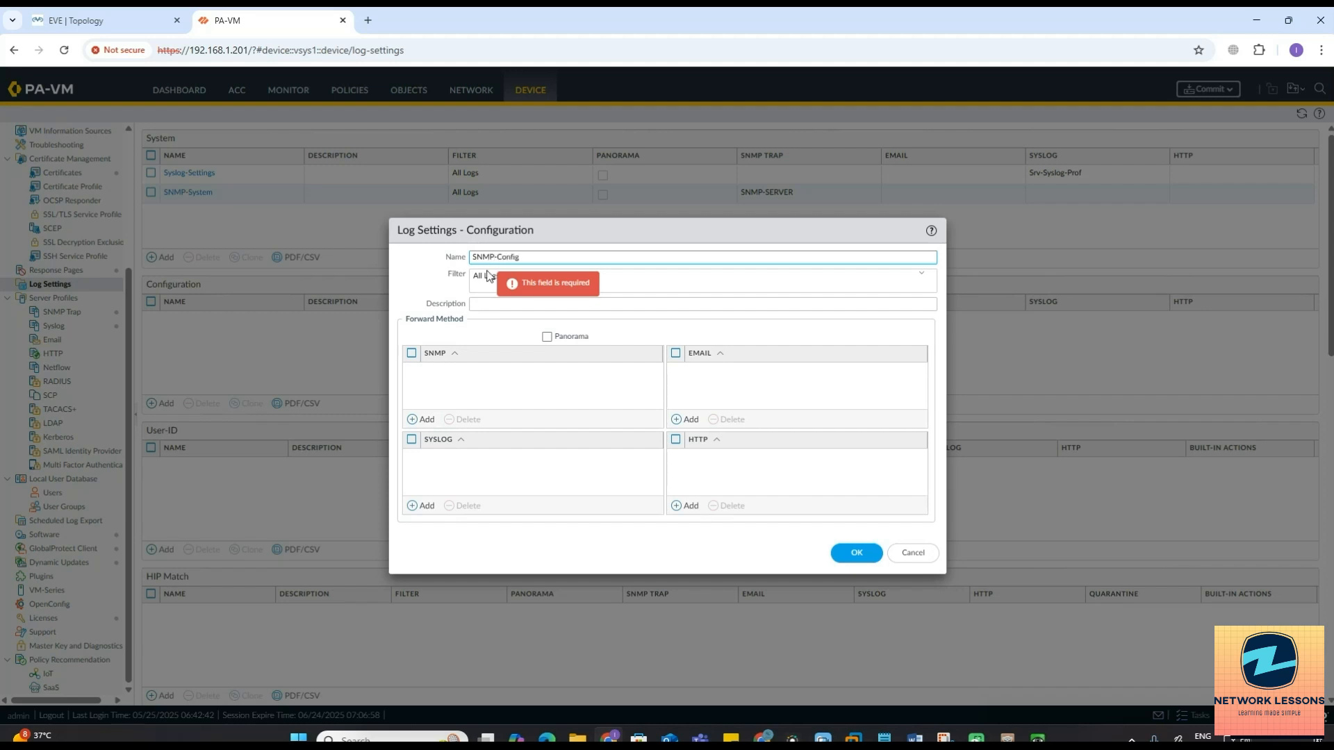
click(423, 418)
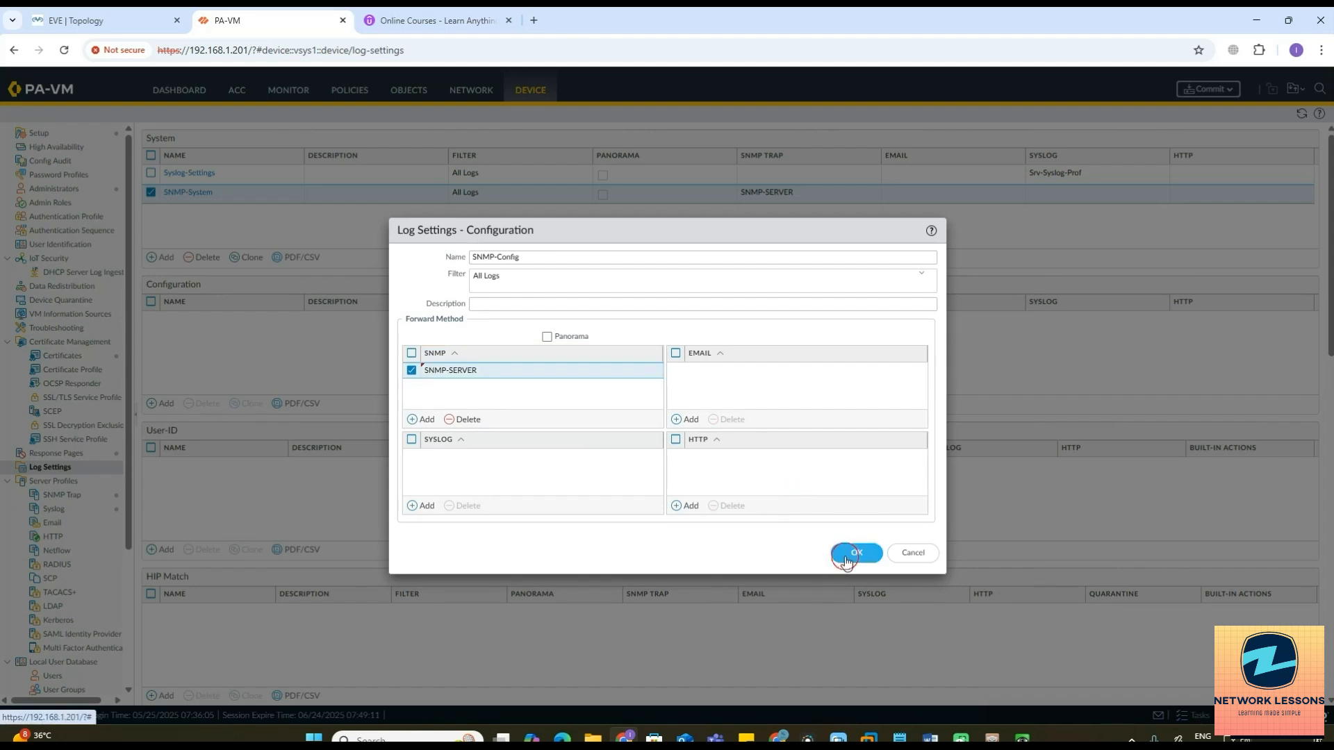
click(855, 553)
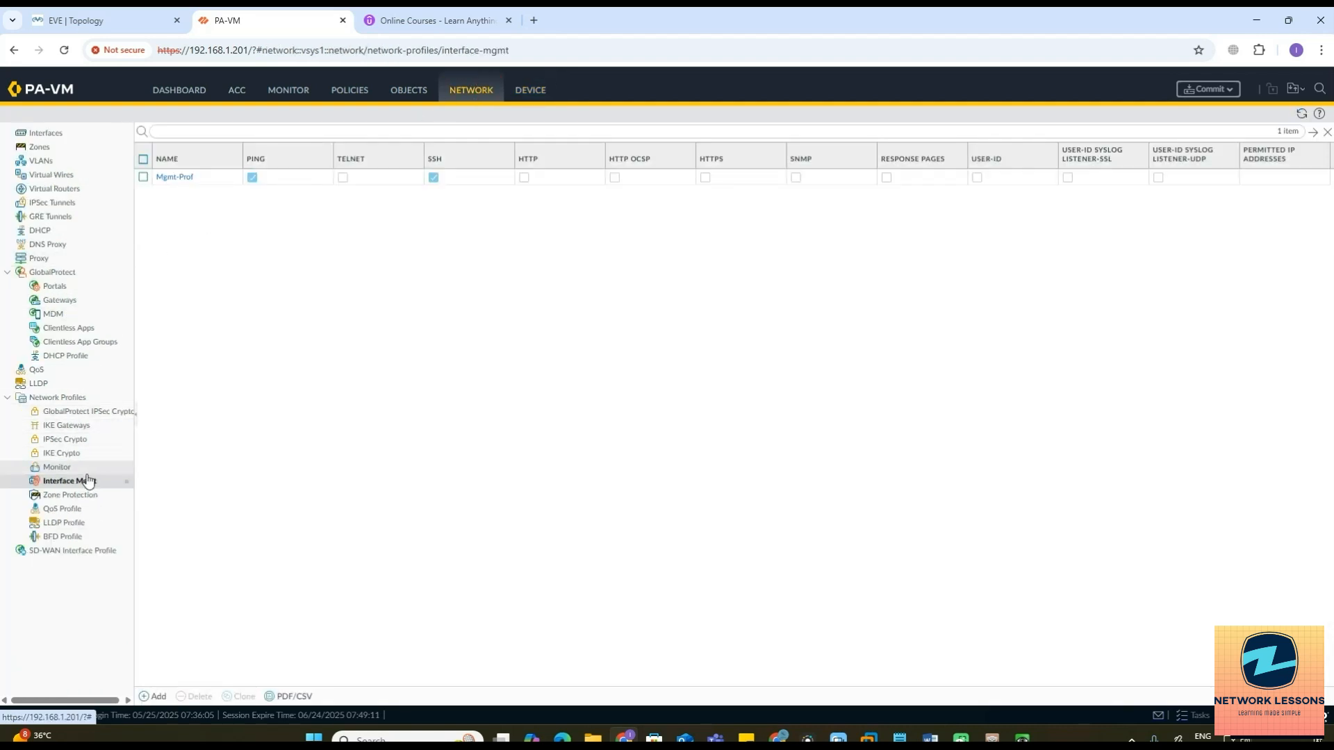
mouse_move(777, 177)
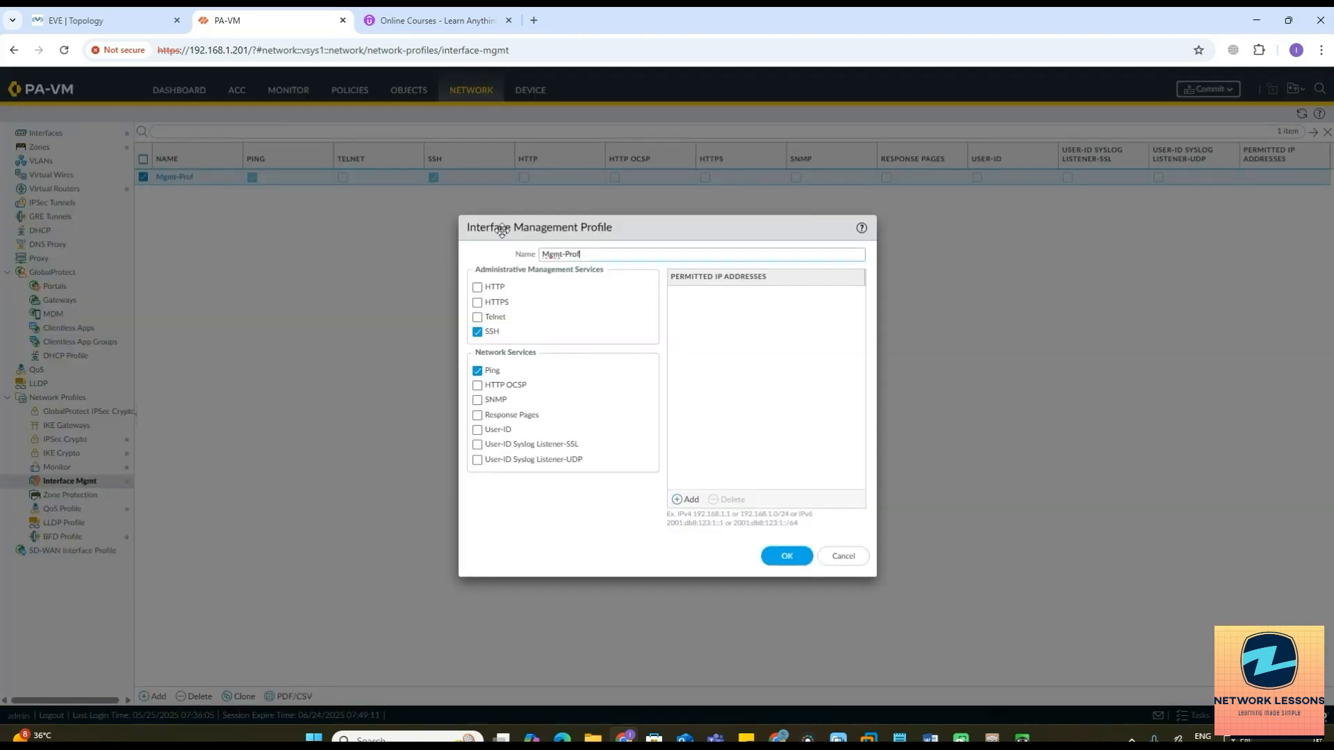
Enable SNMP on the Mgmt-Prof interface management profile and commit the configuration
click(785, 556)
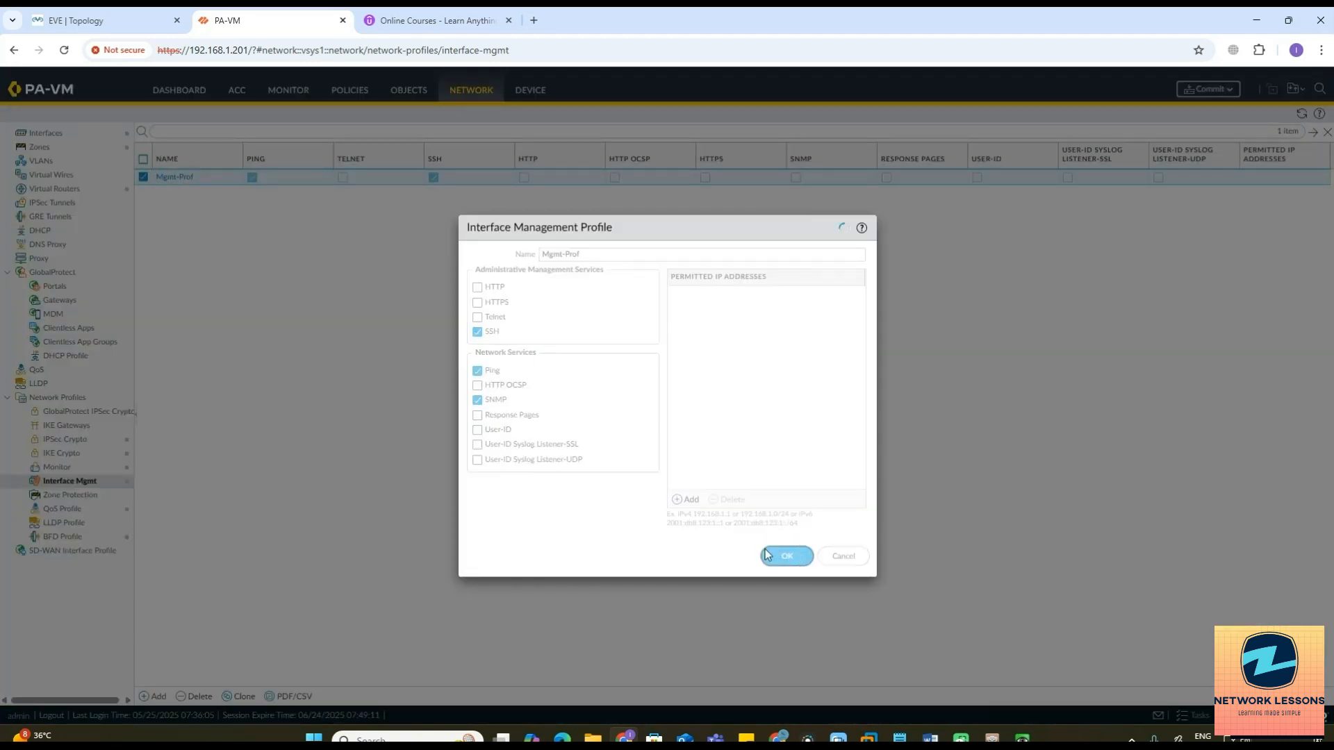
click(785, 556)
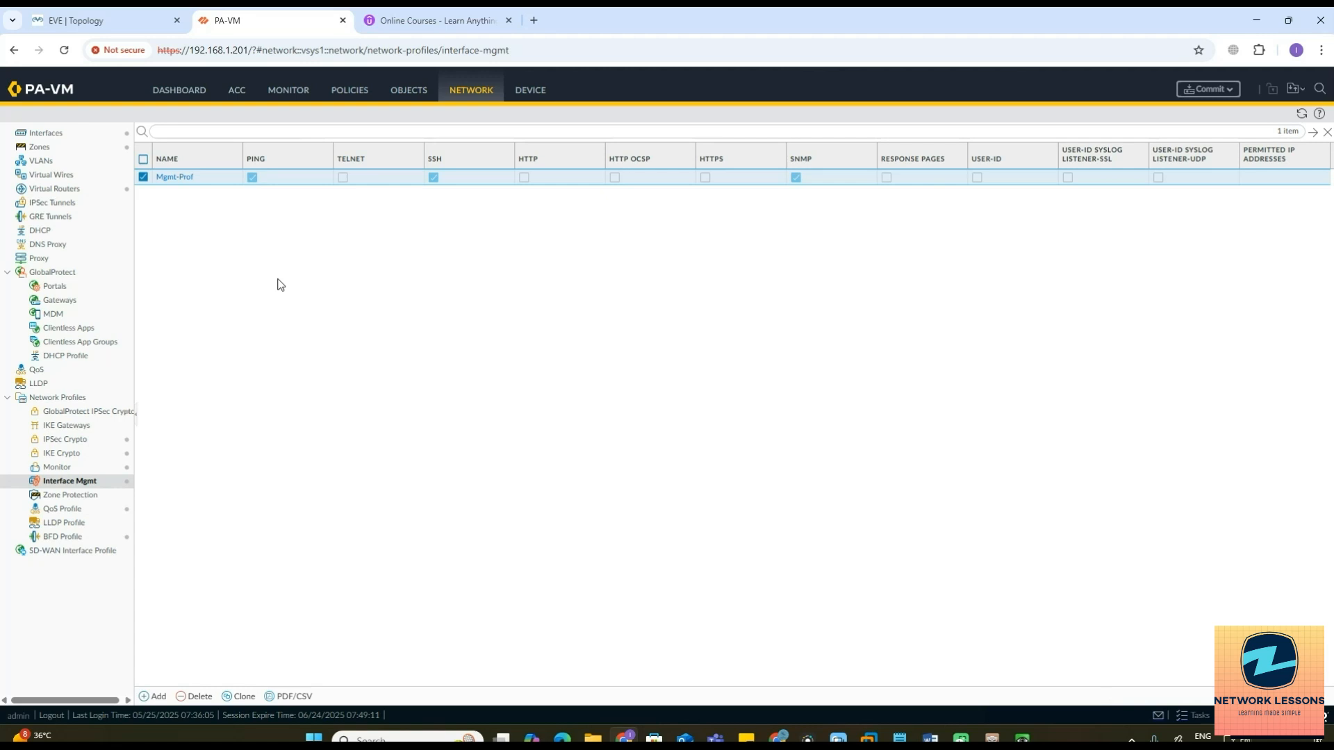
mouse_move(1006, 109)
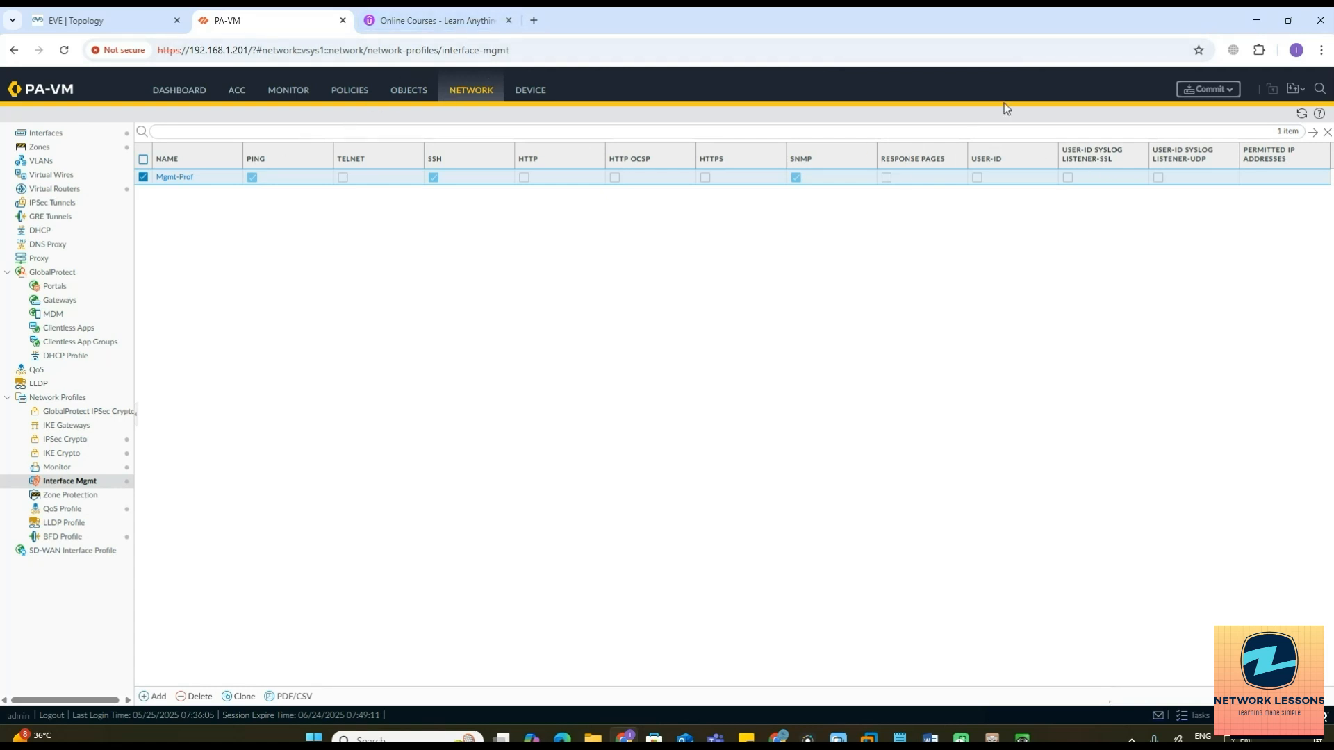
click(1207, 88)
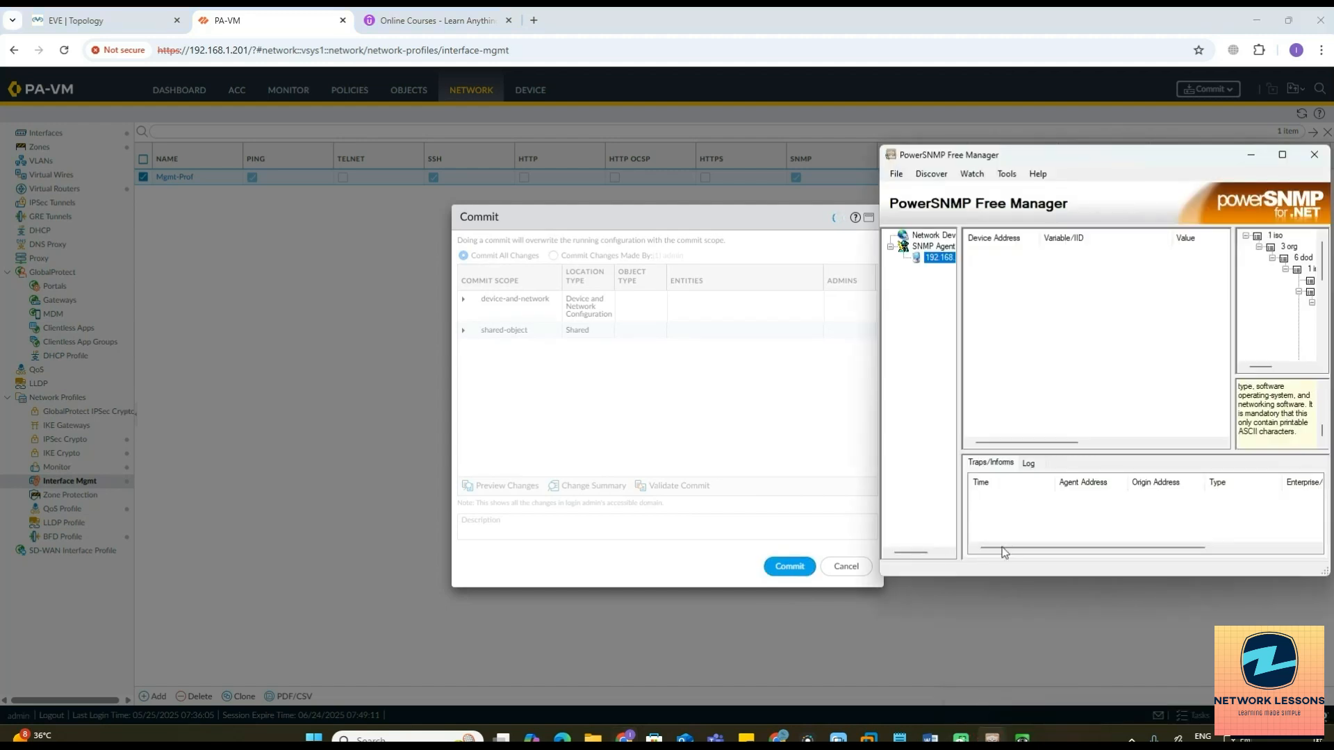
click(788, 566)
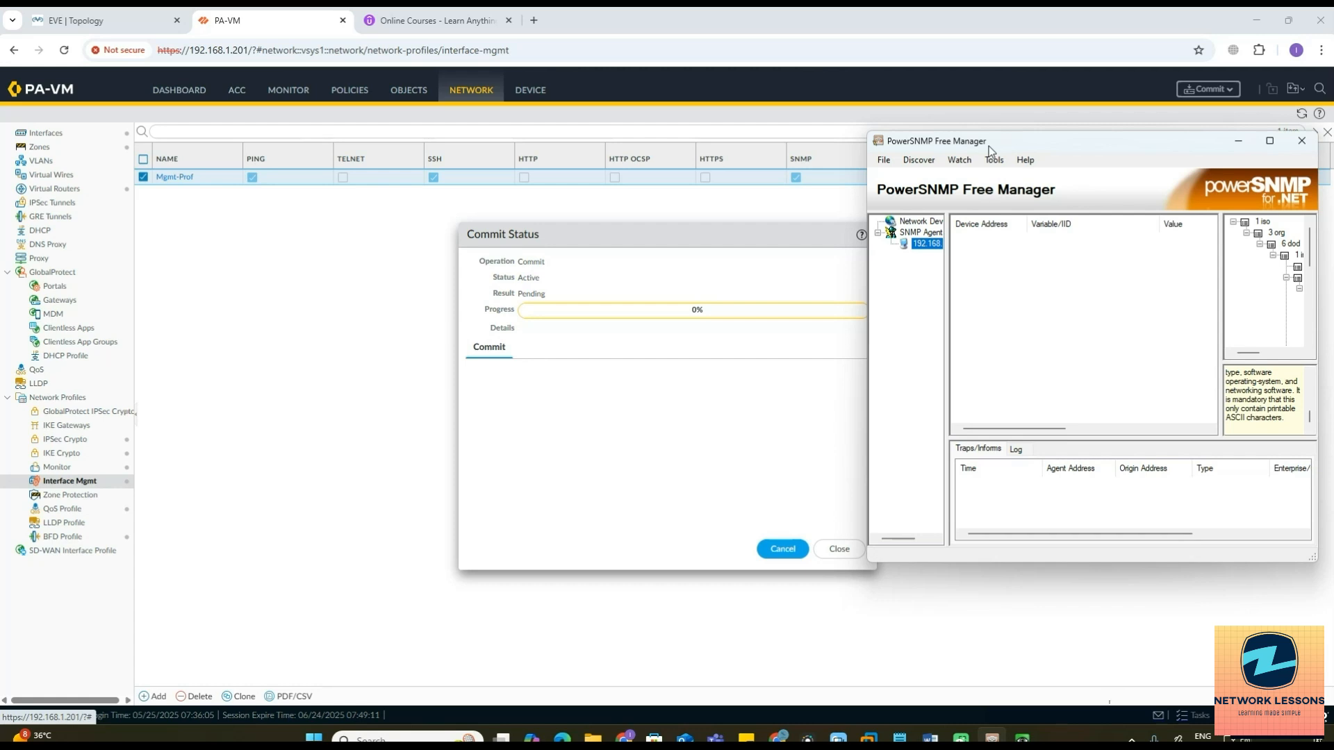
mouse_move(713, 235)
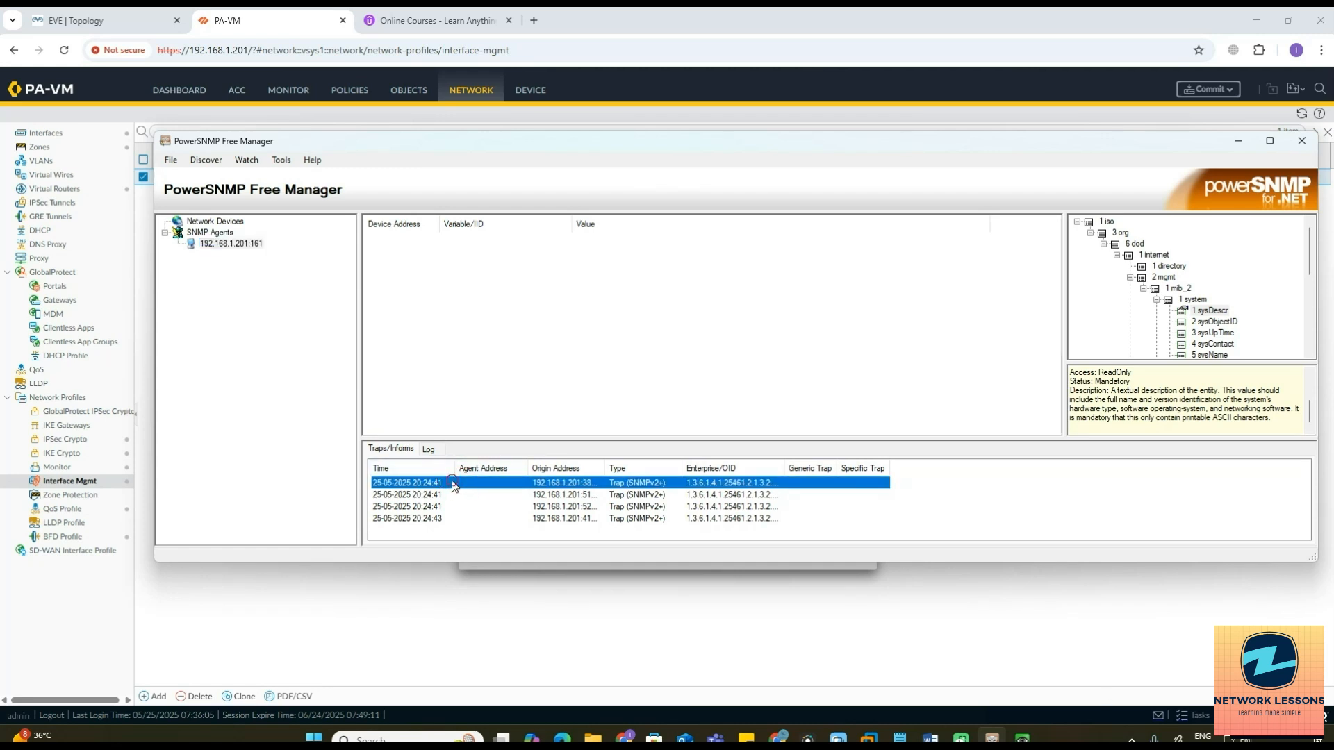
Review the first received trap's details, noting the PA-VM device name and SYSTEM event type
double_click(406, 483)
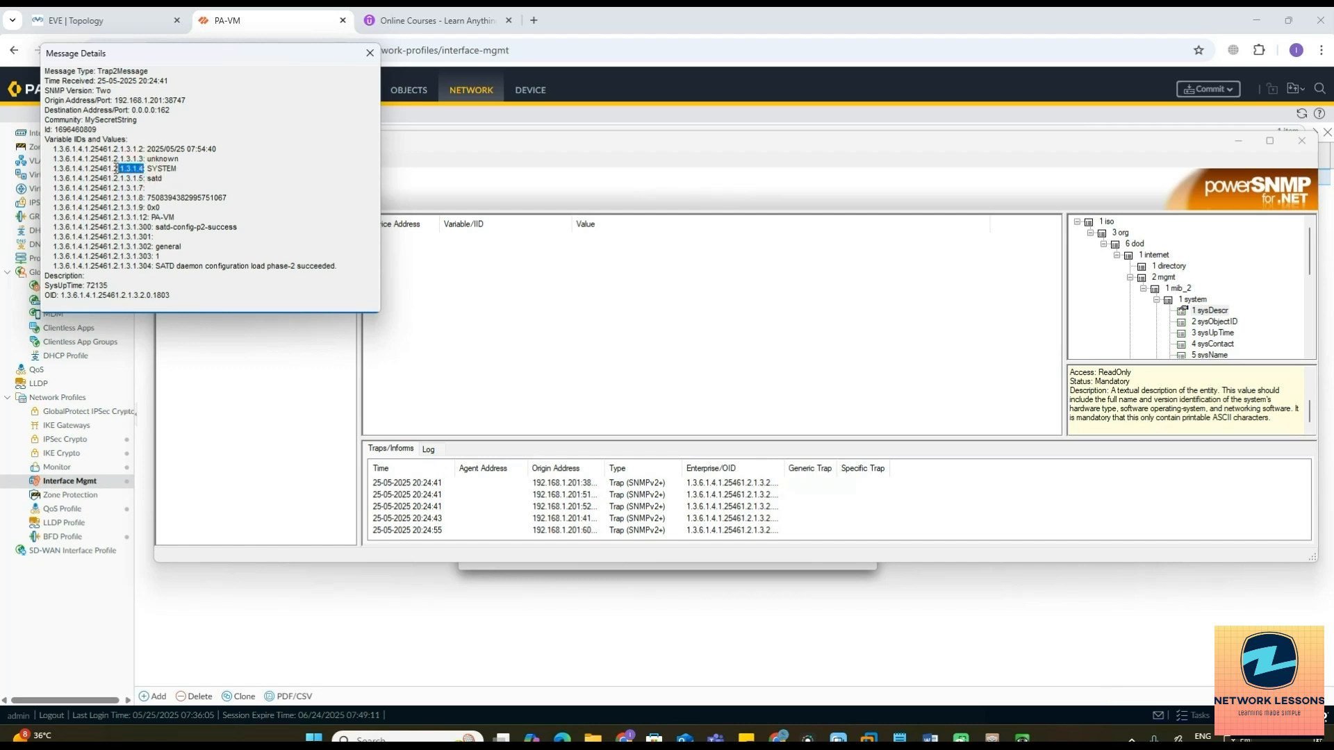
click(102, 168)
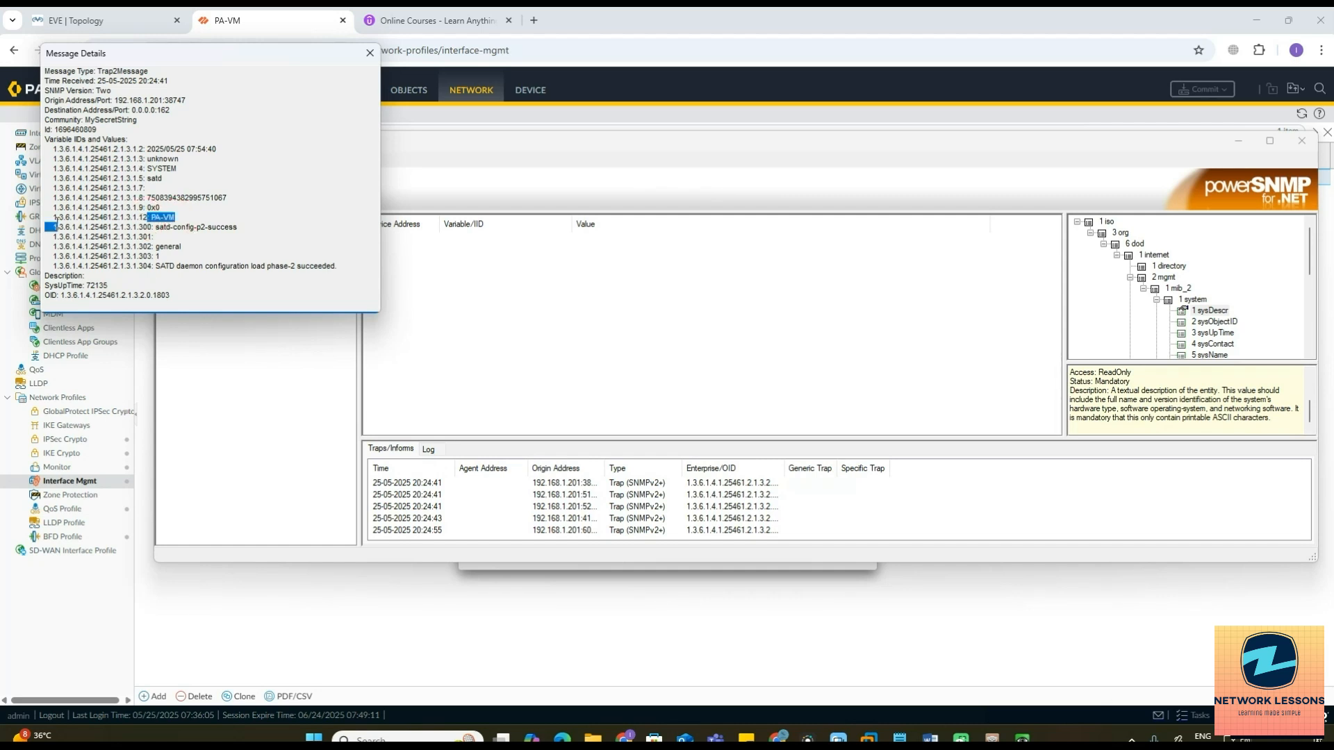
click(111, 217)
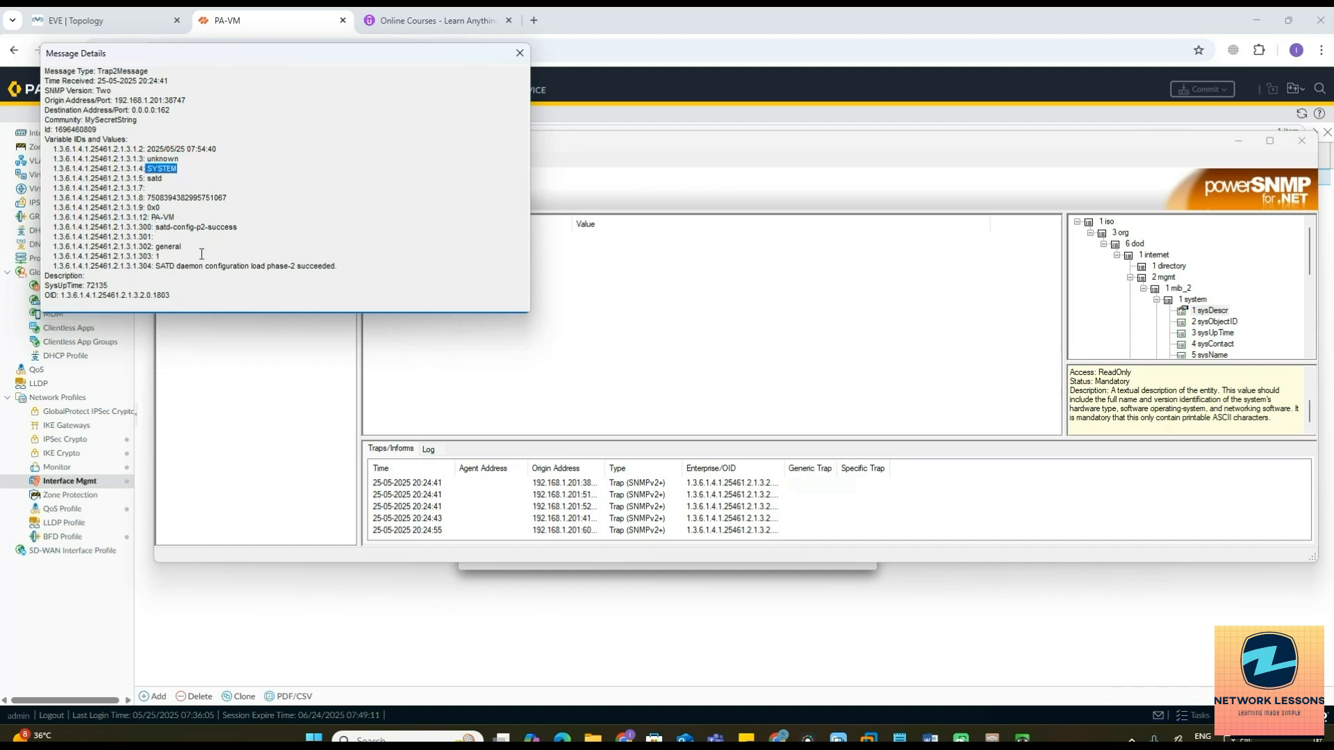
click(519, 53)
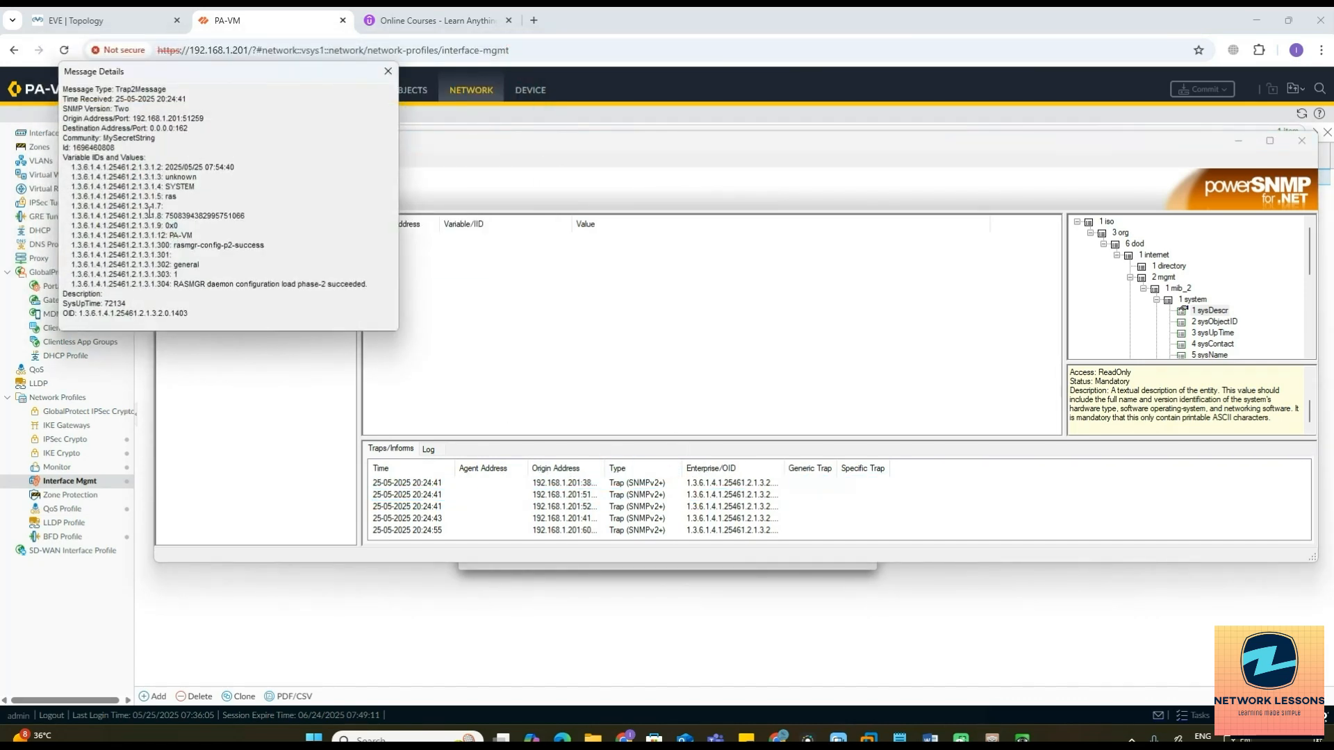
Review and close the config-load, Config installed and commit-succeeded trap details
double_click(178, 186)
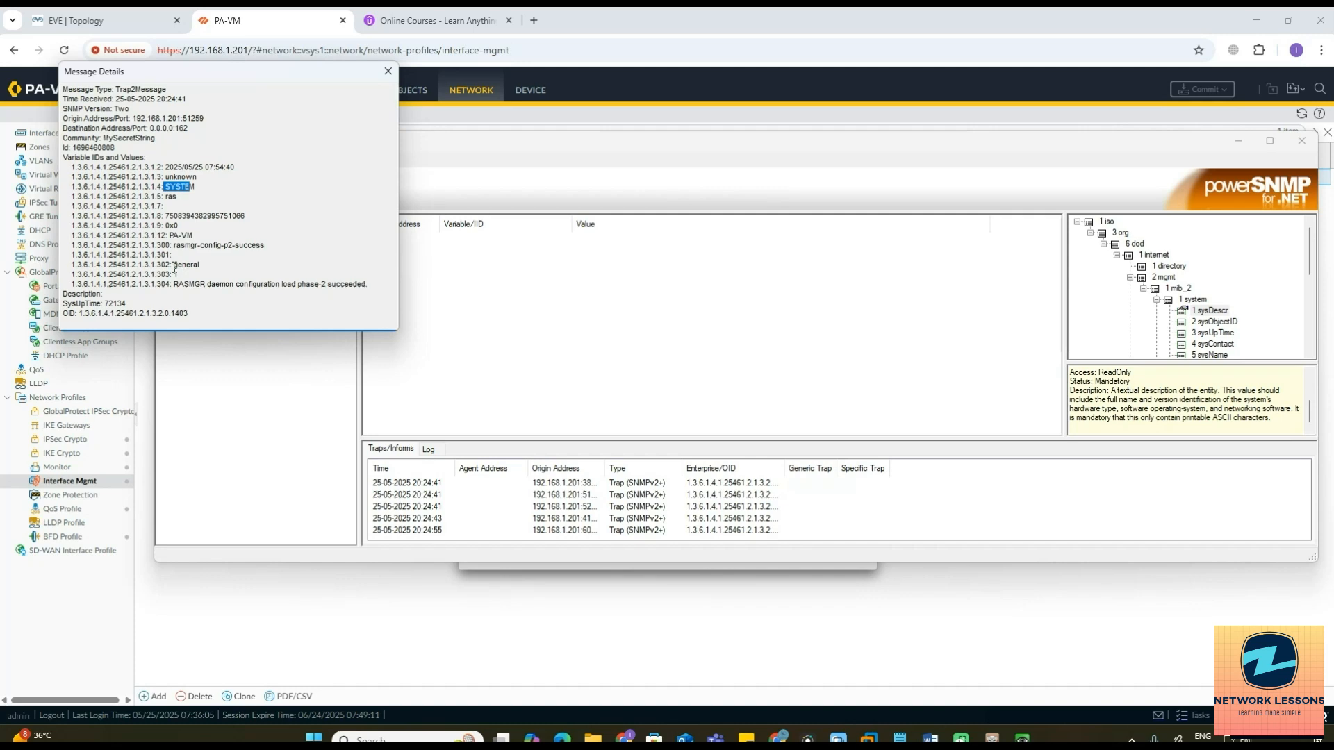
click(388, 71)
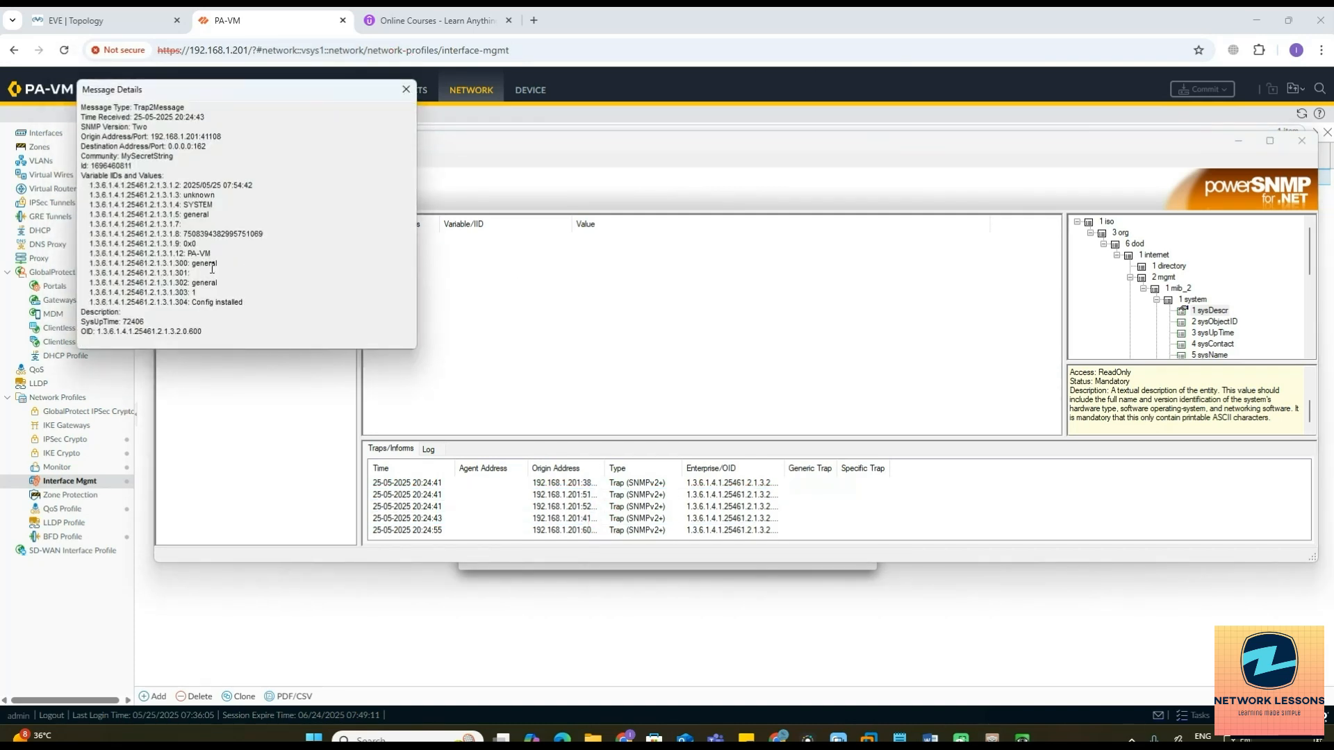
click(405, 88)
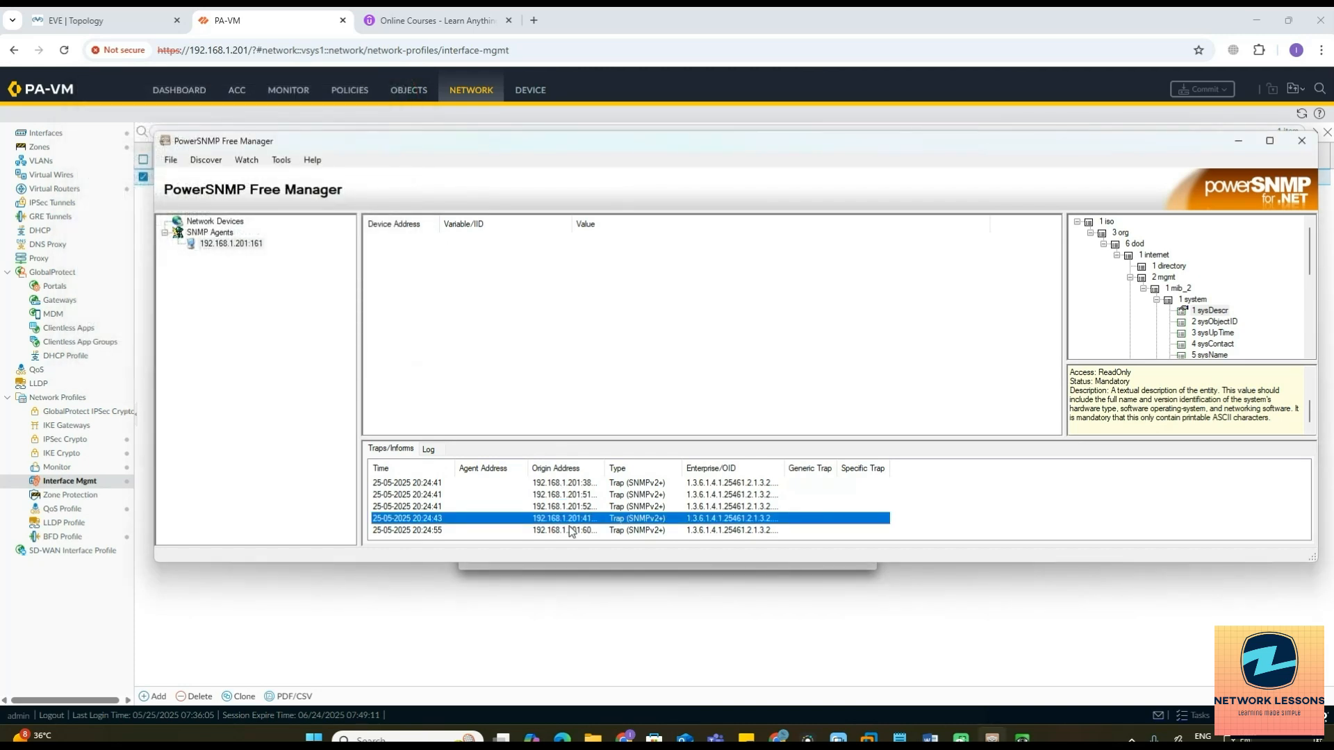
double_click(566, 530)
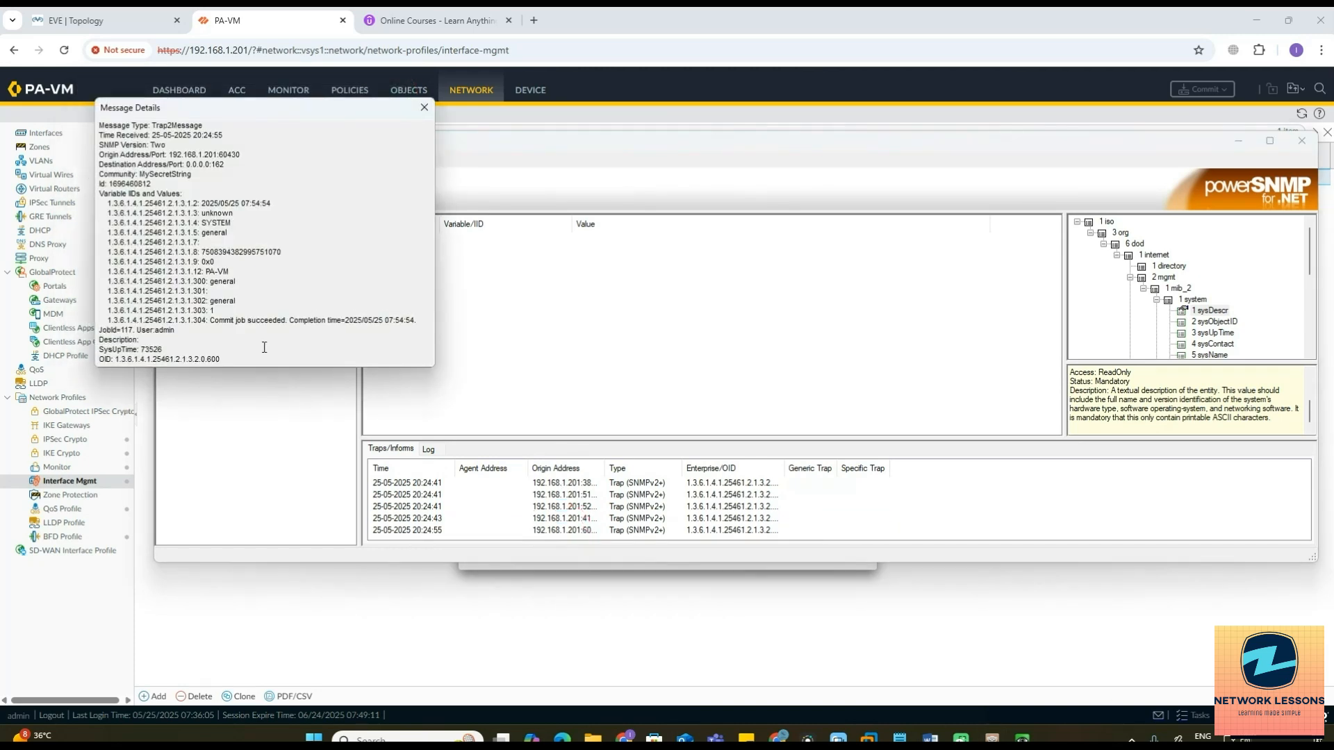
click(423, 108)
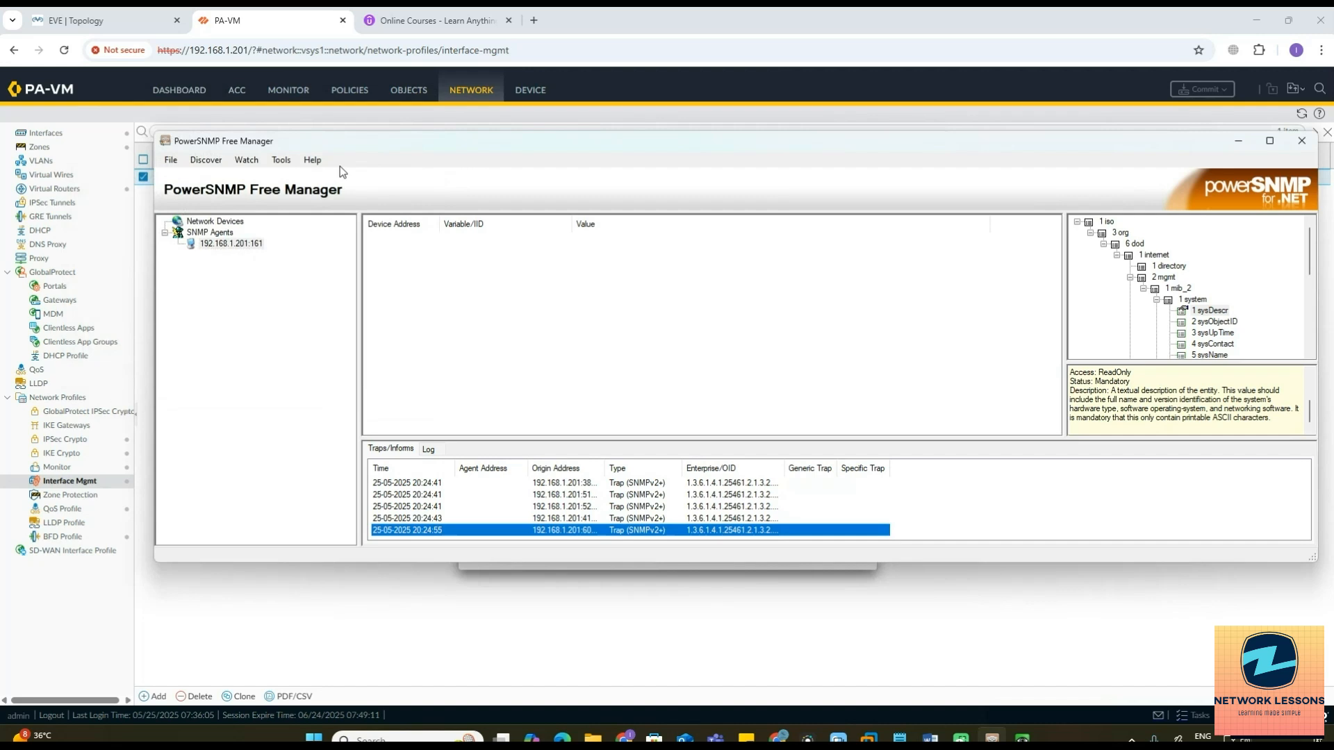
mouse_move(530, 90)
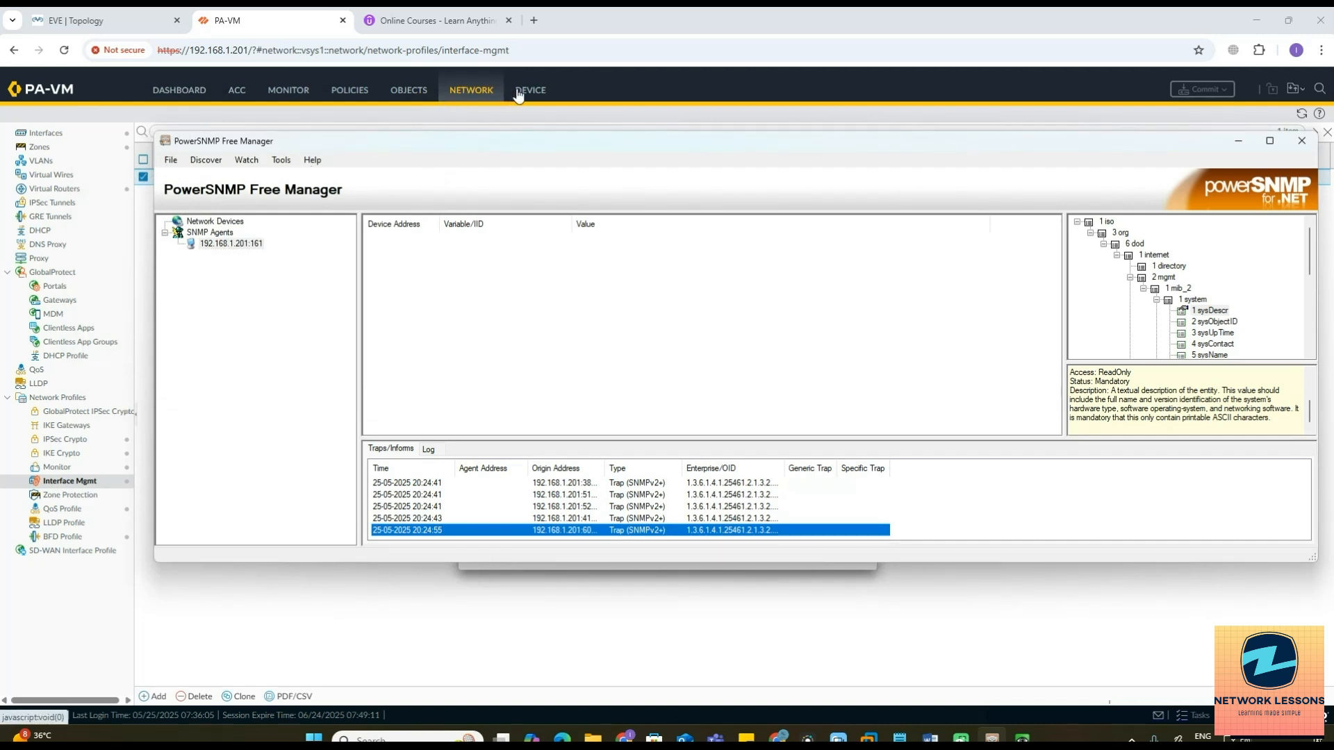
Return to PA-VM, dismiss the completed Commit Status and go to the Administrators list
click(530, 90)
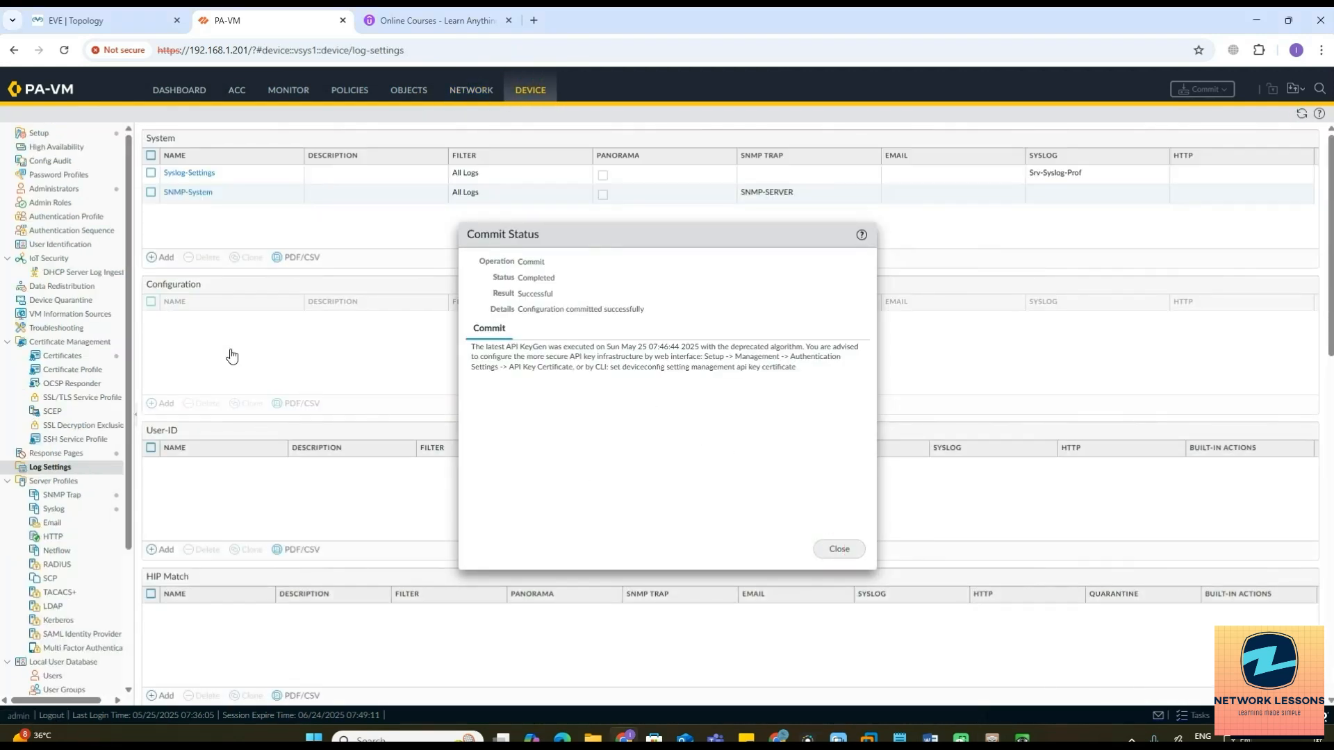
click(837, 549)
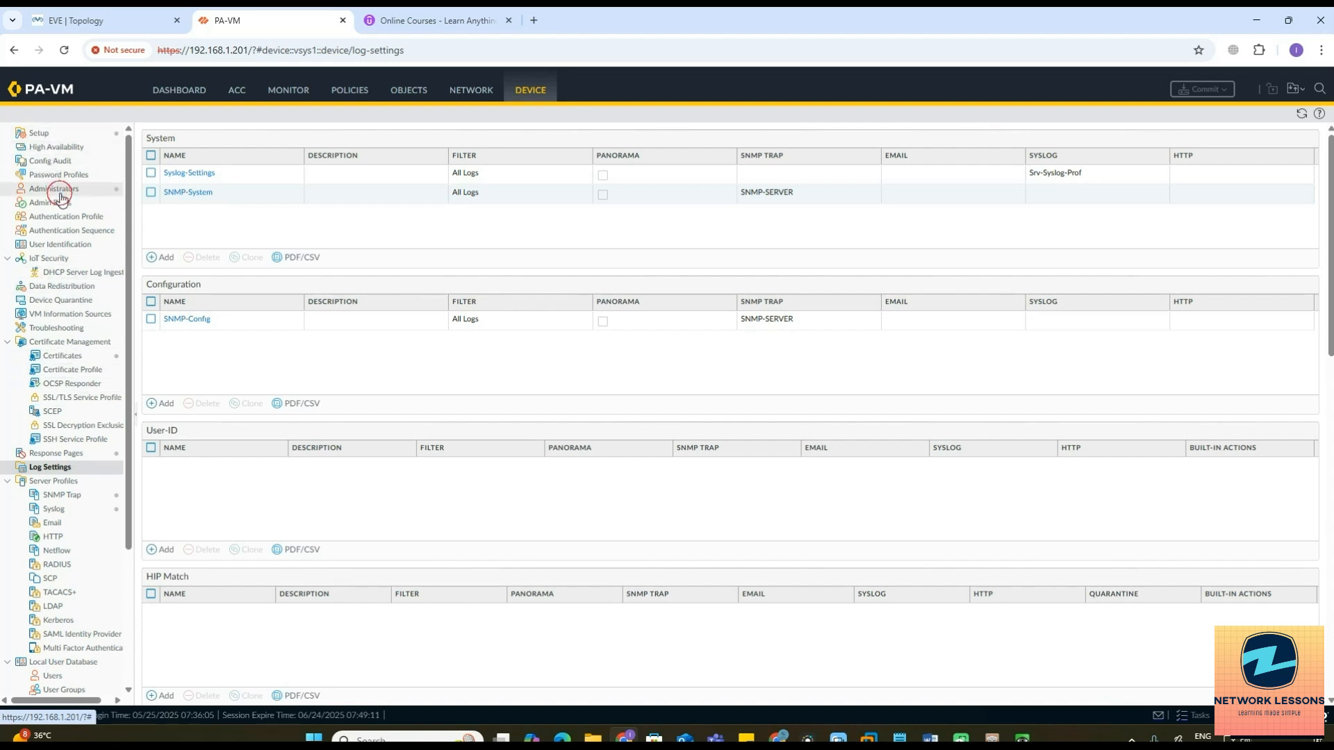
click(54, 189)
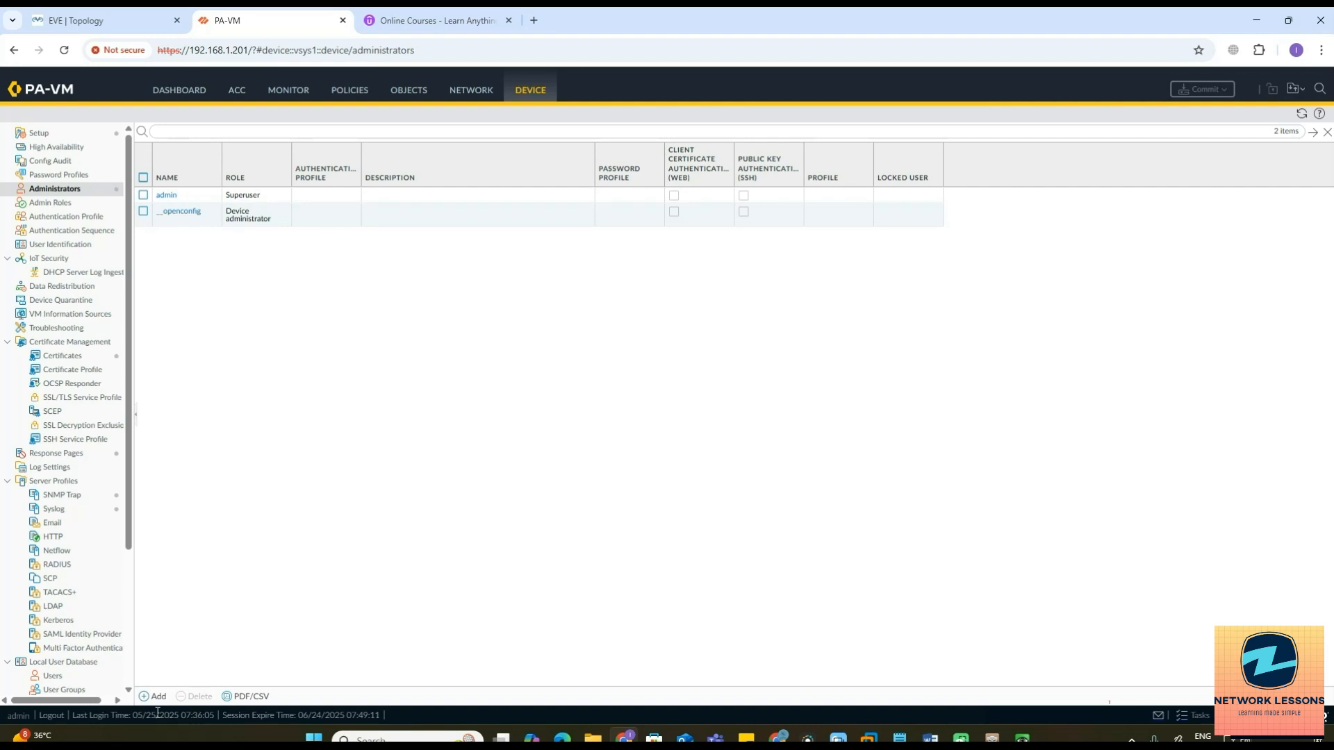
Add administrator Zube described as Admin User, no authentication profile, Superuser role
click(154, 696)
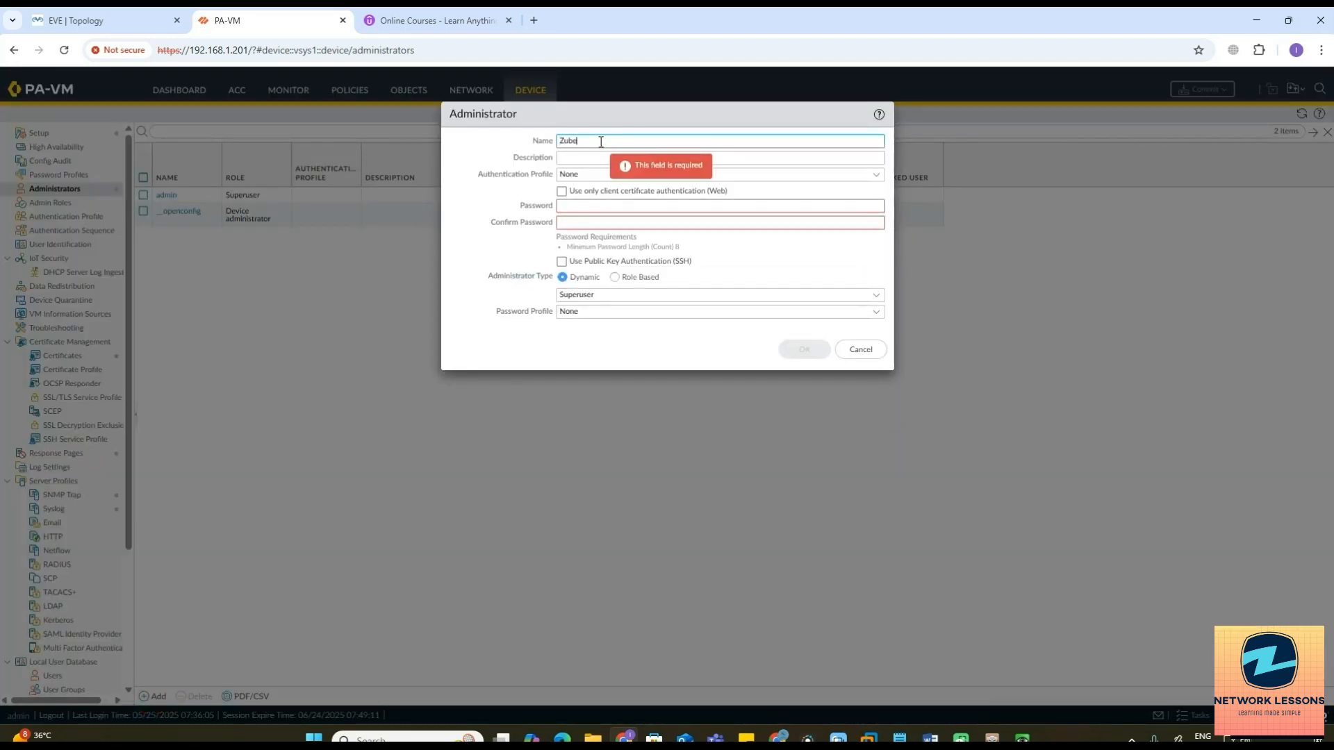
click(719, 158)
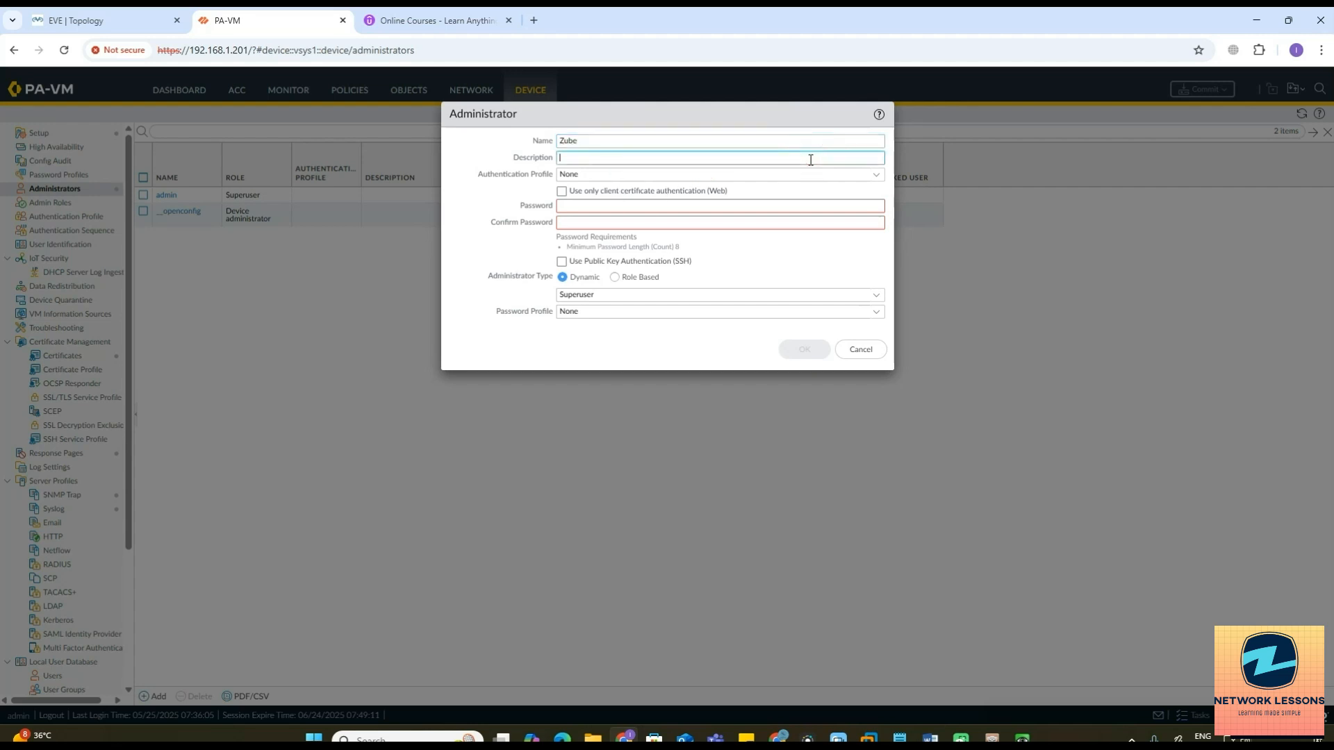
text(Admin User)
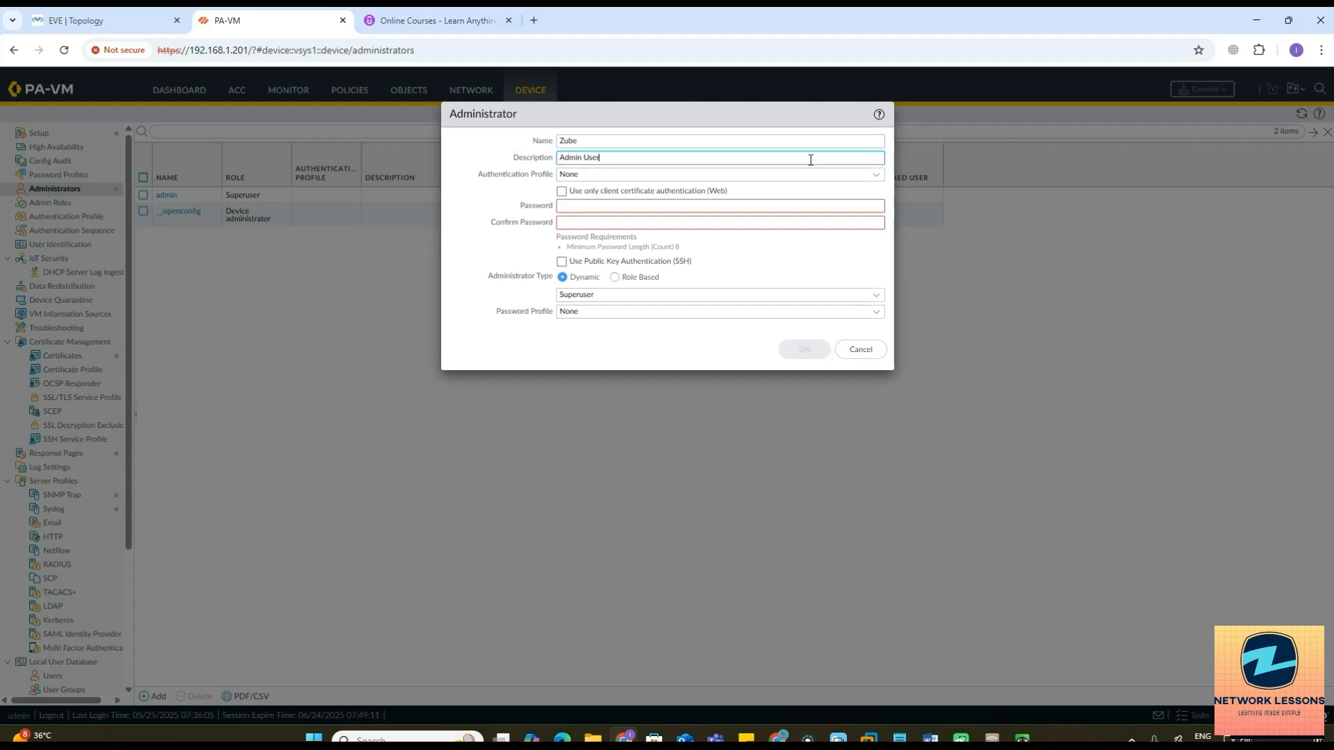
click(718, 174)
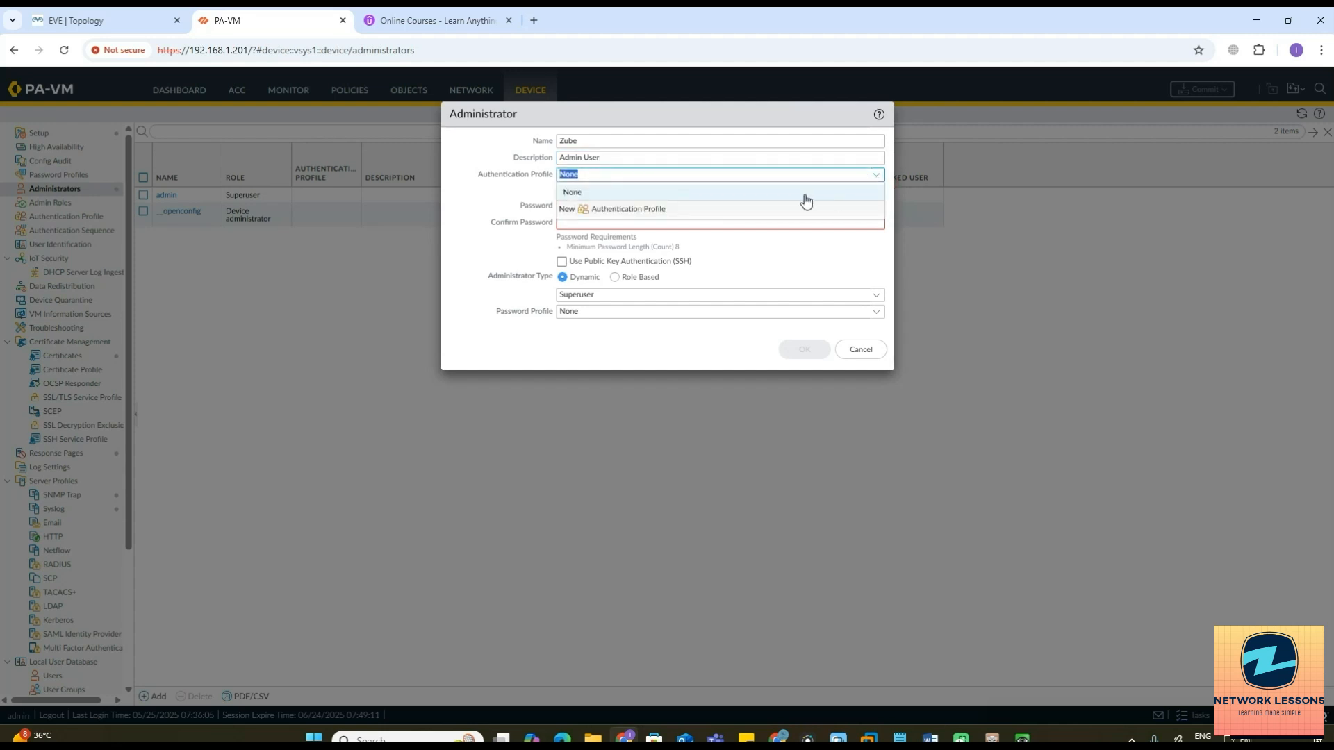
click(572, 191)
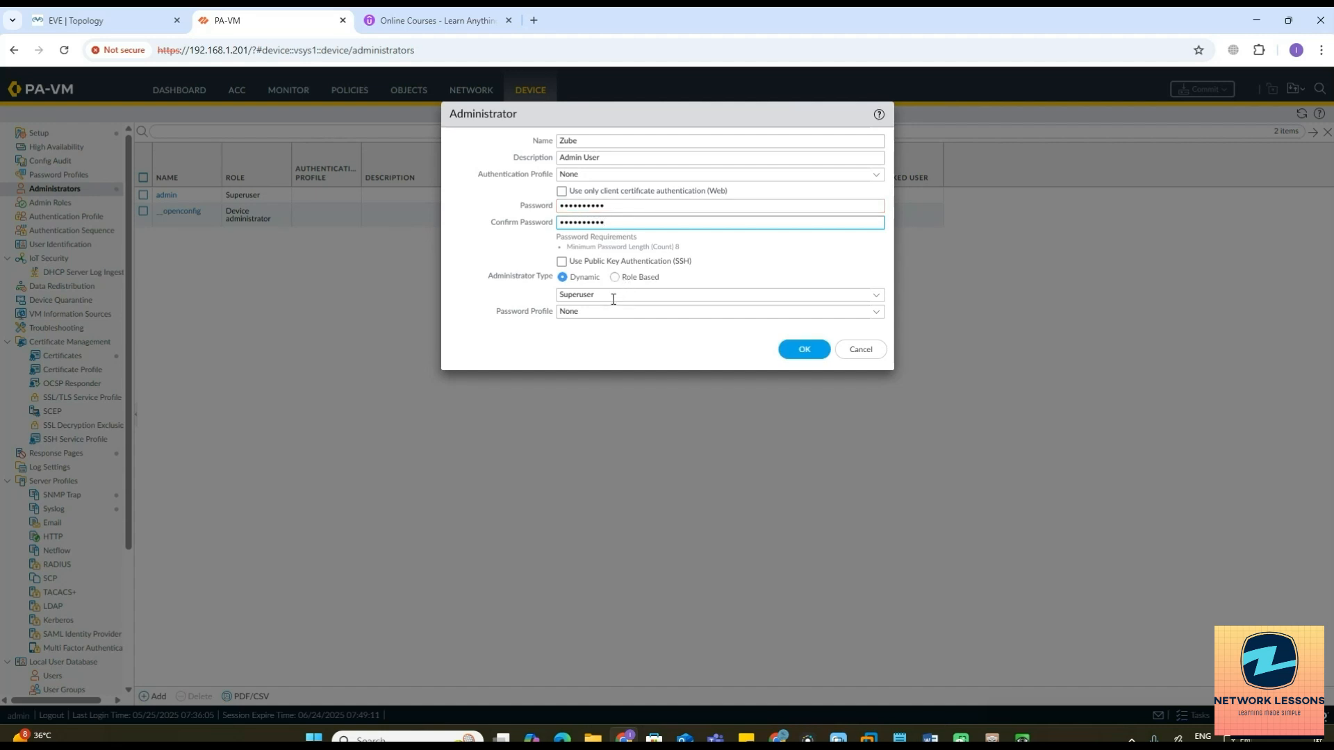
click(719, 294)
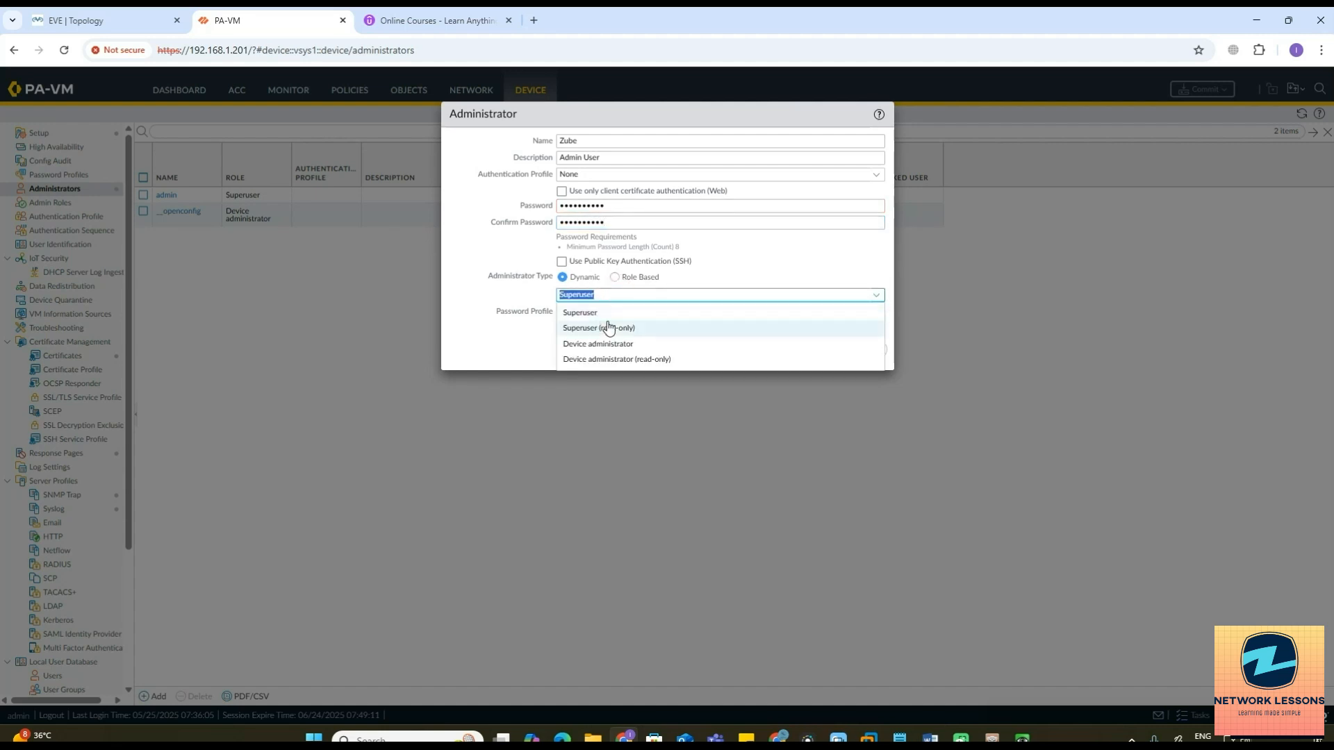
click(579, 312)
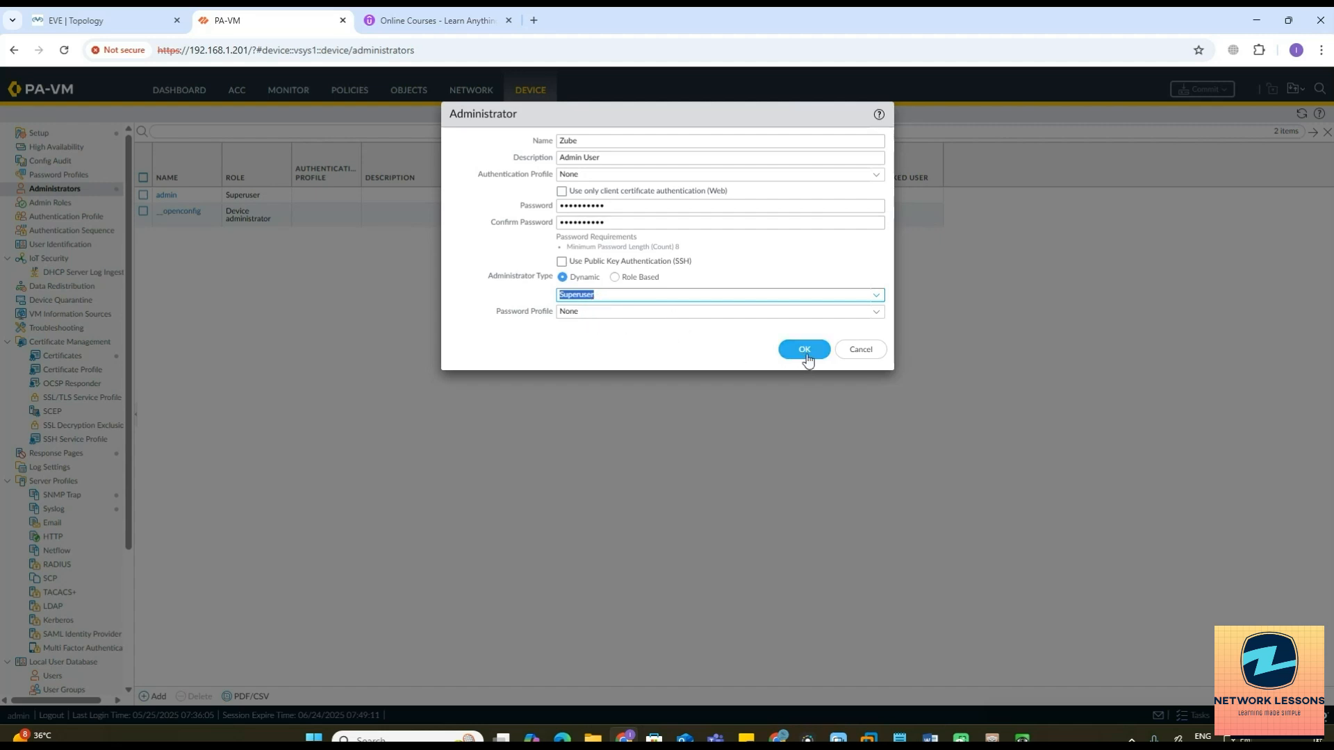
click(803, 350)
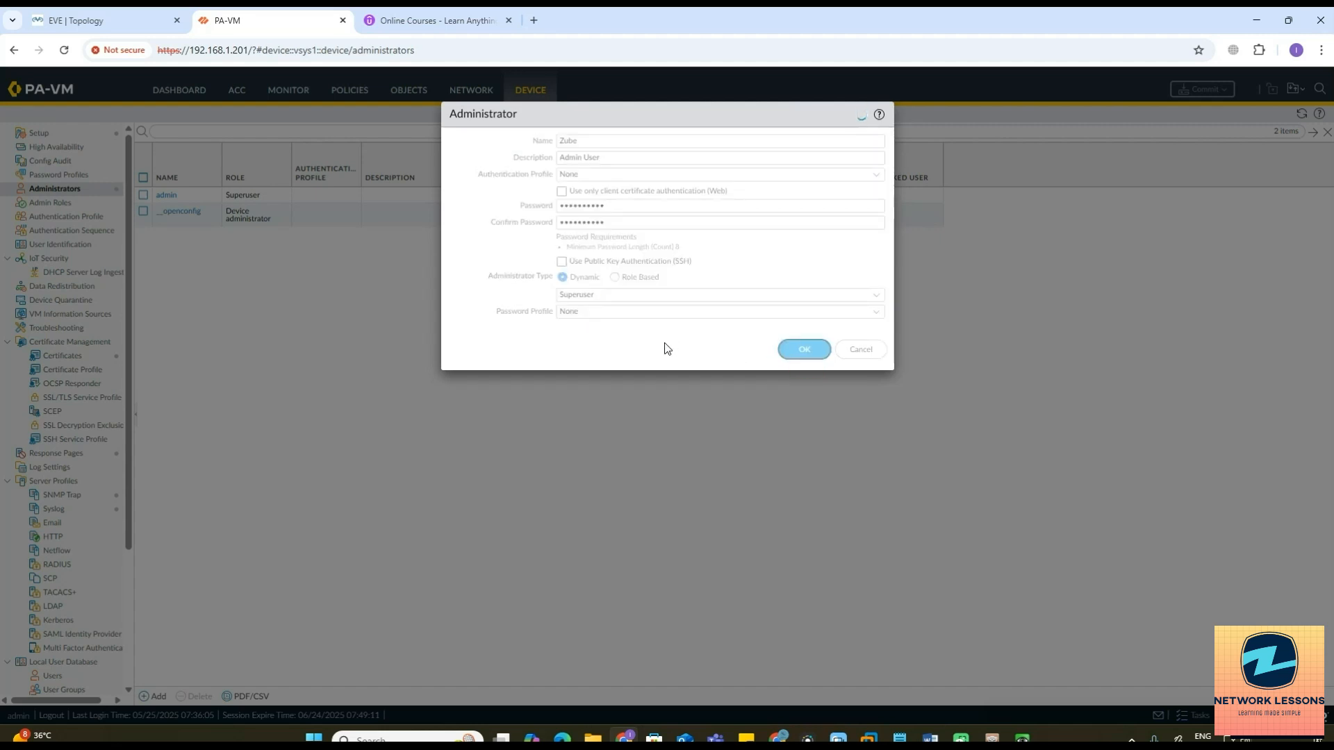
Commit the configuration changes with the new administrator
click(803, 348)
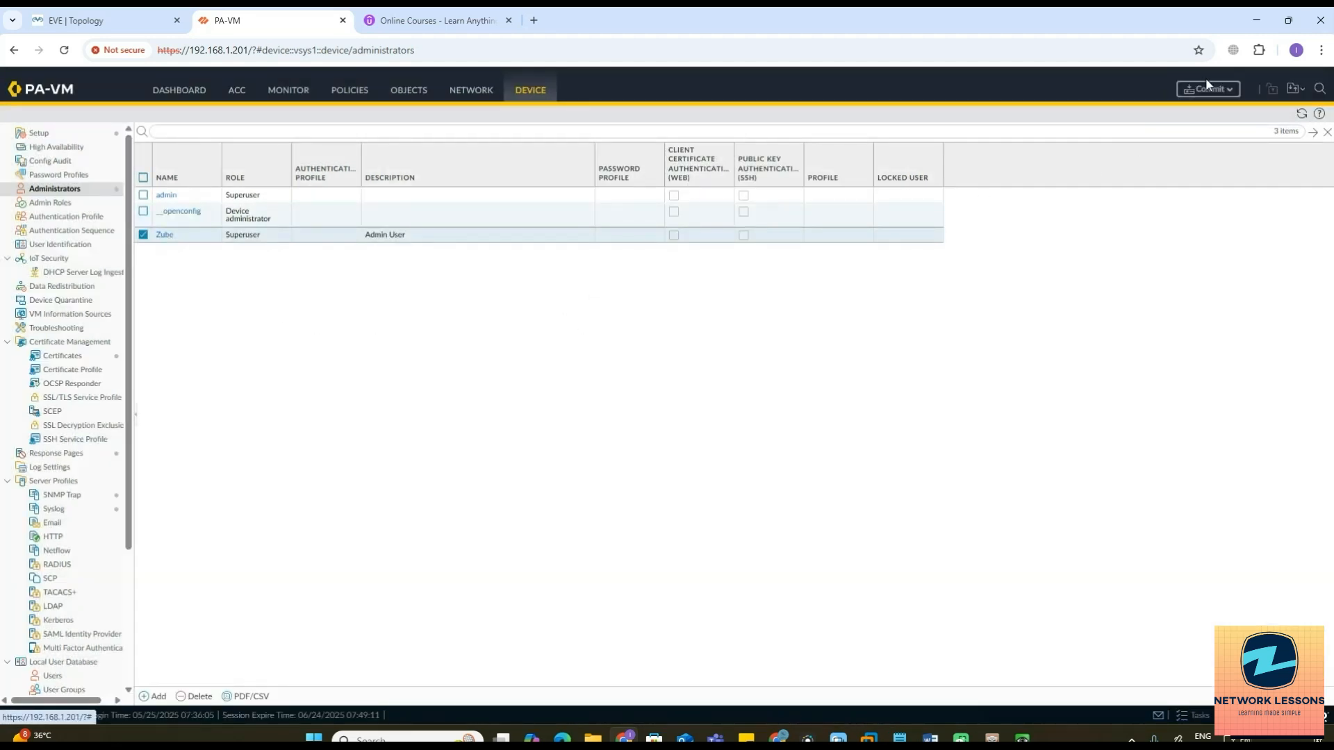
click(1208, 88)
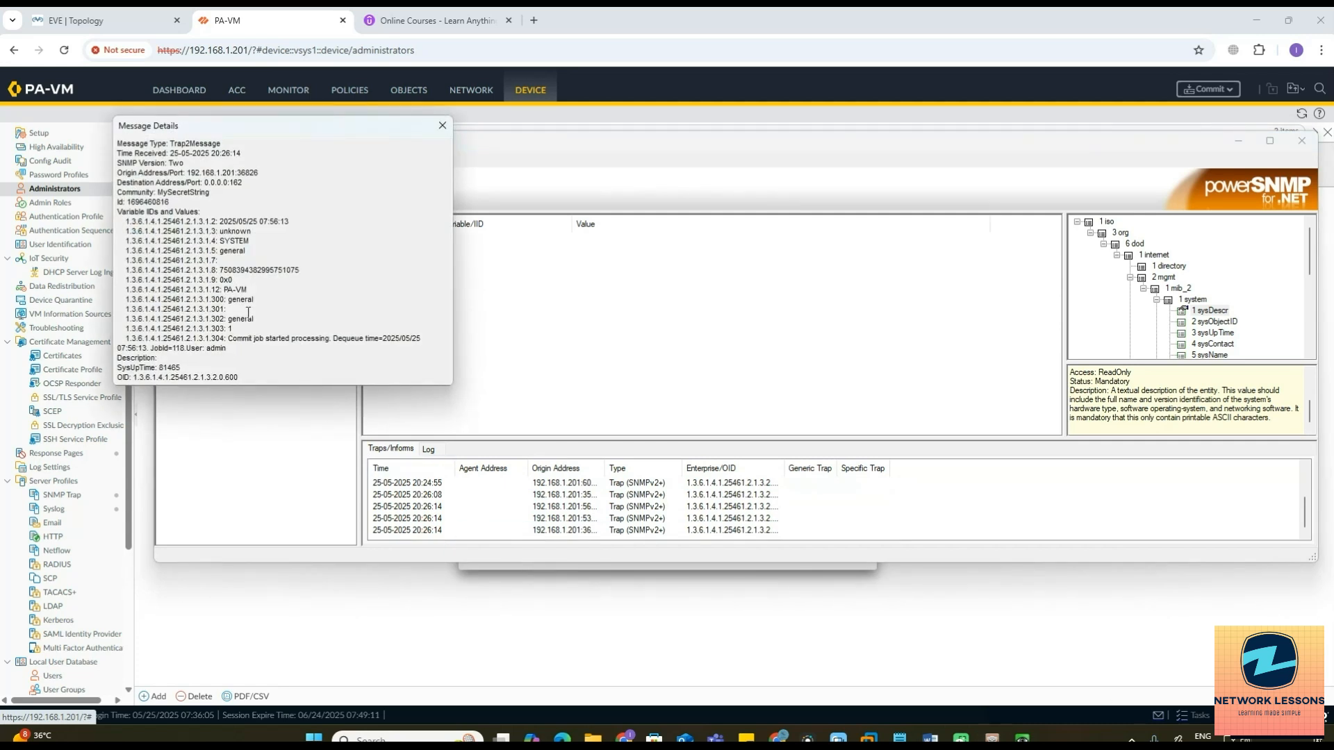
mouse_move(398, 238)
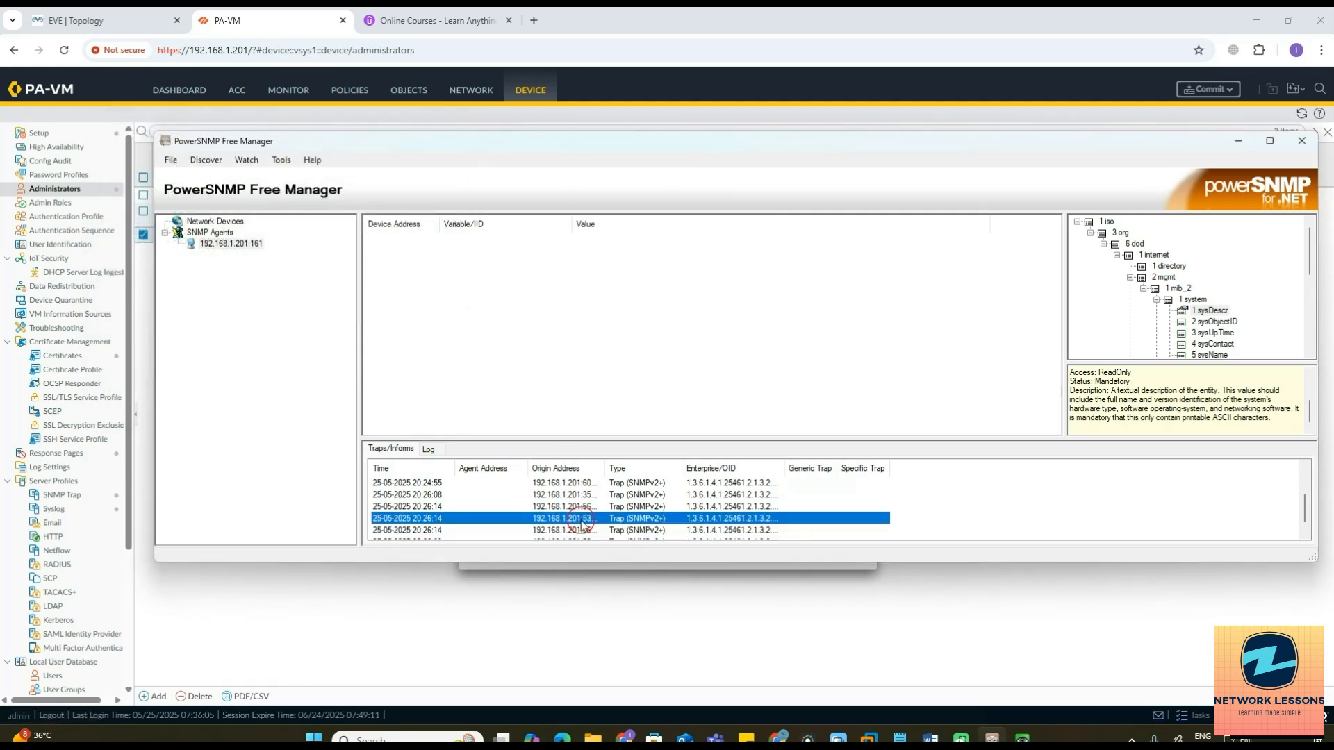
Review the commit Submitted trap details, then close the API KeyGen and SSLMGR phase-1 traps
double_click(564, 519)
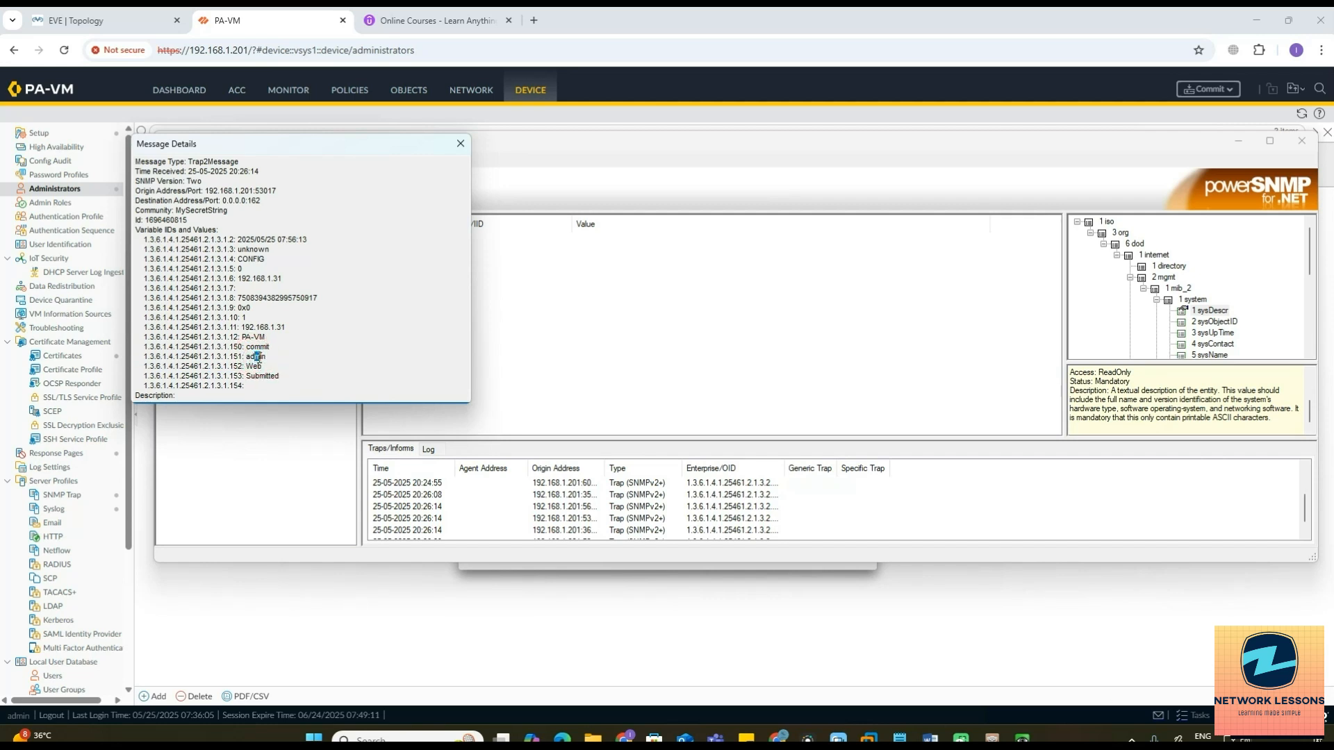
double_click(265, 375)
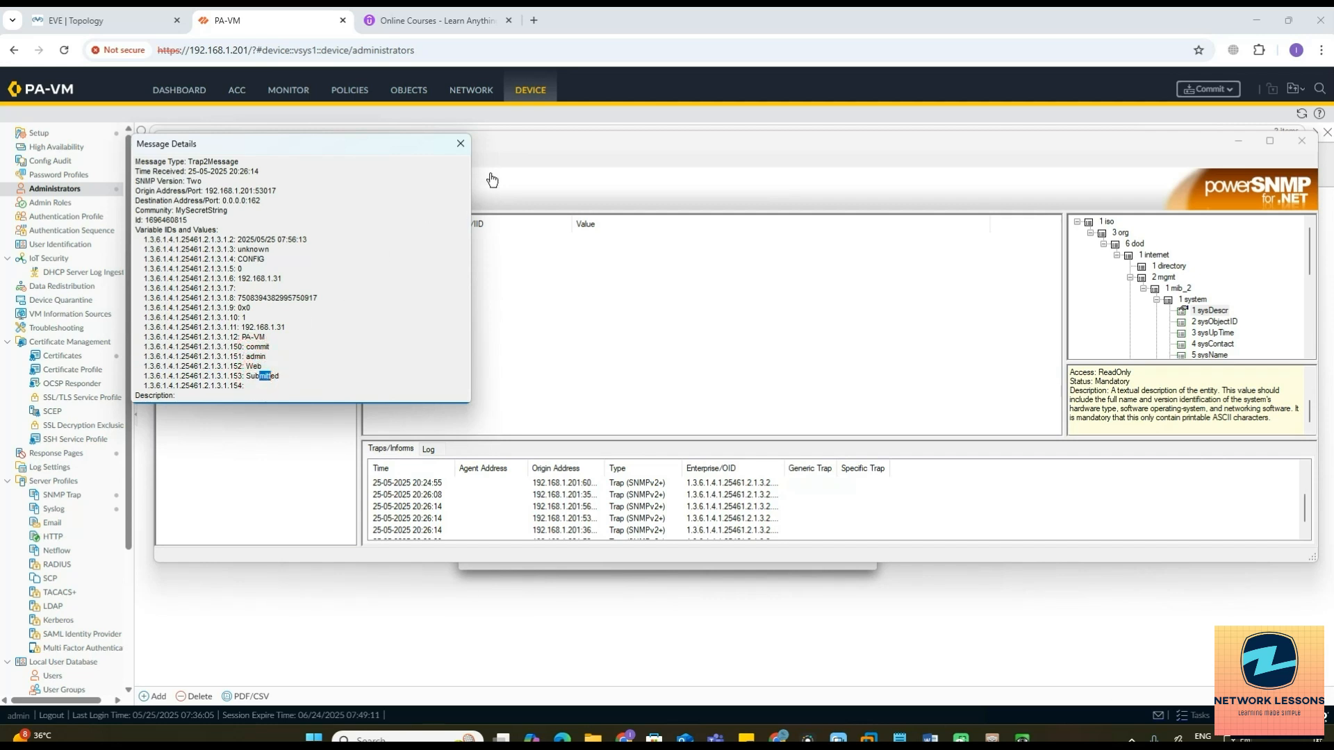
click(527, 519)
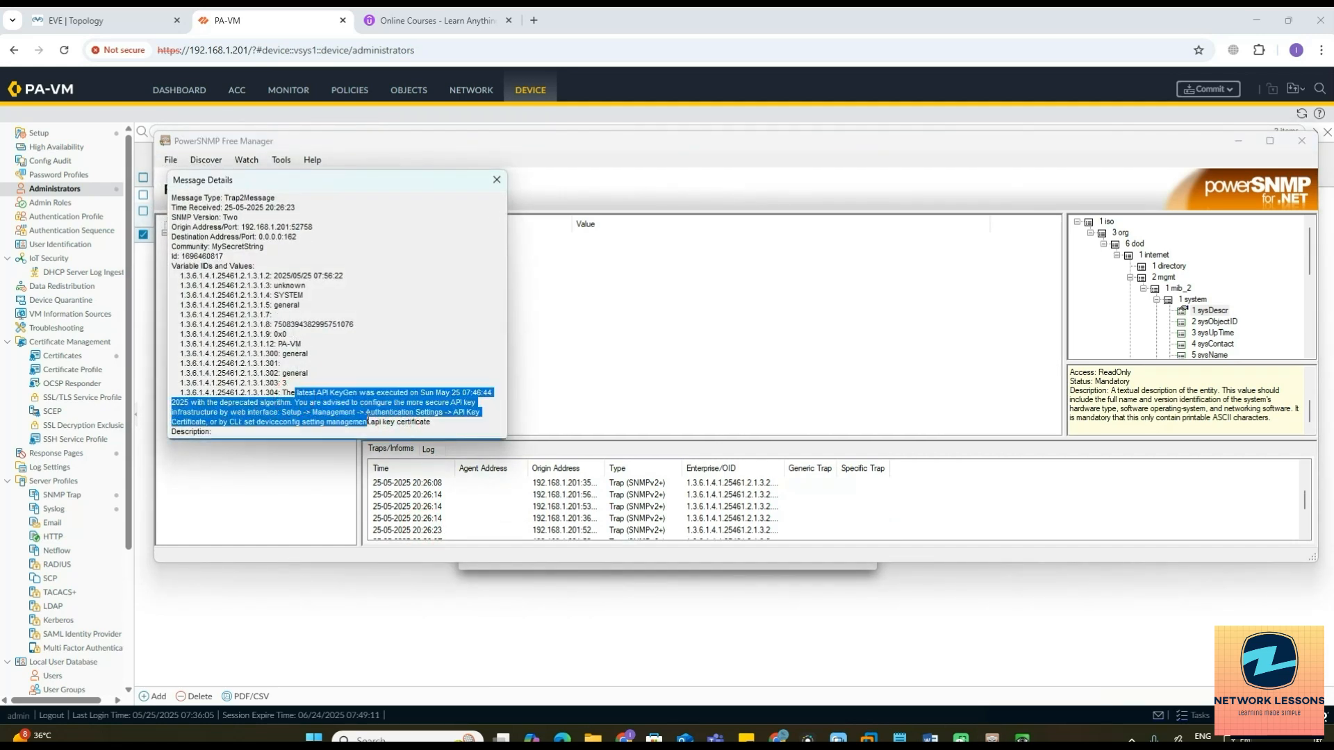
click(496, 180)
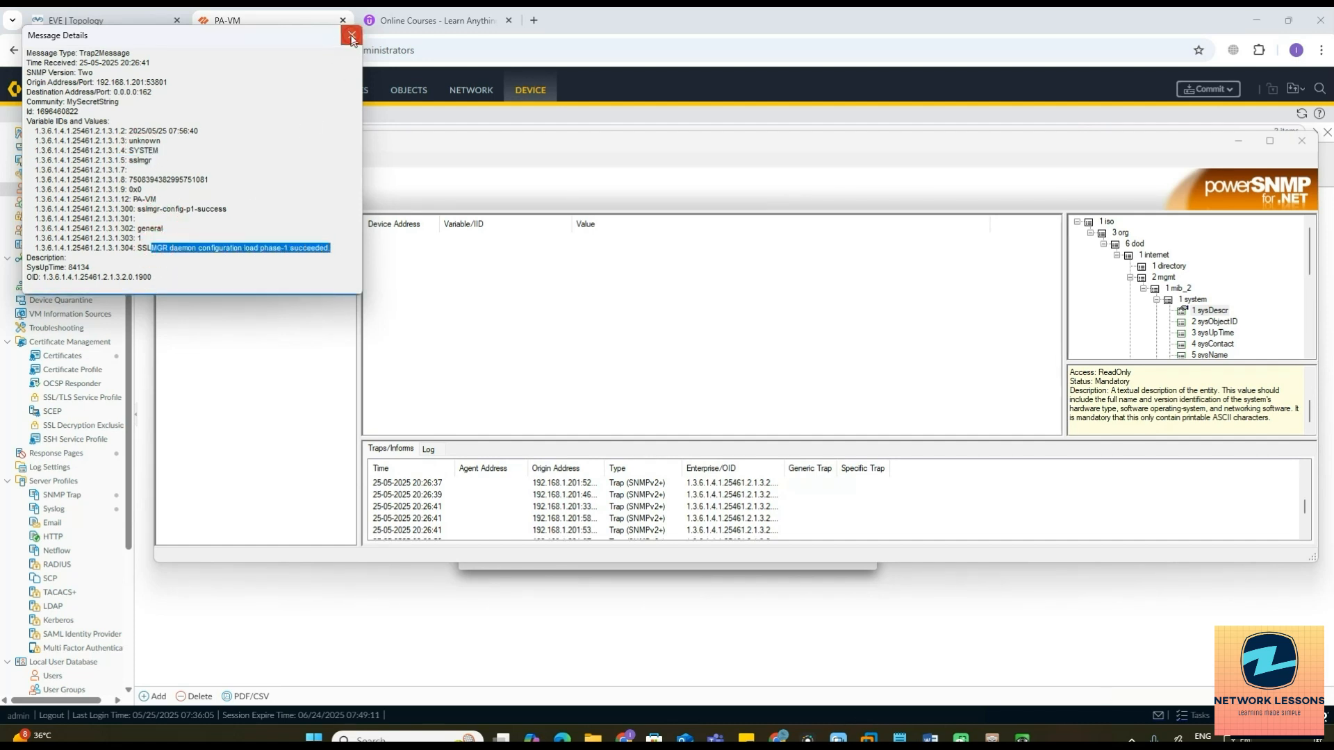
click(350, 39)
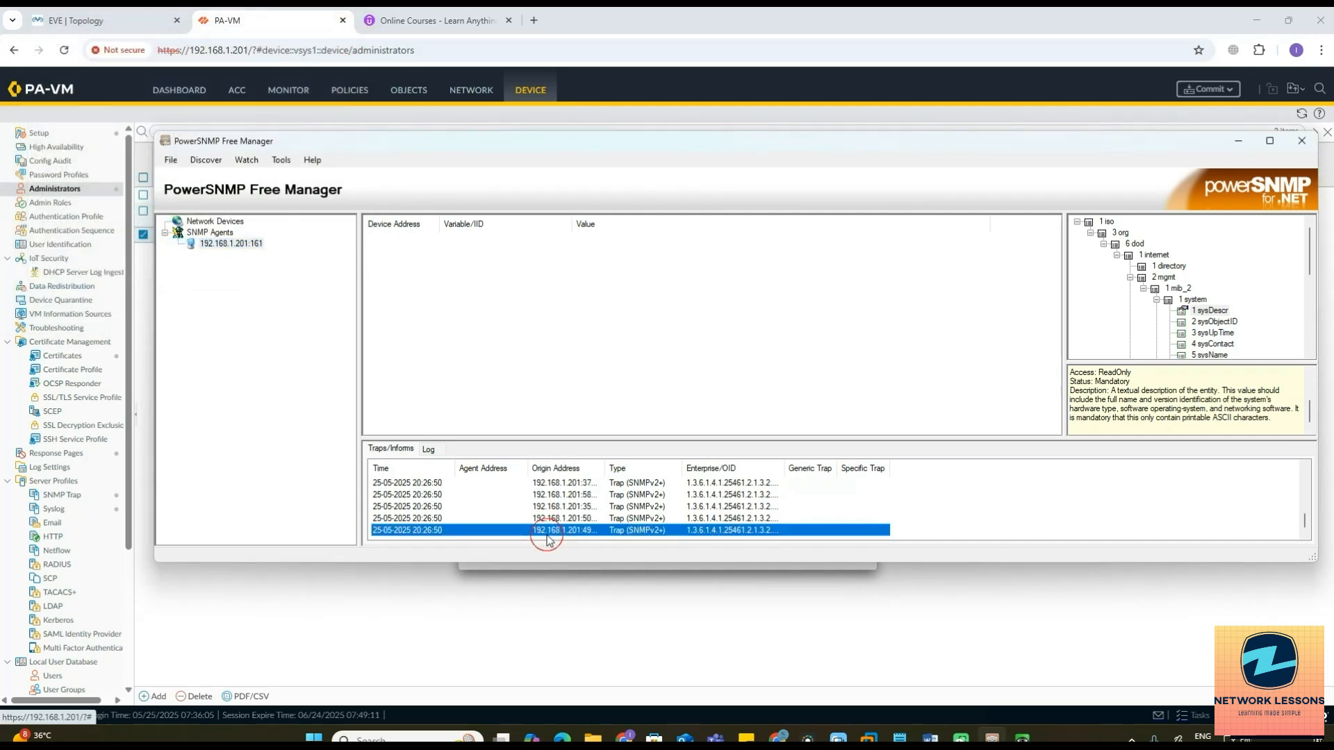
Review and close the IKE, SSLMGR and SATD configuration-load trap details
double_click(549, 531)
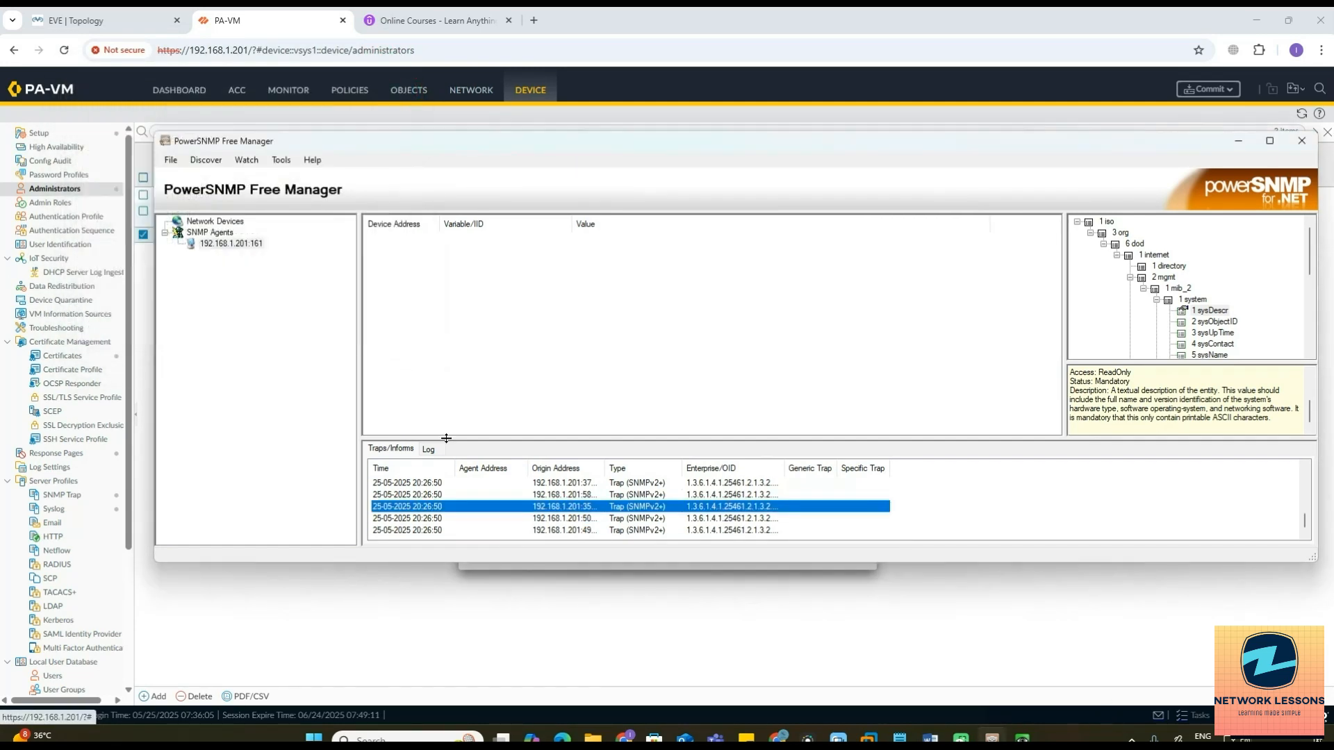
double_click(561, 507)
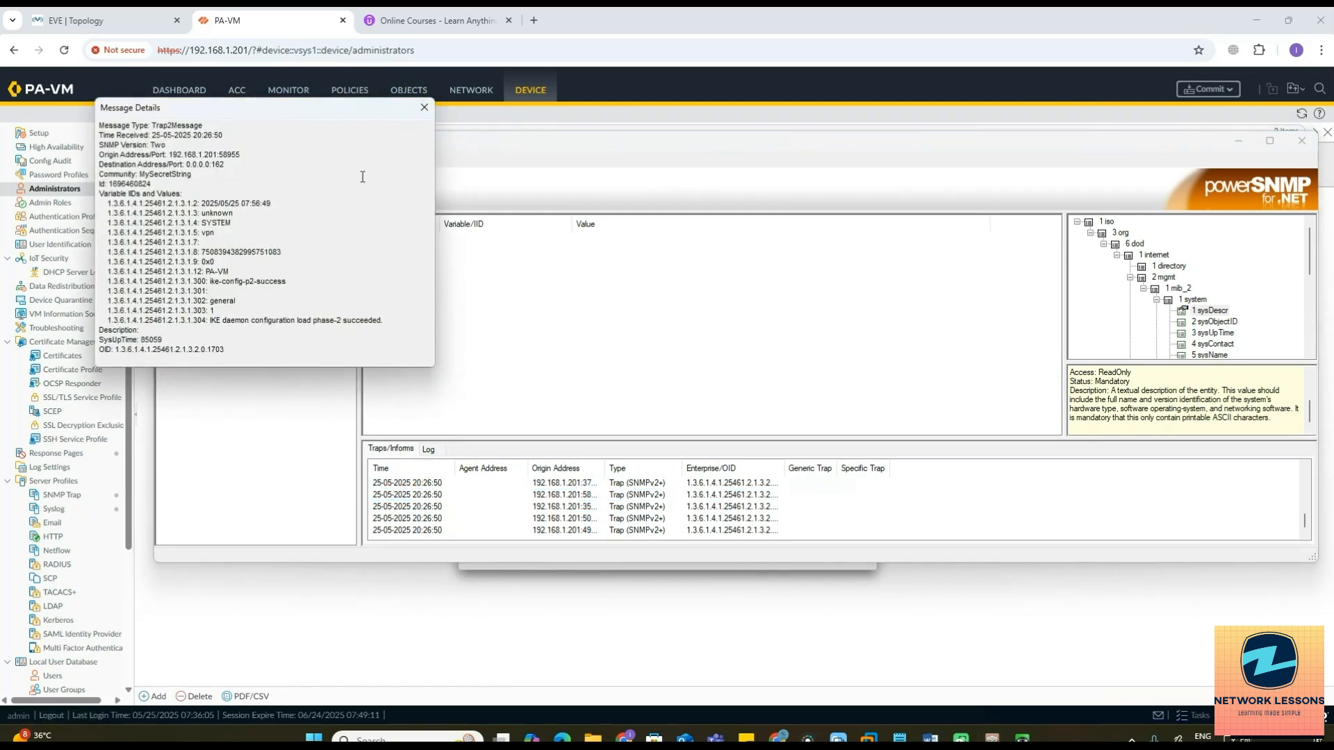
click(424, 107)
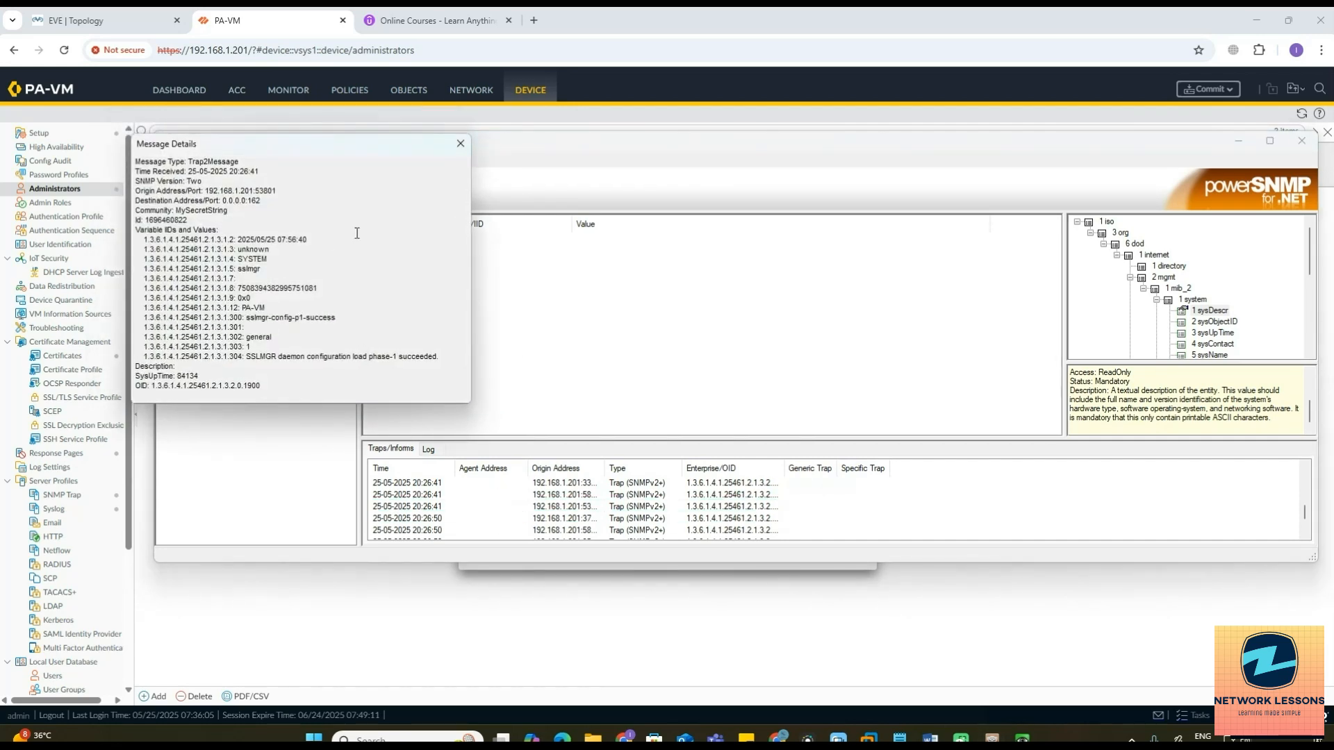
click(460, 143)
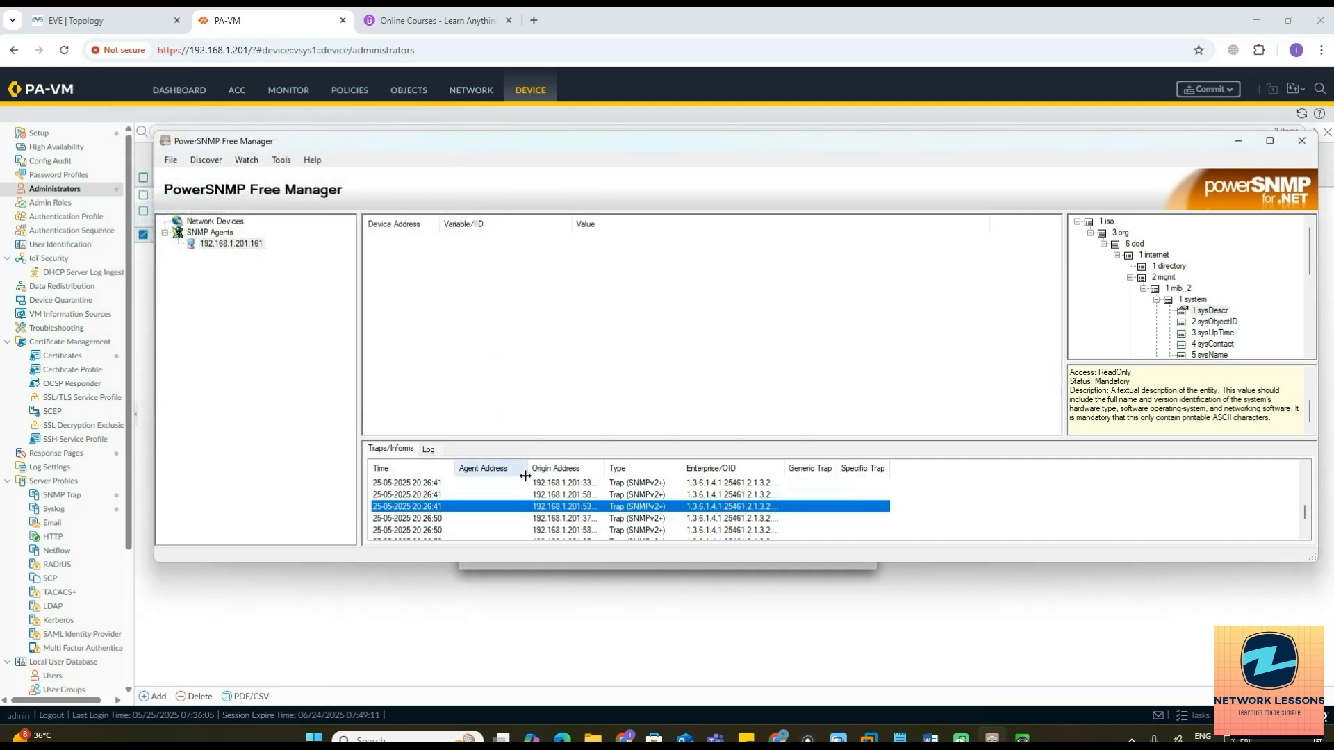
double_click(553, 507)
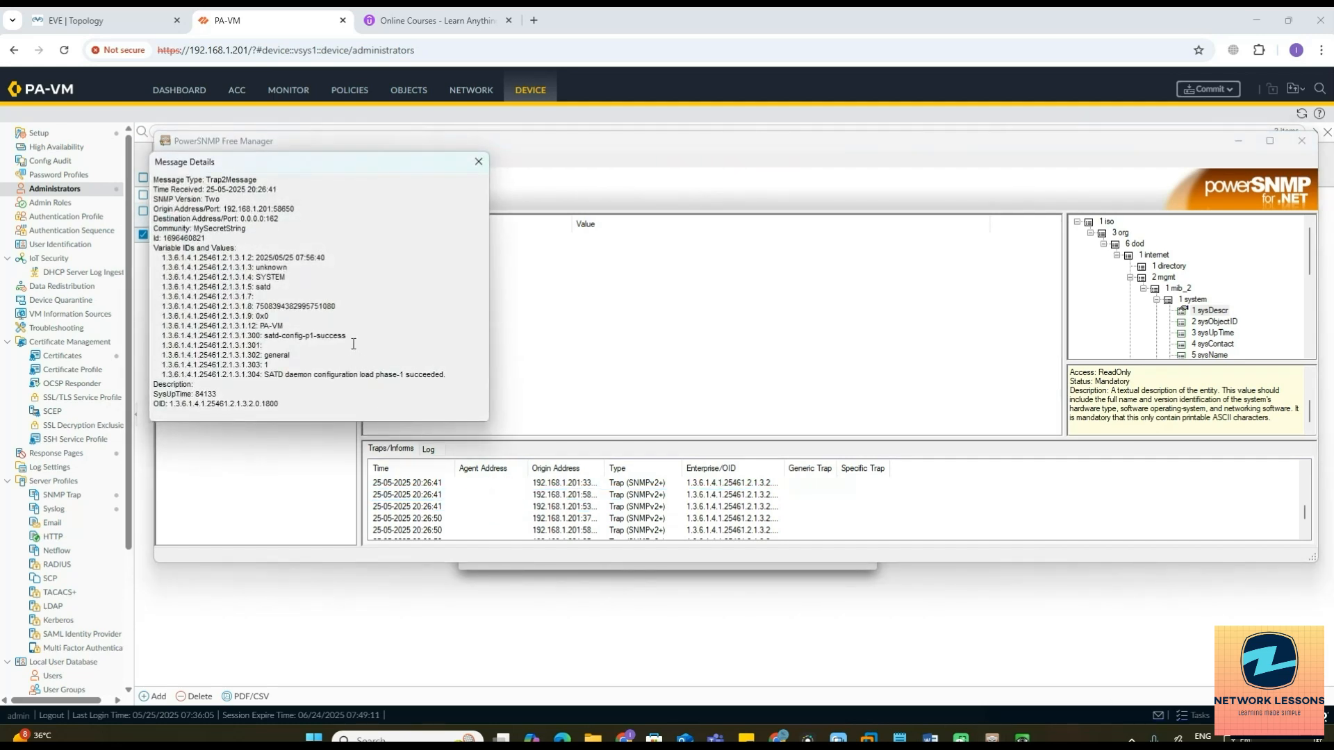
click(478, 162)
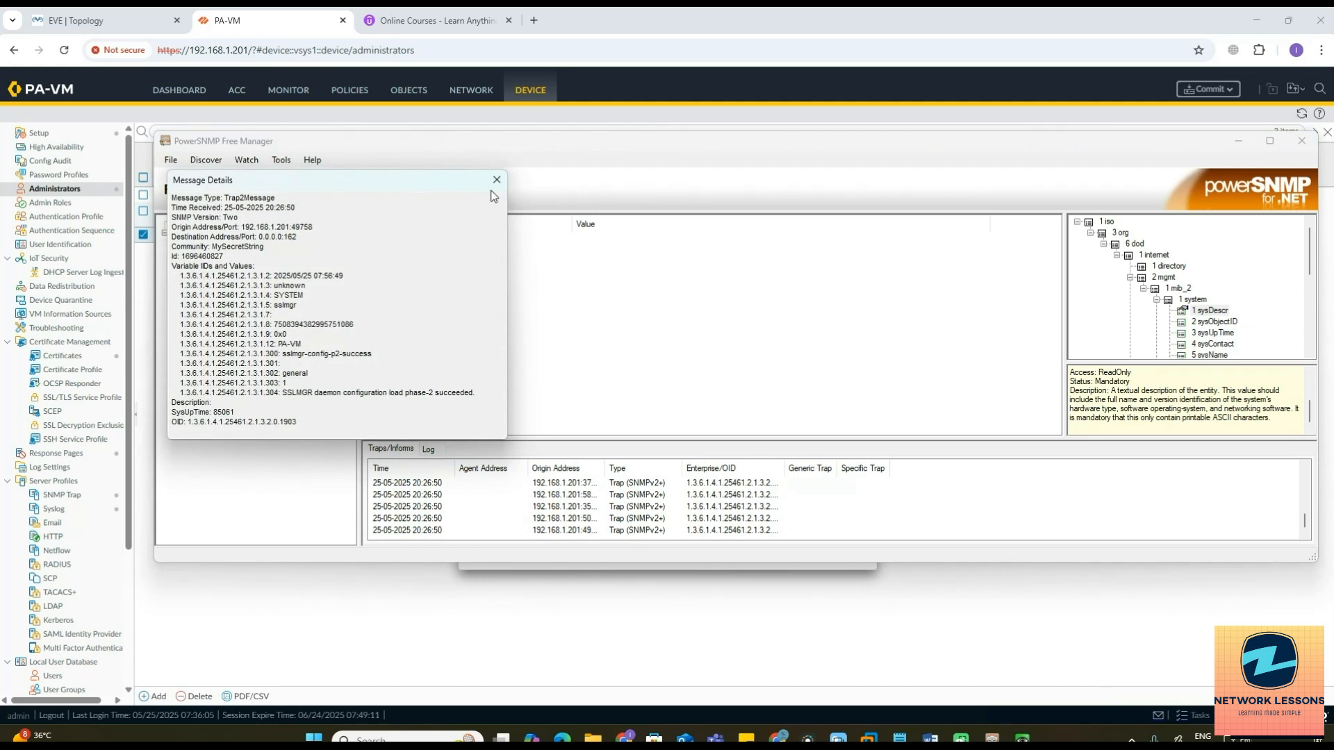
click(496, 179)
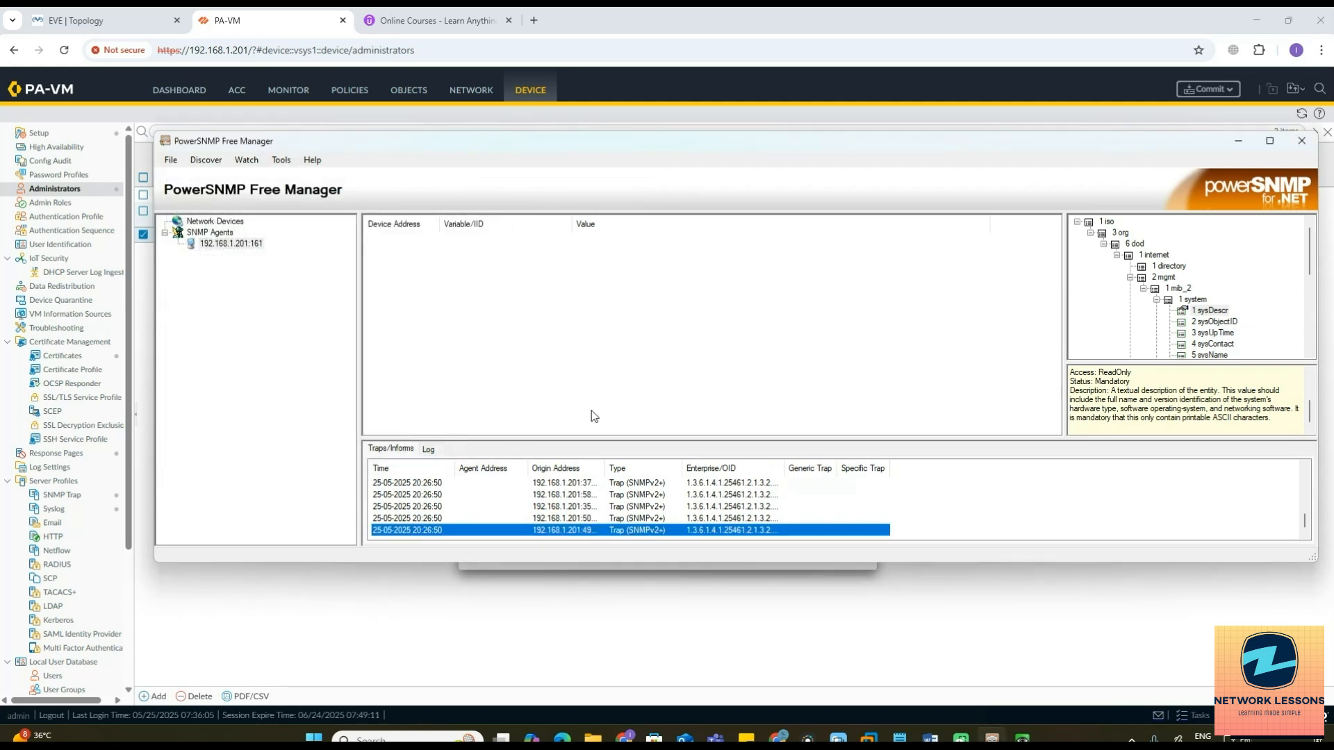
mouse_move(443, 509)
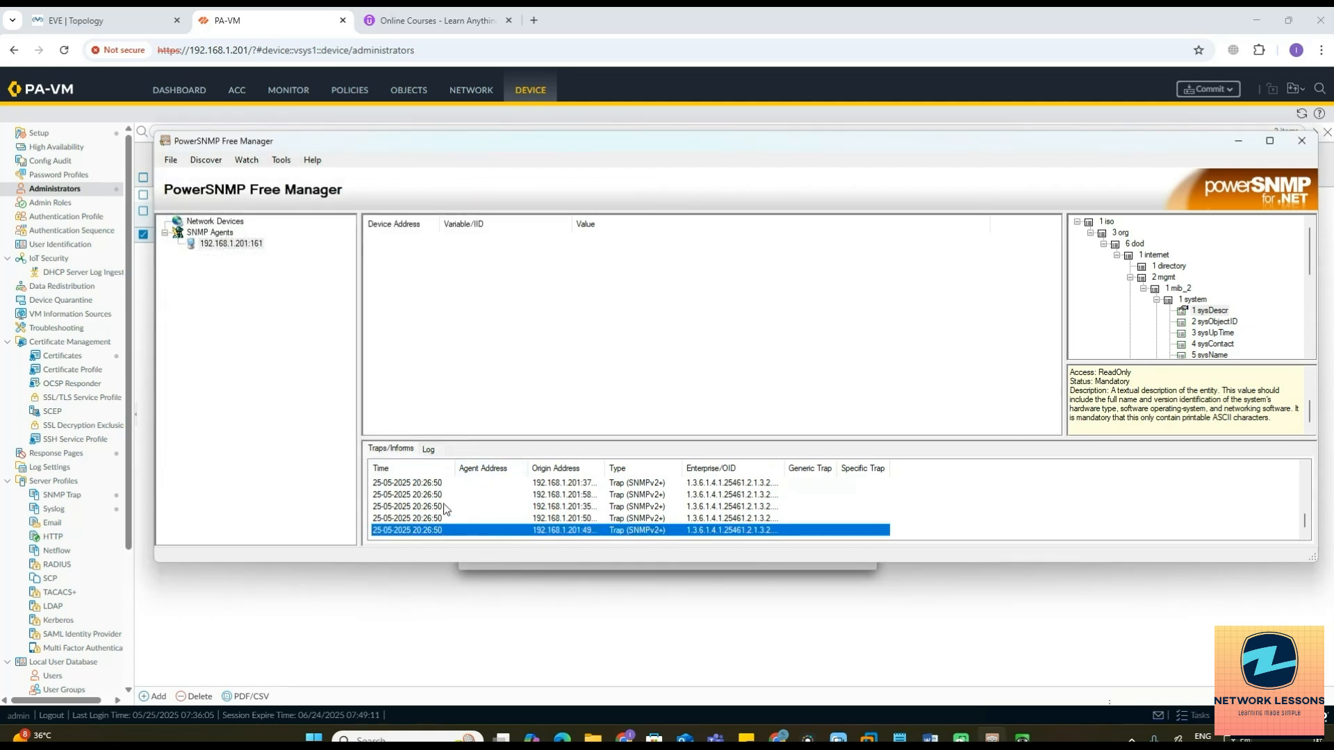
mouse_move(139, 428)
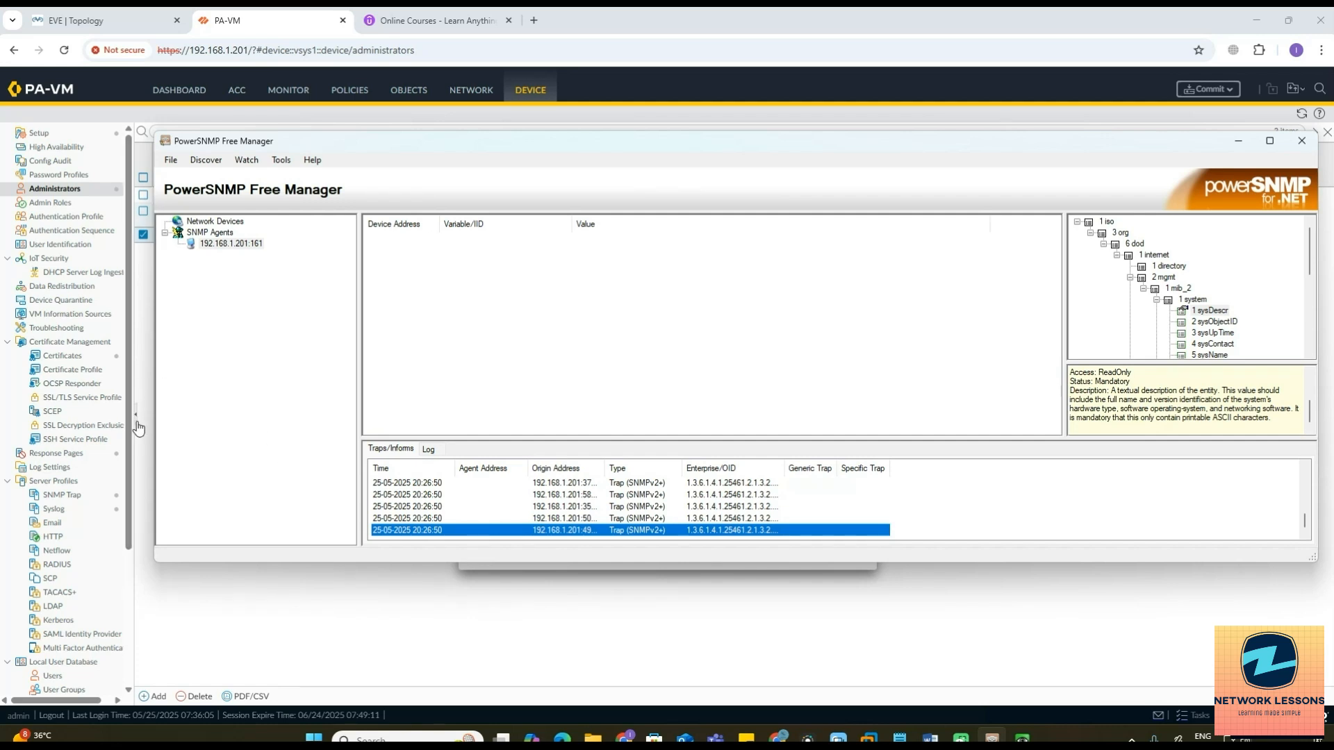
mouse_move(137, 387)
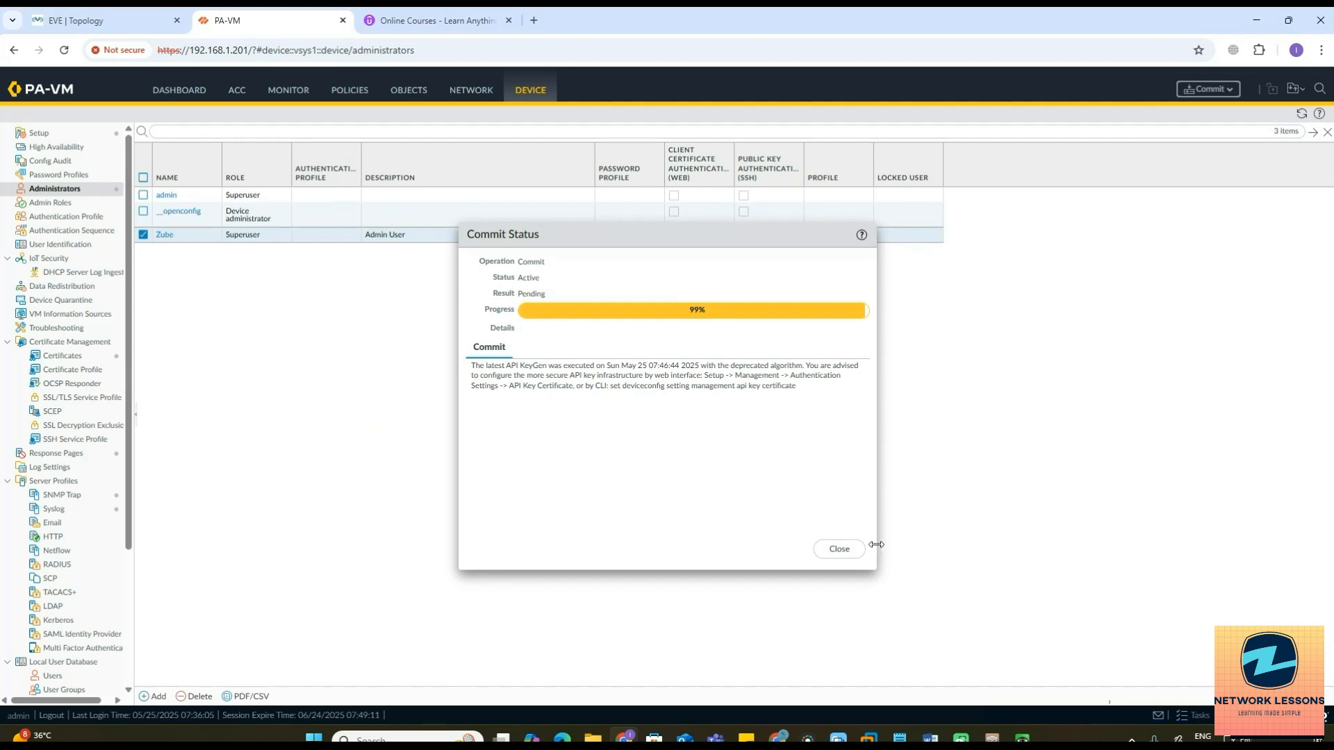
Dismiss the PA-VM commit progress report, leaving the administrator list showing
click(838, 549)
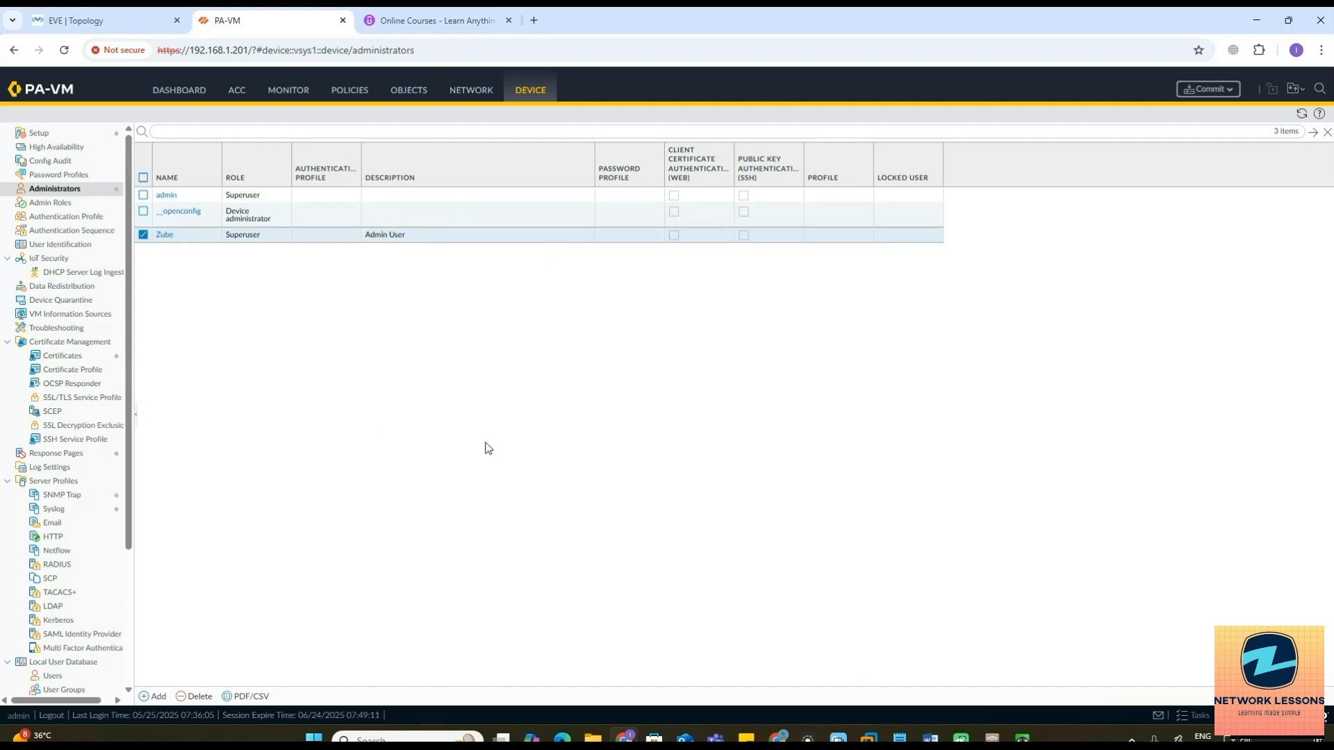